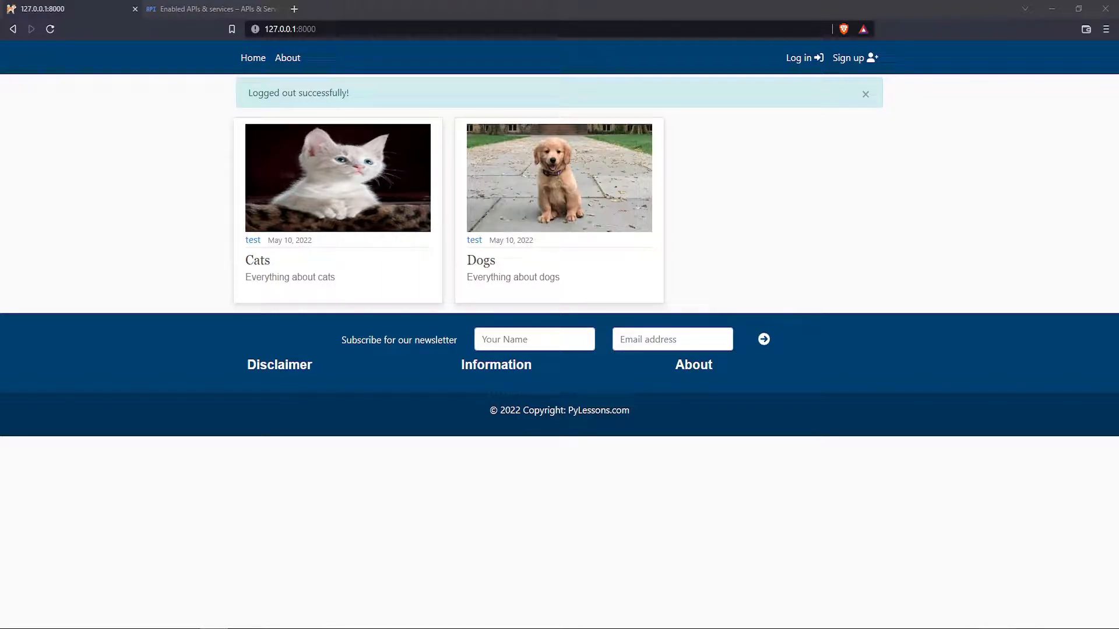
pyautogui.moveTo(972, 329)
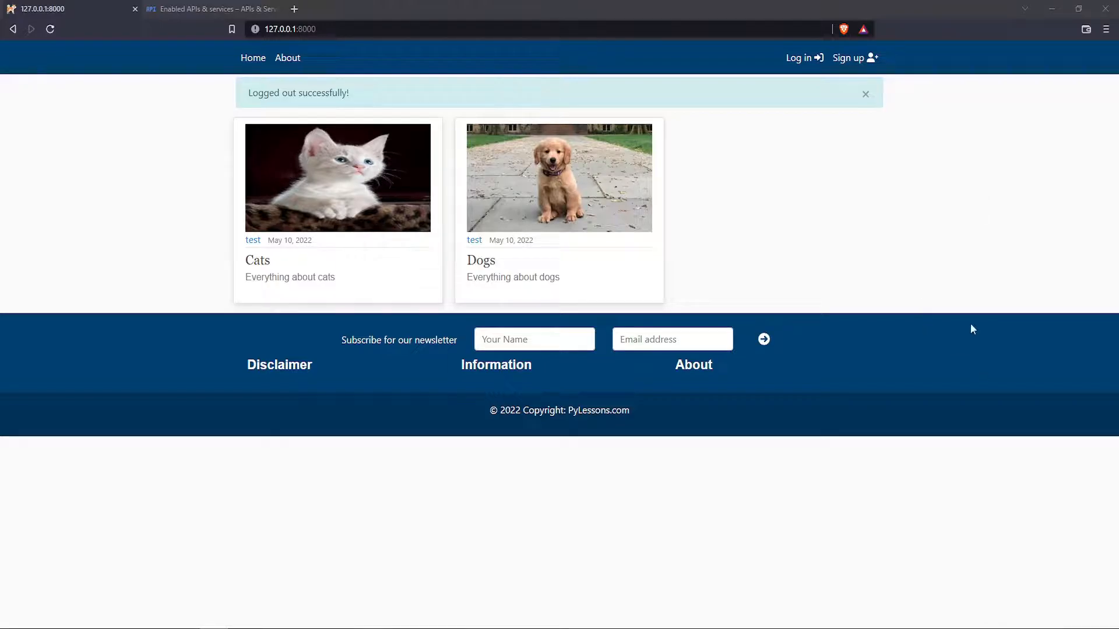
# Log in as user 'test' with the password after ticking the reCAPTCHA box
pyautogui.click(799, 58)
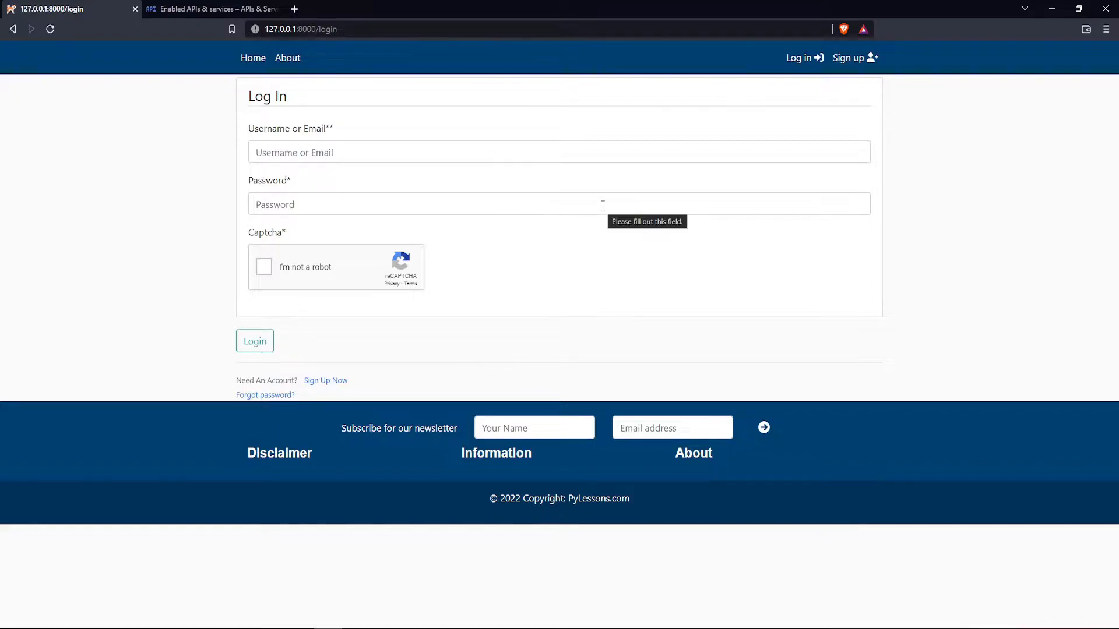
pyautogui.write('test')
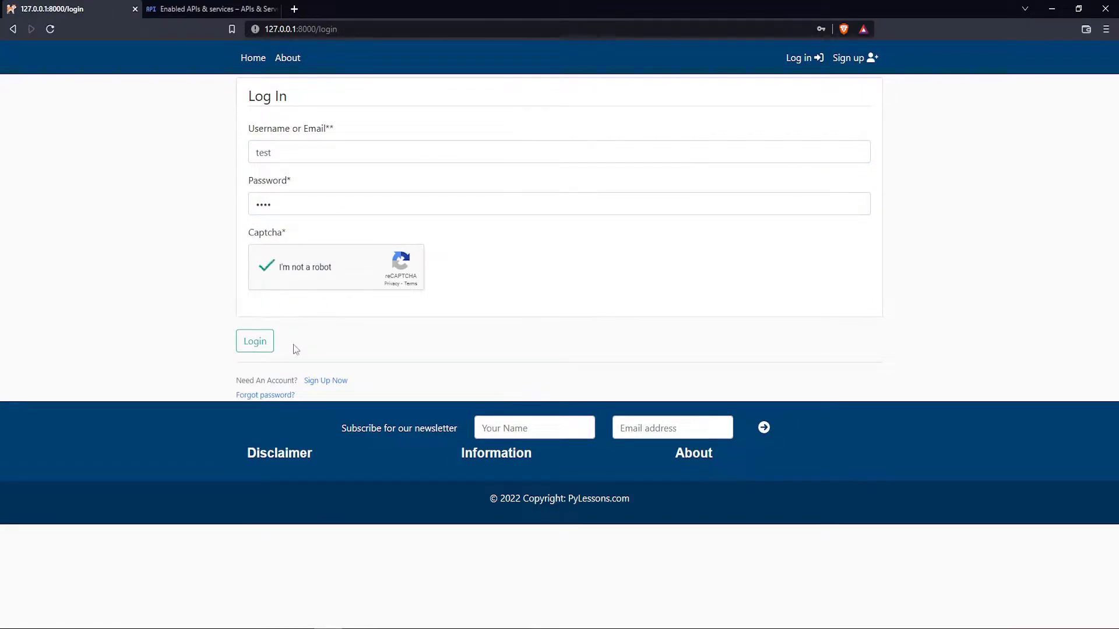
pyautogui.click(254, 342)
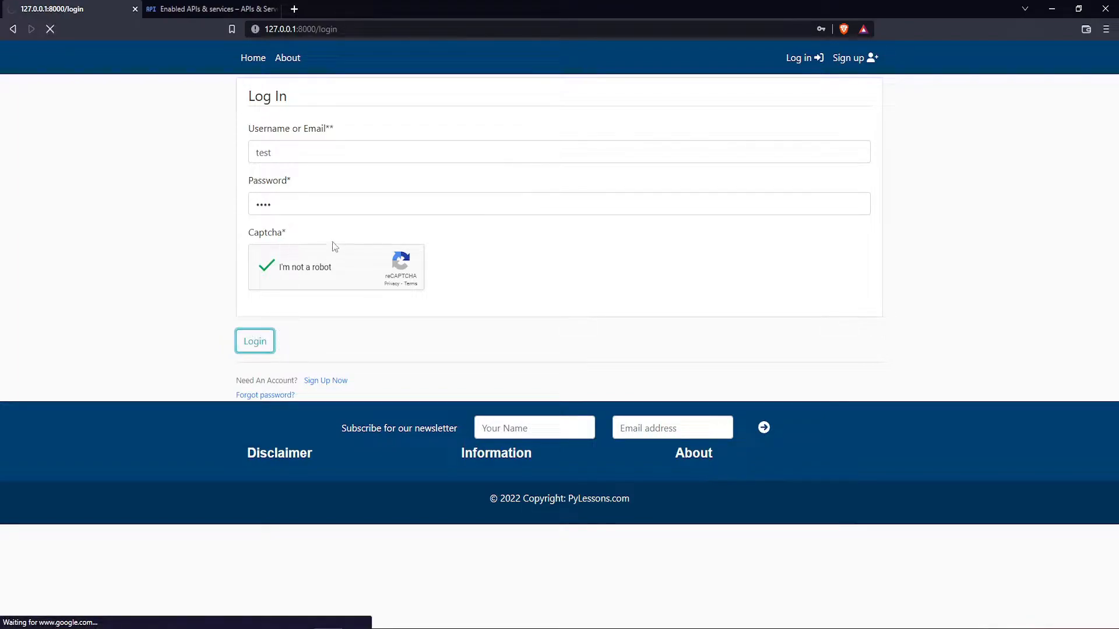
pyautogui.click(254, 340)
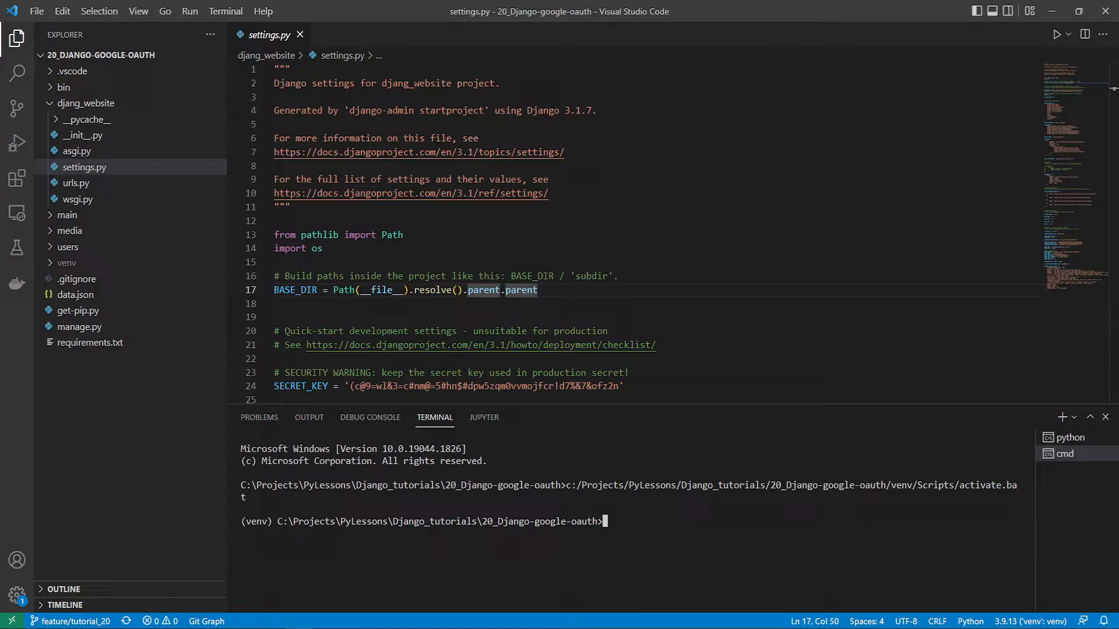
# Run pip install django-allauth, then add django-allauth to requirements.txt
pyautogui.write('pip i')
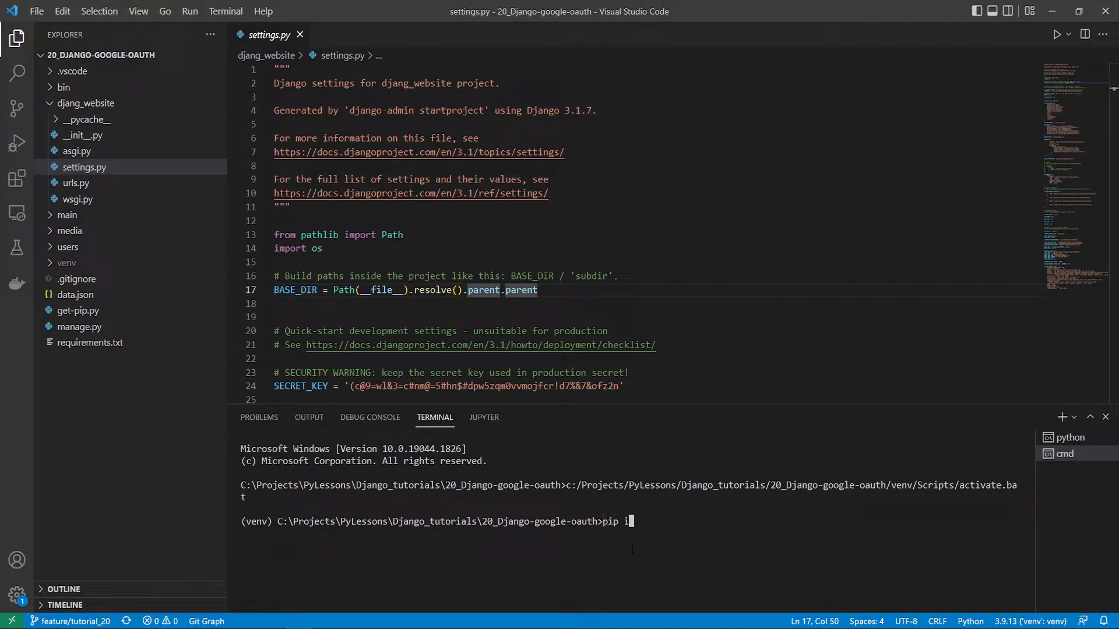
pyautogui.write('nstall django-all')
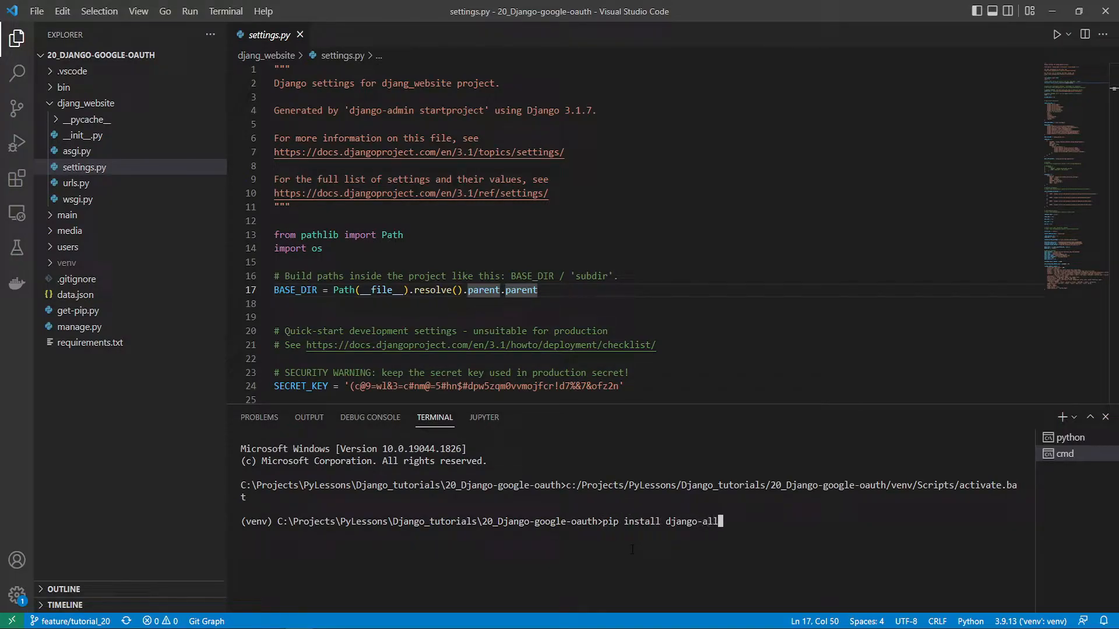
pyautogui.write('auth')
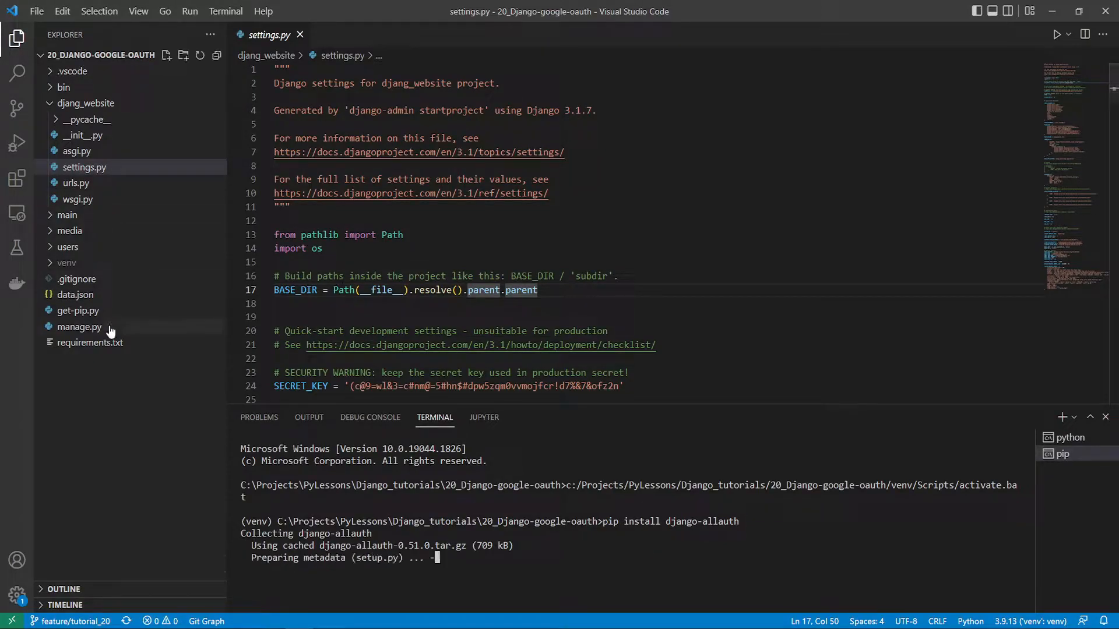
pyautogui.click(90, 343)
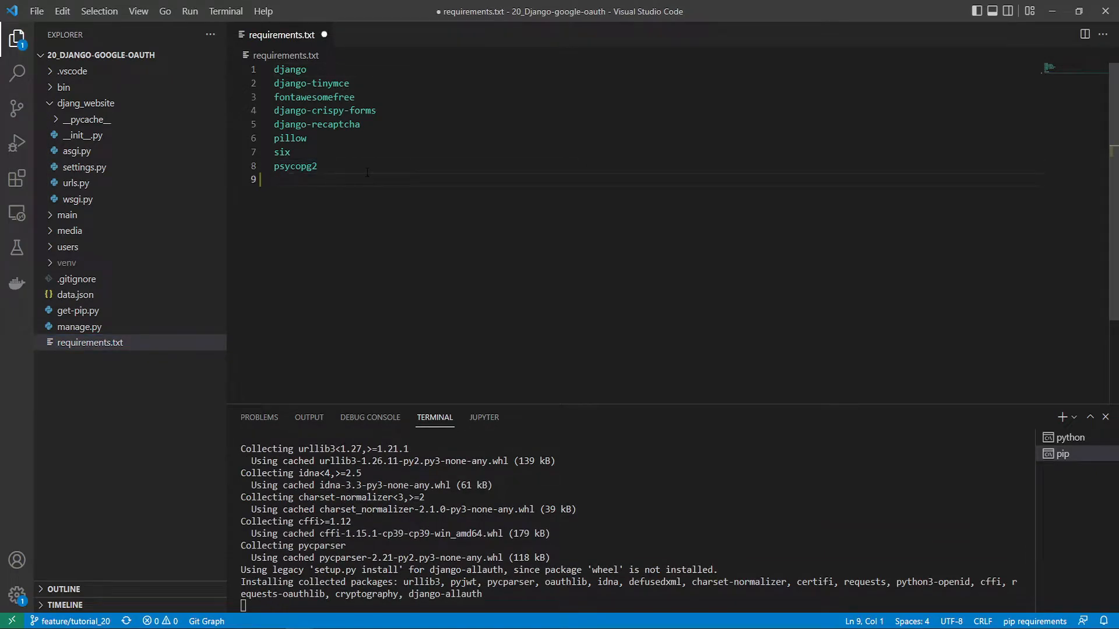
pyautogui.write('django-allauth')
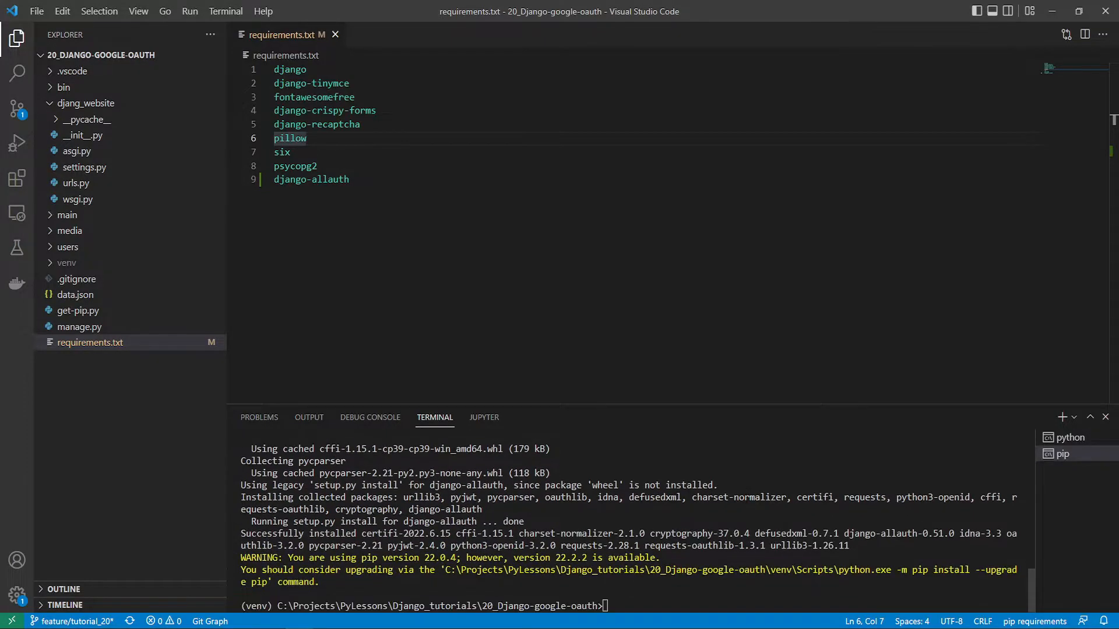
# Add the sites and allauth apps to INSTALLED_APPS, with SITE_ID = 1 and SOCIALACCOUNT_LOGIN_ON_GET=True
pyautogui.click(84, 167)
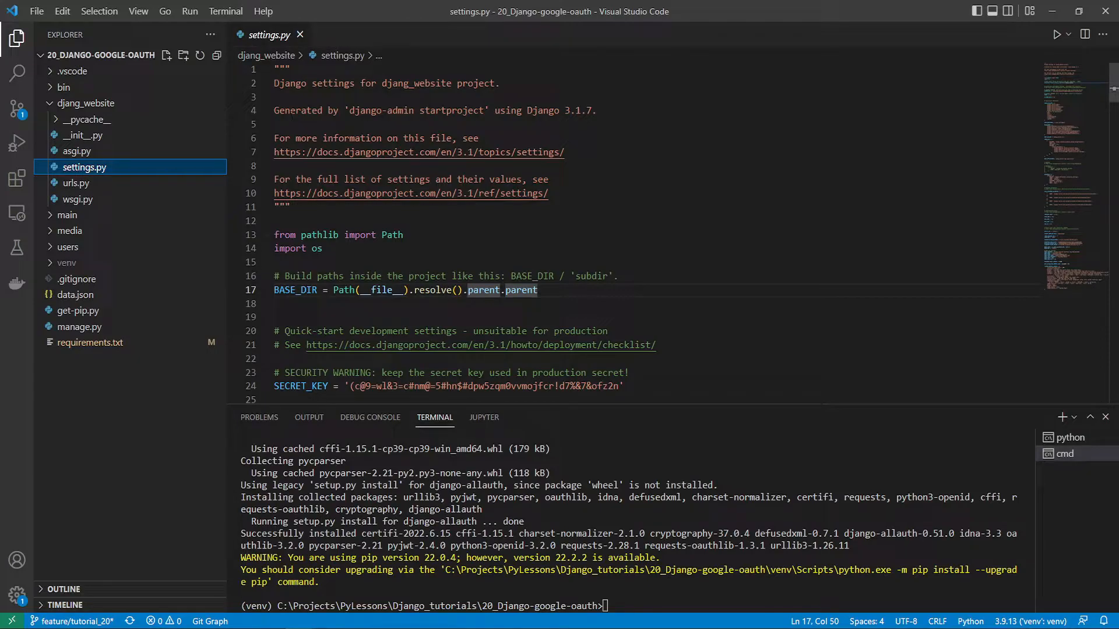
pyautogui.scroll(-3)
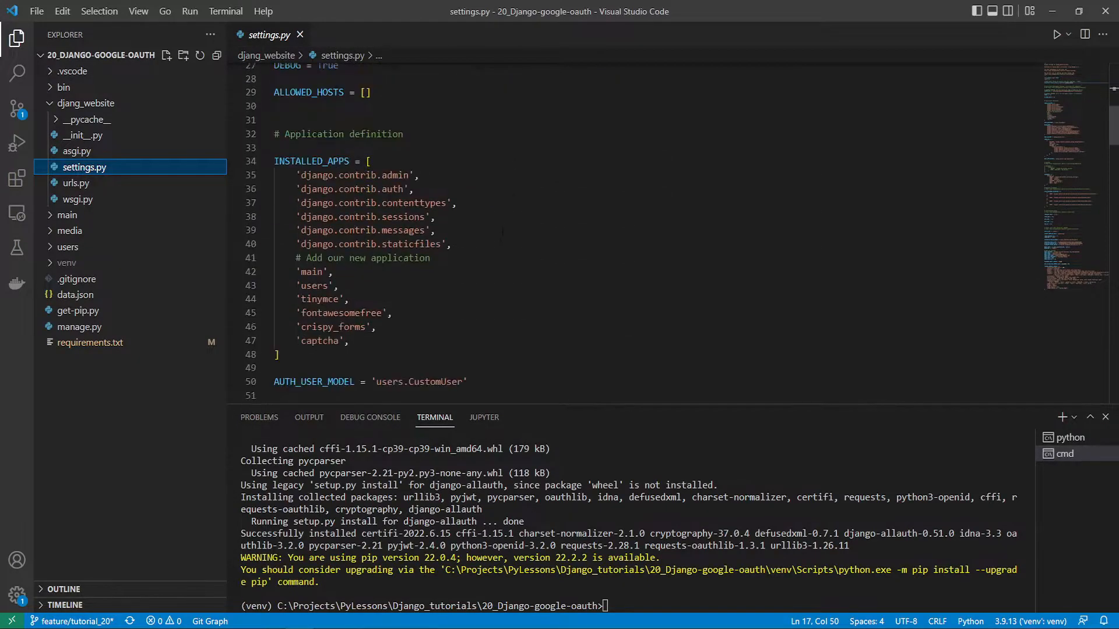
pyautogui.scroll(-3)
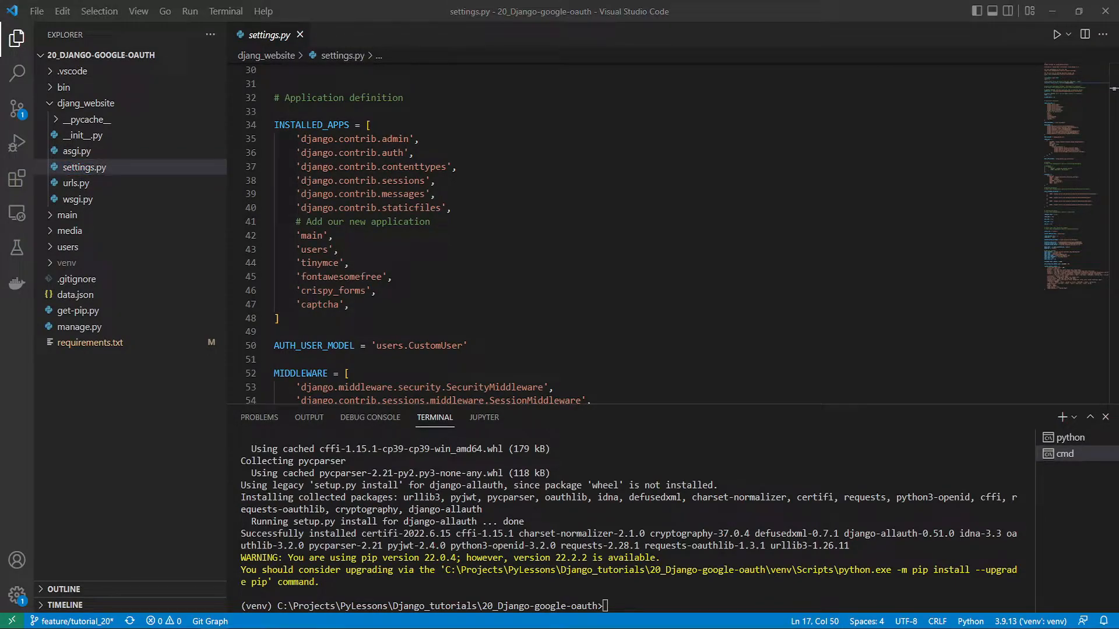
pyautogui.click(347, 304)
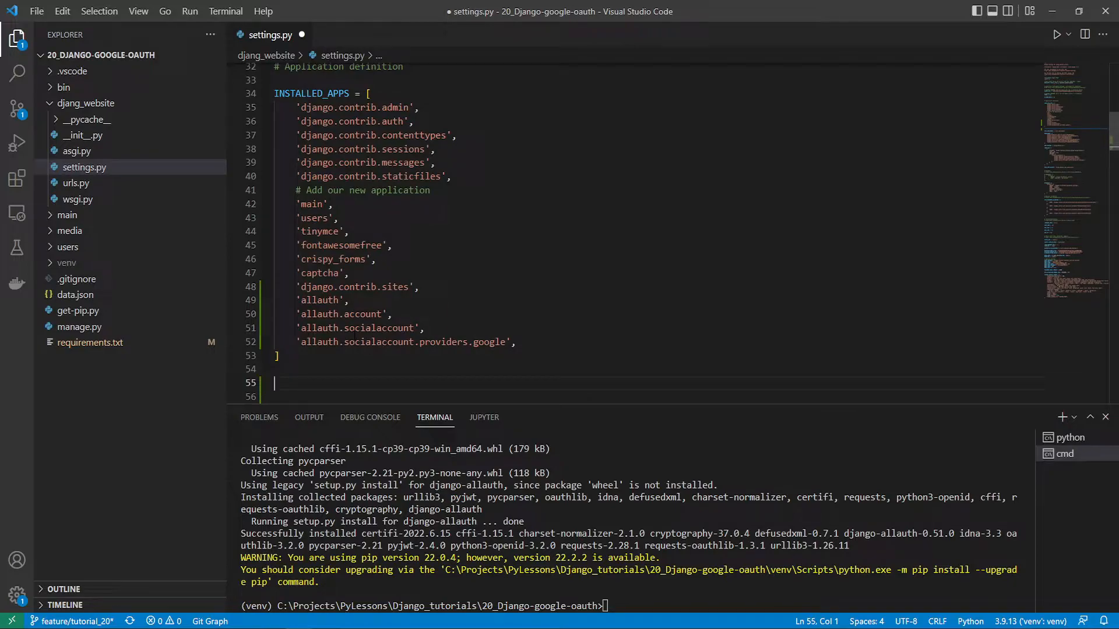
pyautogui.write('SITE_ID = 1')
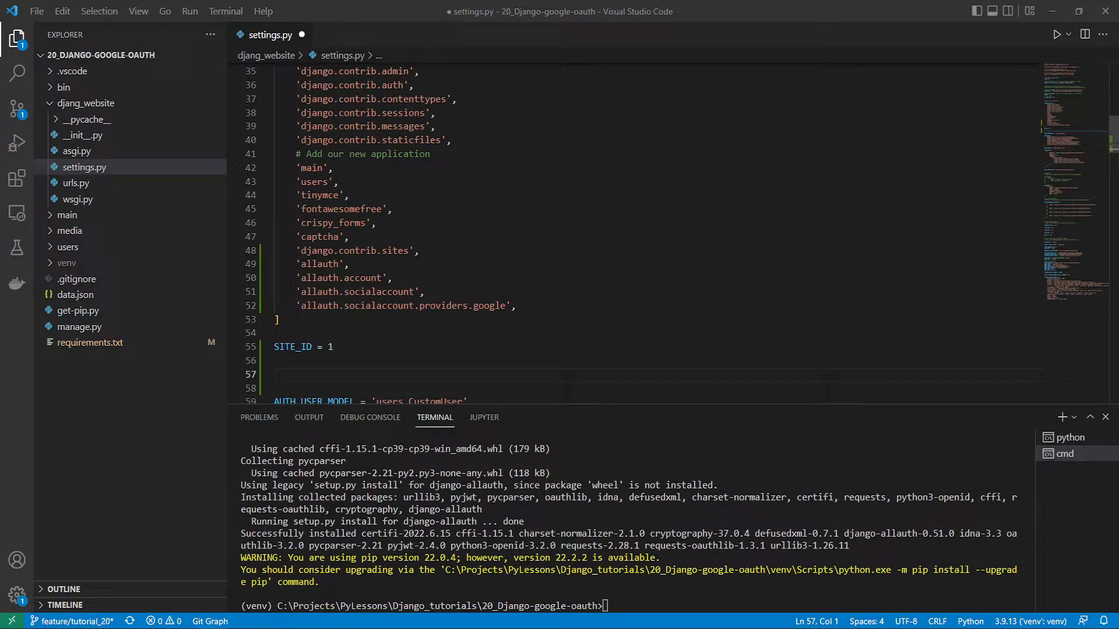
pyautogui.write('SOCIALACCOUNT_LOGIN_ON_GET=True')
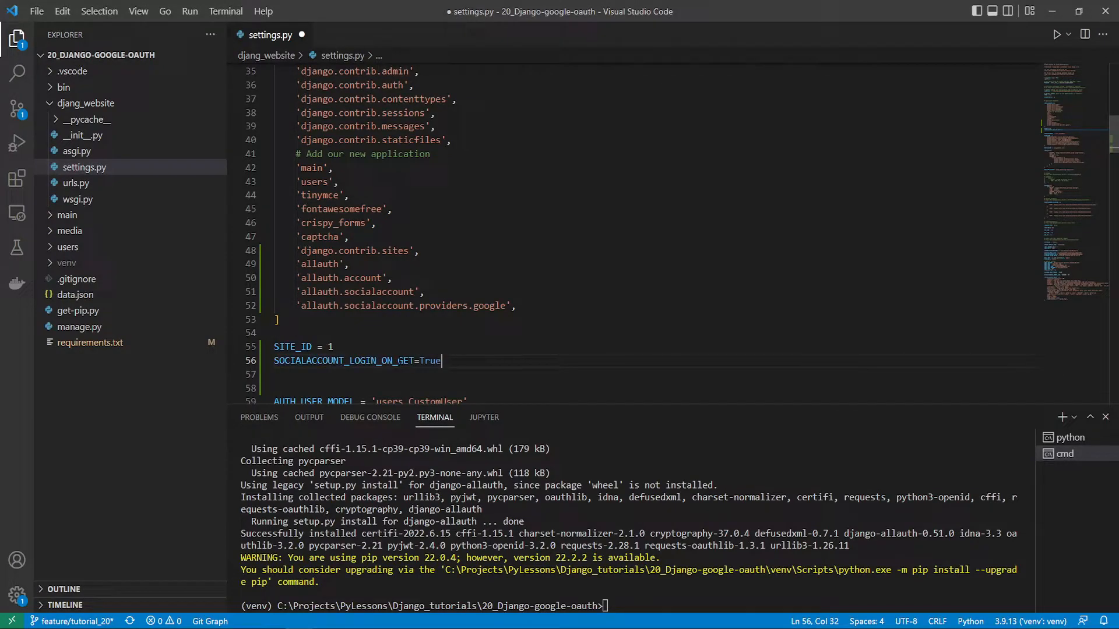
pyautogui.scroll(-3)
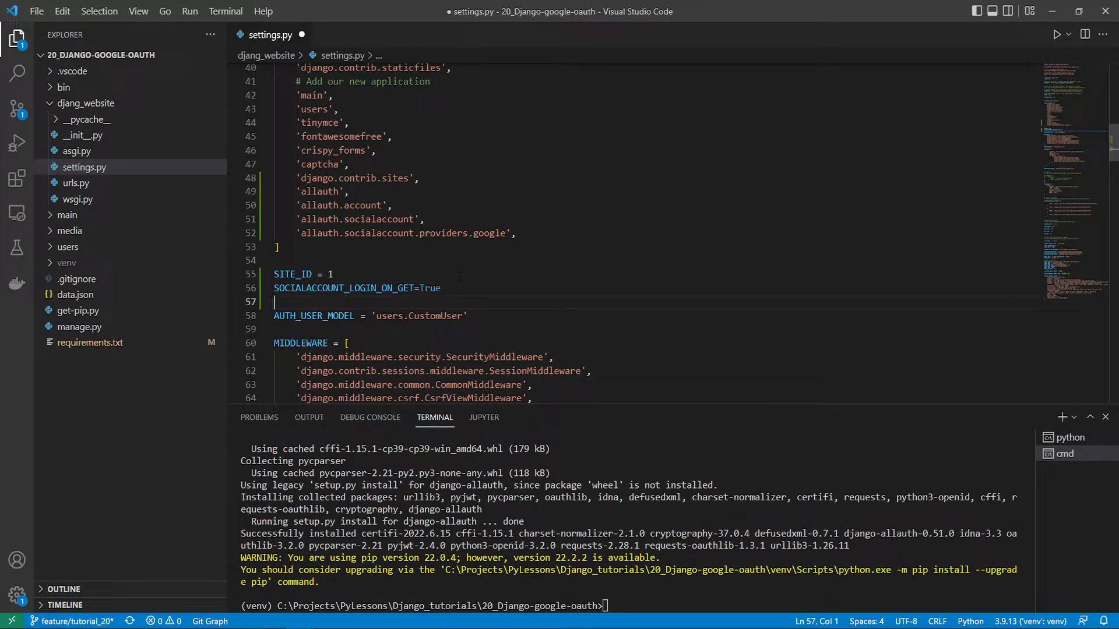
# Add allauth's AuthenticationBackend and a google SOCIALACCOUNT_PROVIDERS block with profile/email scope, then save
pyautogui.scroll(-3)
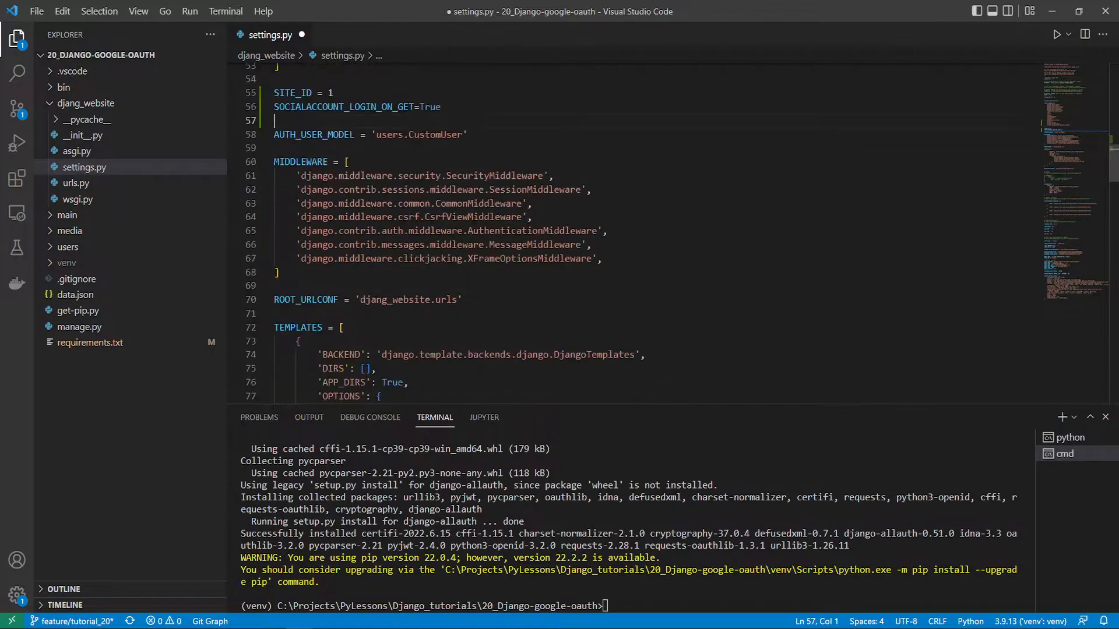
pyautogui.scroll(-3)
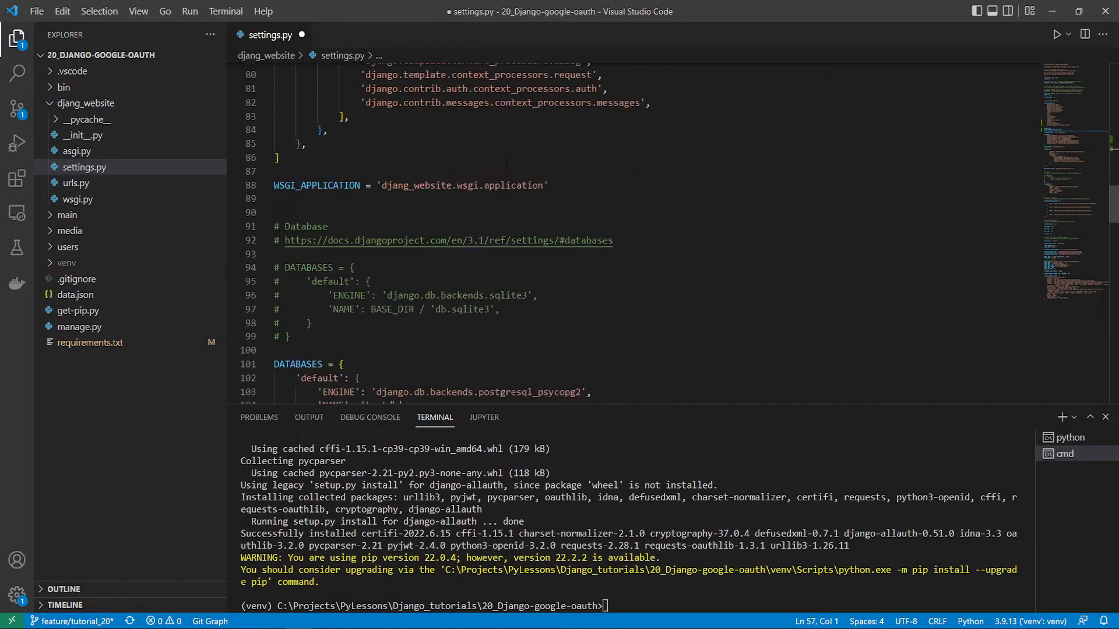
pyautogui.scroll(-3)
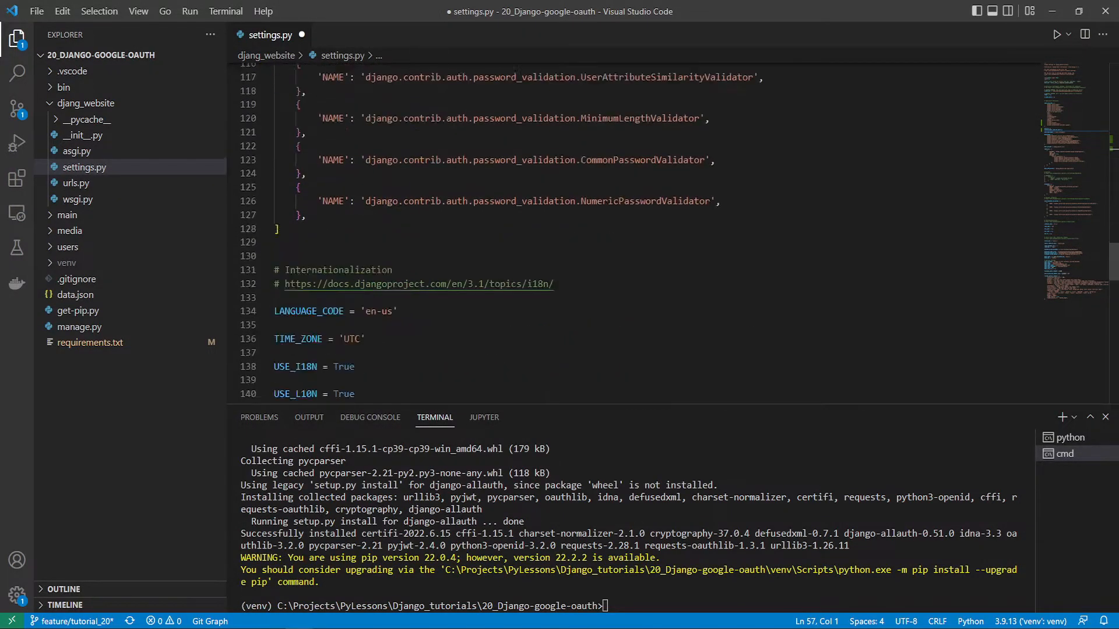
pyautogui.scroll(-3)
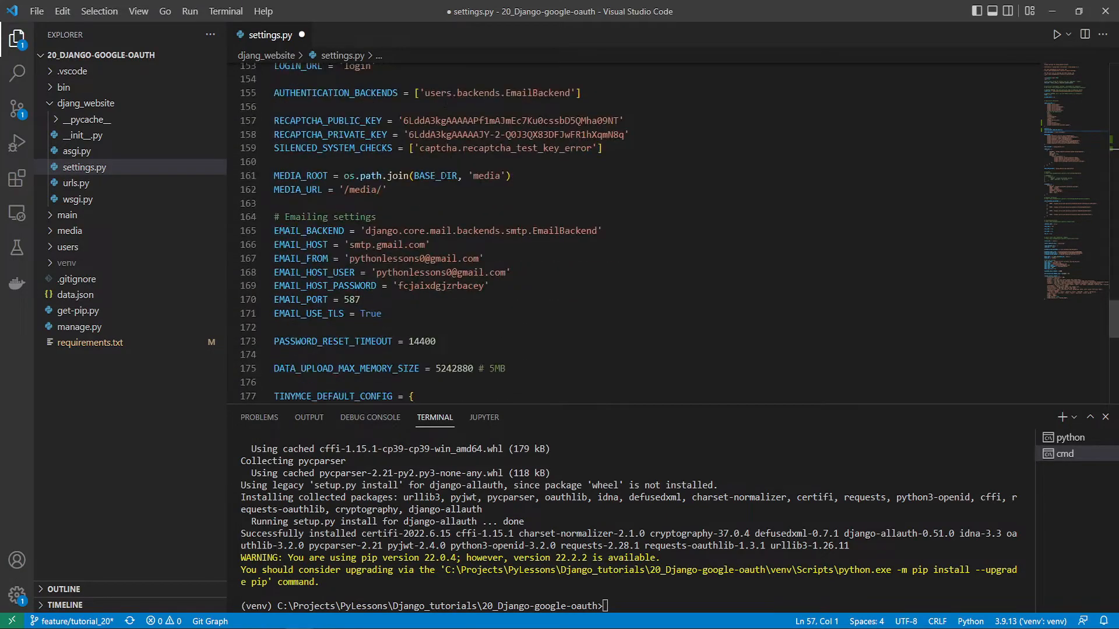
pyautogui.scroll(-3)
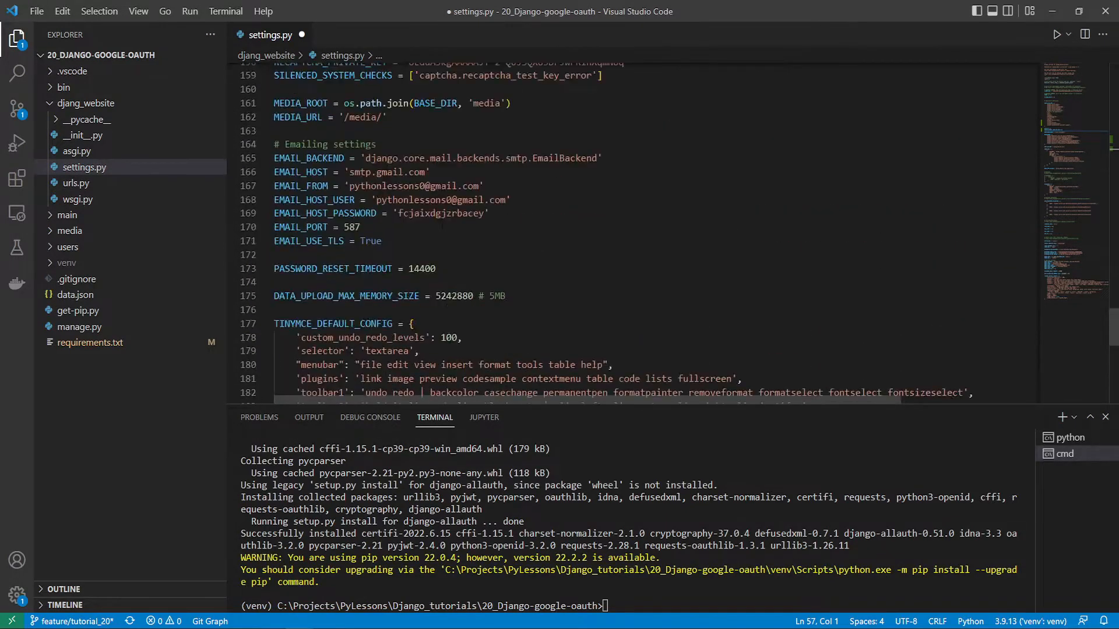
pyautogui.scroll(3)
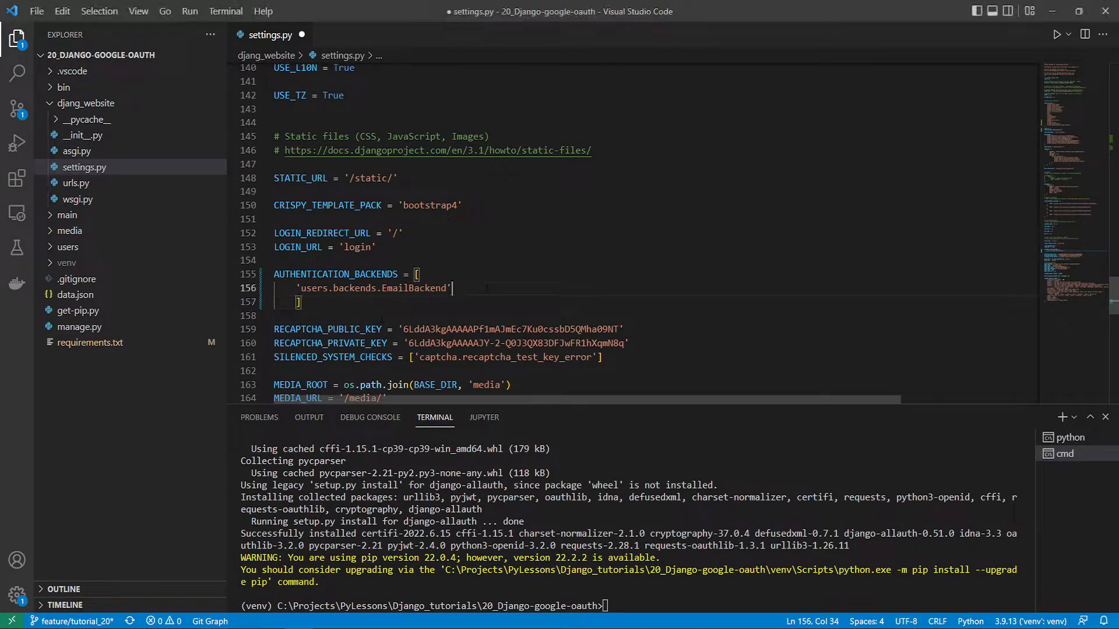
pyautogui.write("'allauth.account.auth_backends.AuthenticationBackend'")
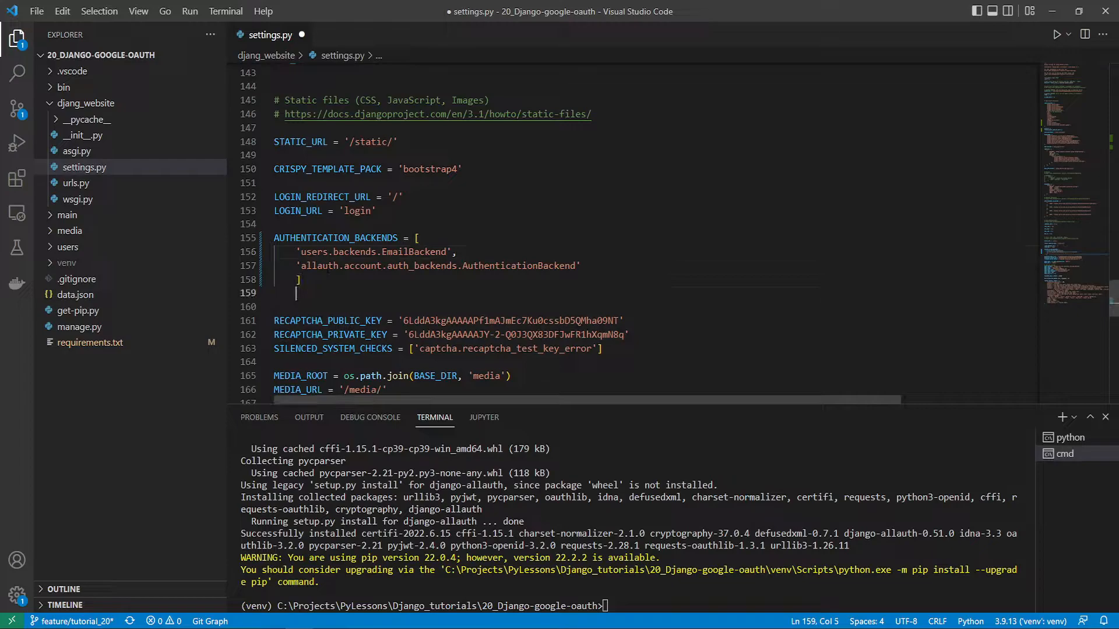
pyautogui.press('enter')
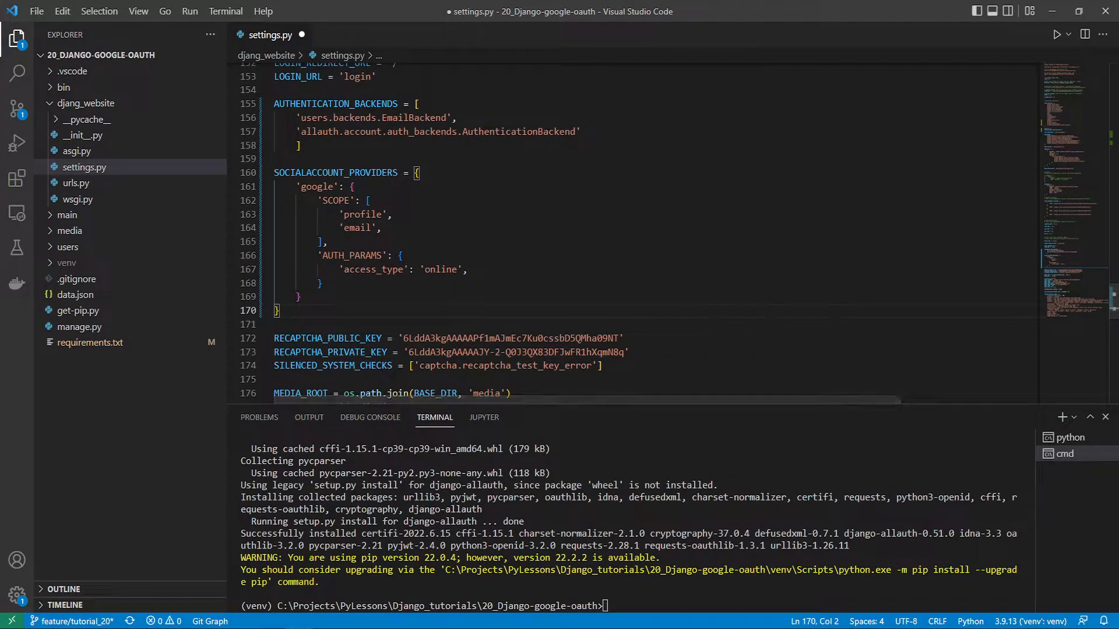
pyautogui.moveTo(211, 418)
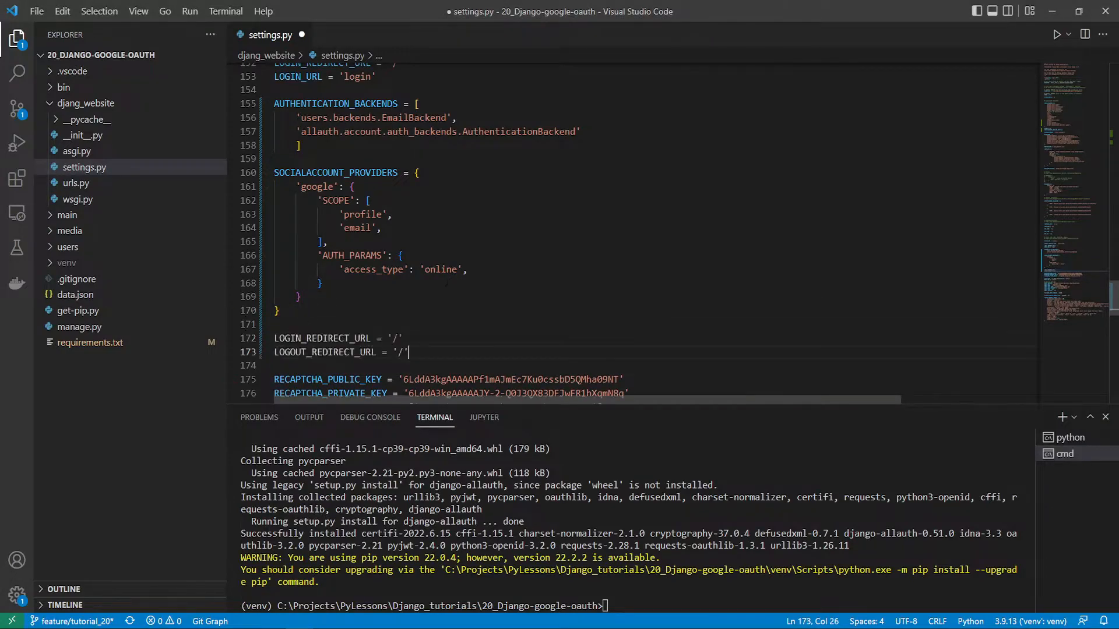
pyautogui.scroll(-3)
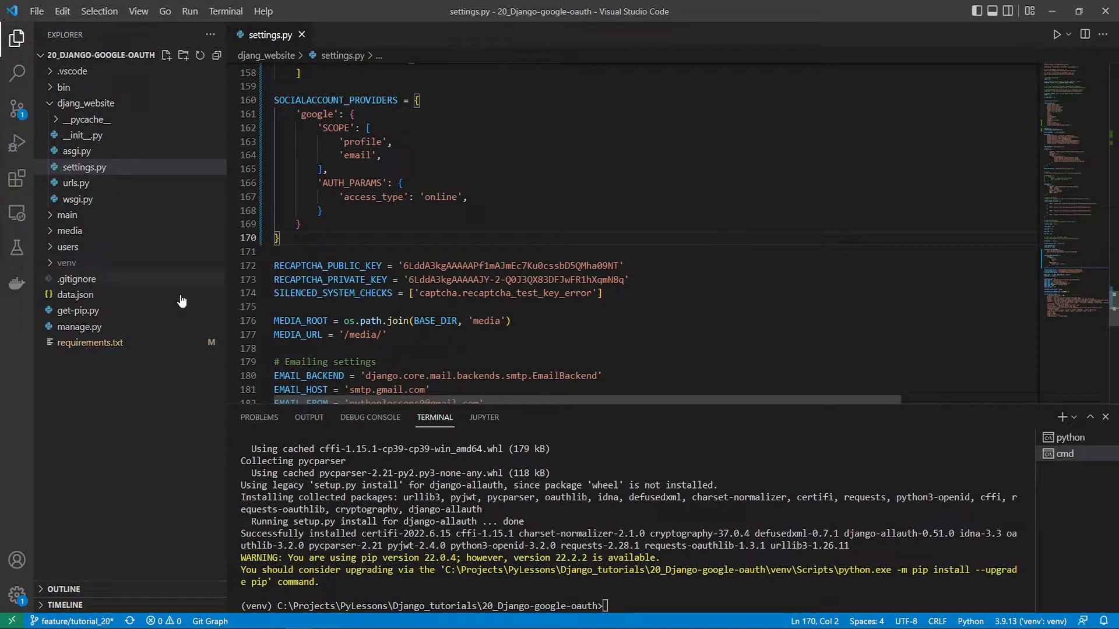
# Open users/templates/users/login.html and add {% load socialaccount %} on line 3
pyautogui.click(67, 247)
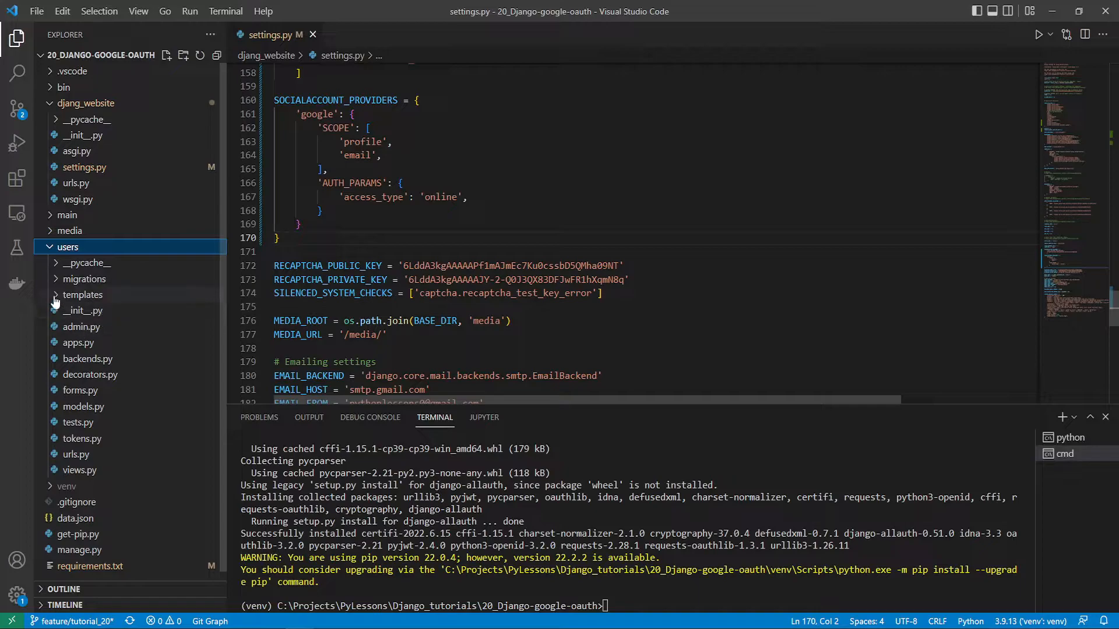
pyautogui.click(81, 295)
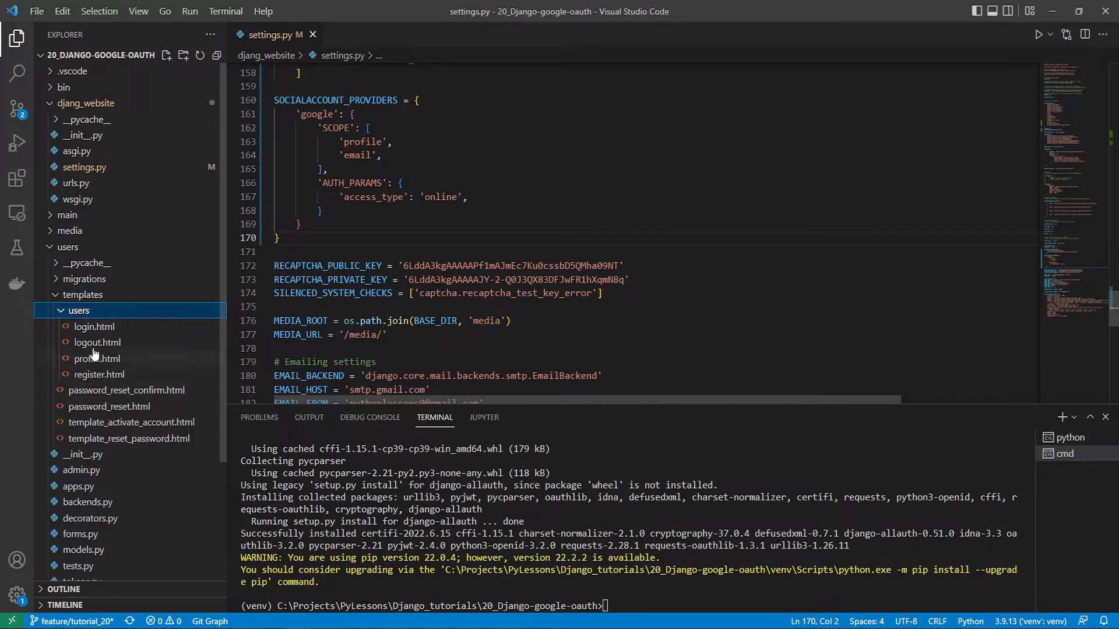
pyautogui.doubleClick(93, 326)
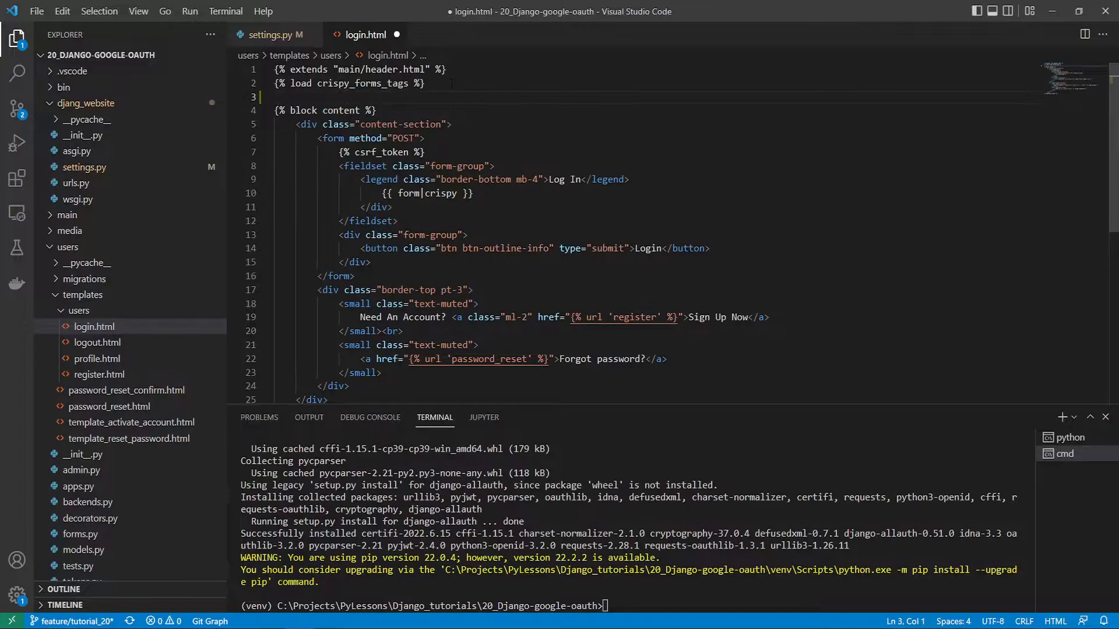
pyautogui.write('{% load socialaccount %}')
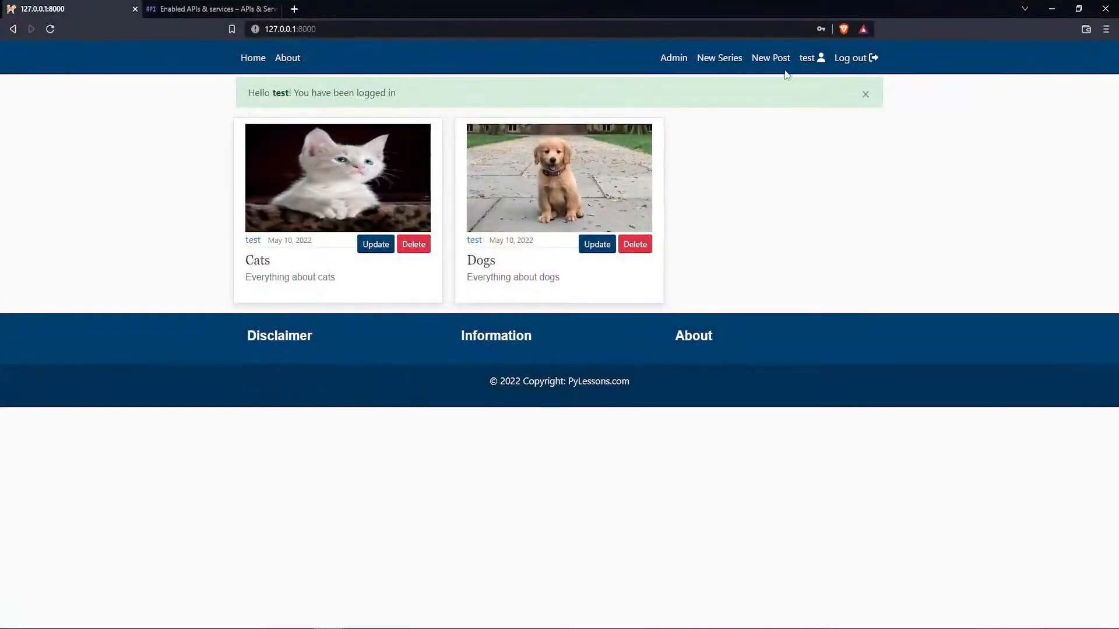
# Log the test user out from the navbar, then go to the Log in page
pyautogui.click(849, 59)
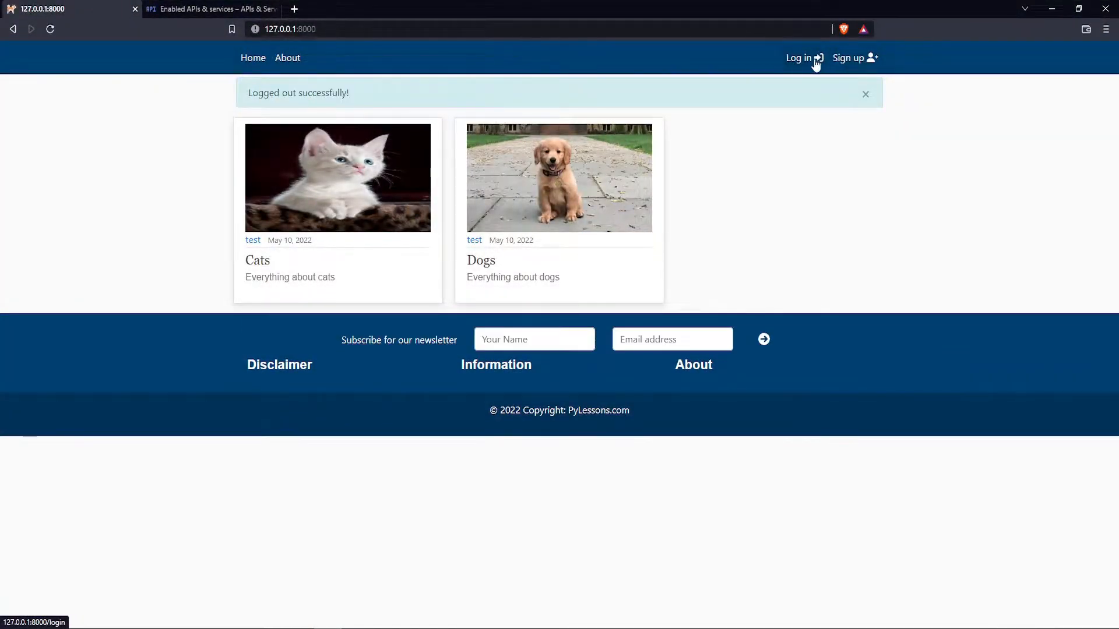
pyautogui.click(799, 59)
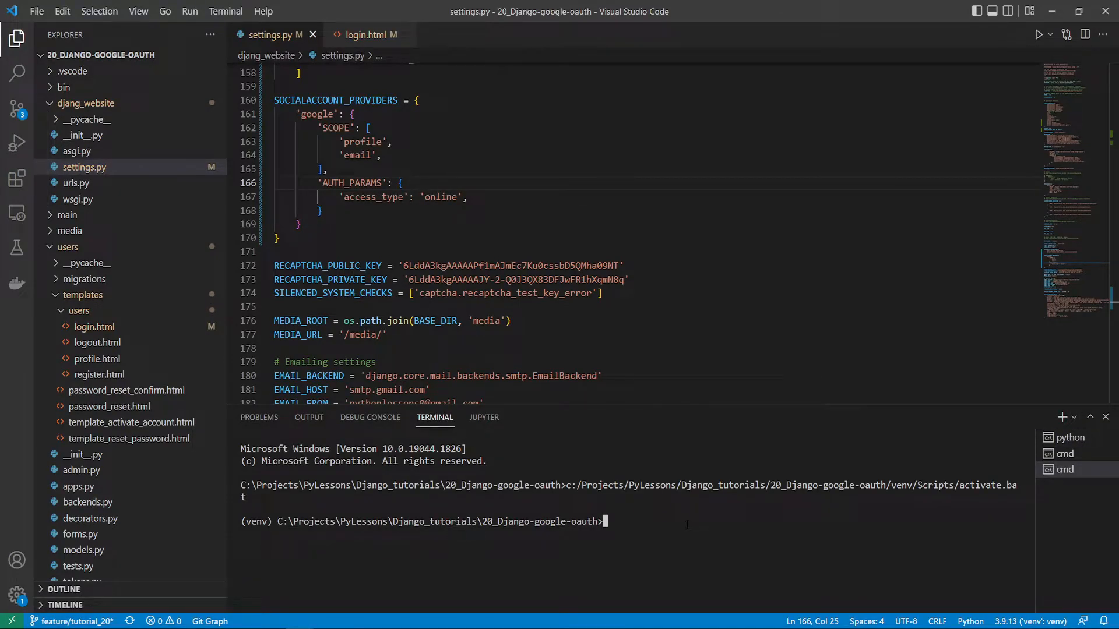
# Run python manage.py makemigrations in the terminal, which reports no changes
pyautogui.write('python manage.py mak')
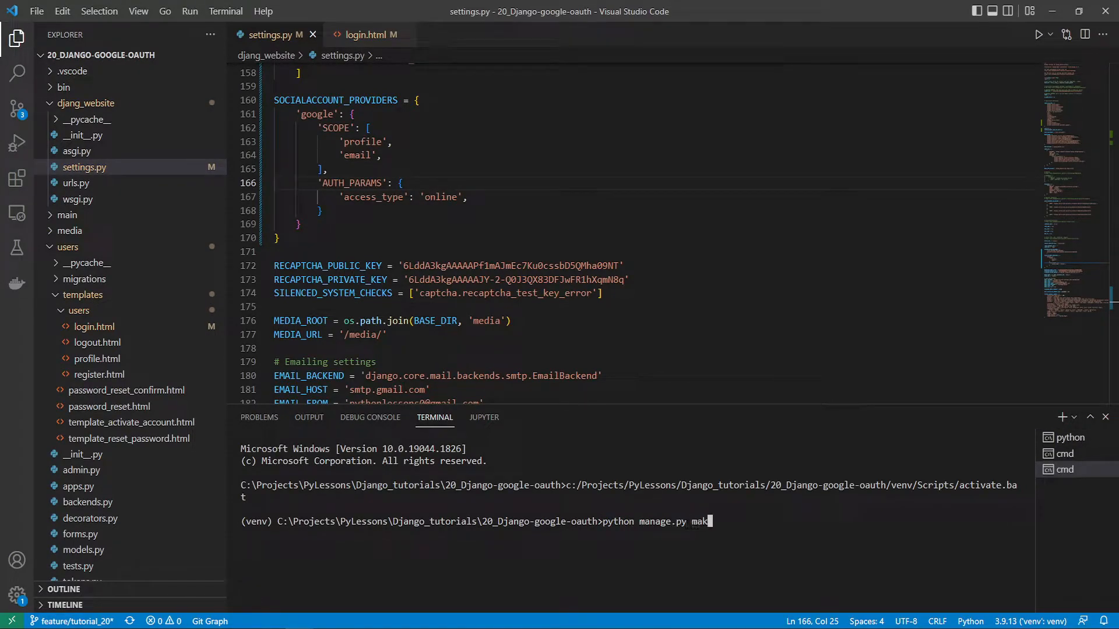
pyautogui.write('emigrations')
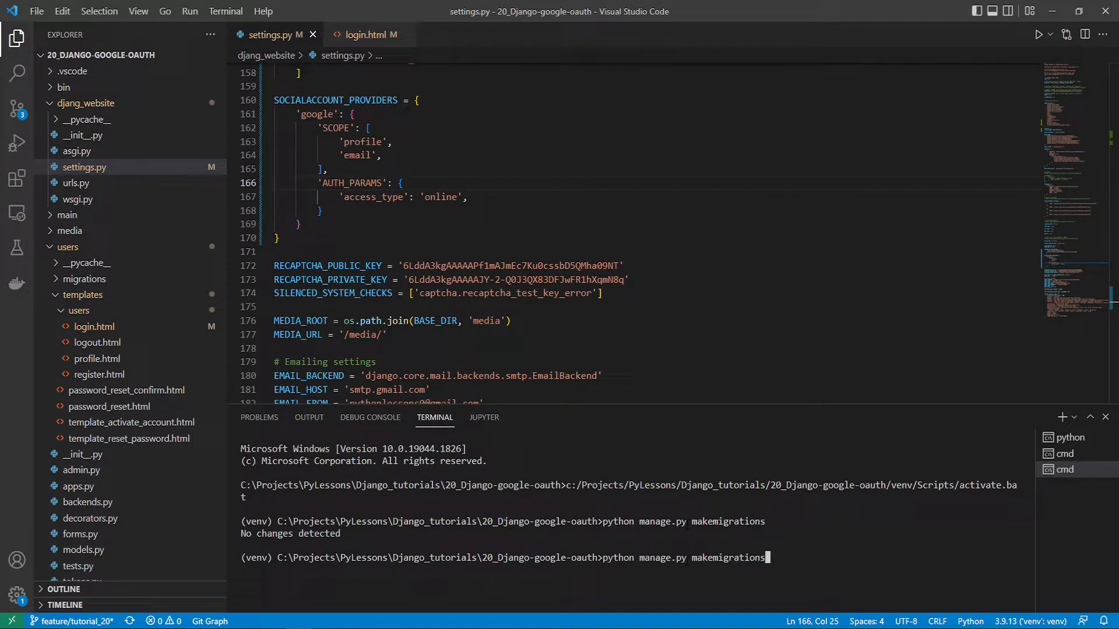
pyautogui.press('BackSpace')
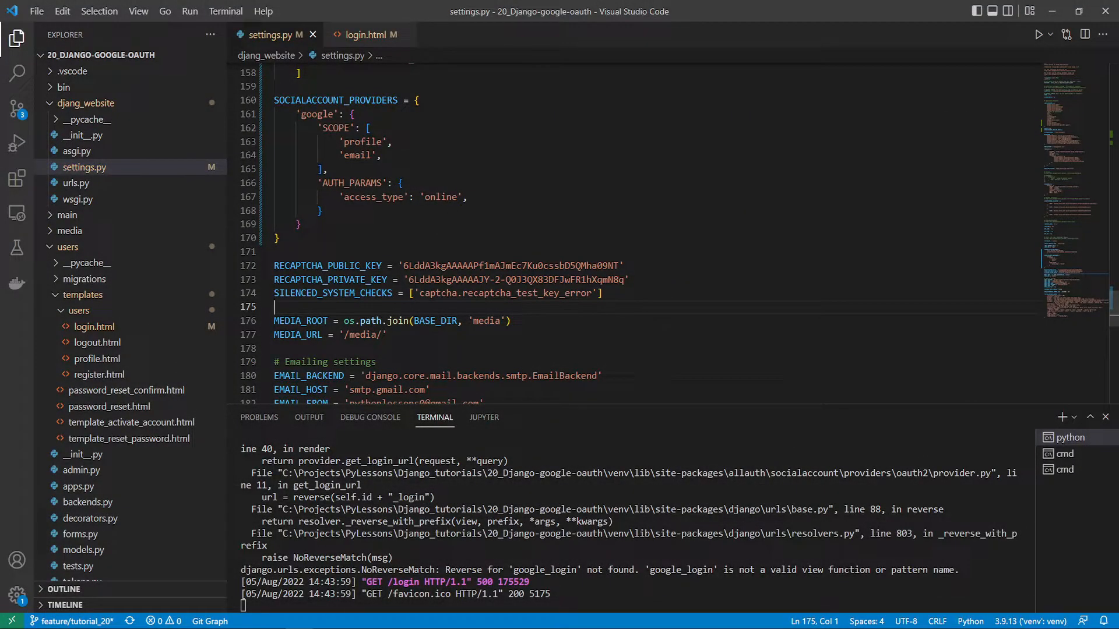
pyautogui.moveTo(110, 181)
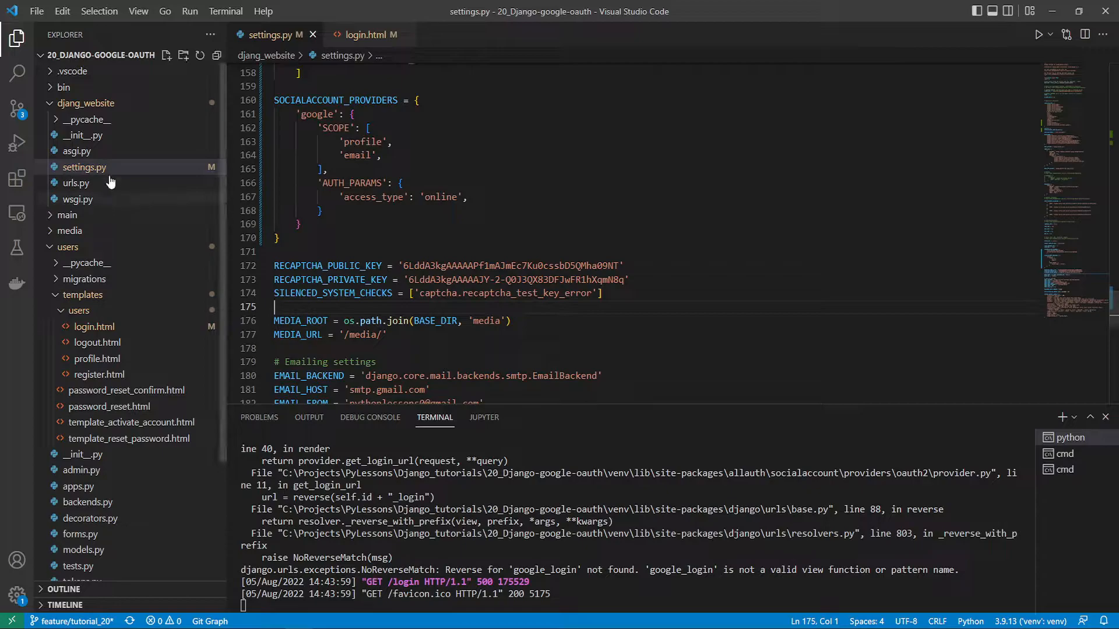
pyautogui.moveTo(94, 198)
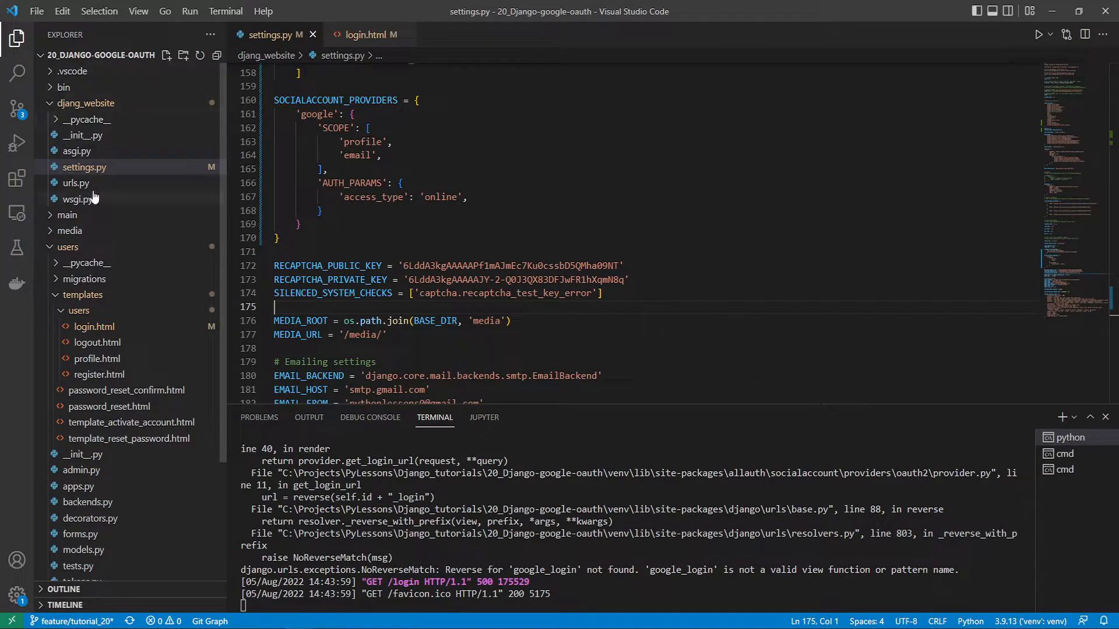
# Add path("", include("allauth.urls")) to urlpatterns in urls.py and save
pyautogui.click(75, 183)
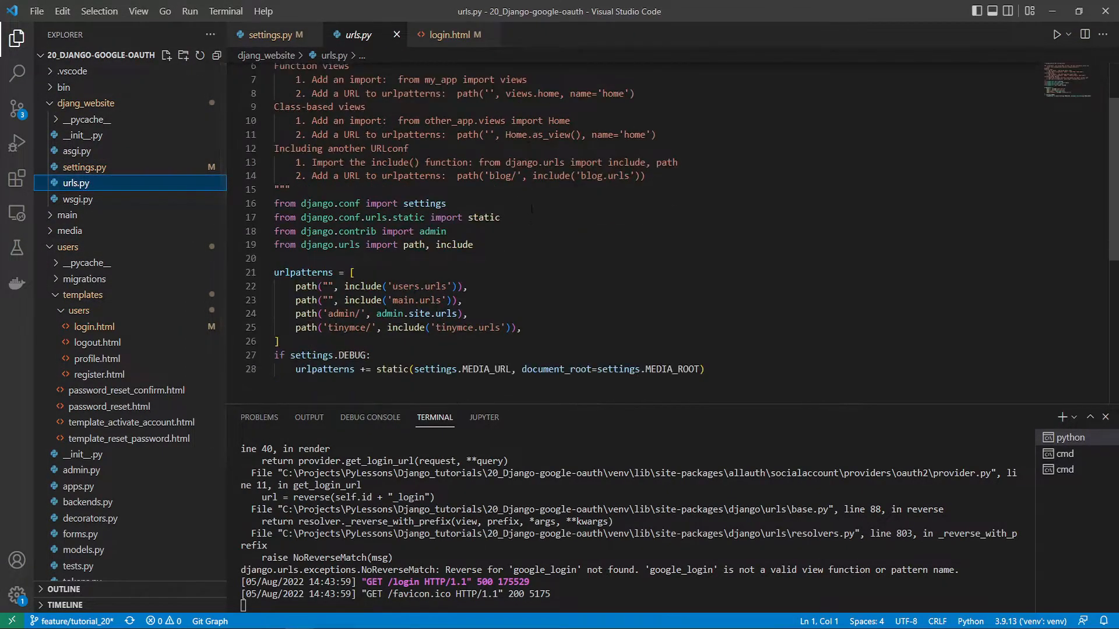
pyautogui.scroll(-3)
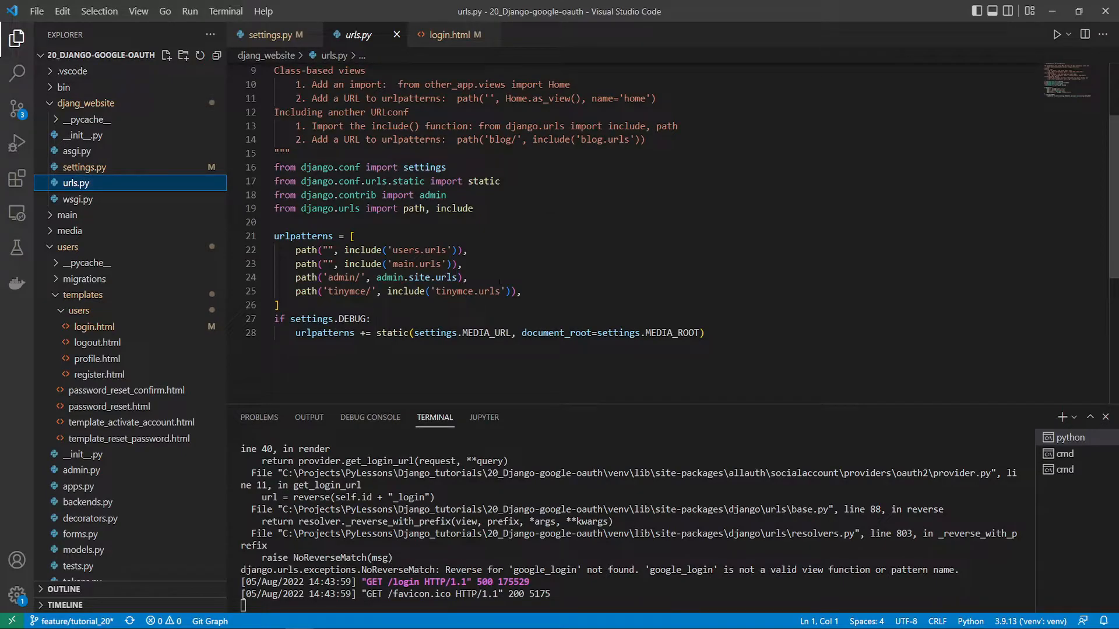
pyautogui.press('Enter')
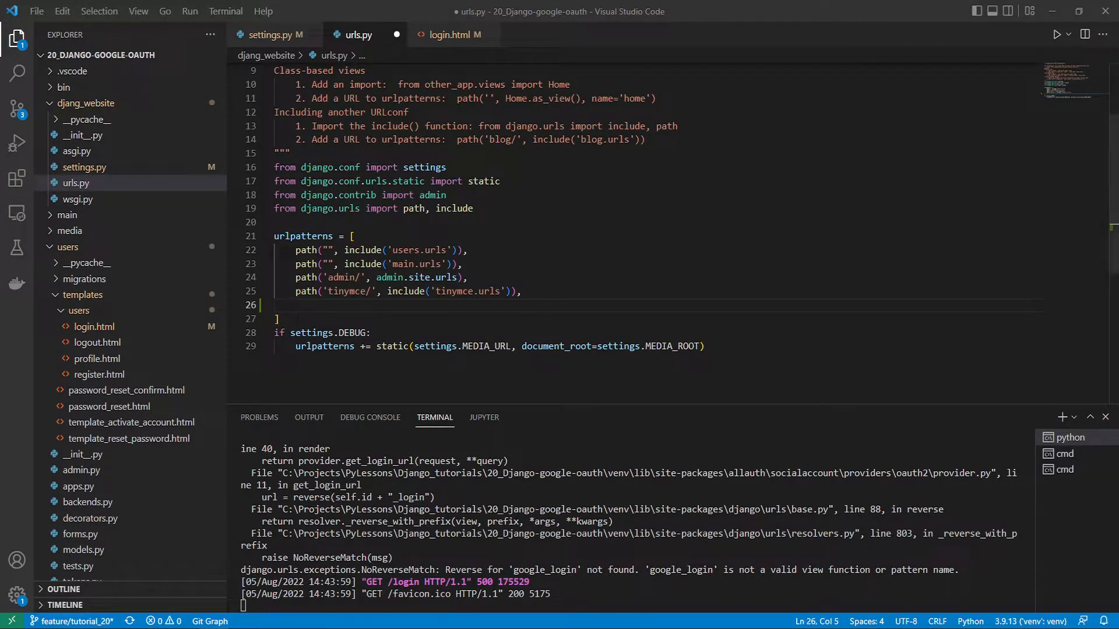
pyautogui.write('path("", include("allauth.urls")), #most important')
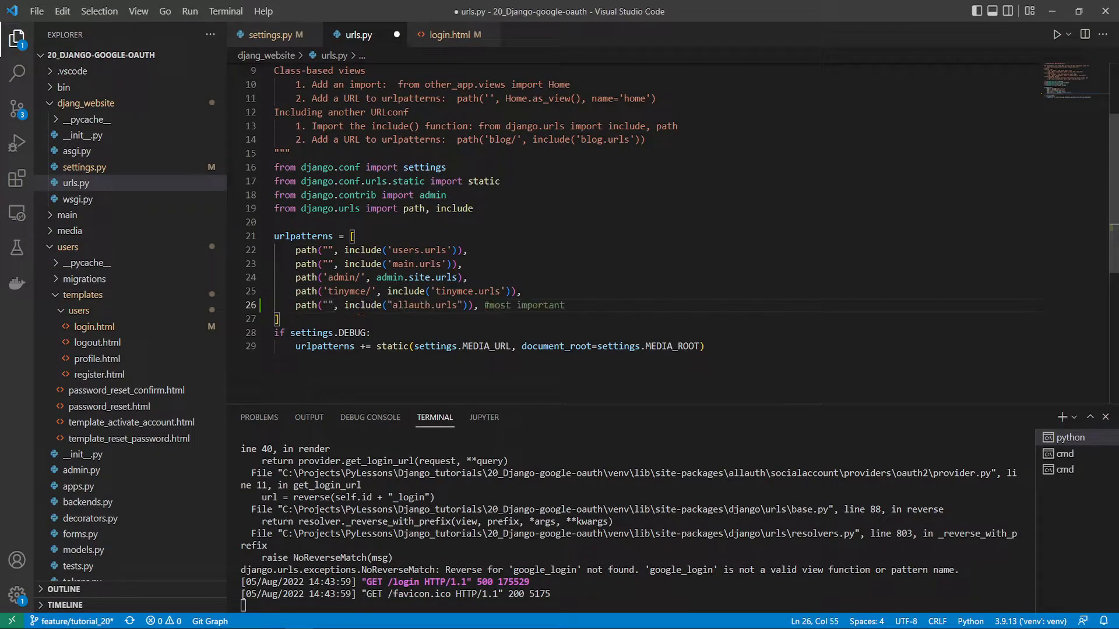
pyautogui.click(552, 304)
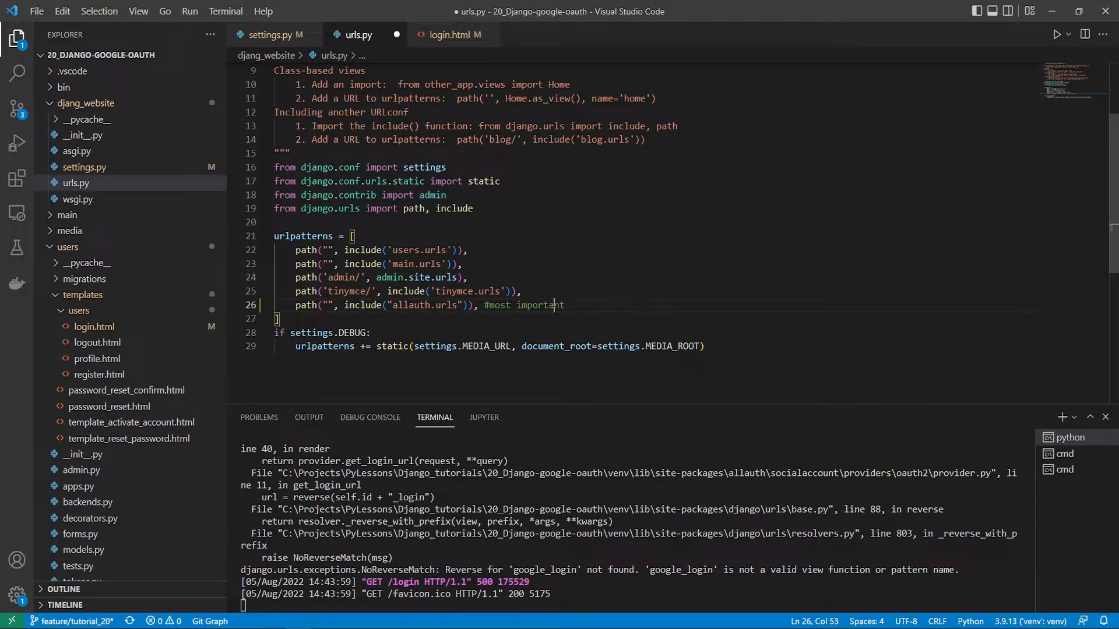
pyautogui.press('ctrl+s')
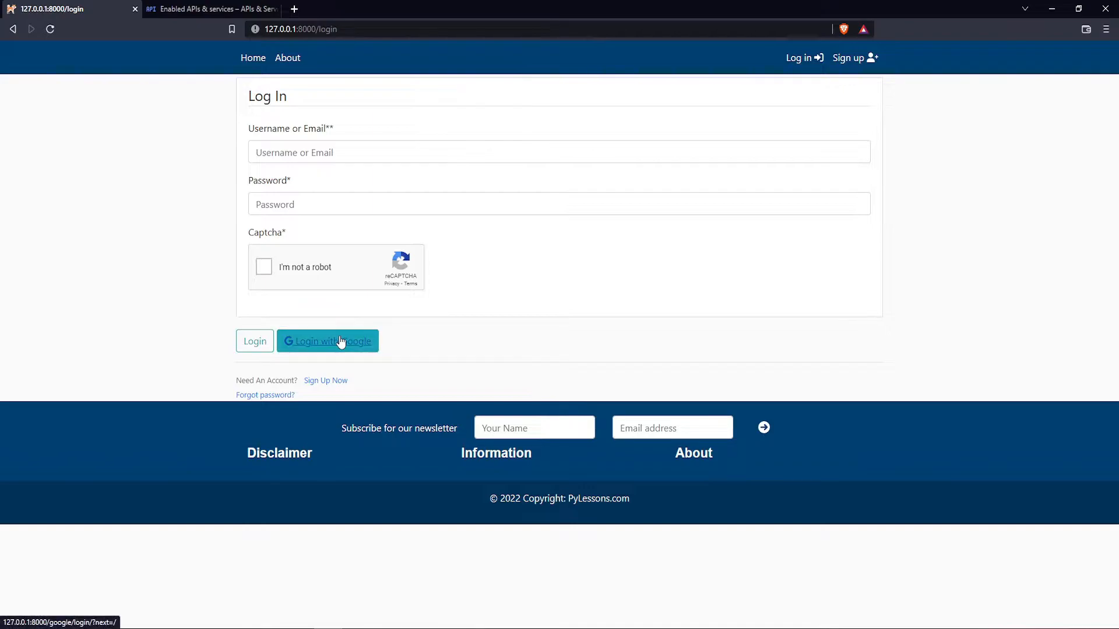
pyautogui.moveTo(371, 360)
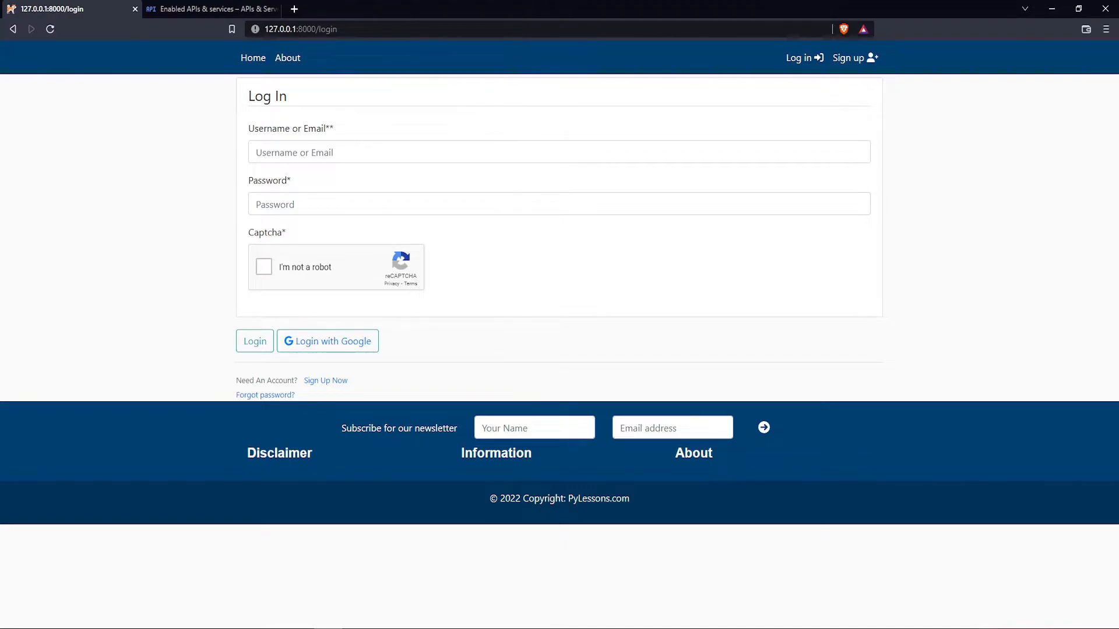
pyautogui.moveTo(1073, 523)
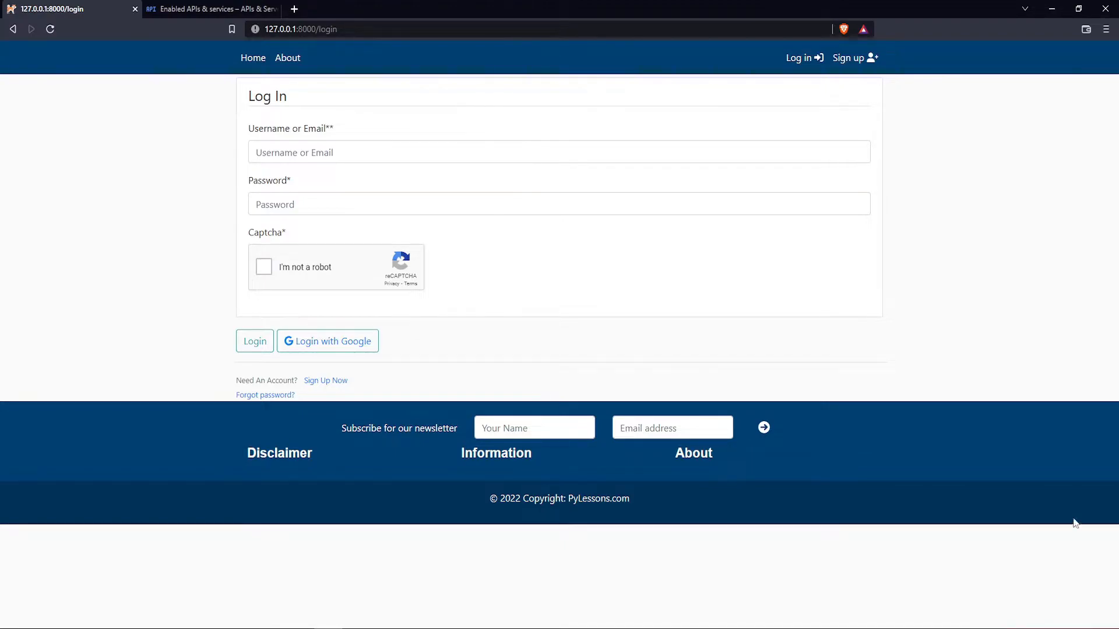
pyautogui.moveTo(307, 417)
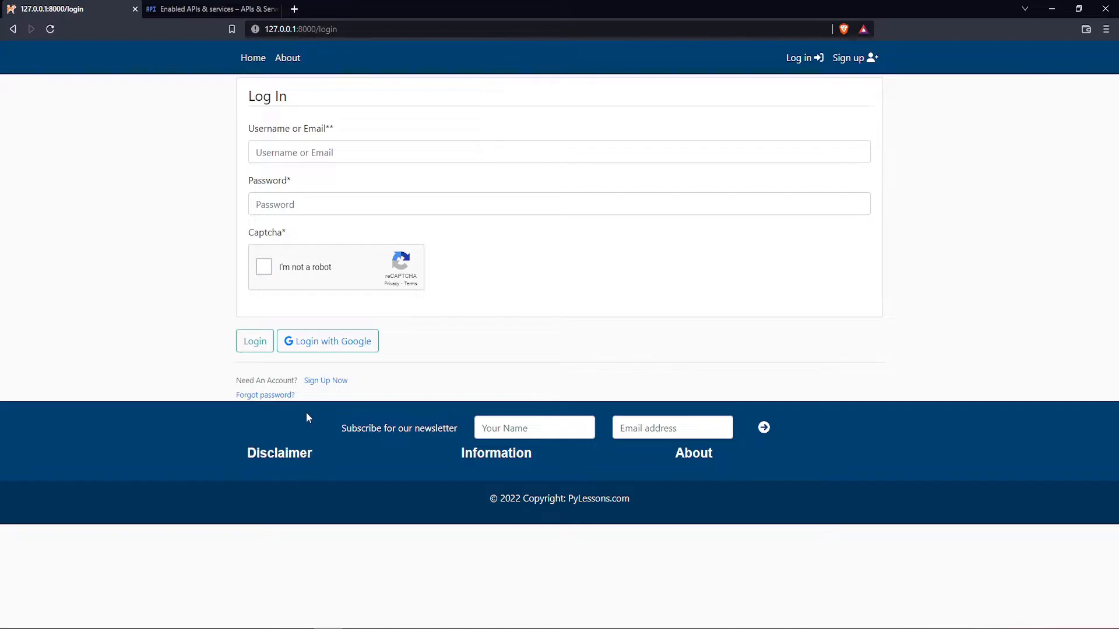
# Try 'Login with Google' on the login page, then switch to the Google Cloud console tab
pyautogui.click(327, 341)
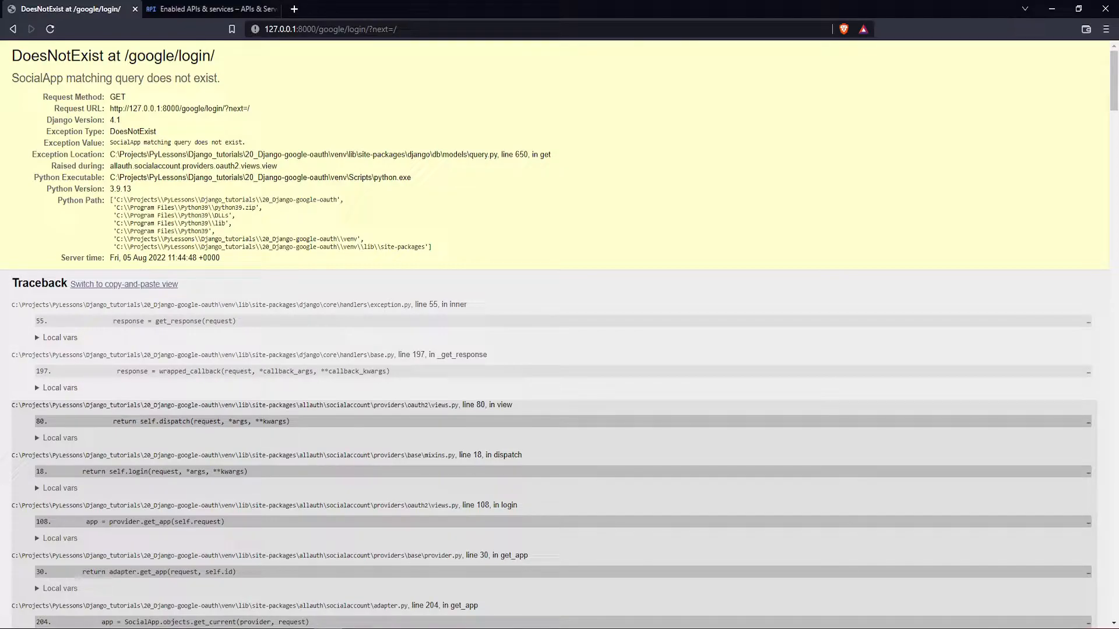
pyautogui.click(208, 9)
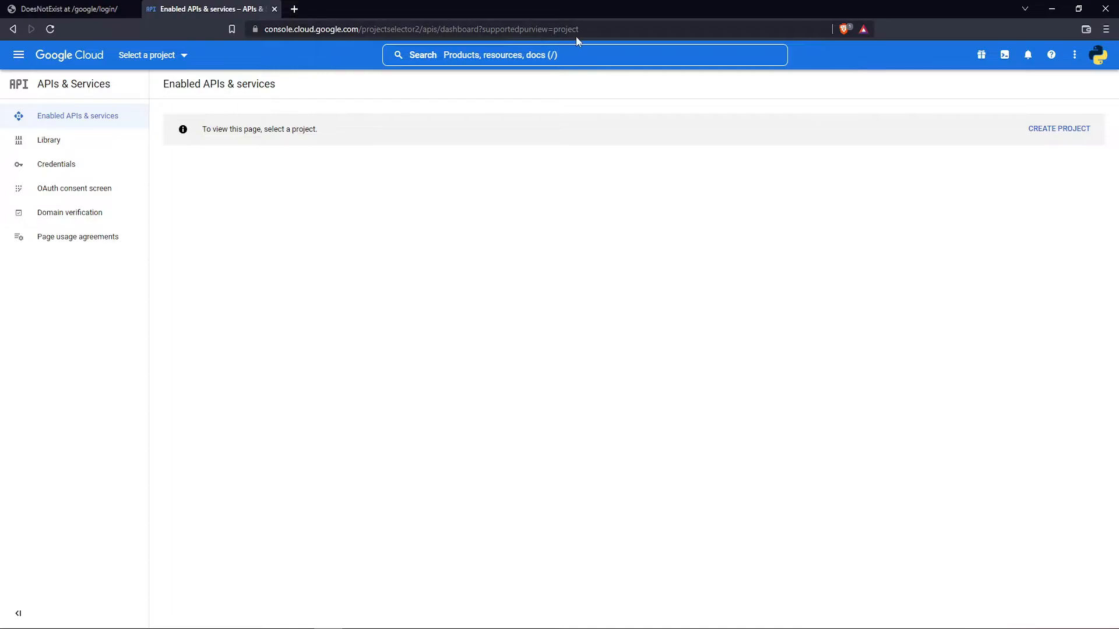
pyautogui.moveTo(1098, 54)
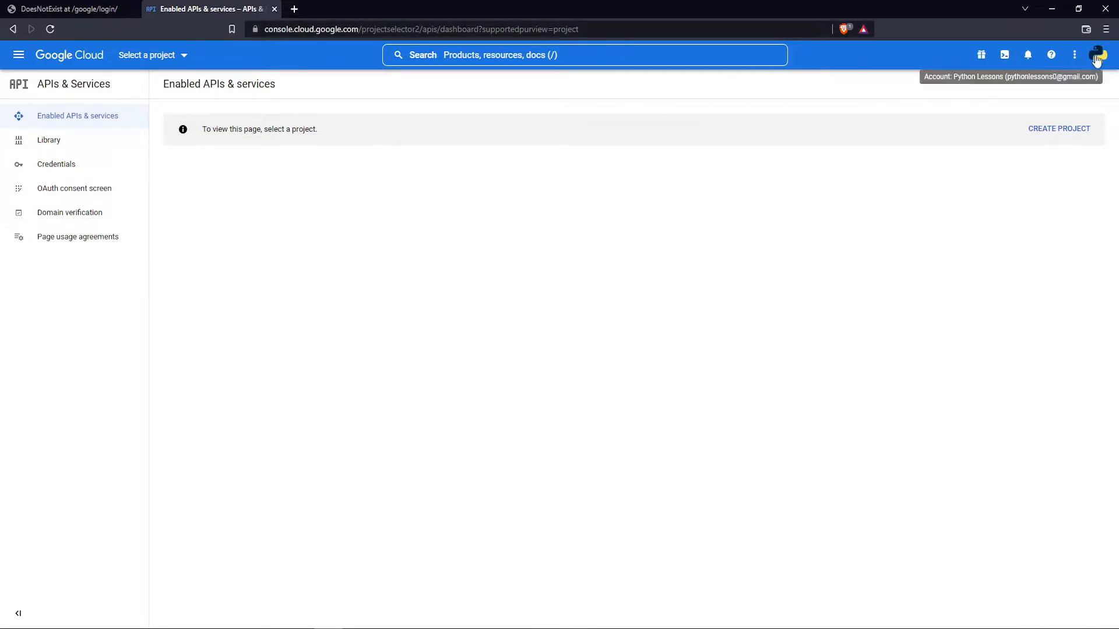
pyautogui.moveTo(1060, 135)
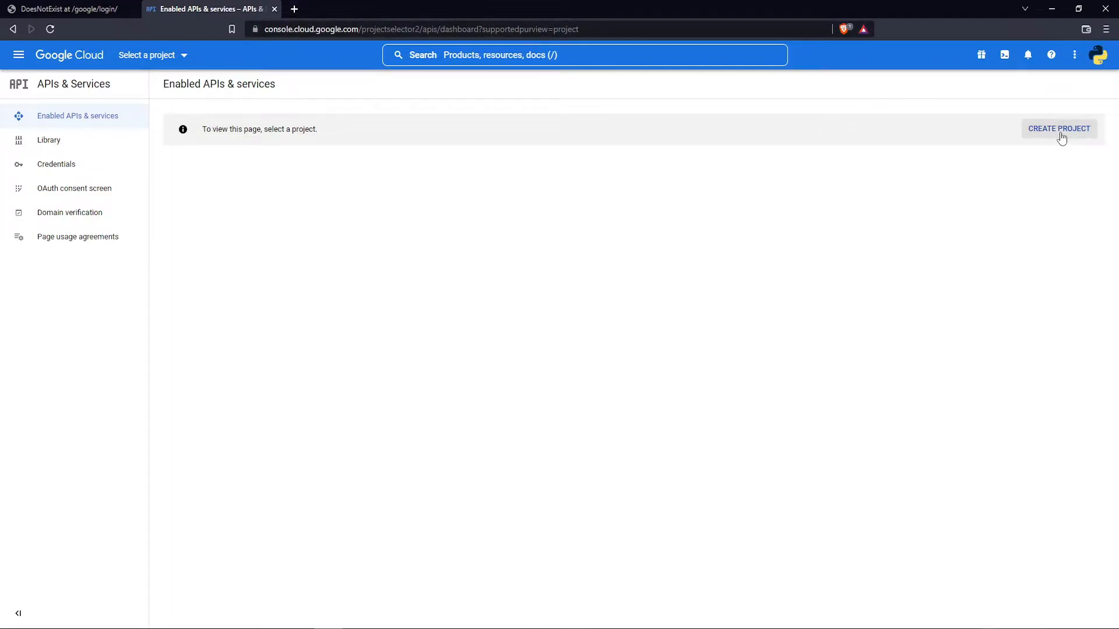
# Create a new Google Cloud project named django-tutorial
pyautogui.click(1060, 128)
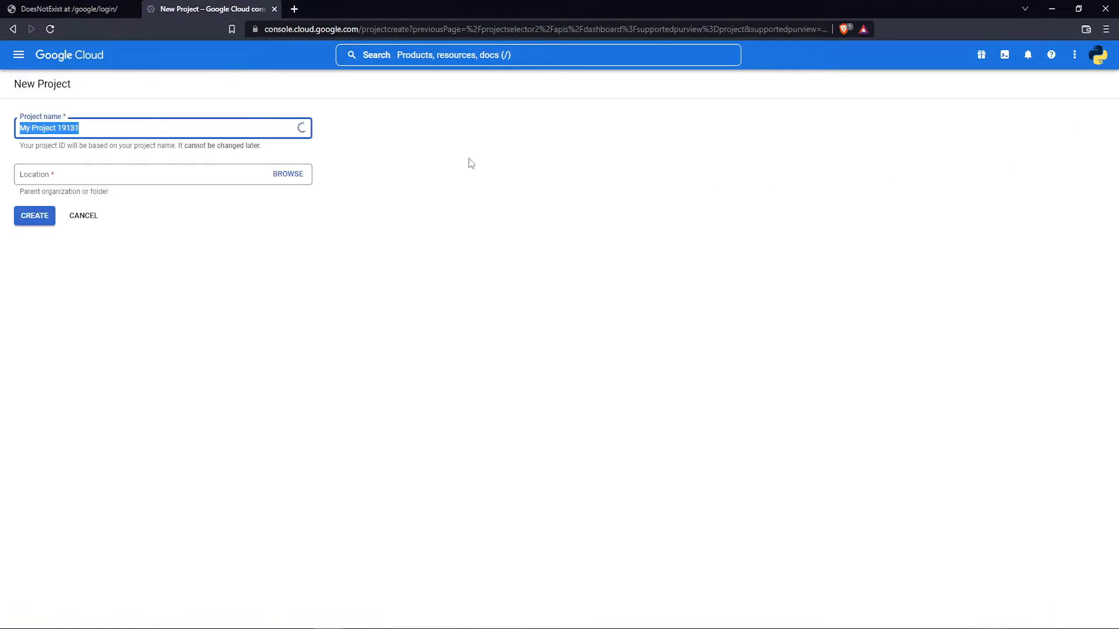
pyautogui.write('d')
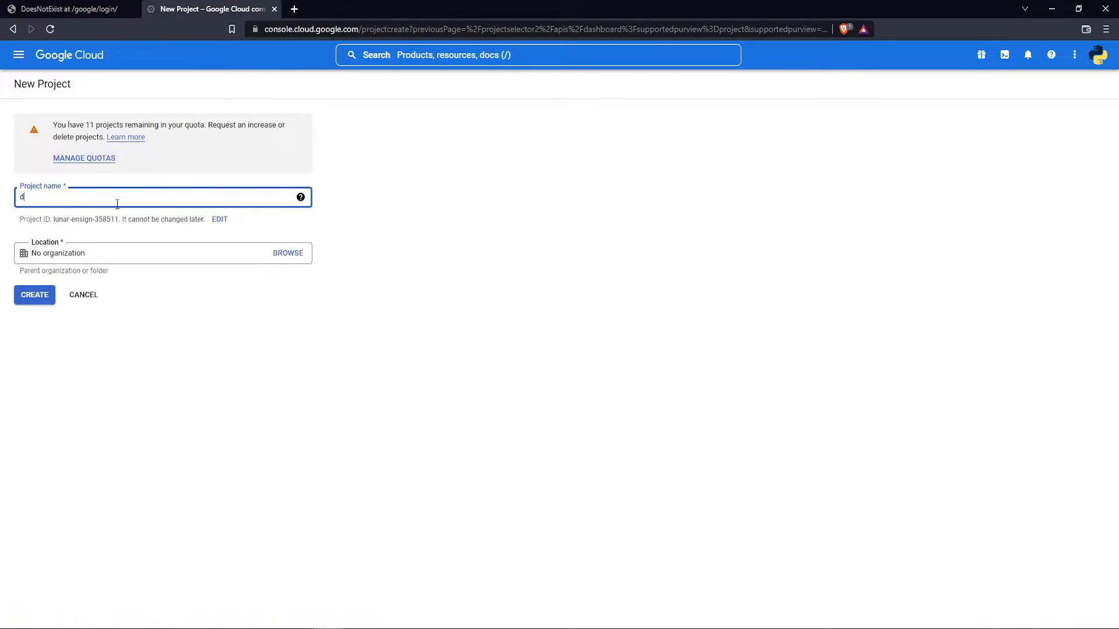
pyautogui.write('jango-tutorial')
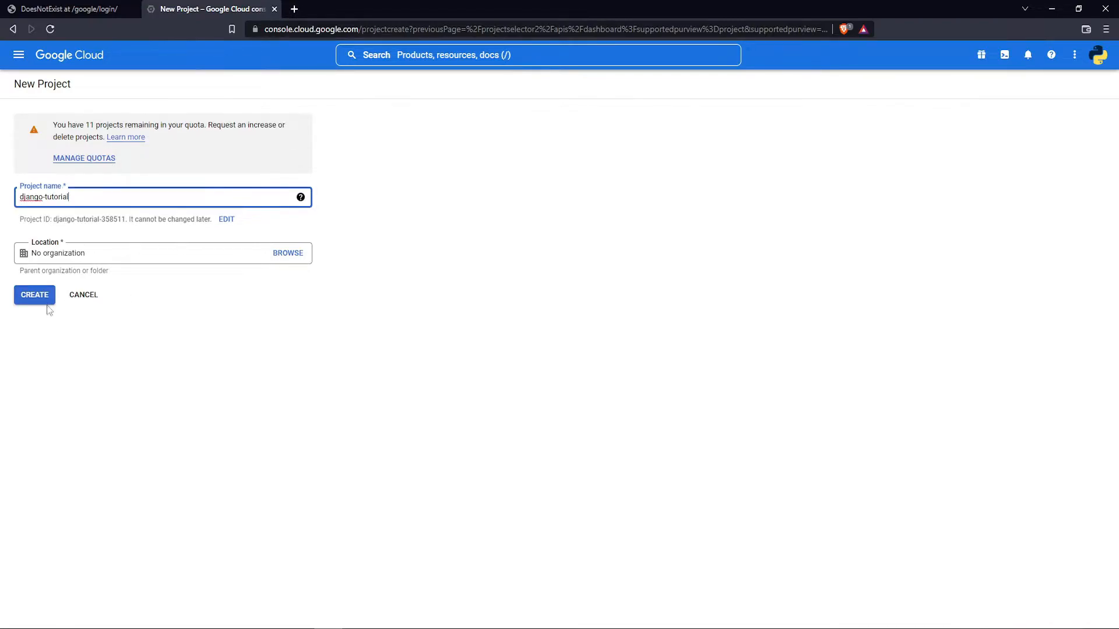
pyautogui.click(34, 294)
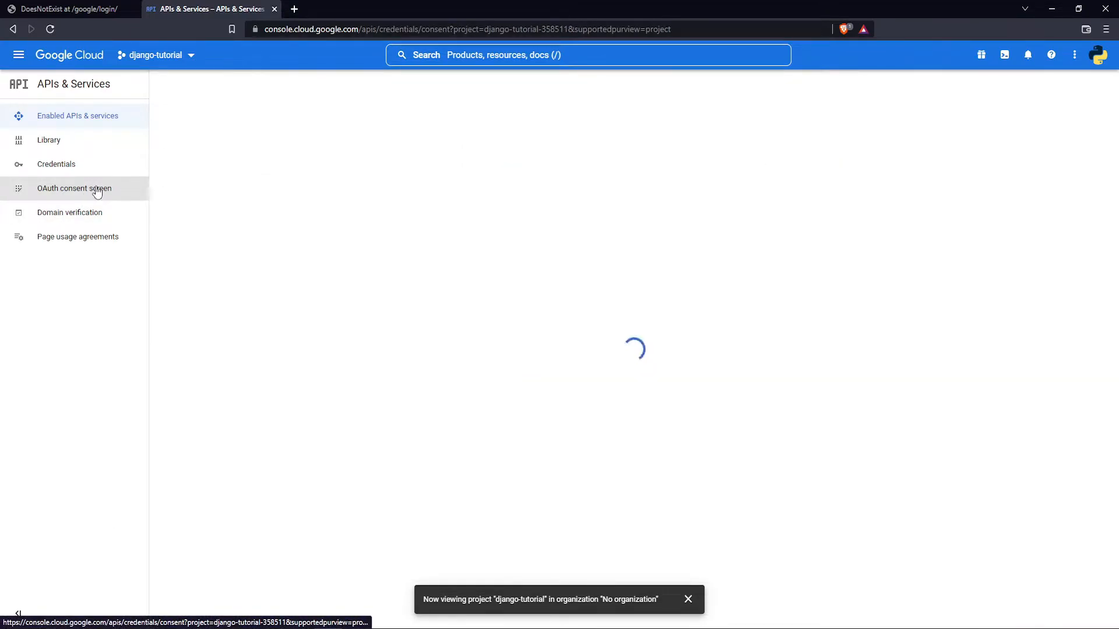
# Start registering an OAuth consent screen with External user type
pyautogui.click(75, 188)
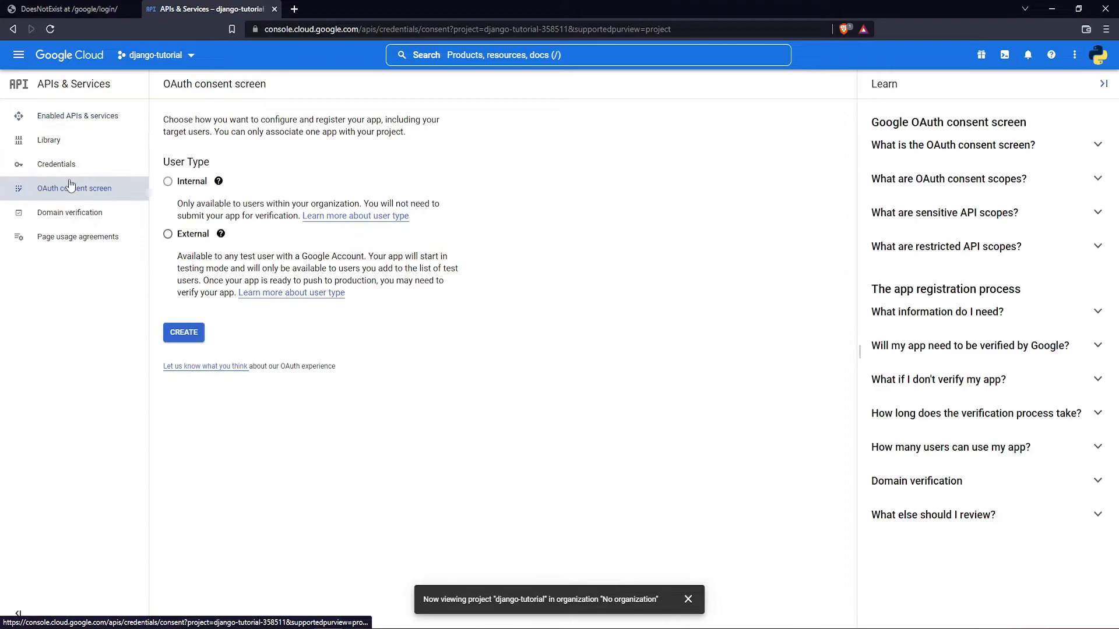
pyautogui.click(168, 234)
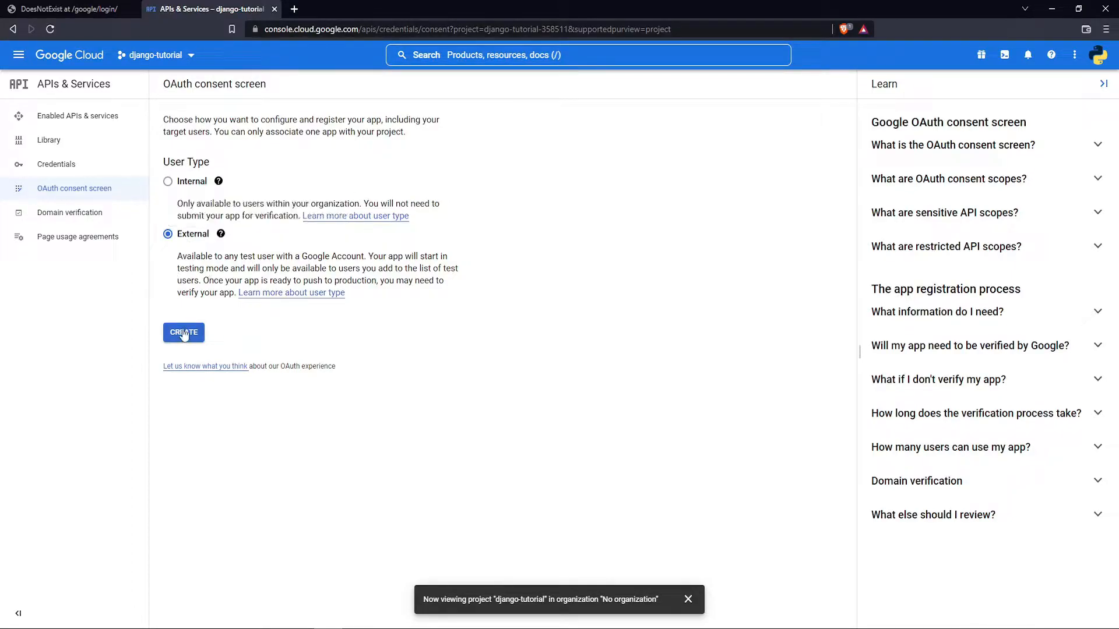
pyautogui.click(183, 332)
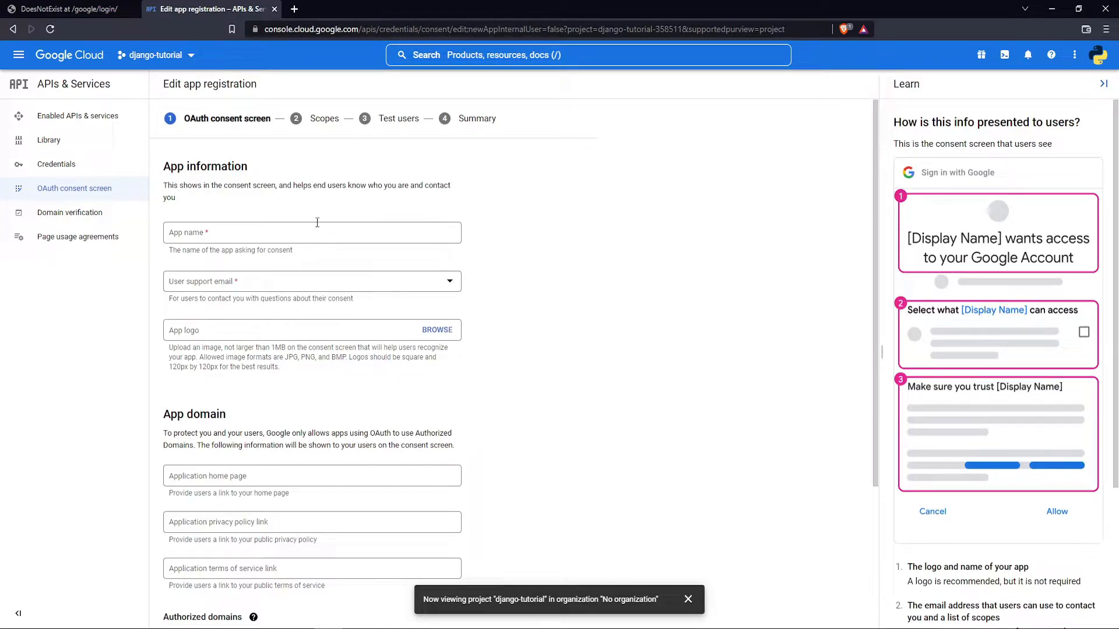
# Name the app django-tutorial and enter the pythonles support email
pyautogui.click(313, 233)
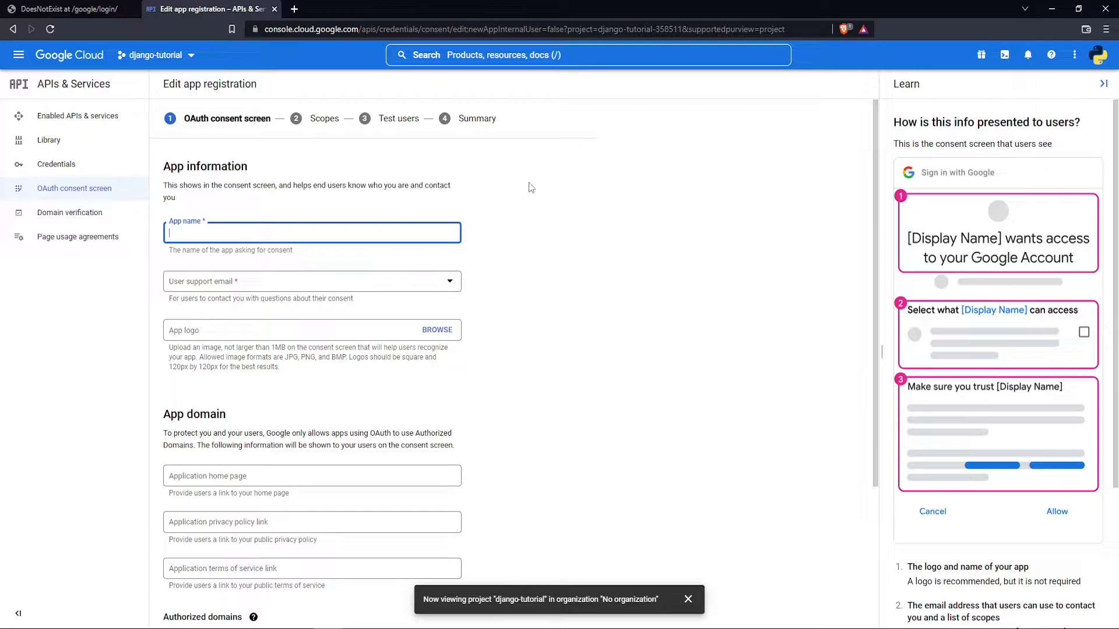
pyautogui.write('django-tut')
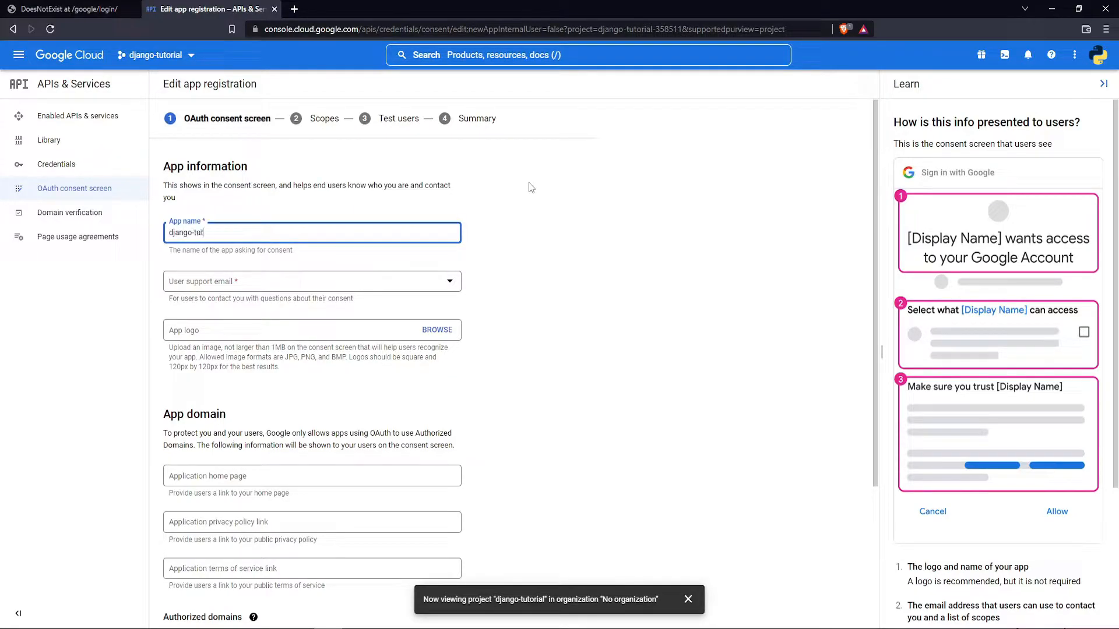
pyautogui.write('orial')
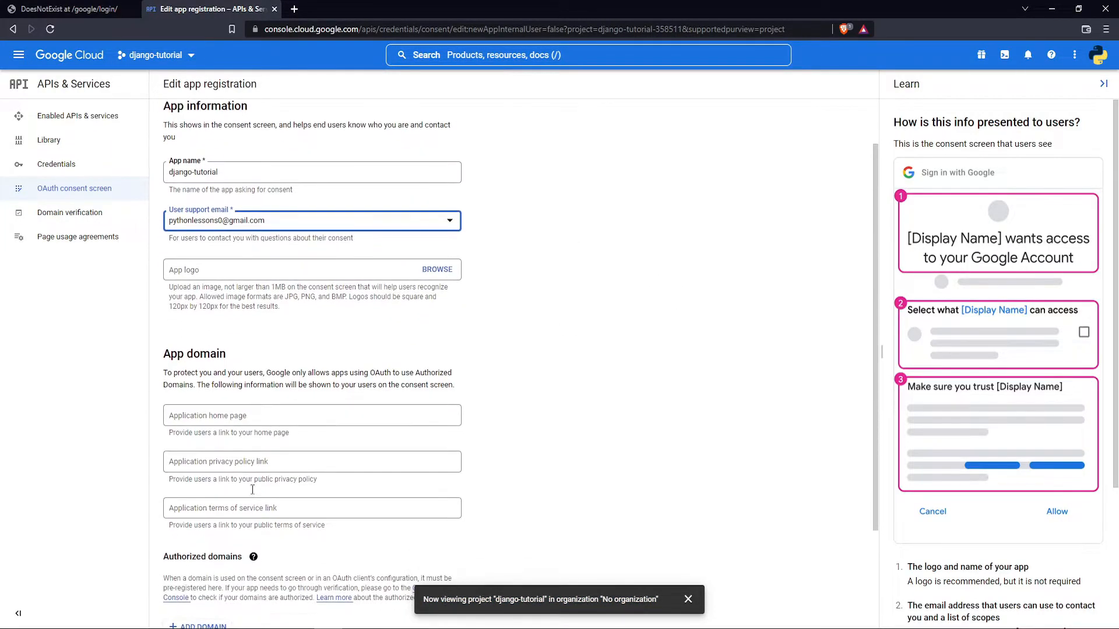
pyautogui.scroll(-3)
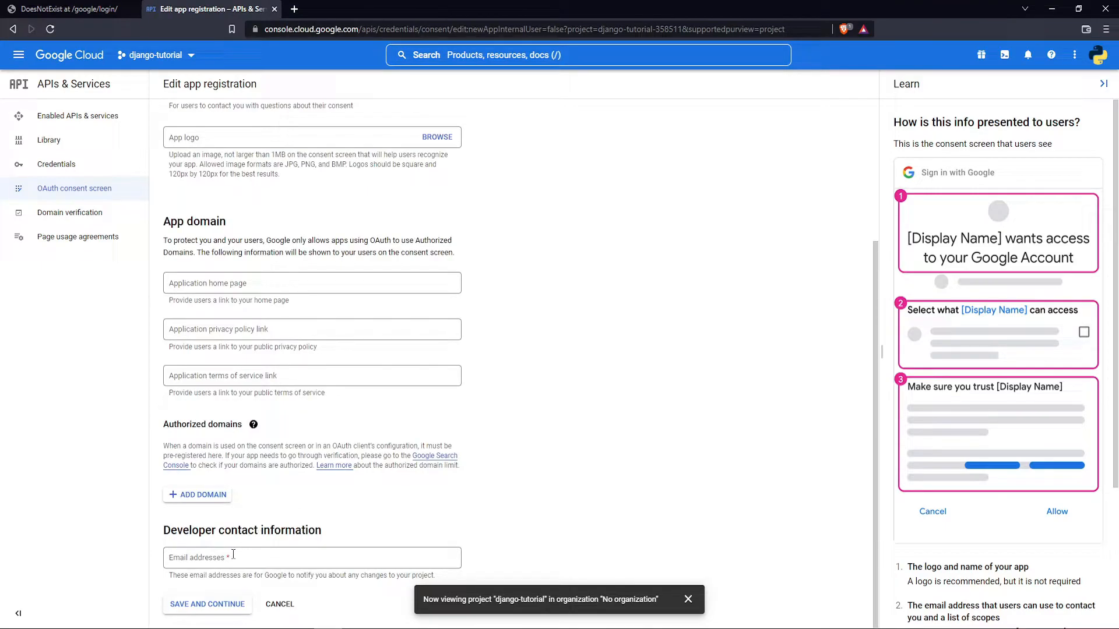
pyautogui.write('pythonles')
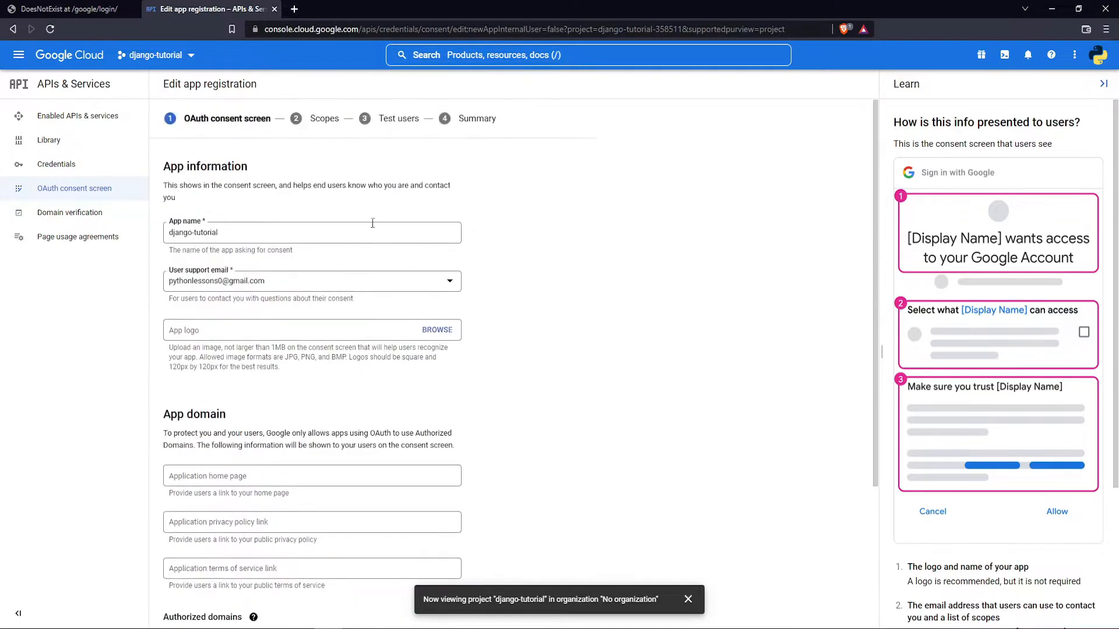
# Fill the developer contact email and scroll through the rest of the form
pyautogui.scroll(-3)
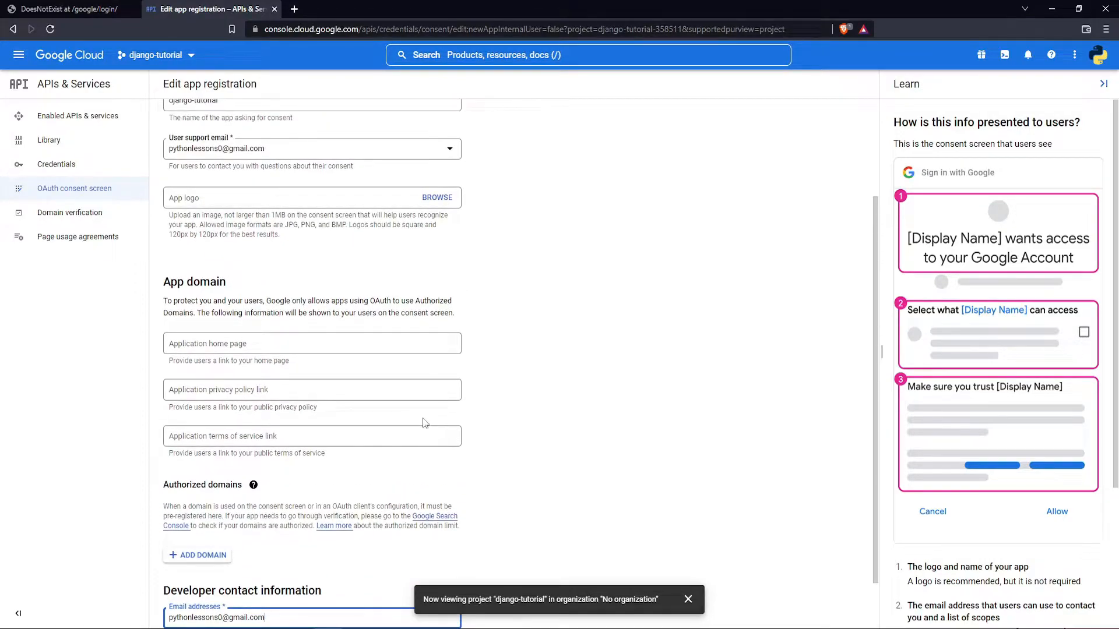
pyautogui.moveTo(491, 447)
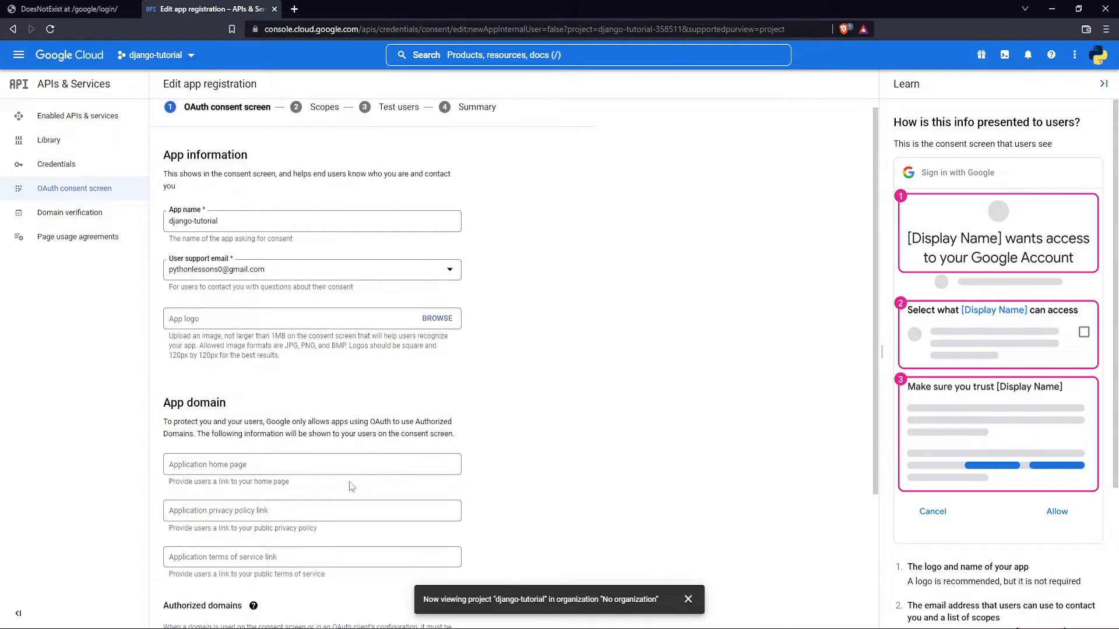
pyautogui.scroll(-3)
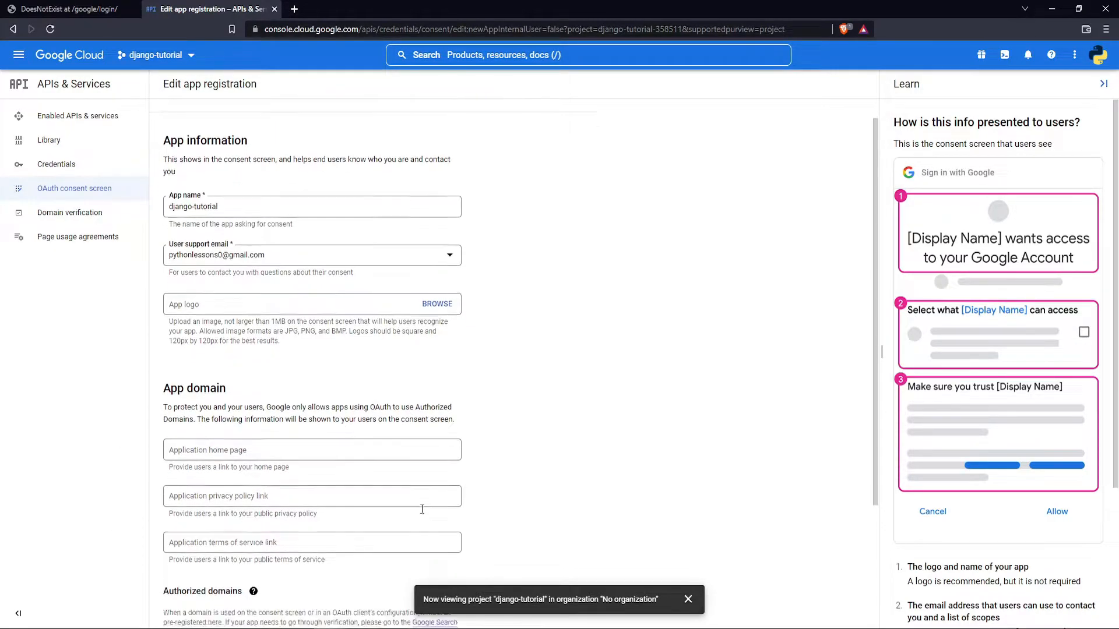
pyautogui.scroll(-3)
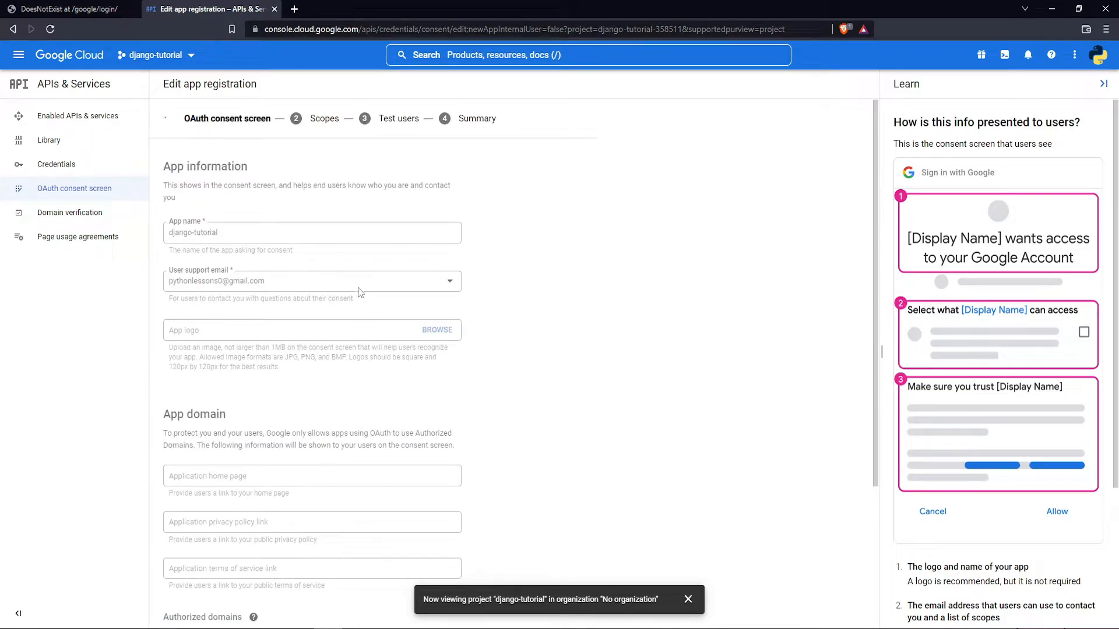
# Save and continue past Scopes and Test users, then return to the dashboard
pyautogui.click(207, 598)
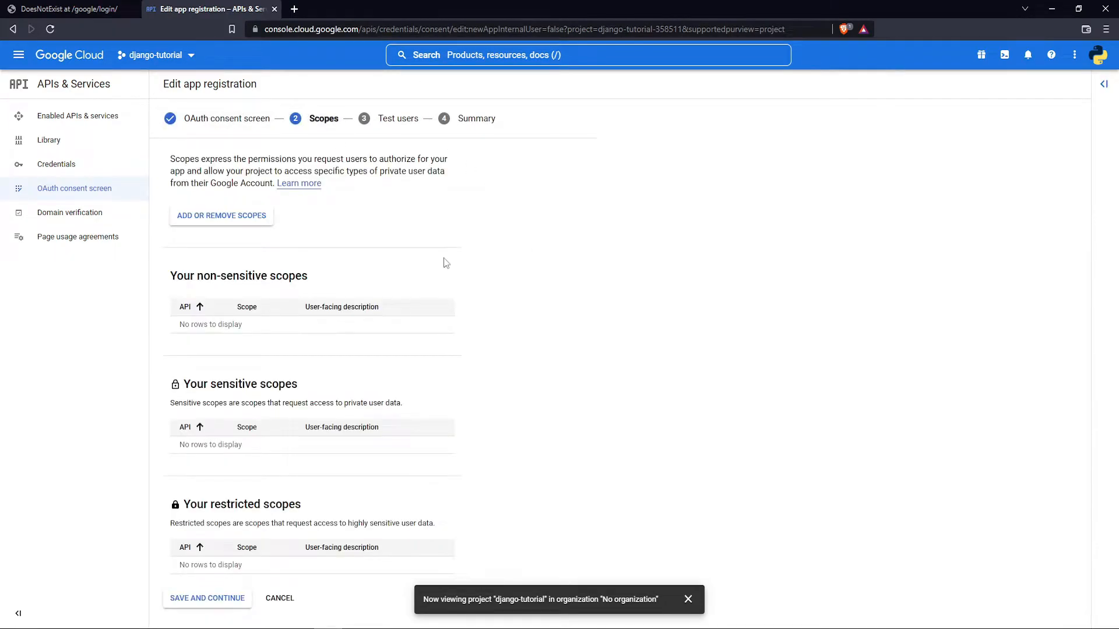
pyautogui.moveTo(208, 598)
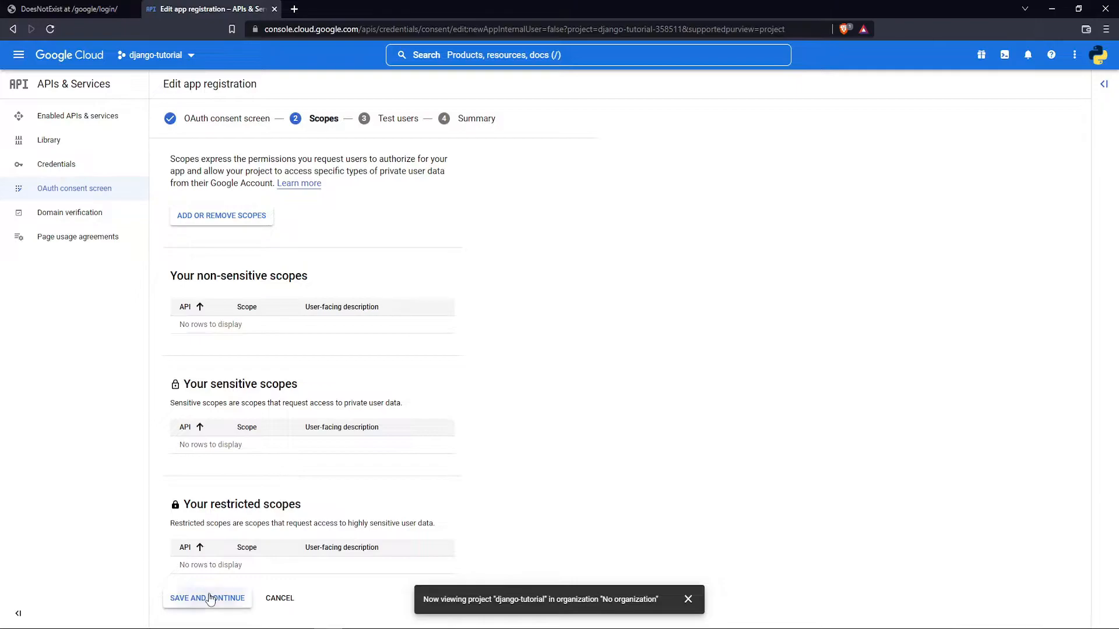
pyautogui.click(207, 597)
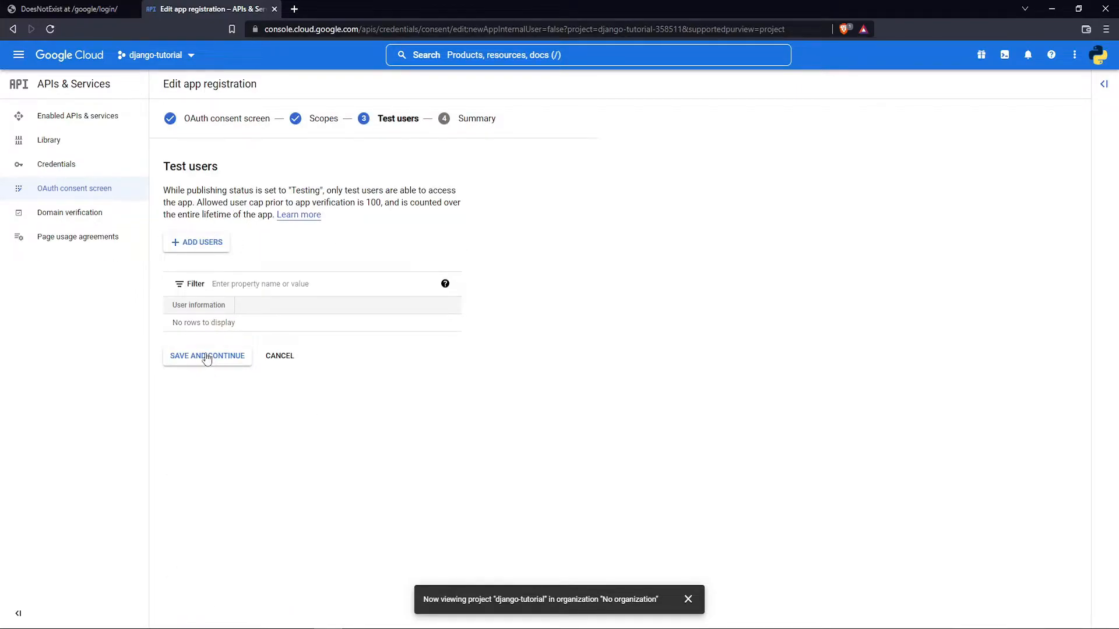
pyautogui.click(207, 355)
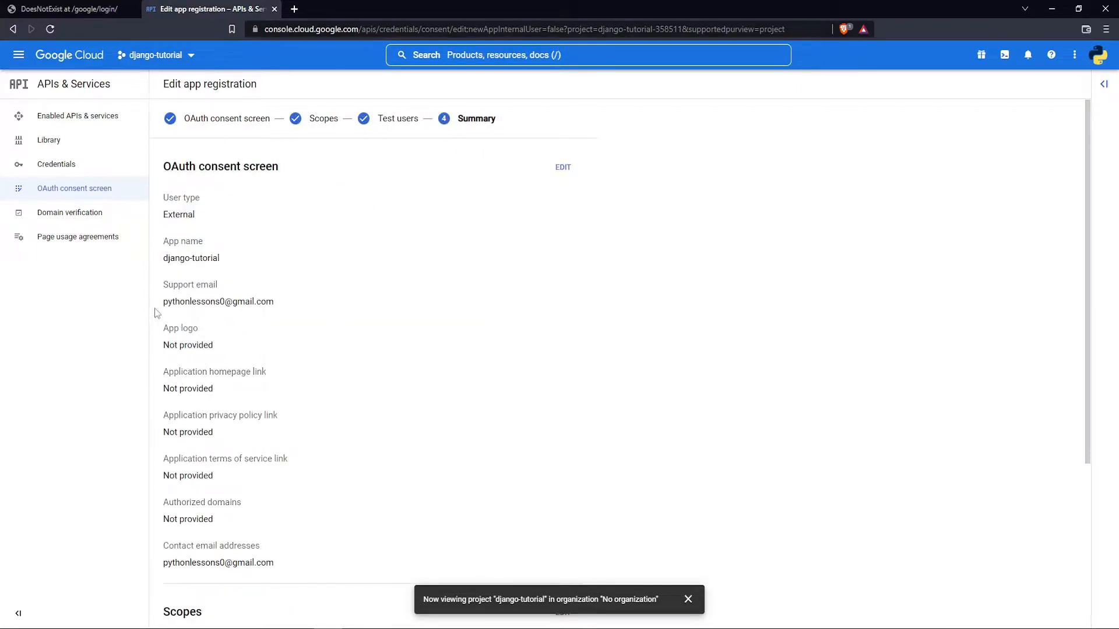
pyautogui.scroll(-3)
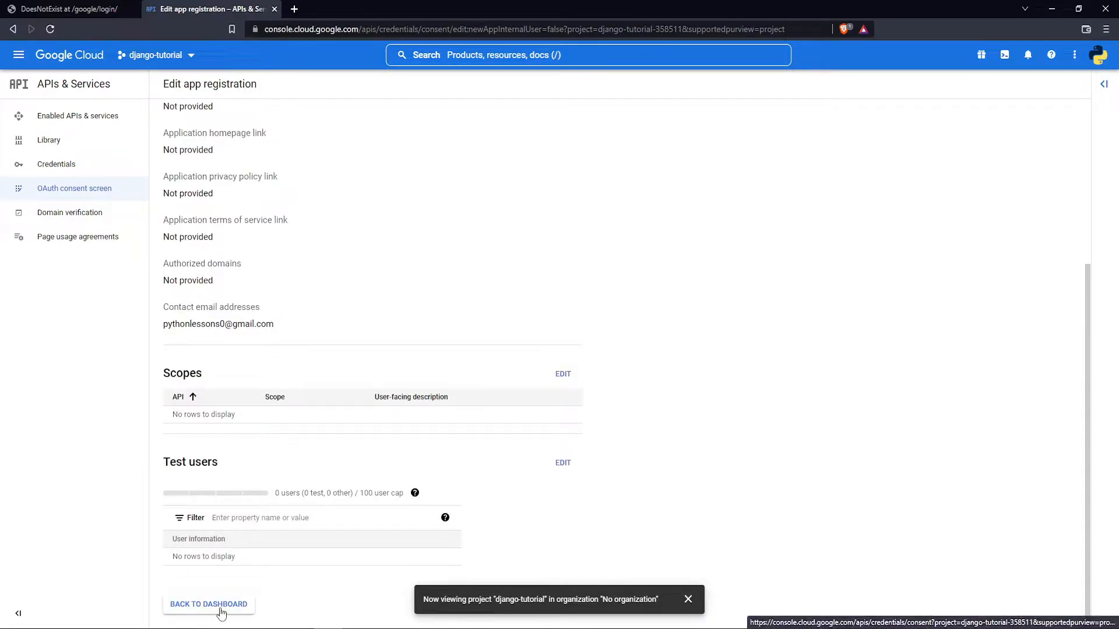
pyautogui.click(209, 604)
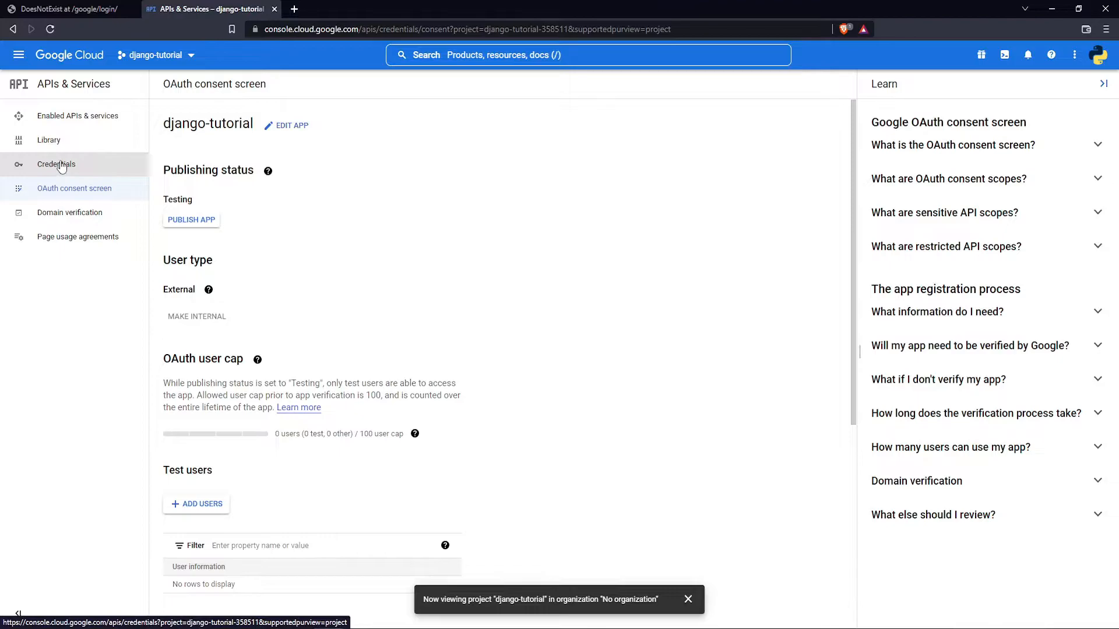
# Begin a new Web application OAuth client ID named django-tutorial from Credentials
pyautogui.click(56, 164)
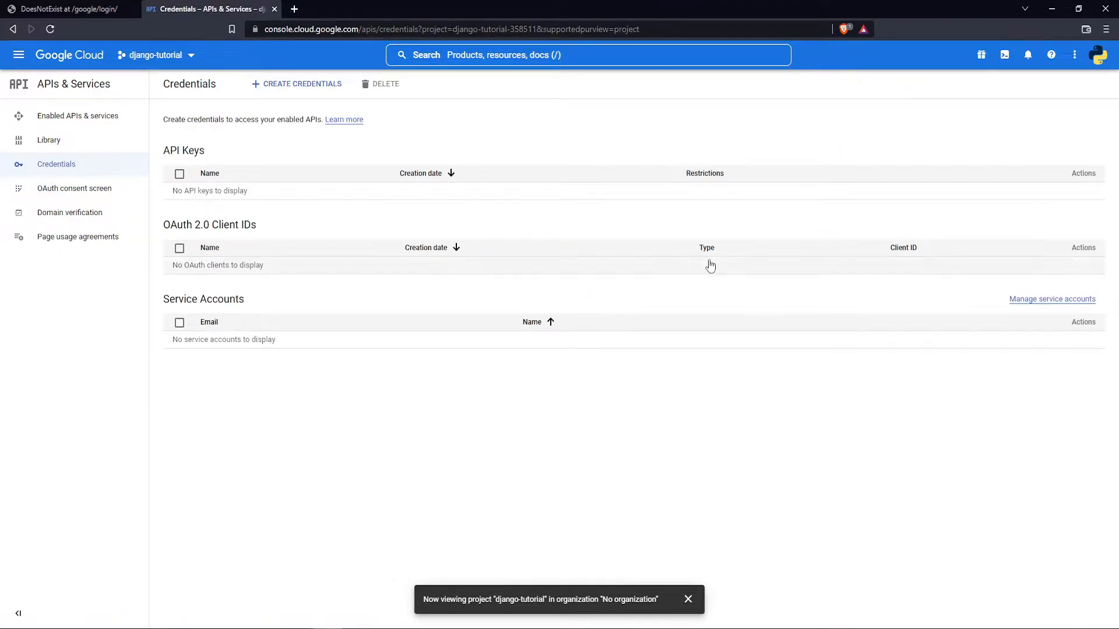
pyautogui.click(296, 84)
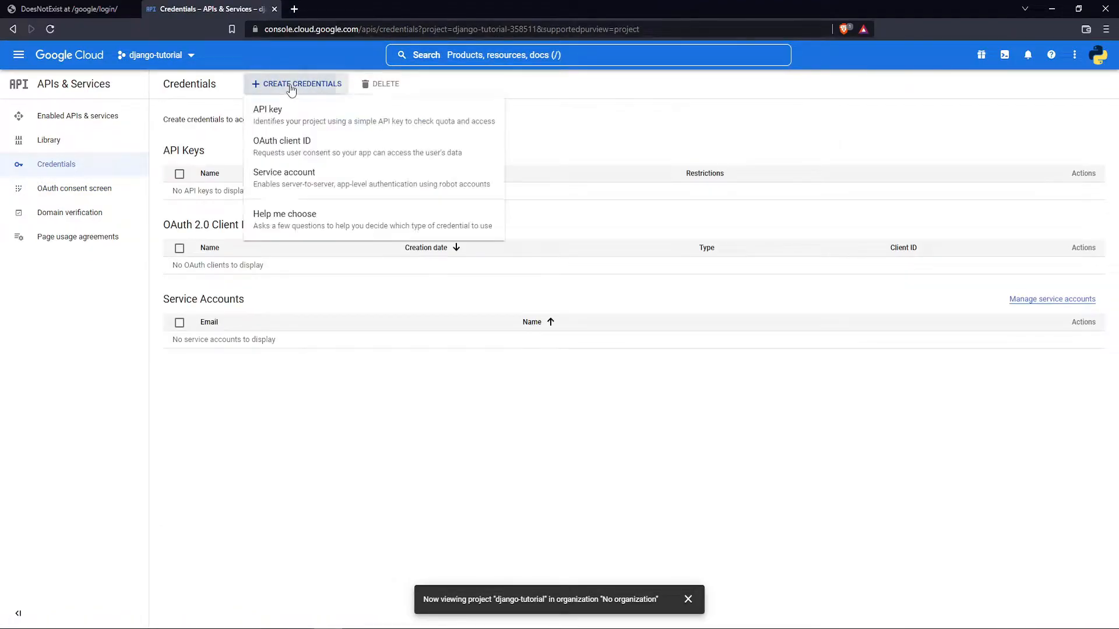
pyautogui.moveTo(297, 147)
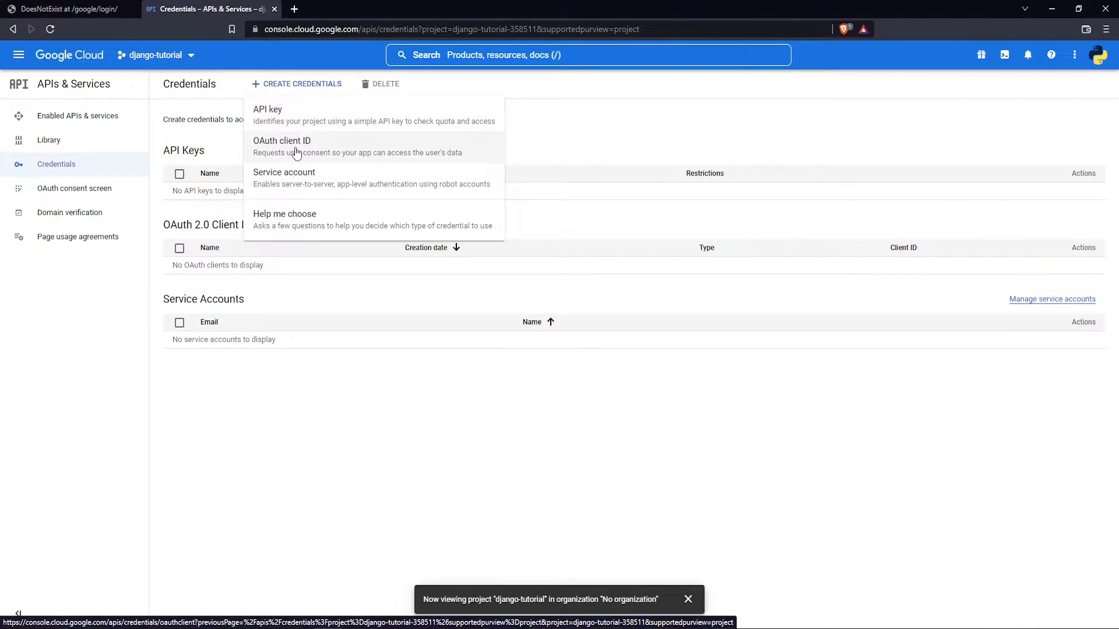
pyautogui.click(282, 141)
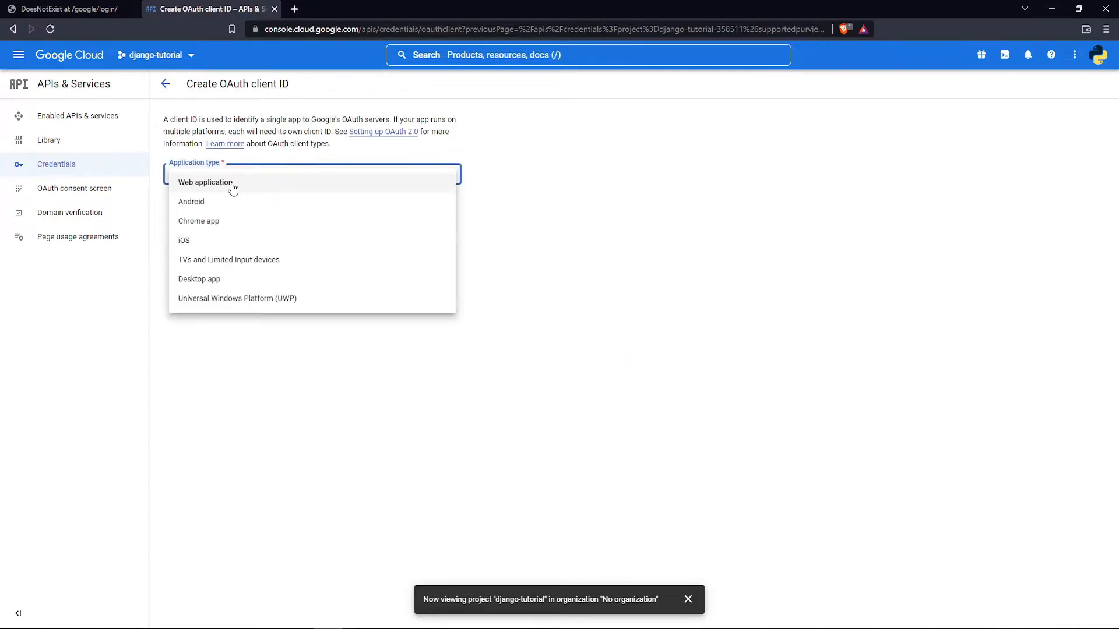
pyautogui.click(205, 182)
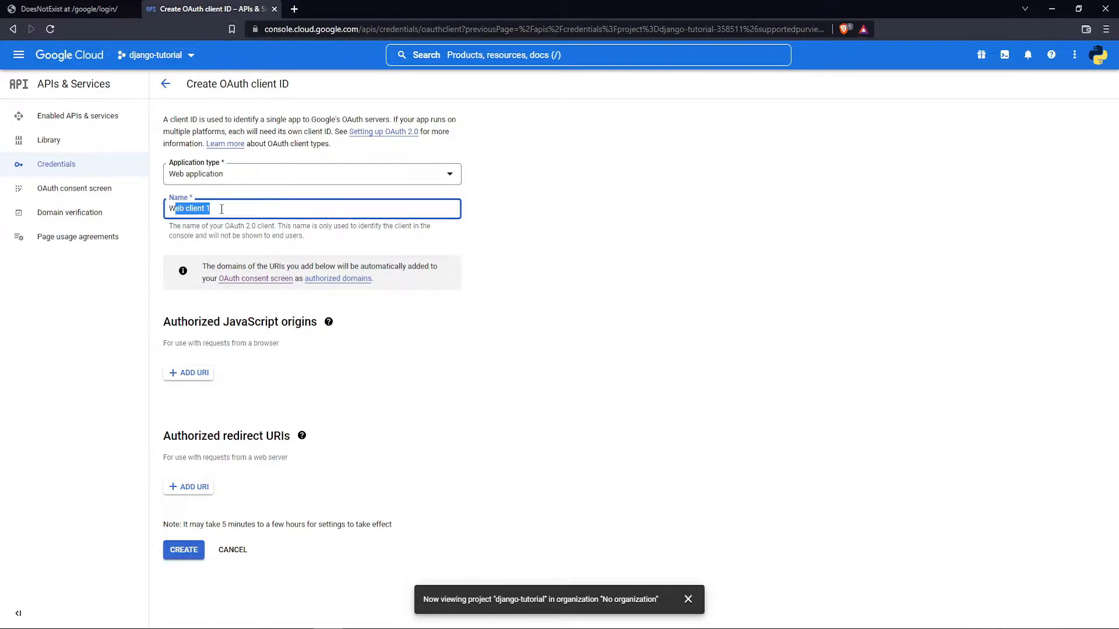
pyautogui.write('django-t')
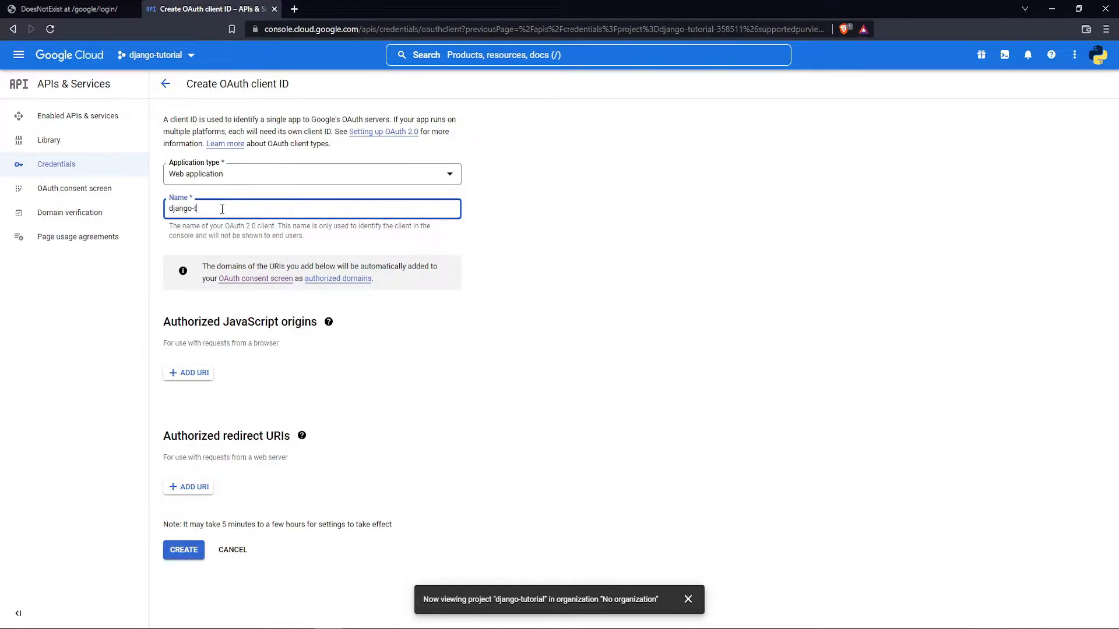
pyautogui.write('utorial')
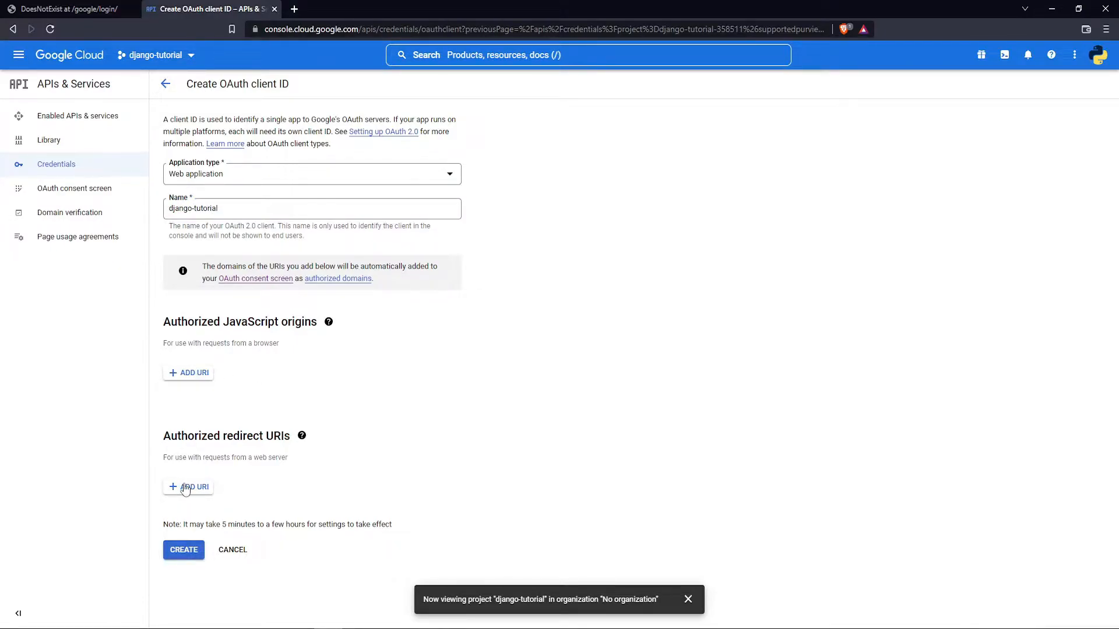
pyautogui.click(187, 487)
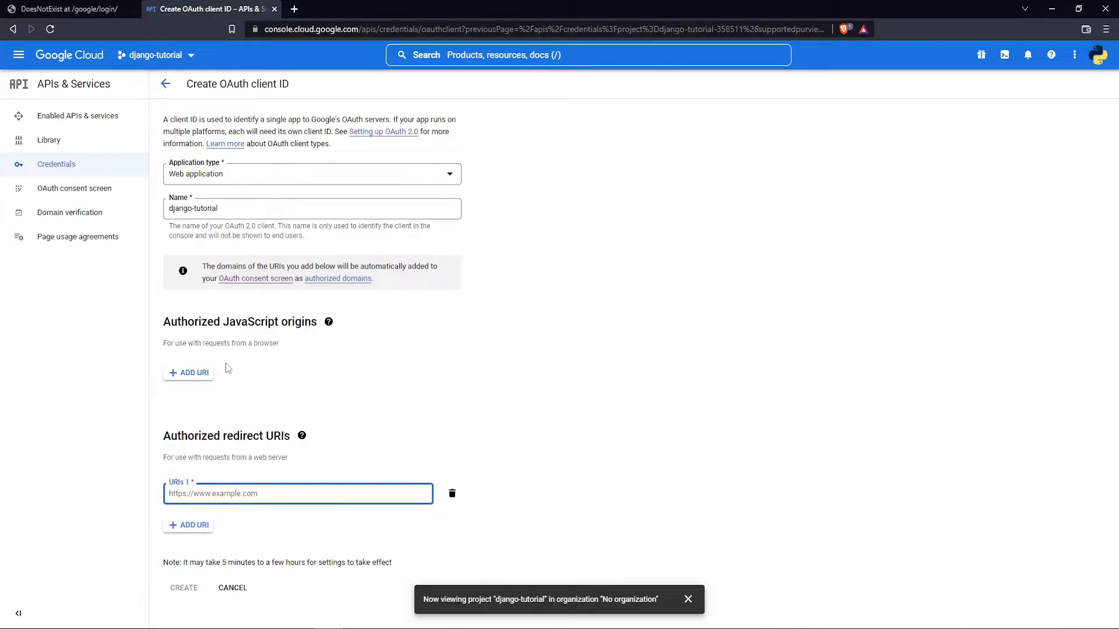
pyautogui.click(188, 373)
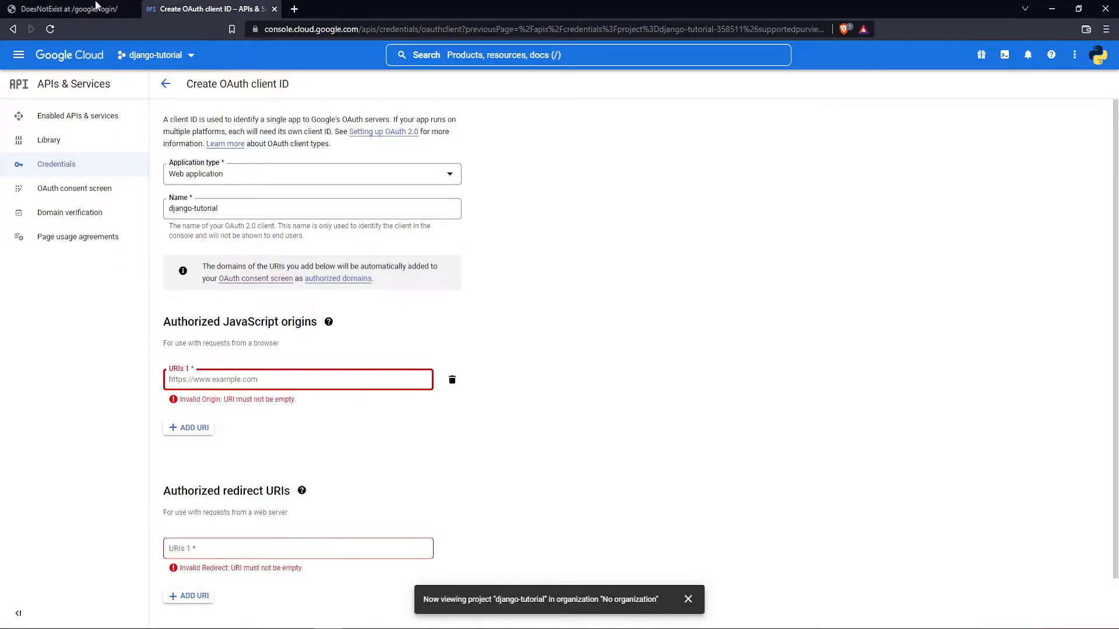
pyautogui.click(68, 8)
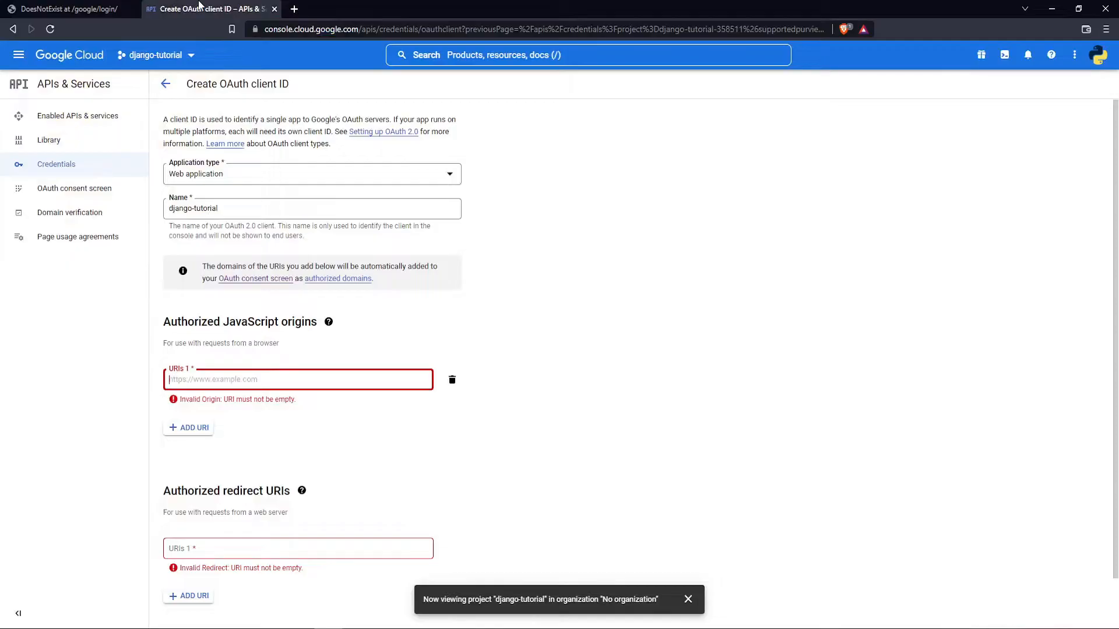
pyautogui.write('http://127.0.0.1:8000/google/login/?next=/')
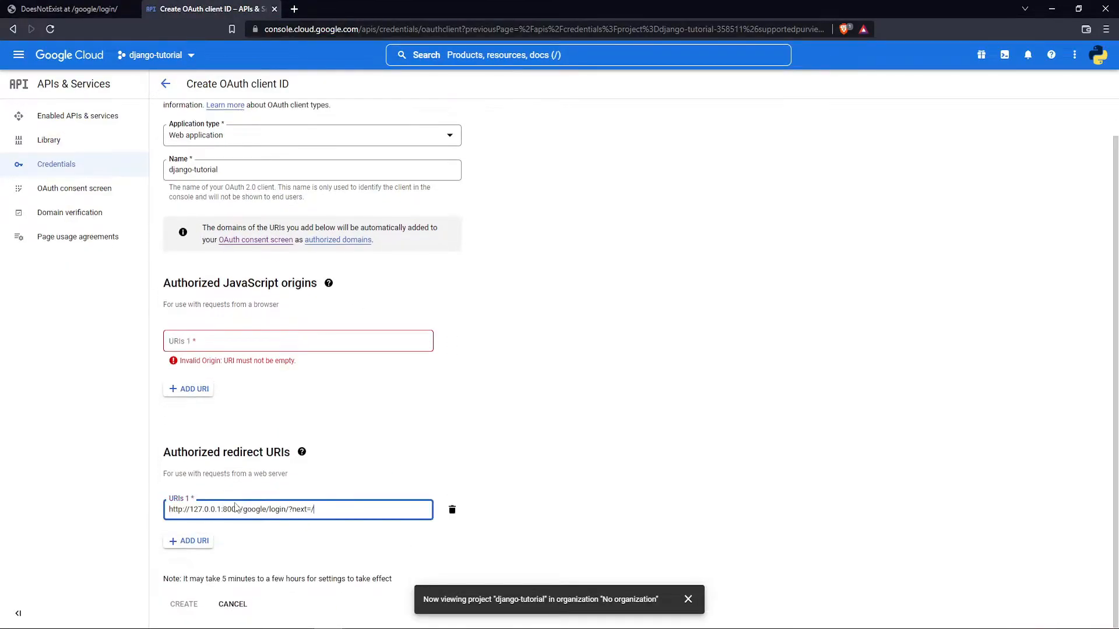
pyautogui.doubleClick(205, 509)
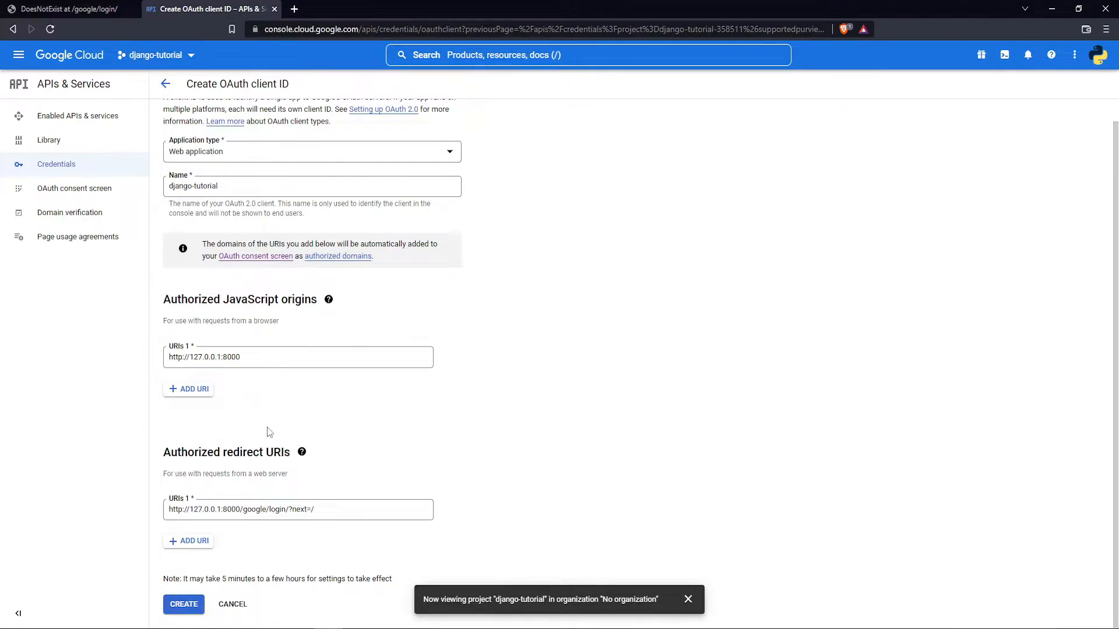
pyautogui.moveTo(495, 207)
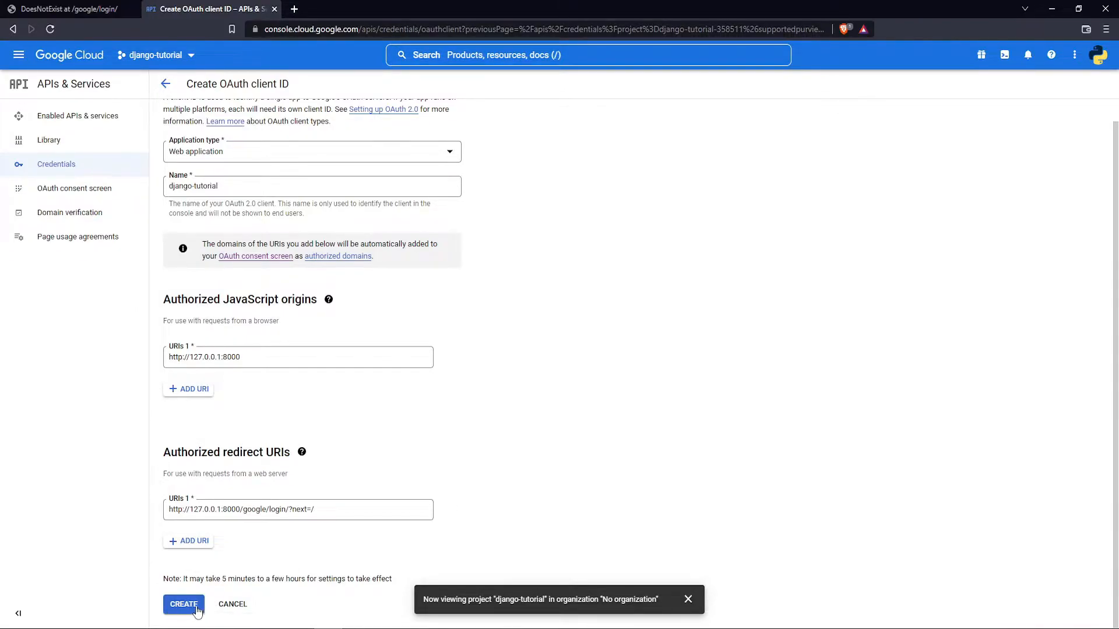
# Create the django-tutorial OAuth client, select its client secret, and dismiss the dialog
pyautogui.click(183, 605)
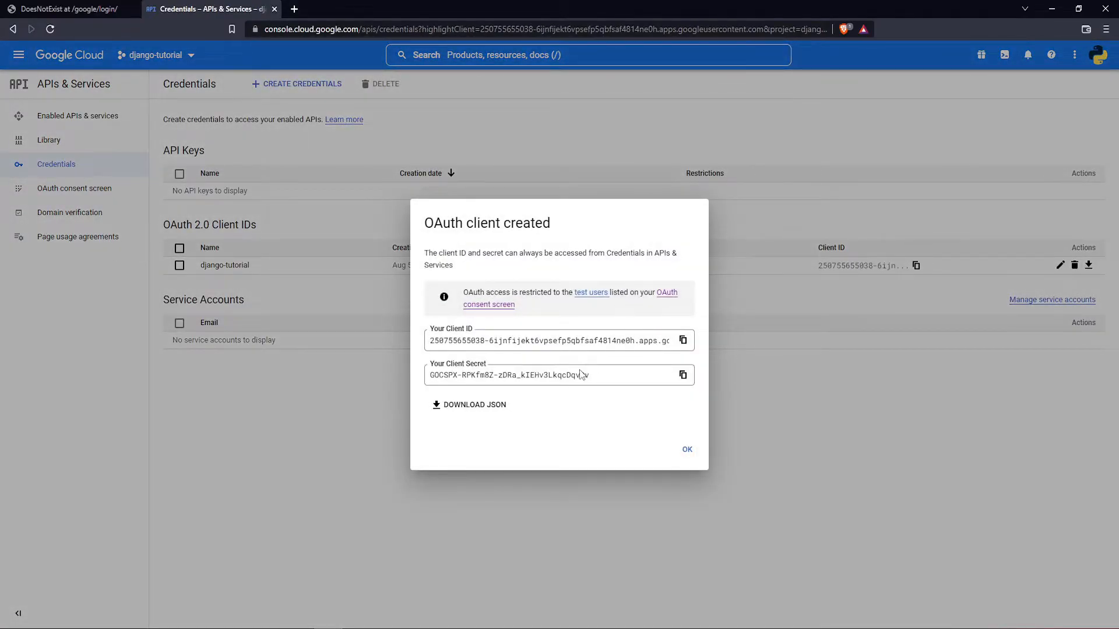
pyautogui.tripleClick(549, 340)
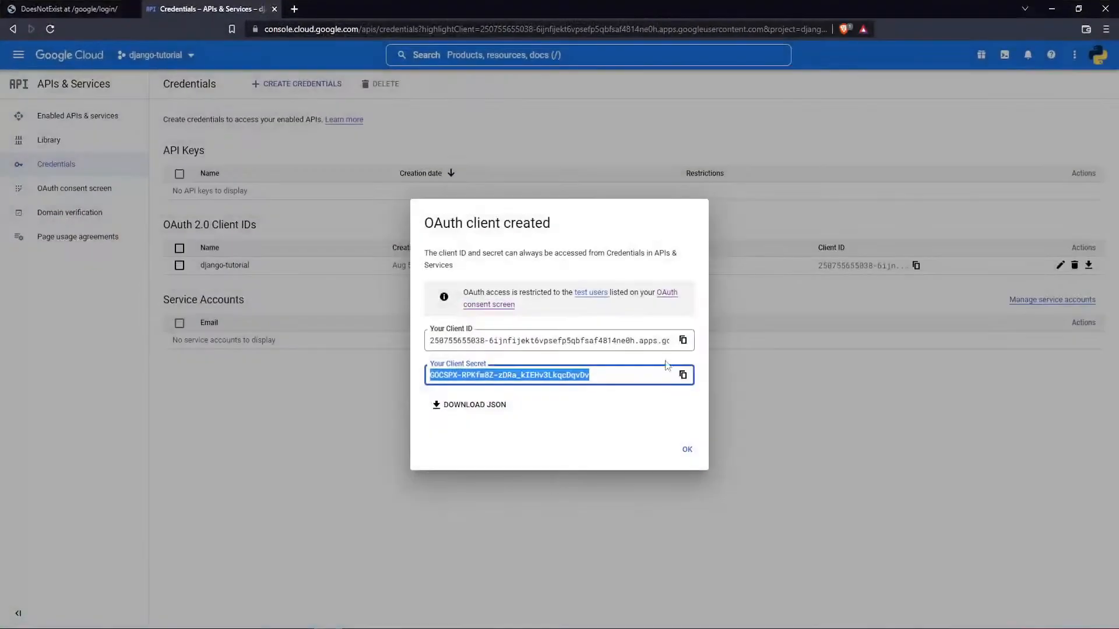
pyautogui.click(686, 450)
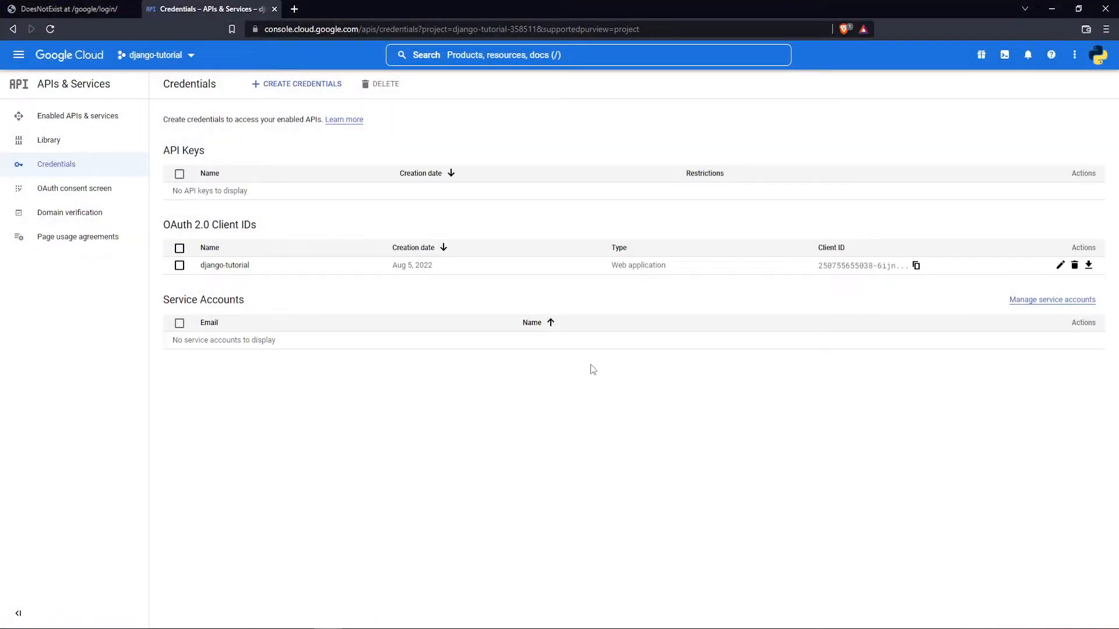
pyautogui.moveTo(596, 446)
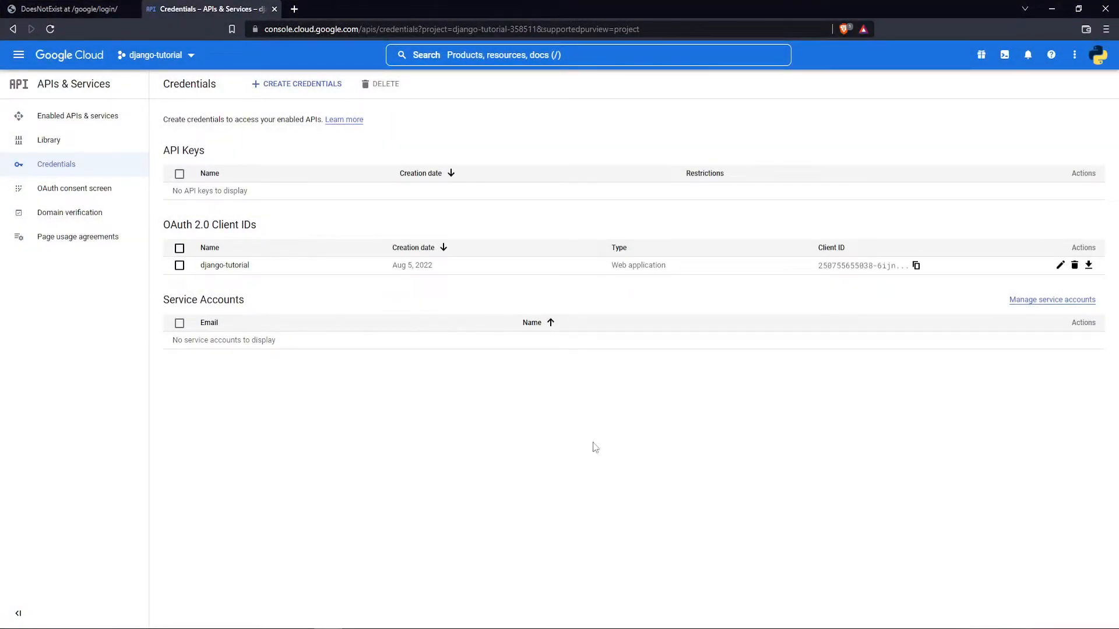
pyautogui.moveTo(104, 34)
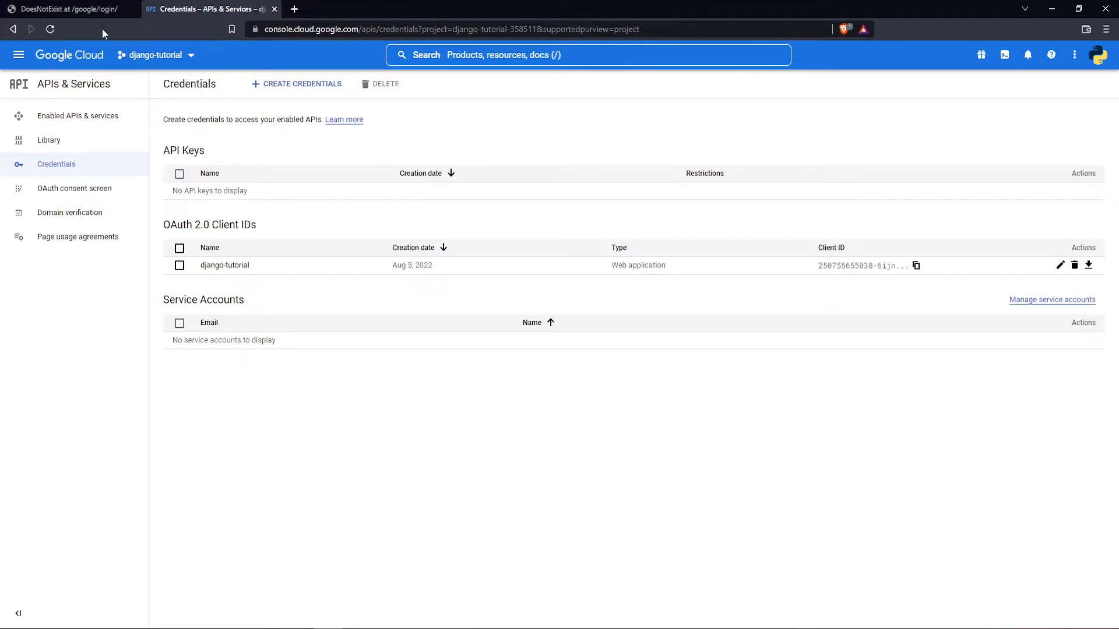
# Log the test user into the local Django site past the captcha and open Django administration
pyautogui.click(68, 8)
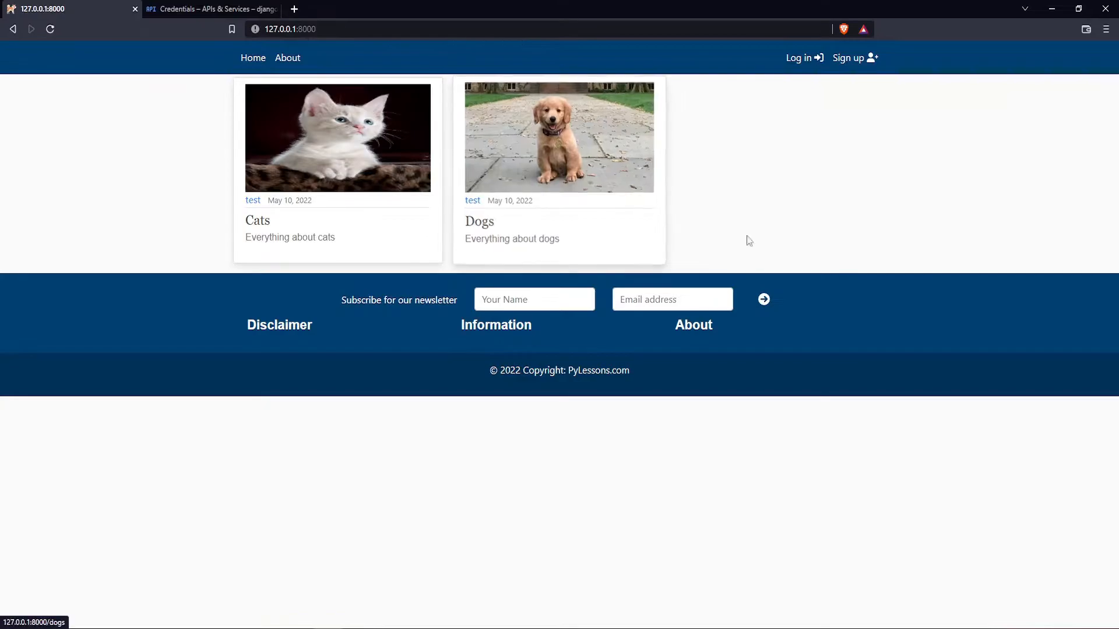
pyautogui.click(799, 58)
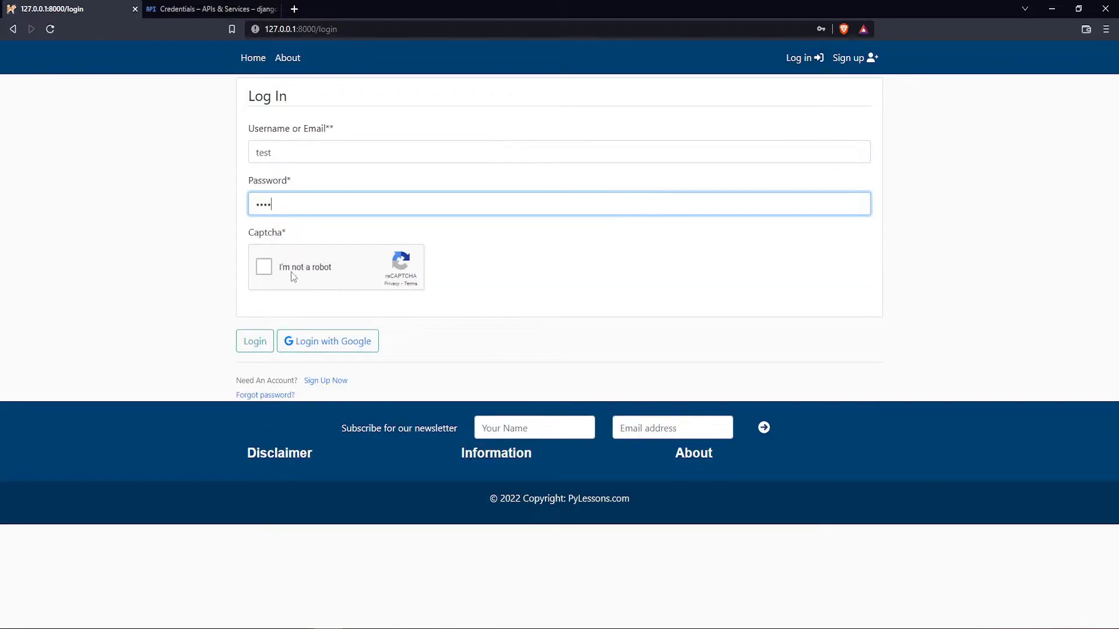
pyautogui.click(263, 267)
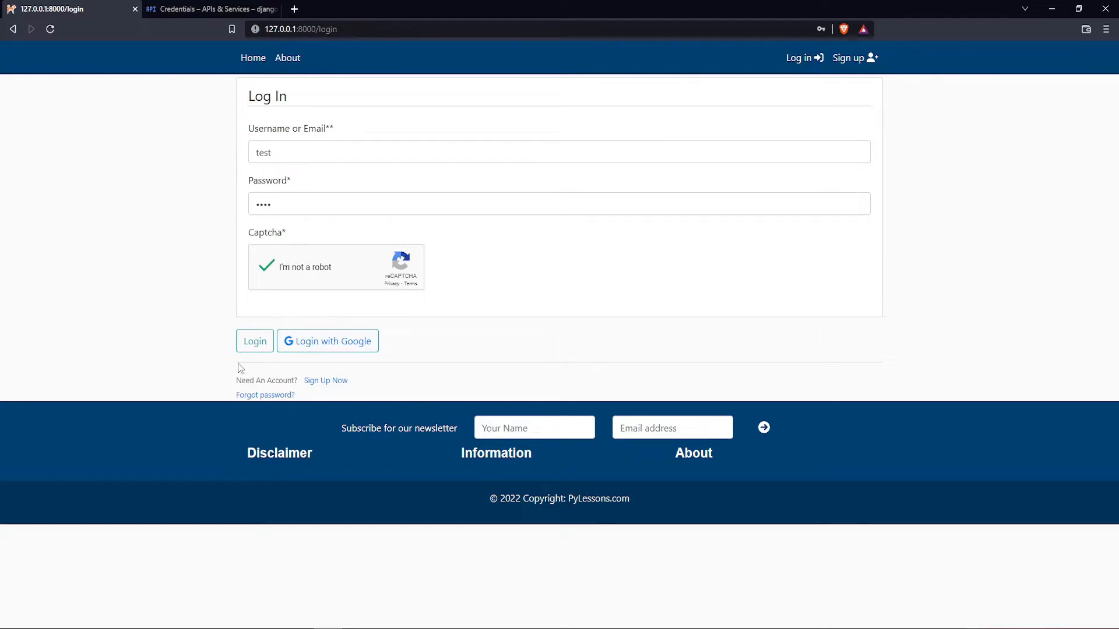
pyautogui.click(254, 341)
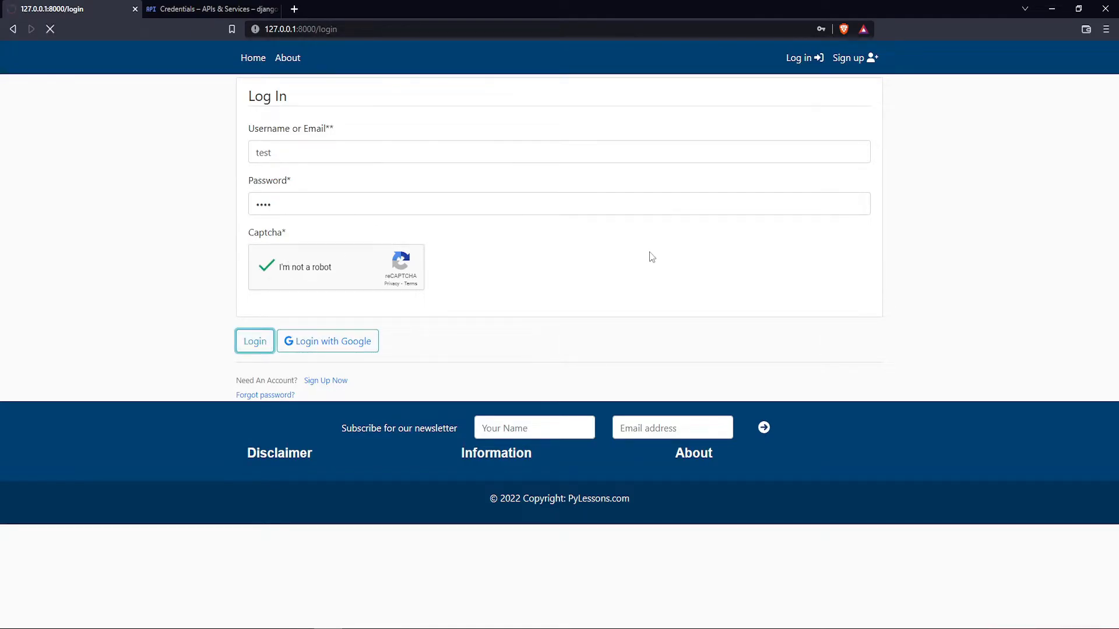
pyautogui.click(254, 340)
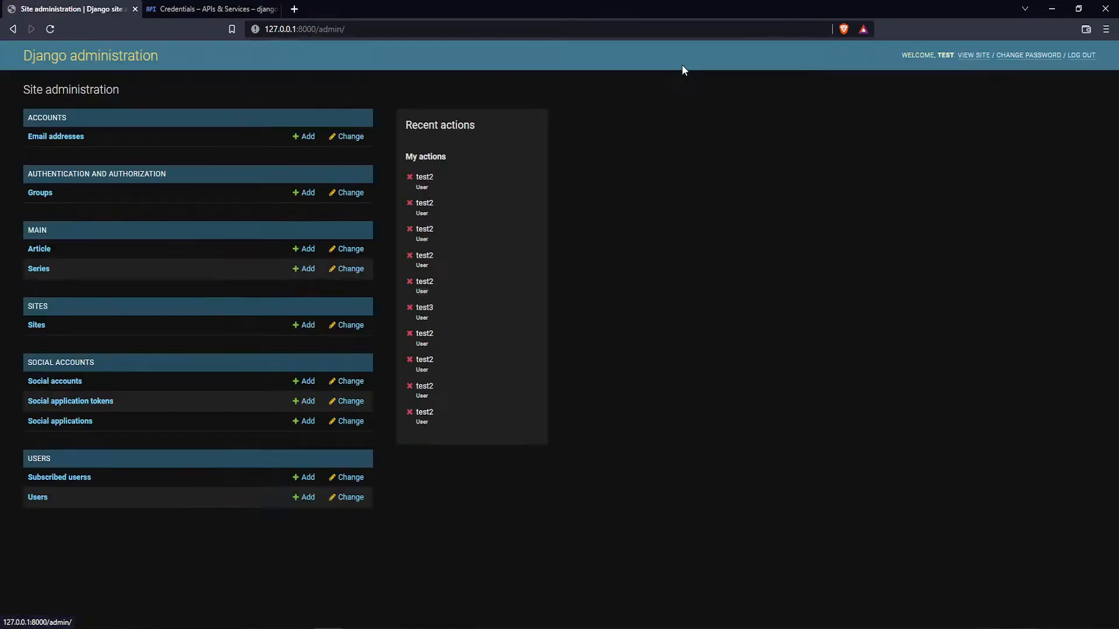
pyautogui.moveTo(36, 325)
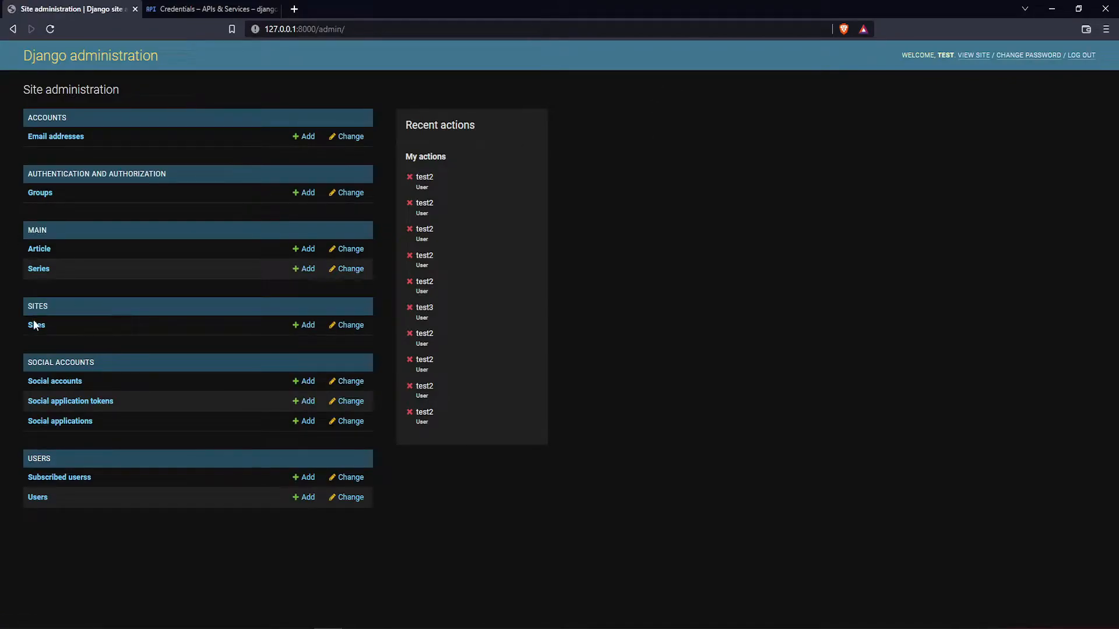
# Rename the example.com site to 127.0.0.1:8000 for domain and display name and save
pyautogui.click(36, 325)
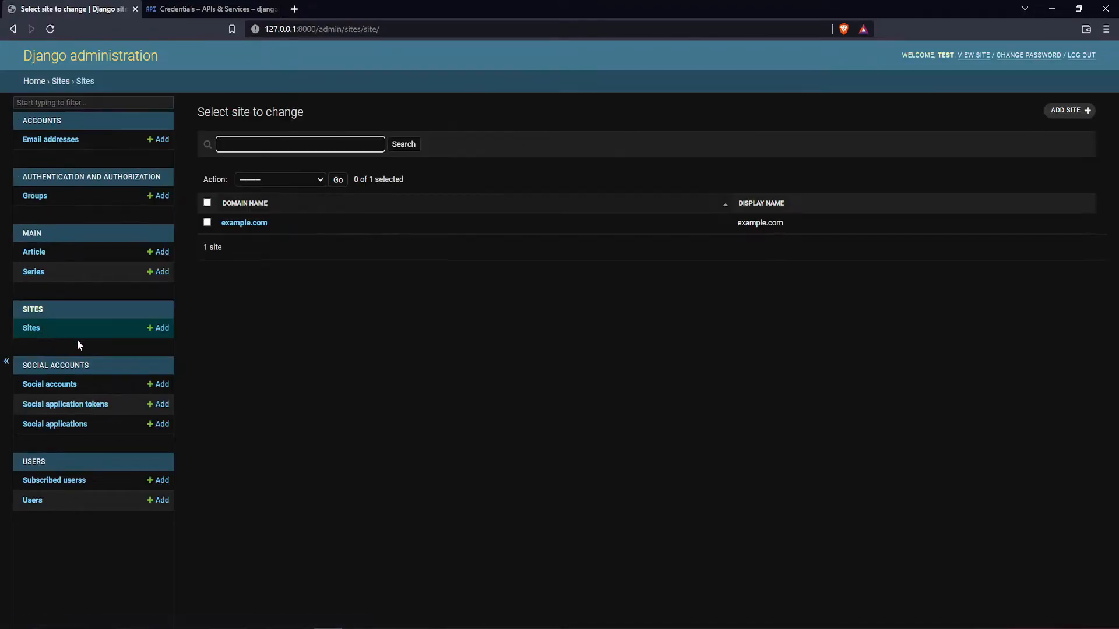
pyautogui.moveTo(245, 223)
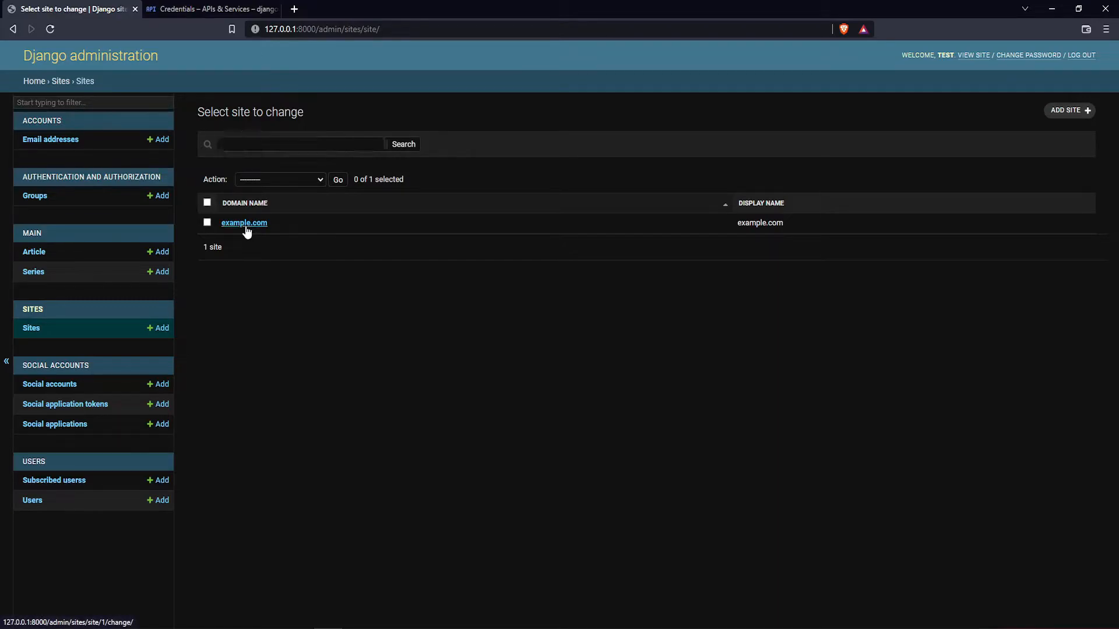
pyautogui.click(243, 223)
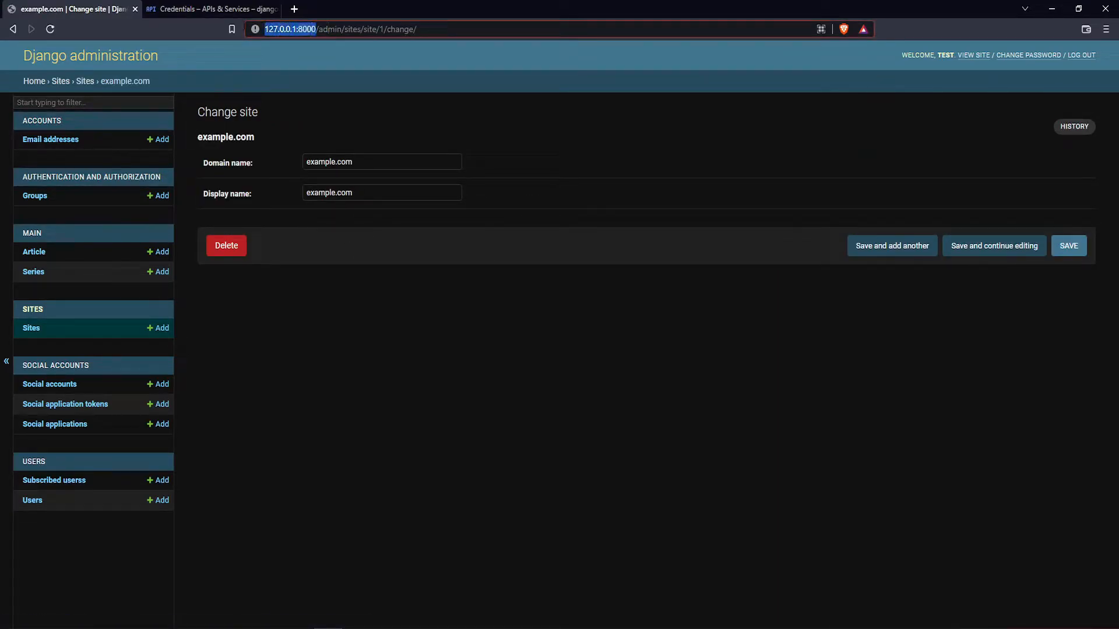
pyautogui.write('http://127.0.0.1:8000/')
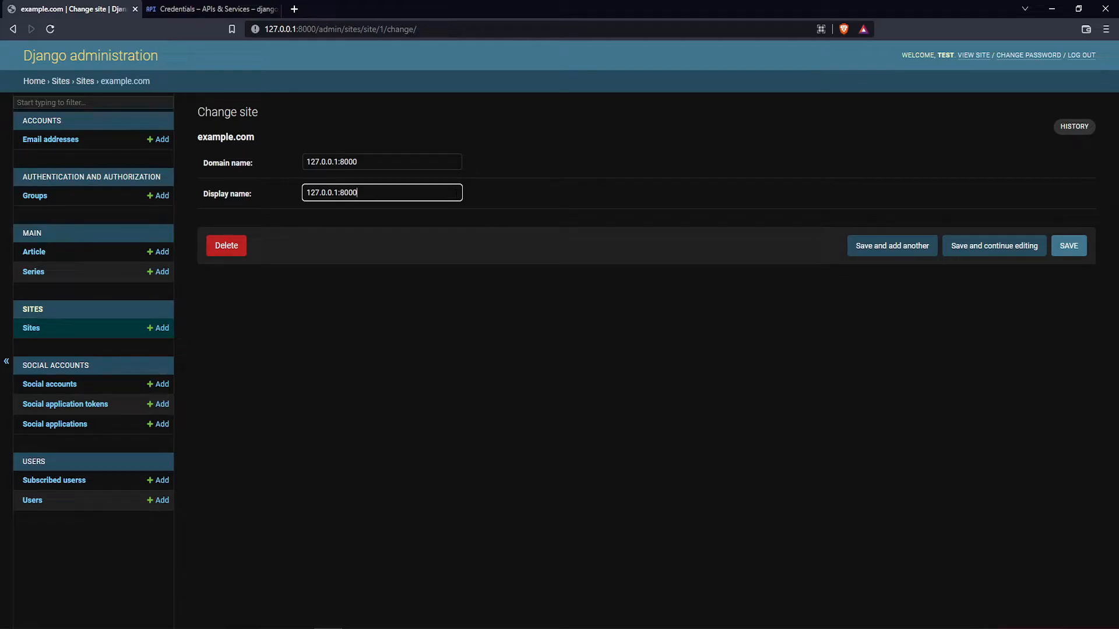
pyautogui.click(1069, 246)
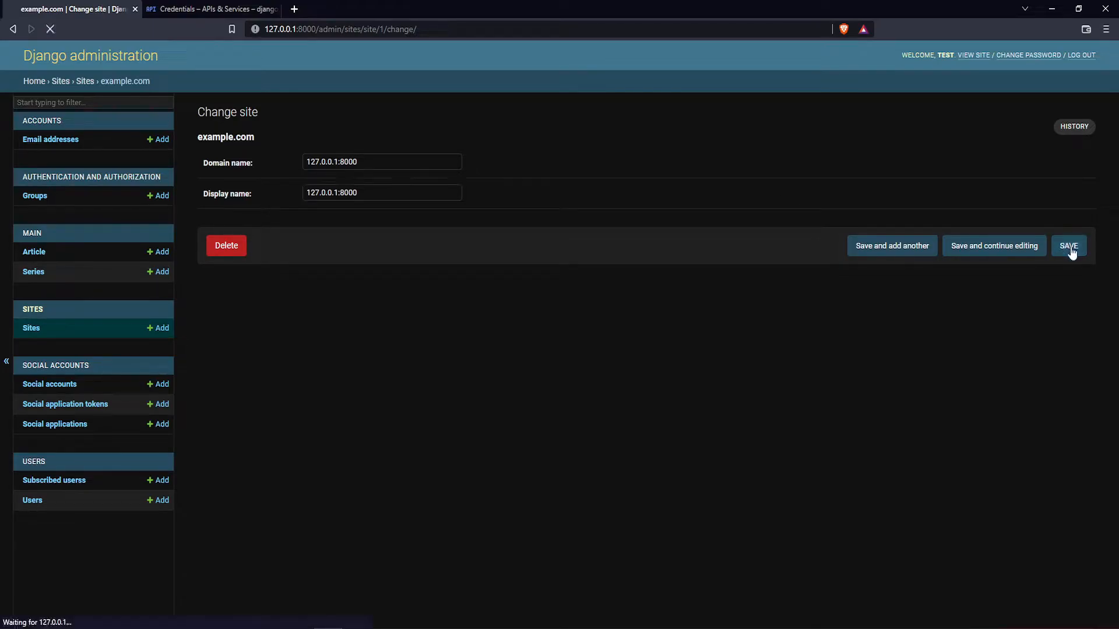
pyautogui.click(1069, 246)
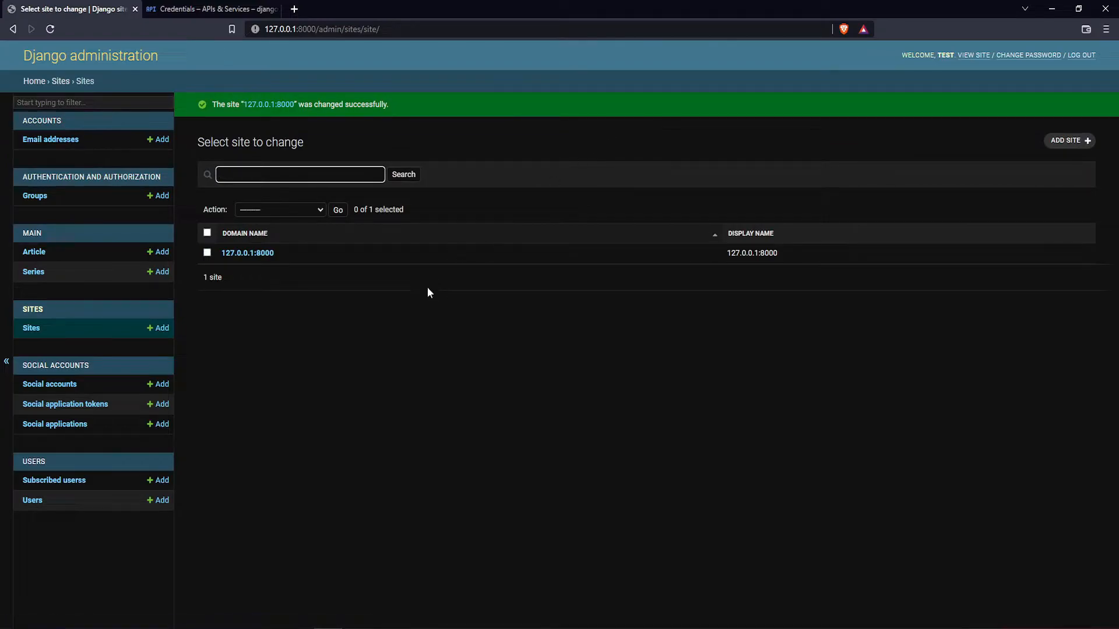
pyautogui.moveTo(84, 427)
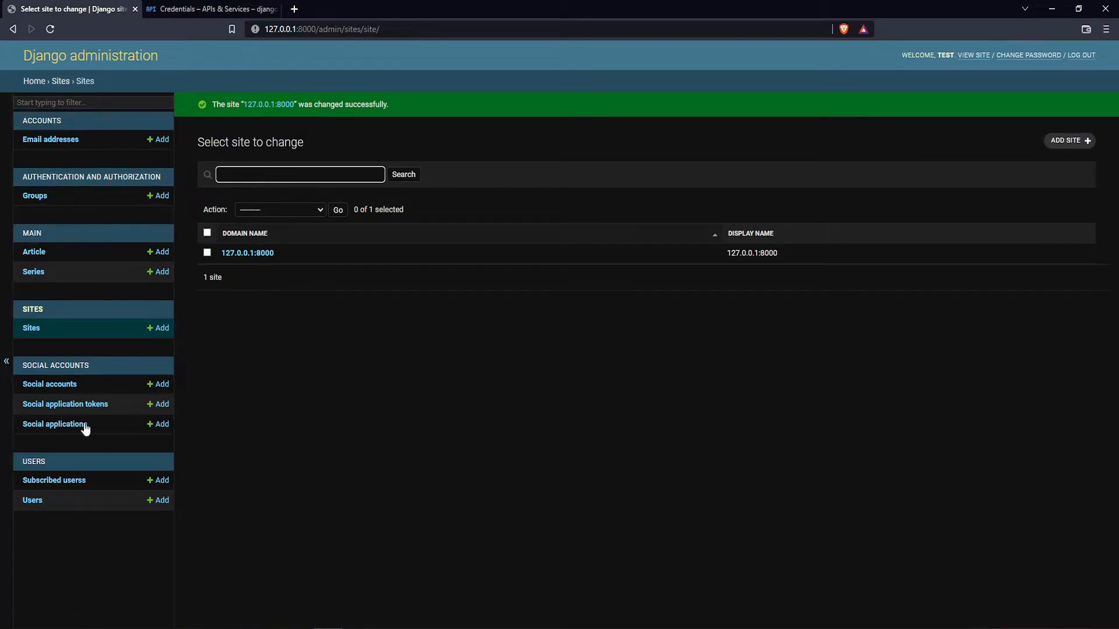
# Add a new social application with Google provider named Django tutorial
pyautogui.click(55, 424)
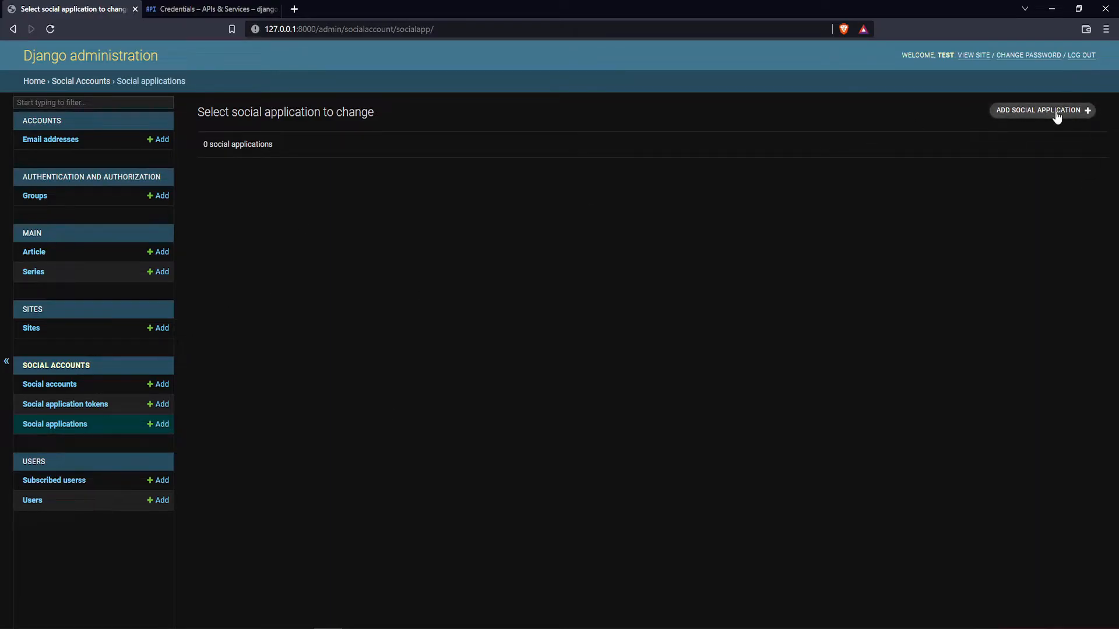
pyautogui.click(1041, 111)
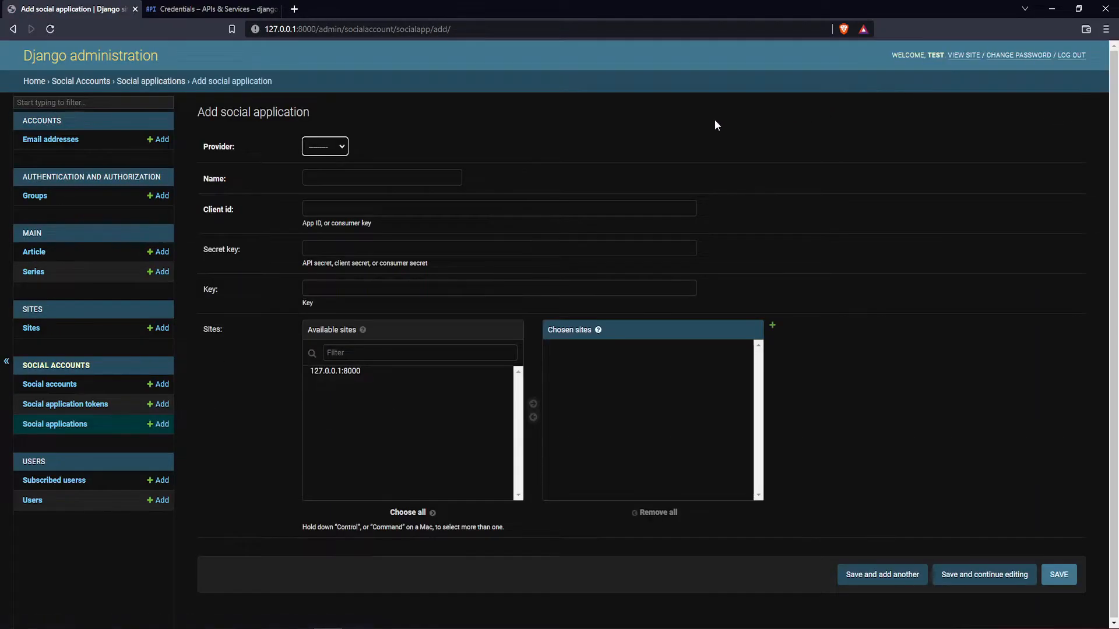
pyautogui.click(326, 147)
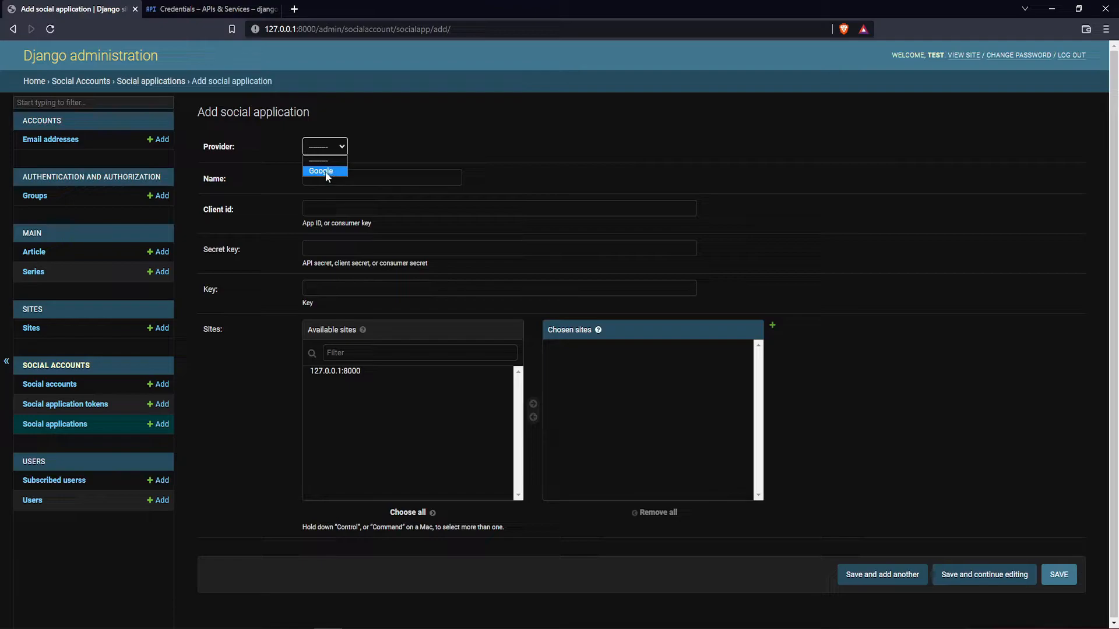
pyautogui.click(321, 171)
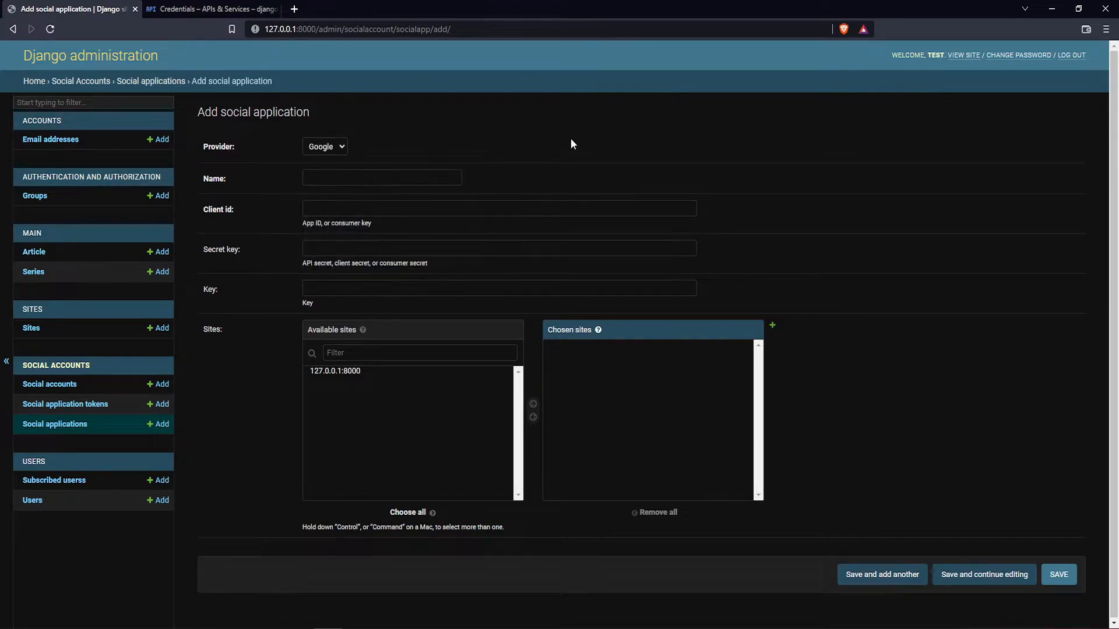
pyautogui.write('Django tutorial')
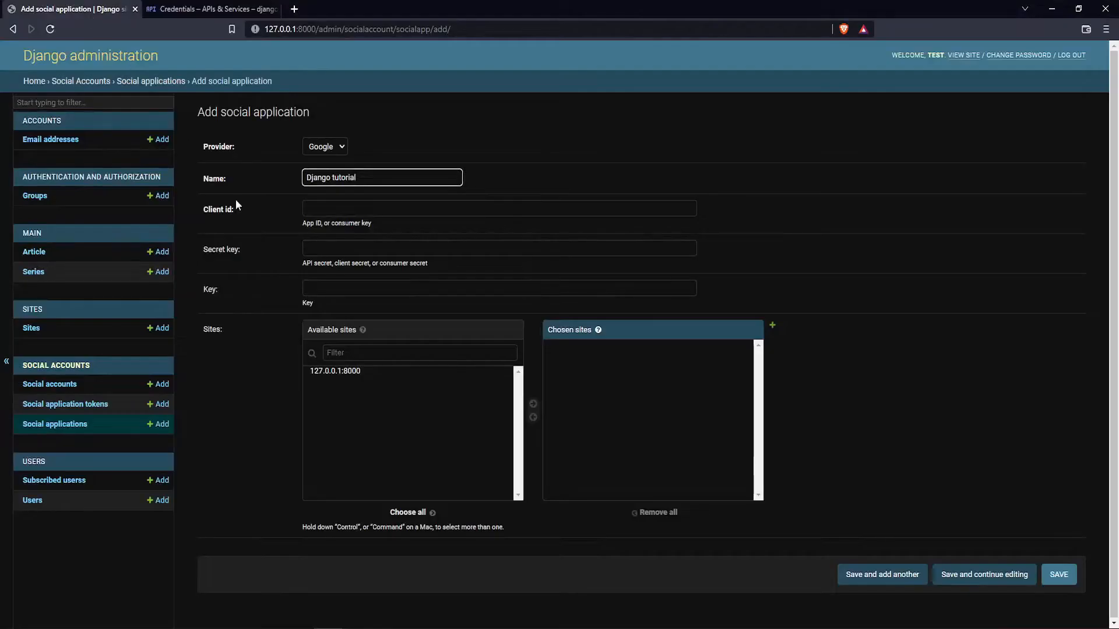
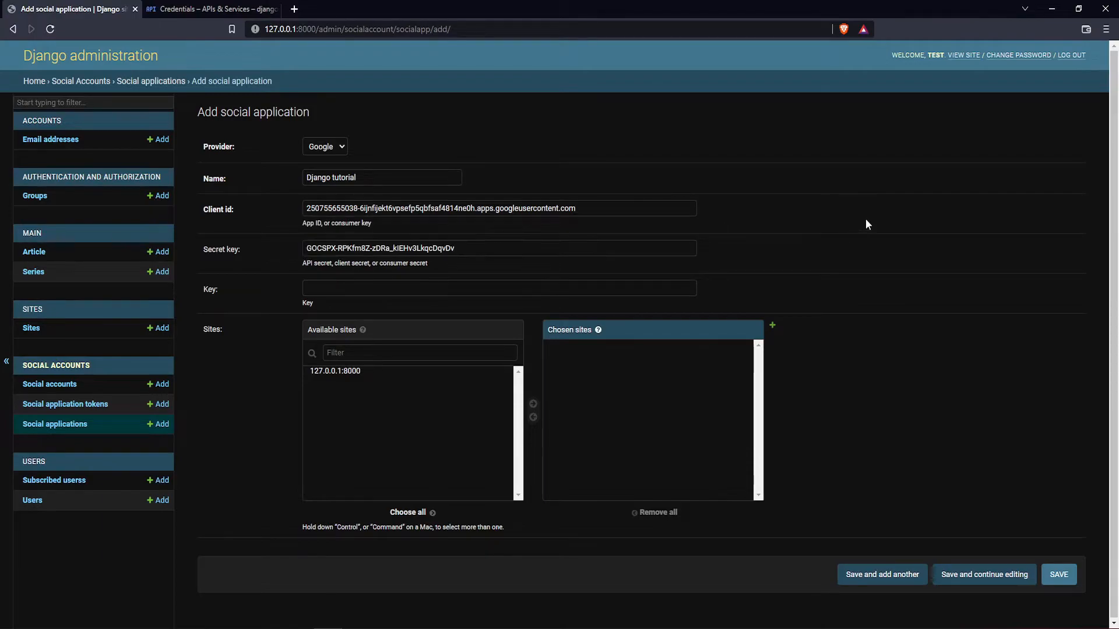
# Enter the client id and GOCSPX secret key, link the 127.0.0.1:8000 site, and save
pyautogui.click(335, 370)
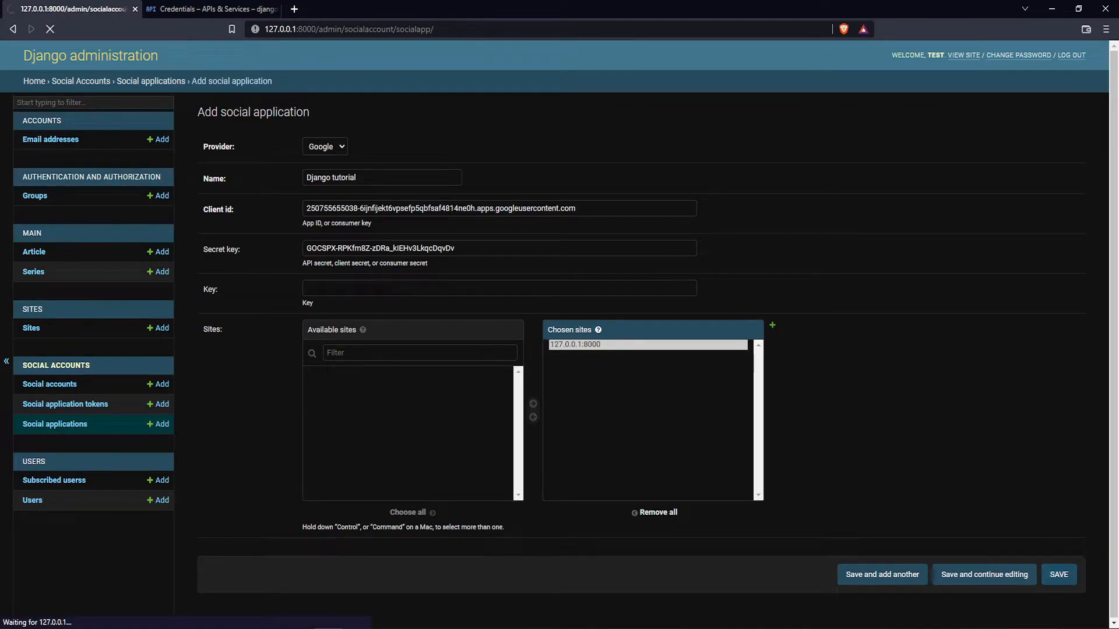
pyautogui.click(1058, 574)
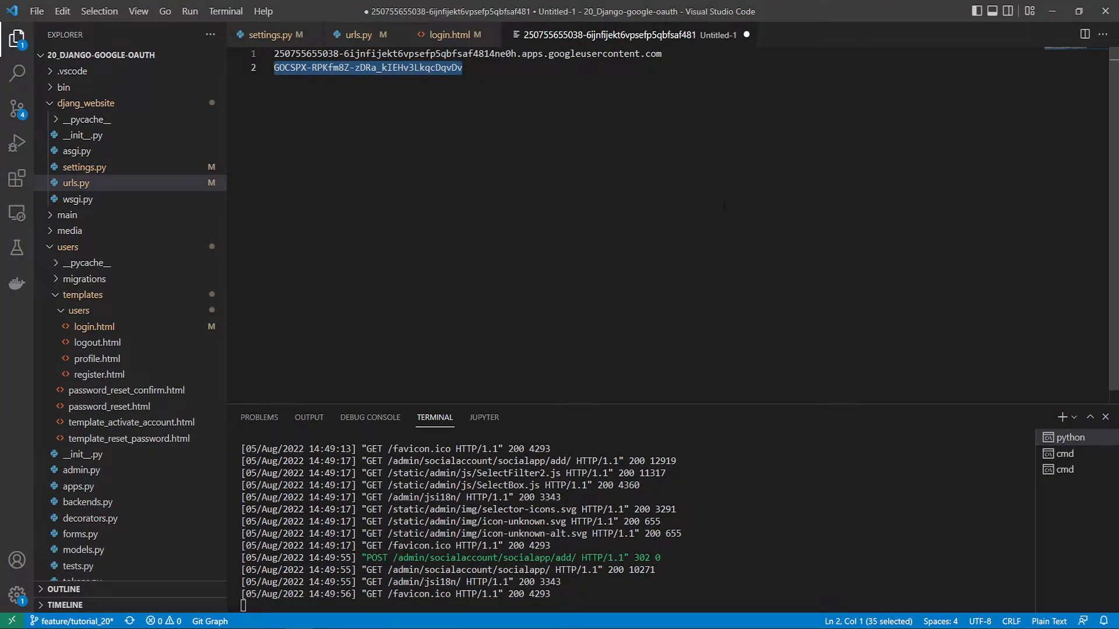
# Log the test user out and try Login with Google, hitting the DoesNotExist error
pyautogui.click(461, 67)
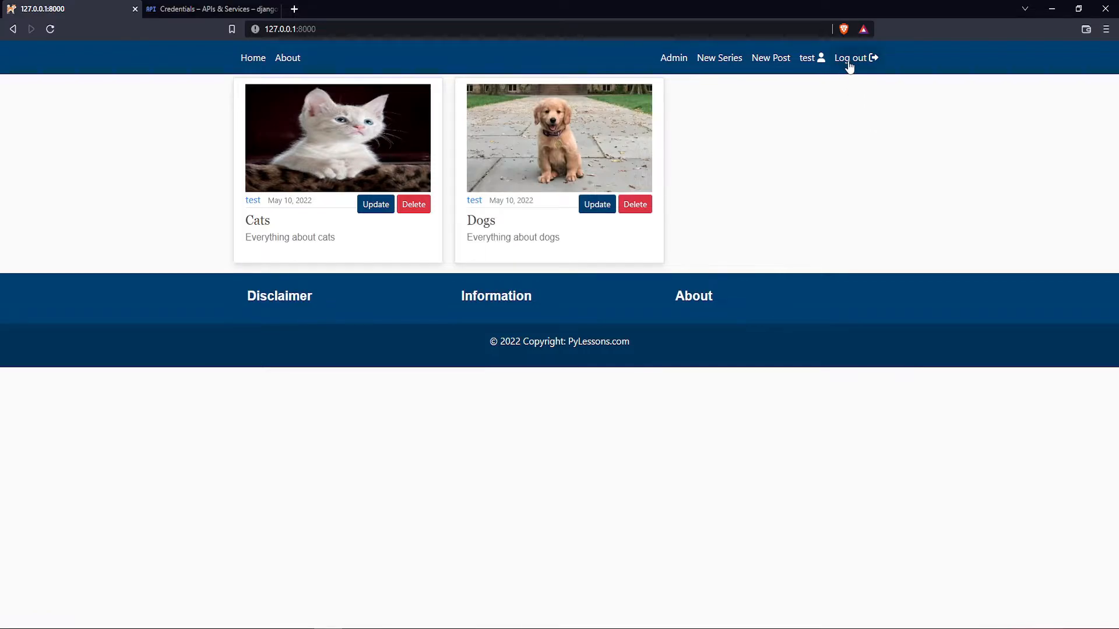
pyautogui.click(849, 58)
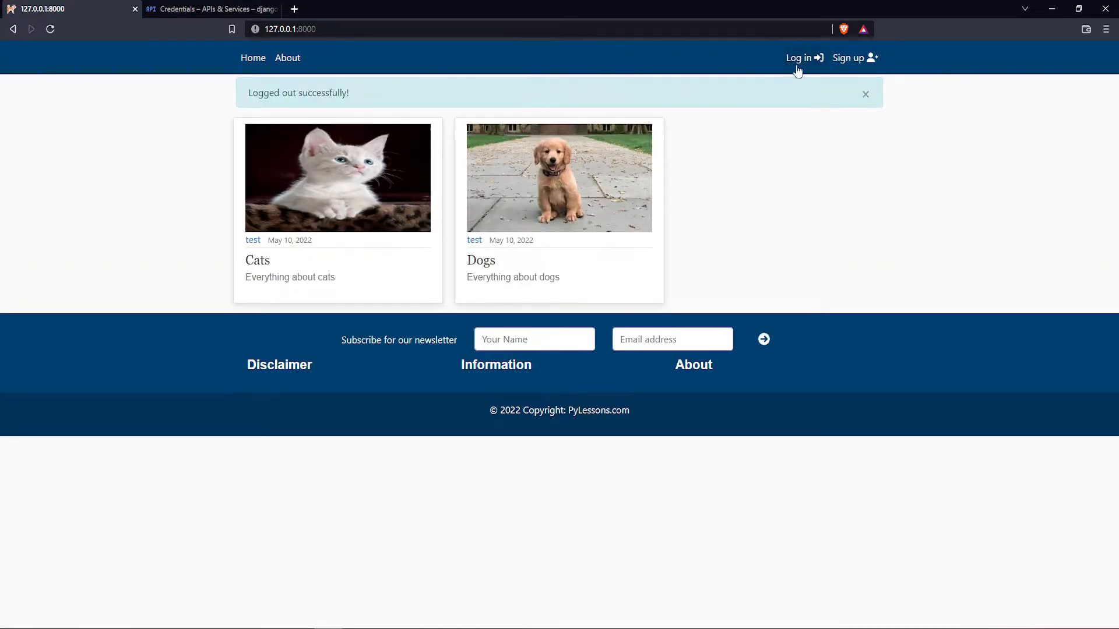
pyautogui.click(799, 58)
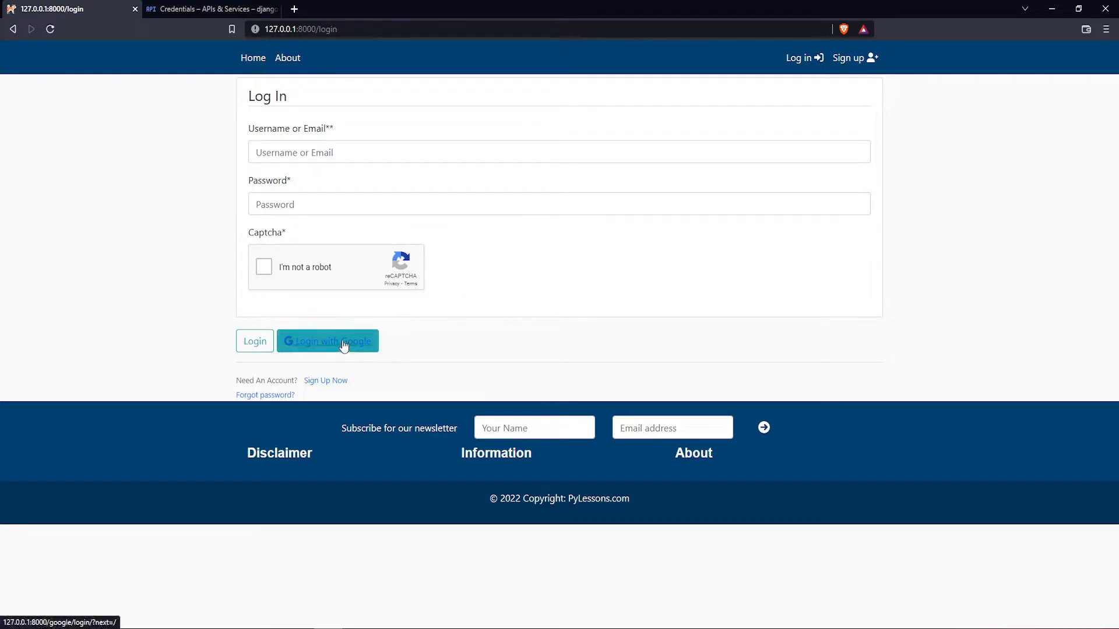
pyautogui.click(327, 342)
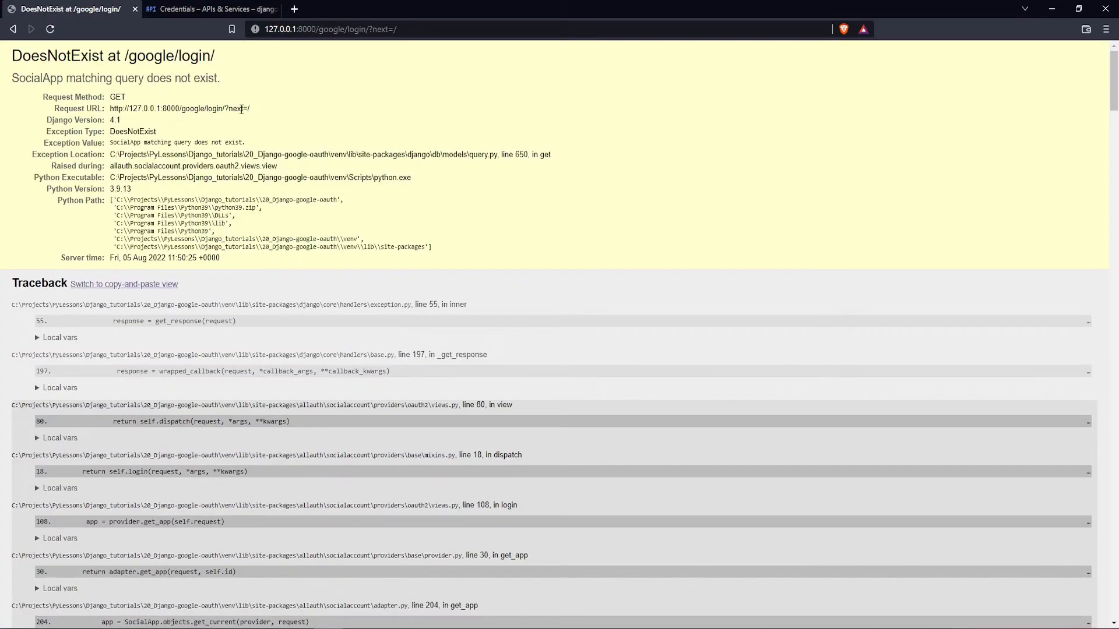
pyautogui.moveTo(259, 112)
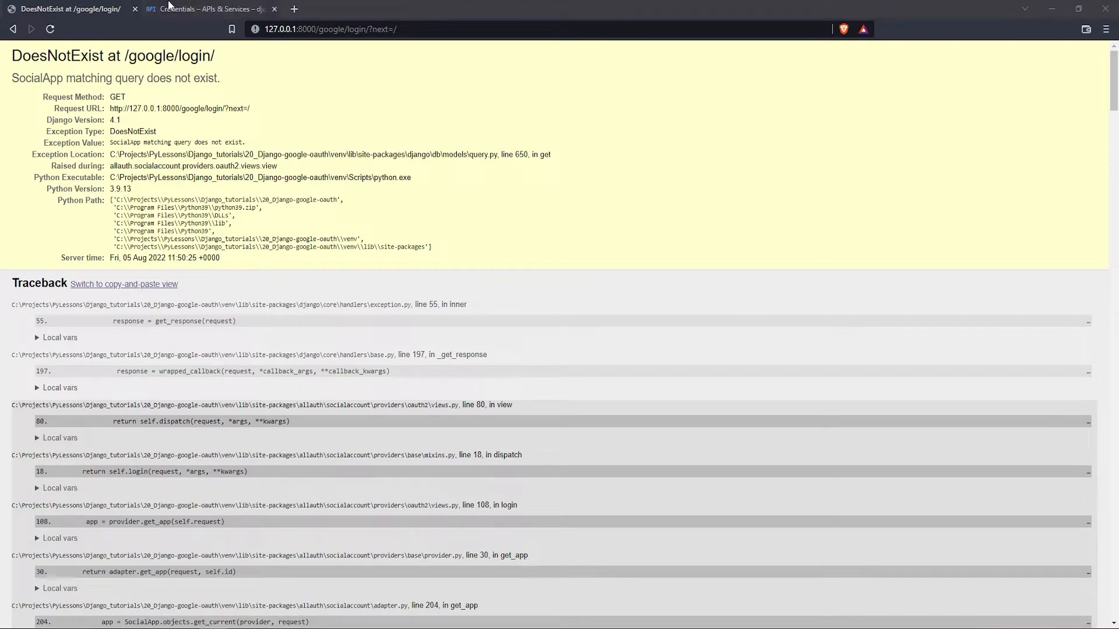
# Change the django-tutorial client's redirect URI ending from ?next=/ to callback/ and save
pyautogui.click(207, 8)
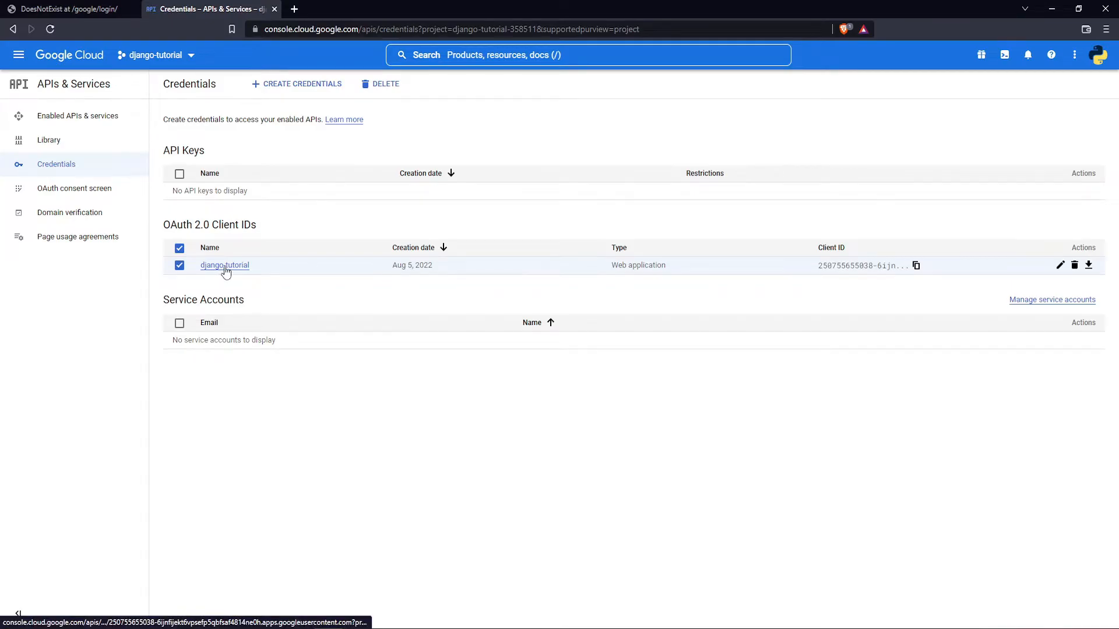
pyautogui.click(224, 265)
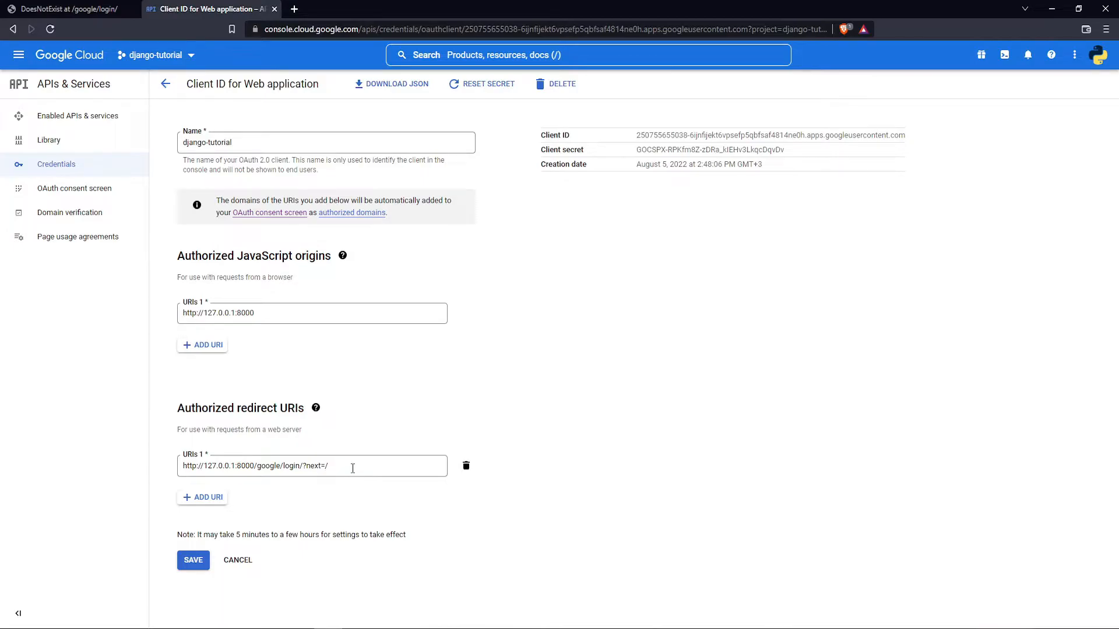
pyautogui.click(313, 465)
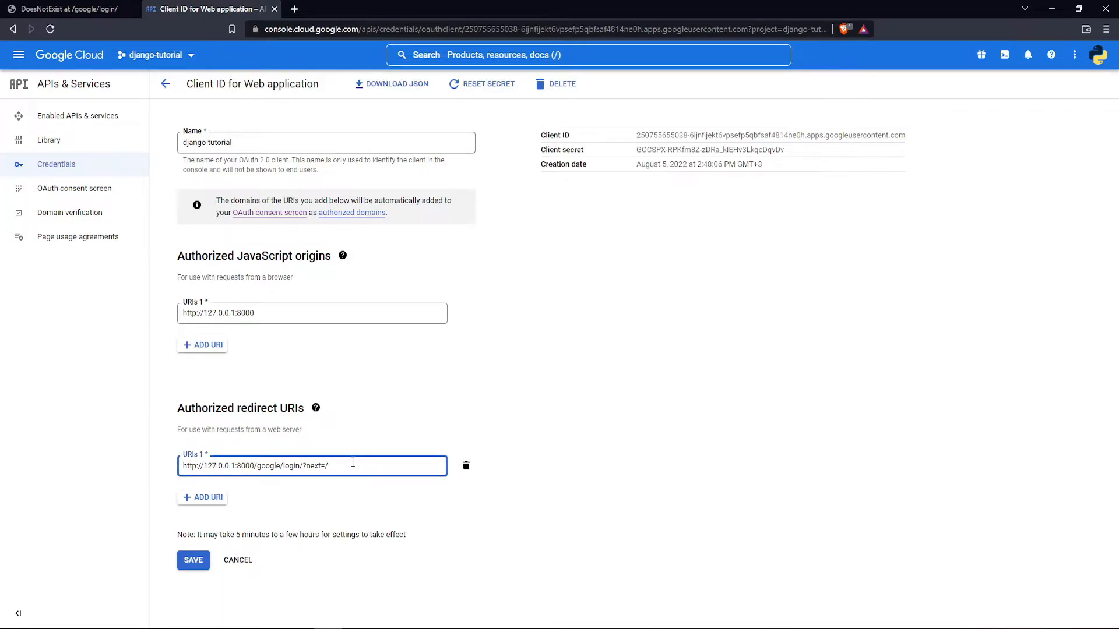
pyautogui.doubleClick(316, 465)
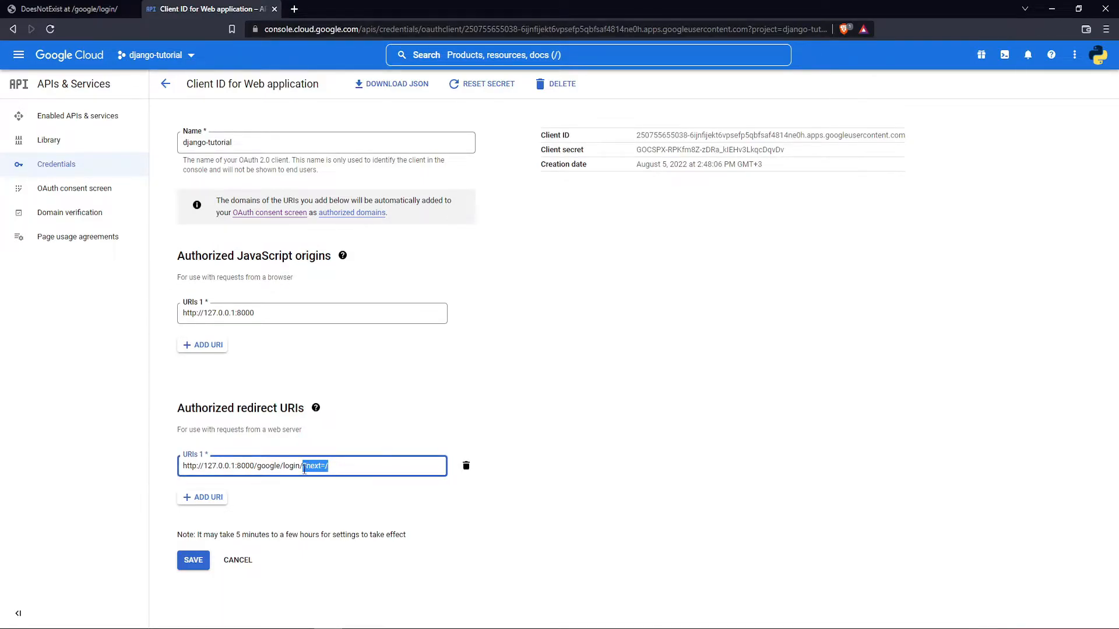
pyautogui.write('callback/')
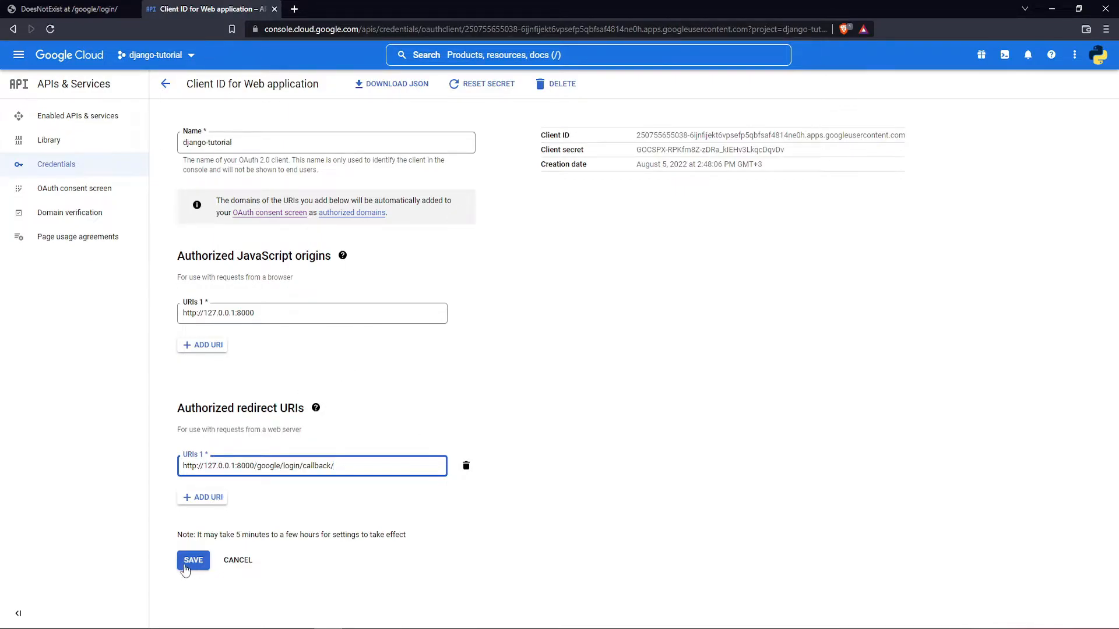
pyautogui.click(192, 560)
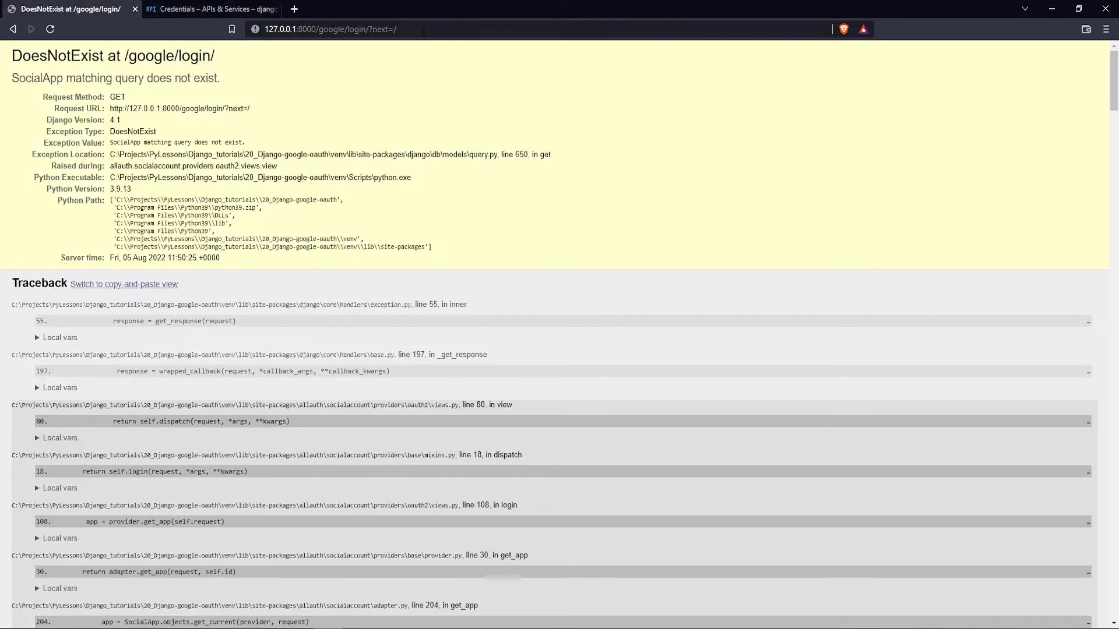
pyautogui.click(12, 29)
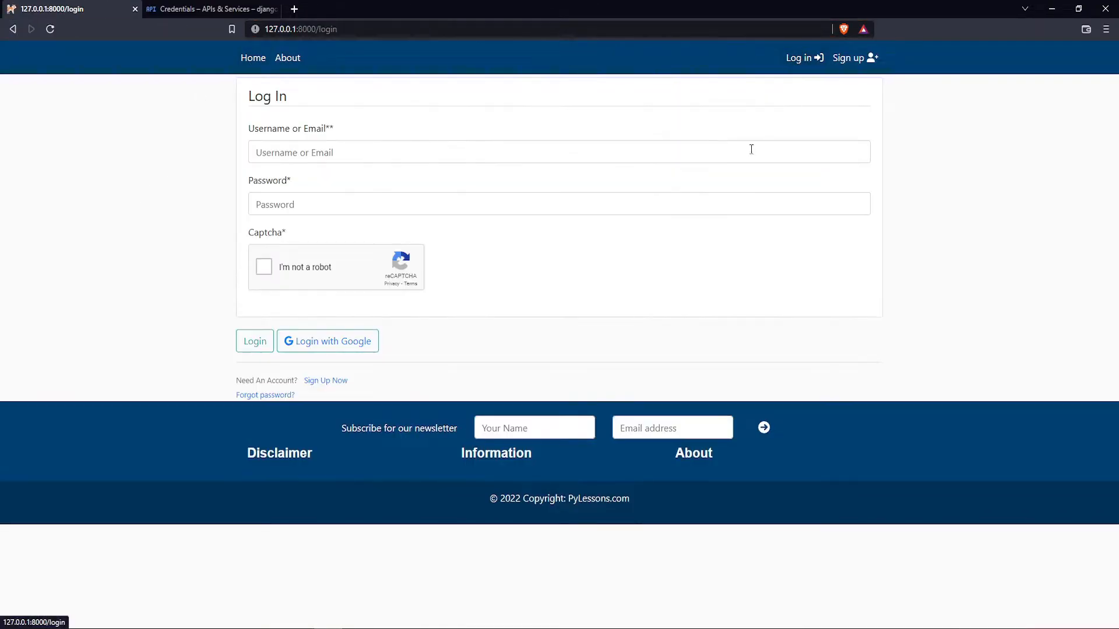
pyautogui.click(327, 341)
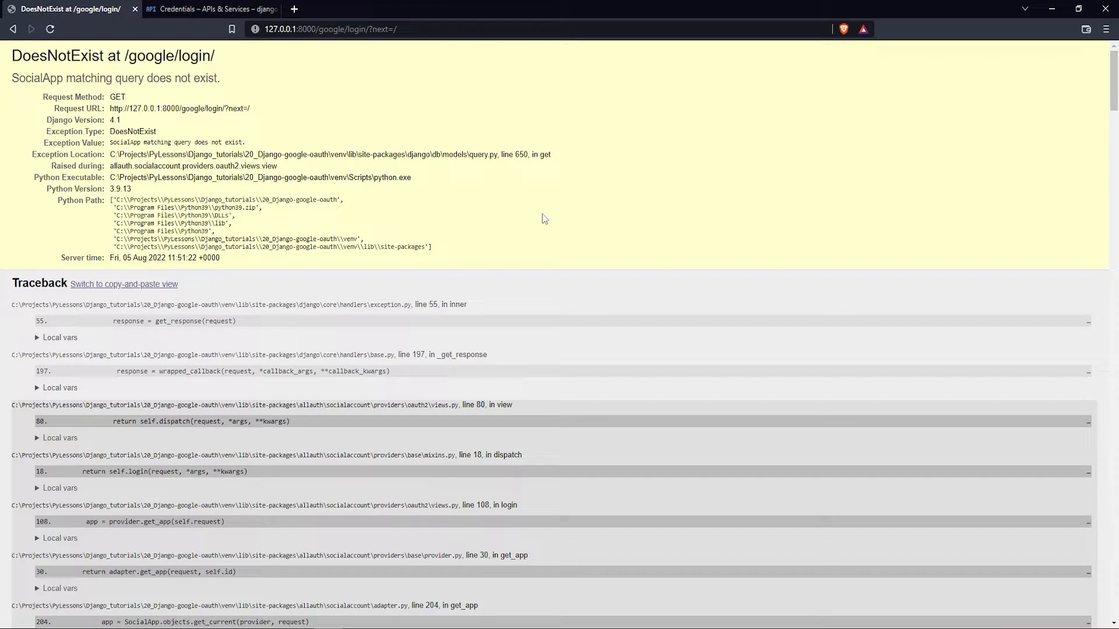
# Review the django-tutorial OAuth client's origin and redirect URI, then return to the site
pyautogui.click(211, 8)
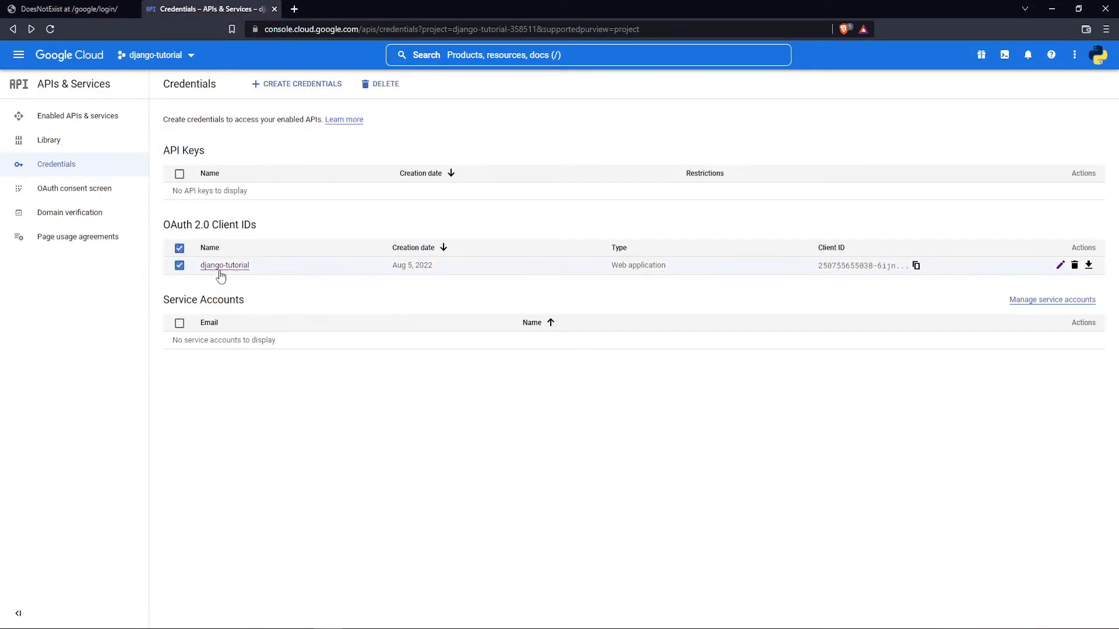
pyautogui.click(224, 265)
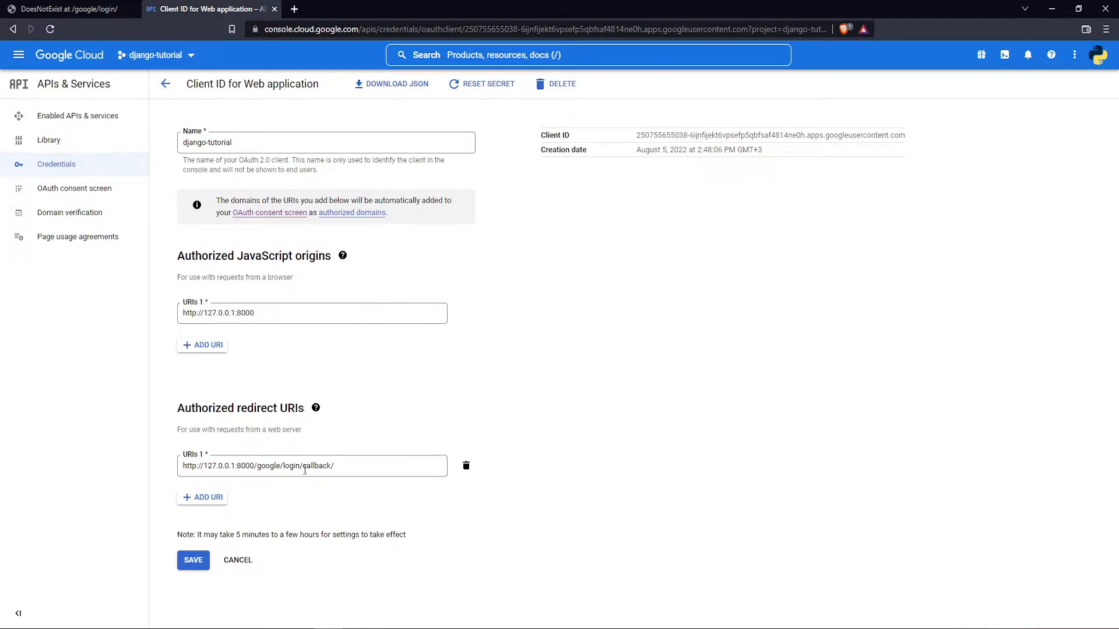
pyautogui.click(68, 8)
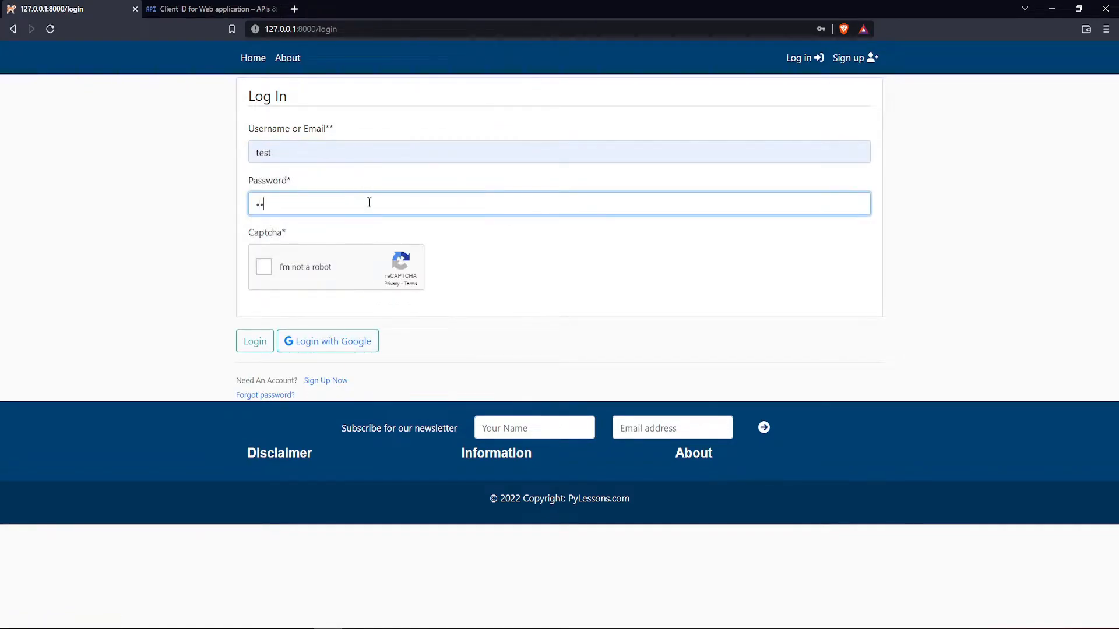
# Pass the reCAPTCHA traffic-light challenge and submit the login as the test user
pyautogui.click(263, 266)
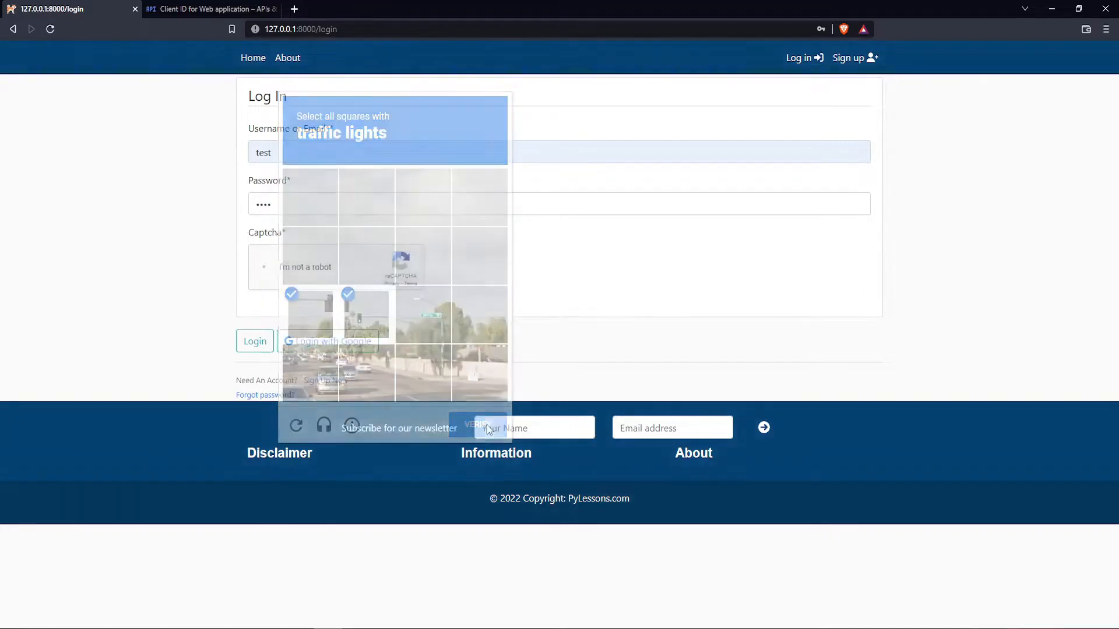
pyautogui.click(483, 428)
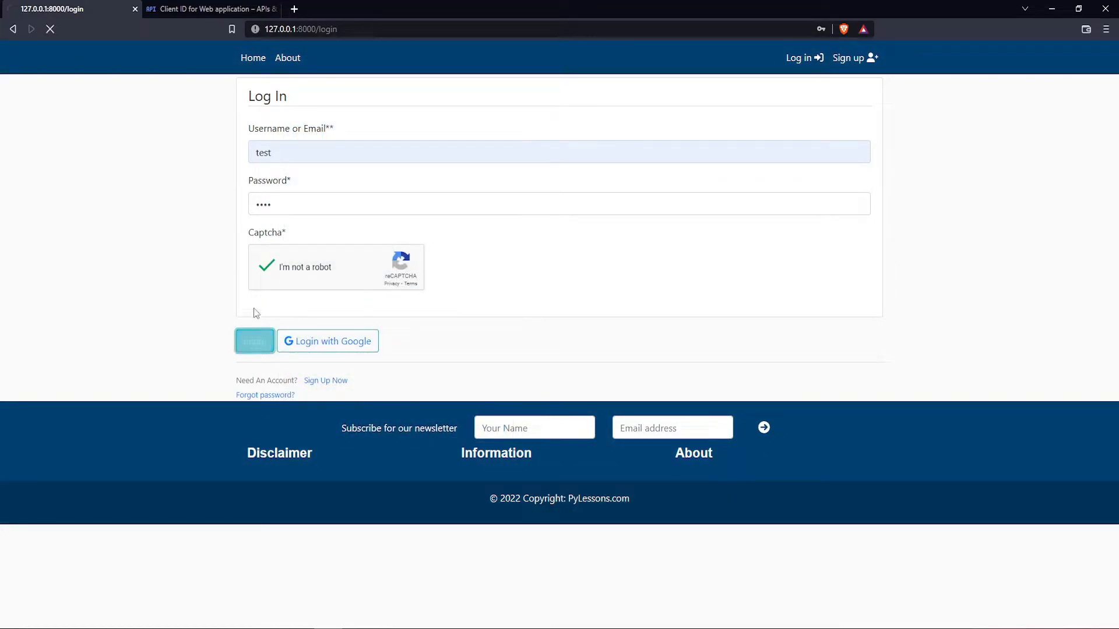
pyautogui.click(254, 342)
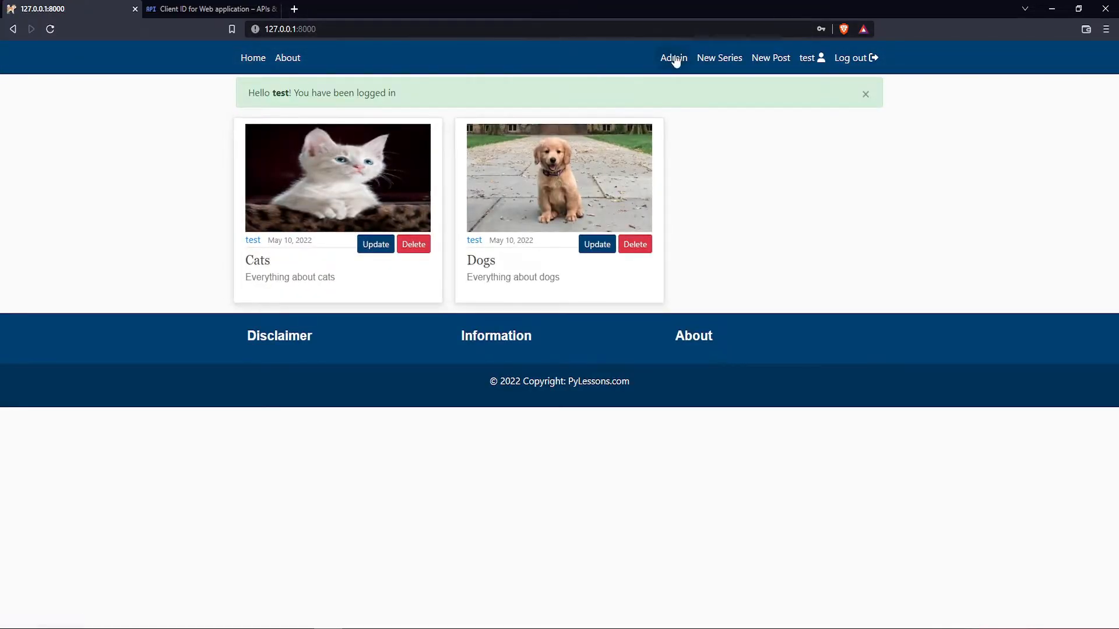
# In Django admin, check the 127.0.0.1:8000 site and re-save the Django tutorial social application
pyautogui.click(672, 58)
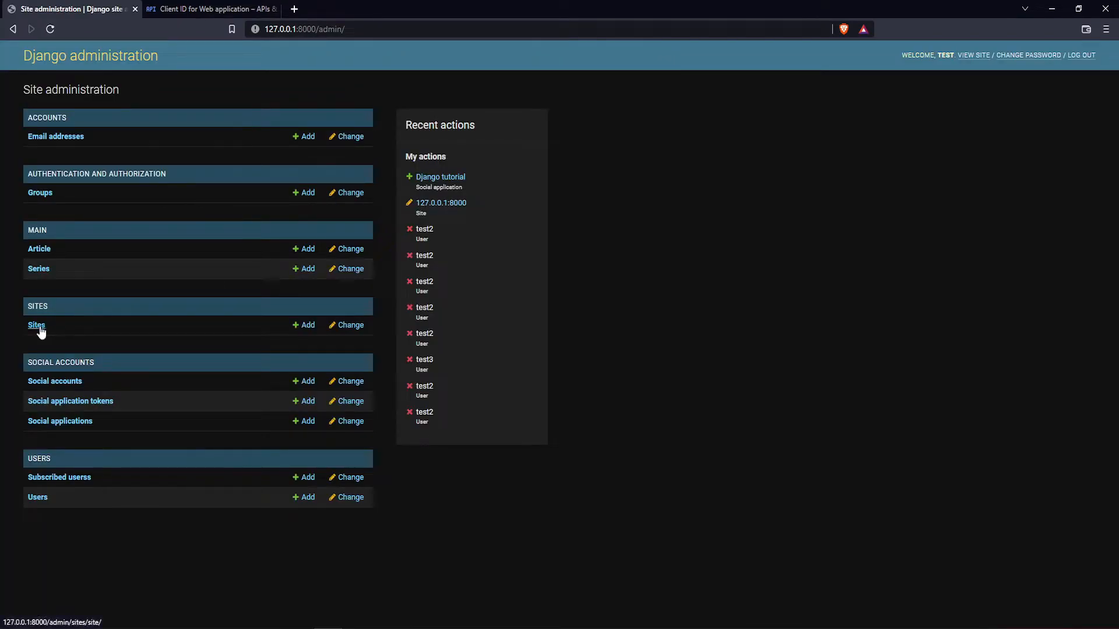
pyautogui.click(36, 325)
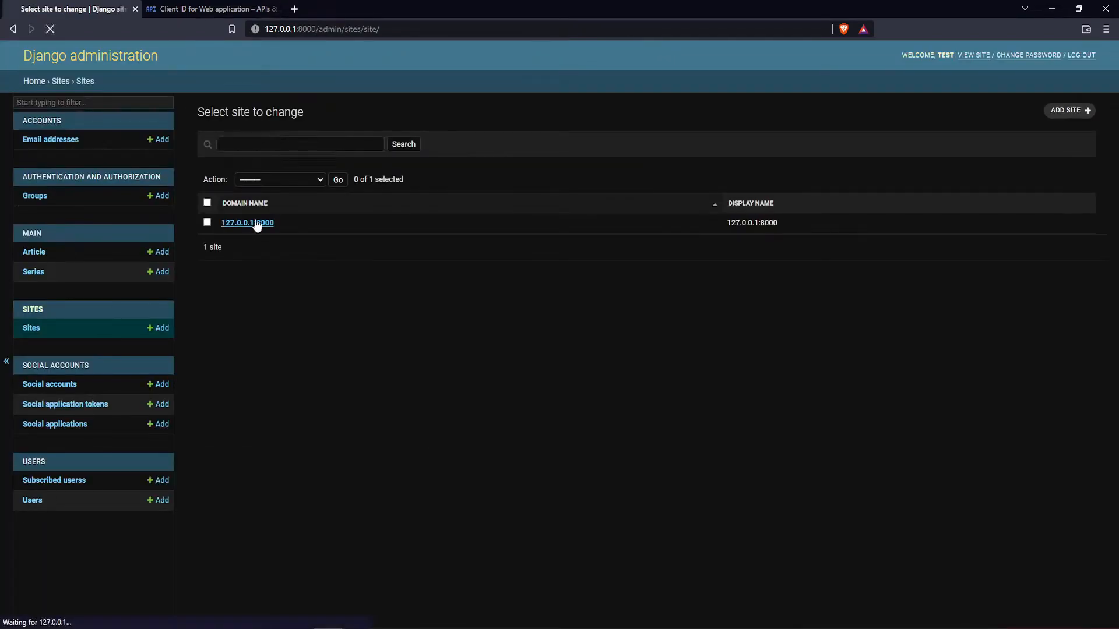
pyautogui.click(246, 223)
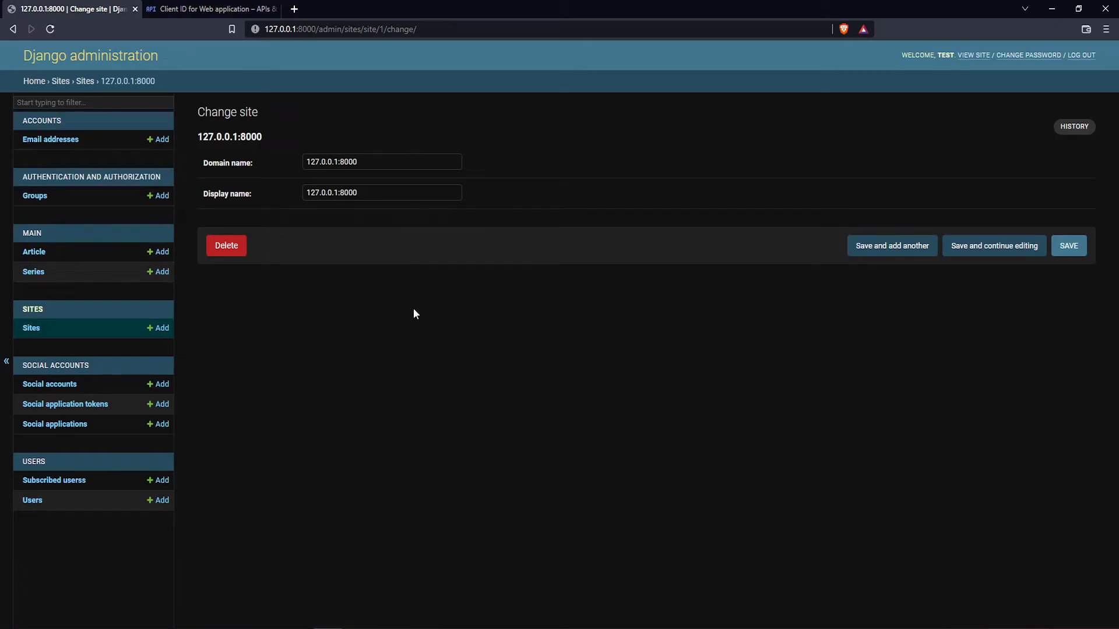
pyautogui.click(55, 424)
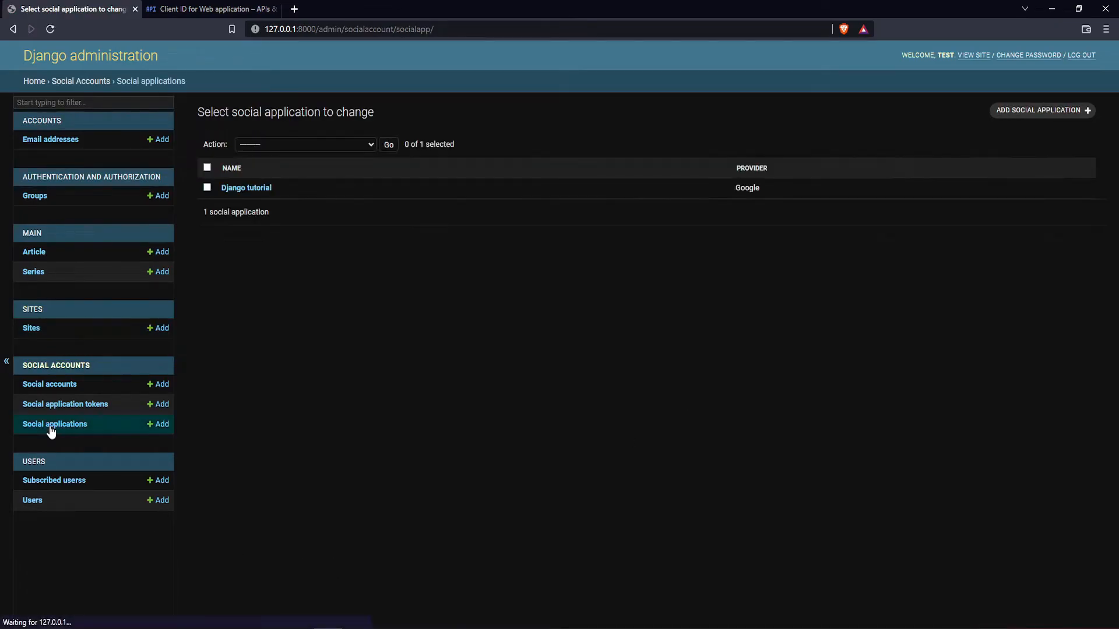
pyautogui.click(246, 188)
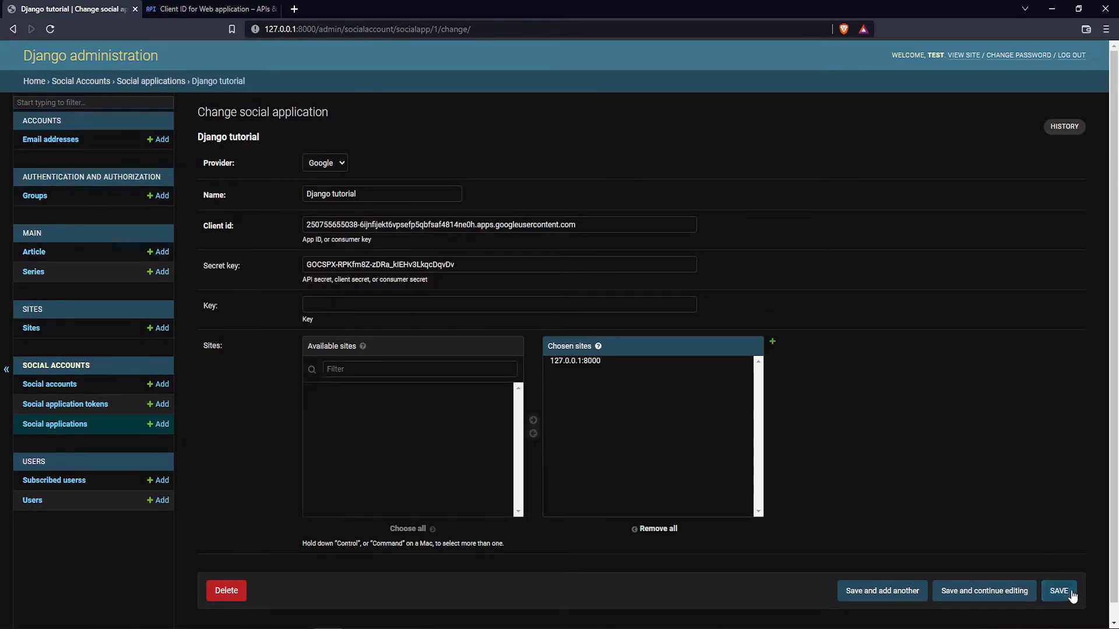
pyautogui.click(1059, 590)
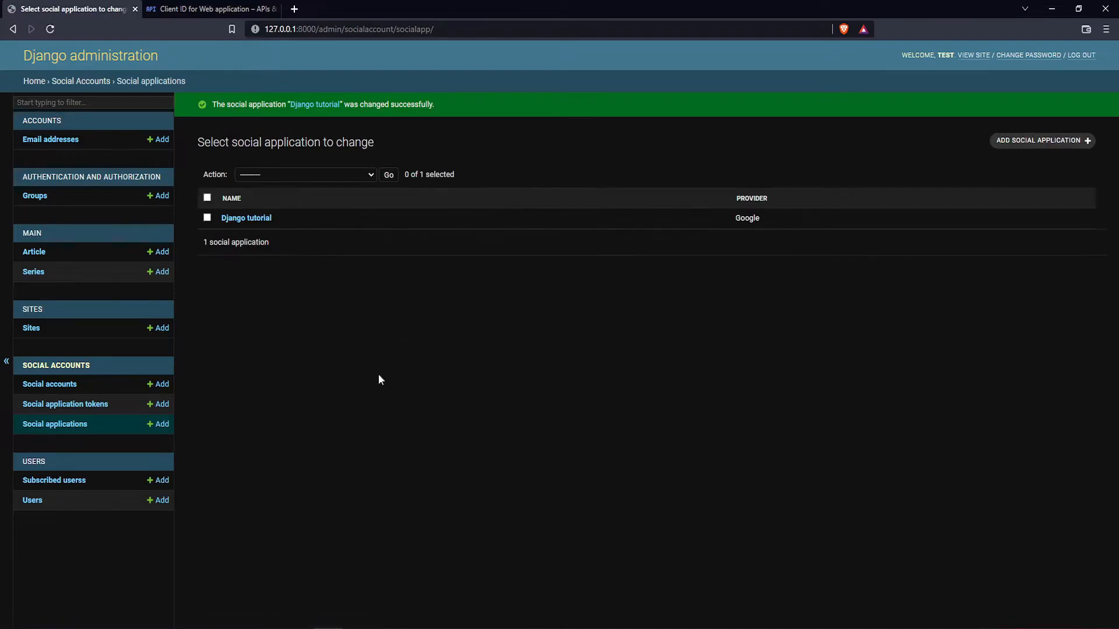
# Reopen Django tutorial, choose 127.0.0.1:8000 as its site, save again and log out
pyautogui.click(246, 217)
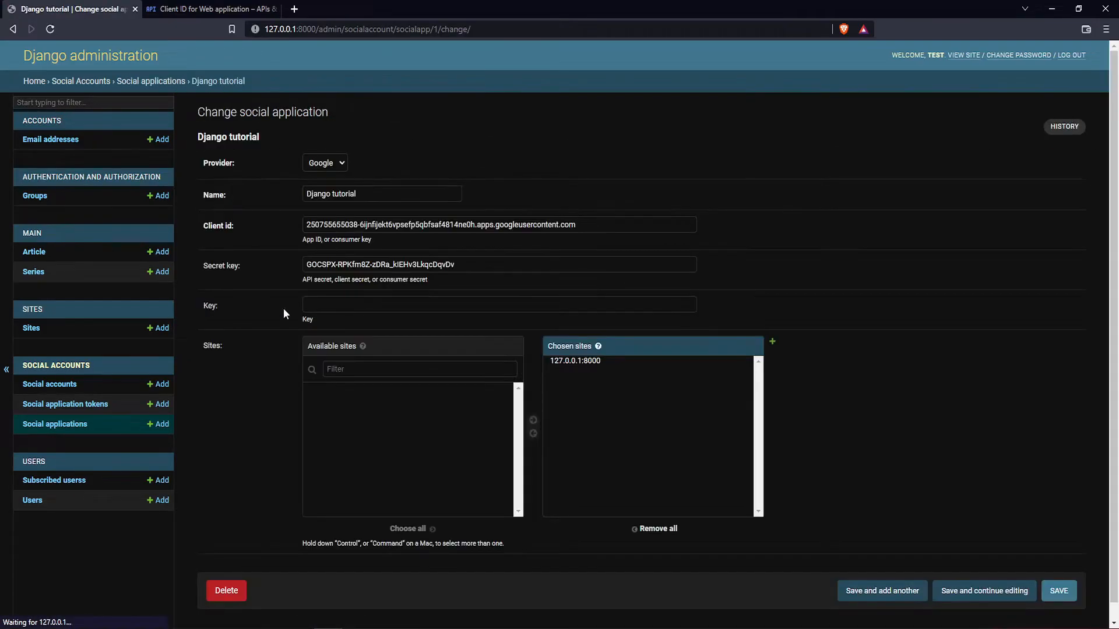
pyautogui.moveTo(991, 497)
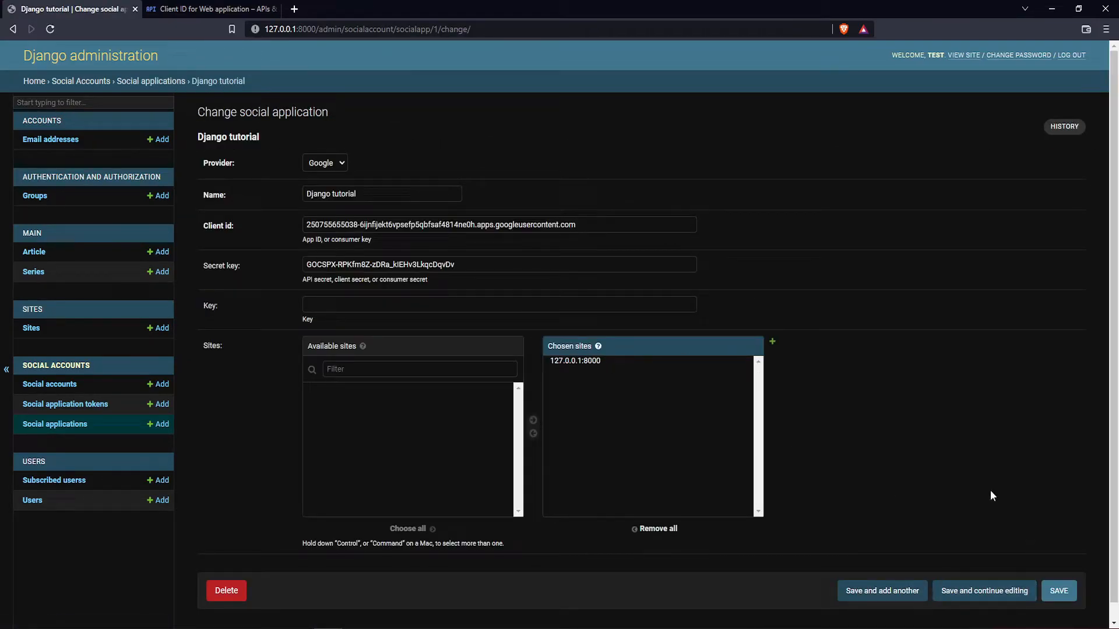
pyautogui.click(1059, 591)
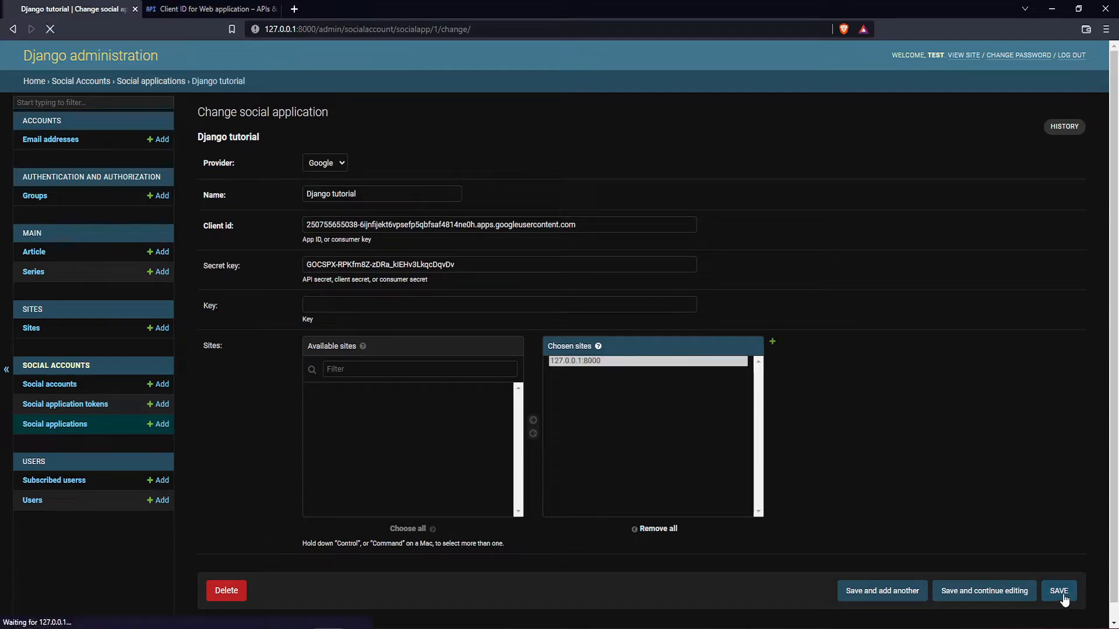
pyautogui.click(1058, 590)
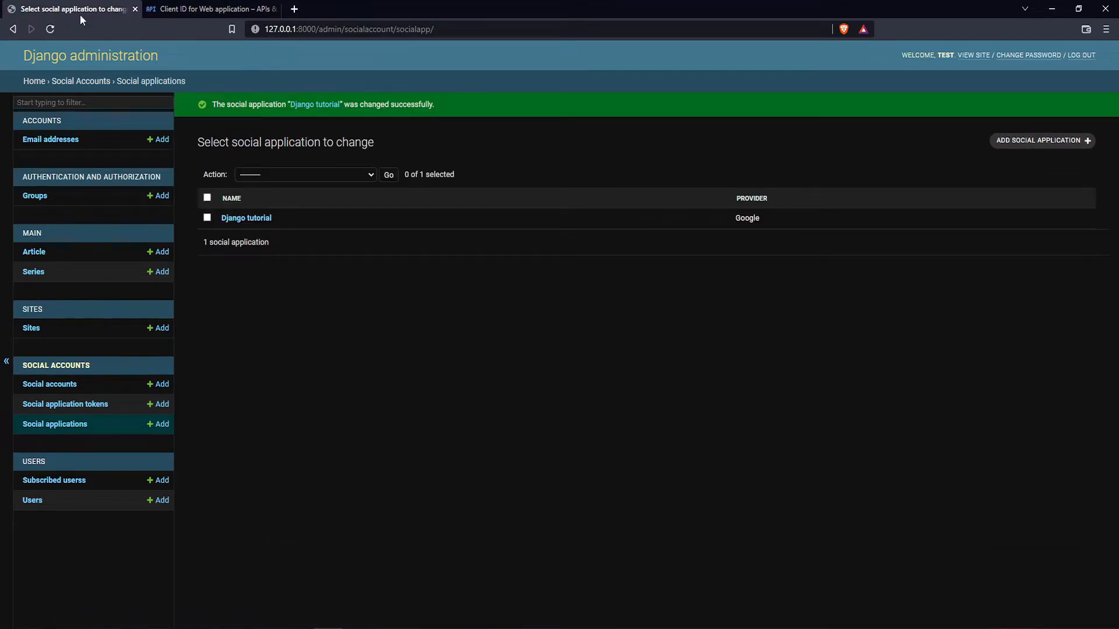
pyautogui.click(1082, 54)
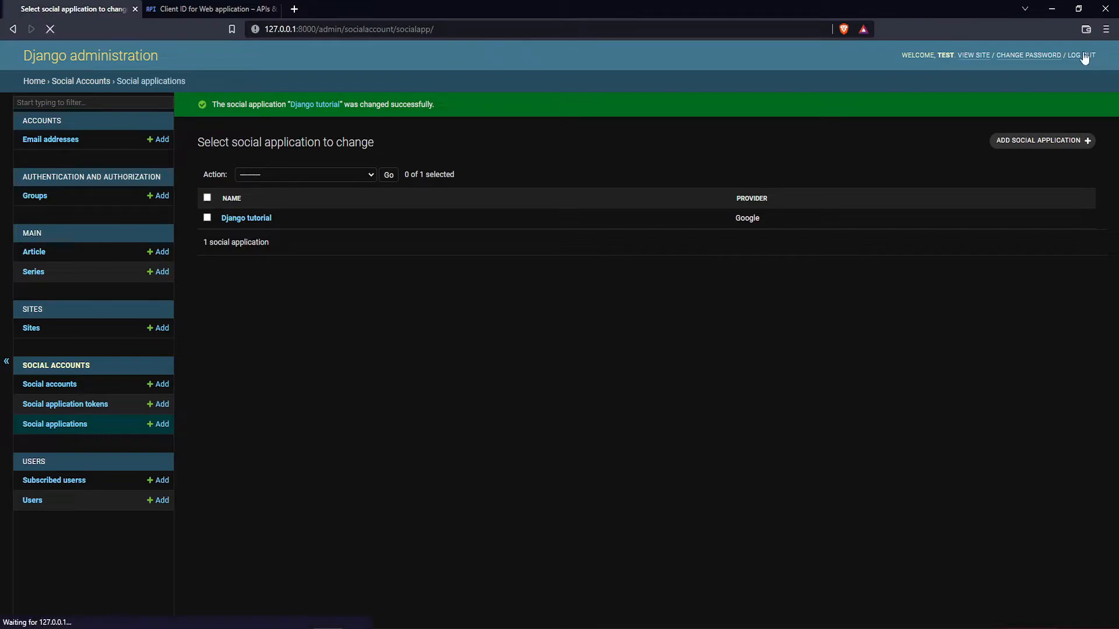
# From the home page, log in with Google by choosing the Google account on the chooser
pyautogui.click(1084, 55)
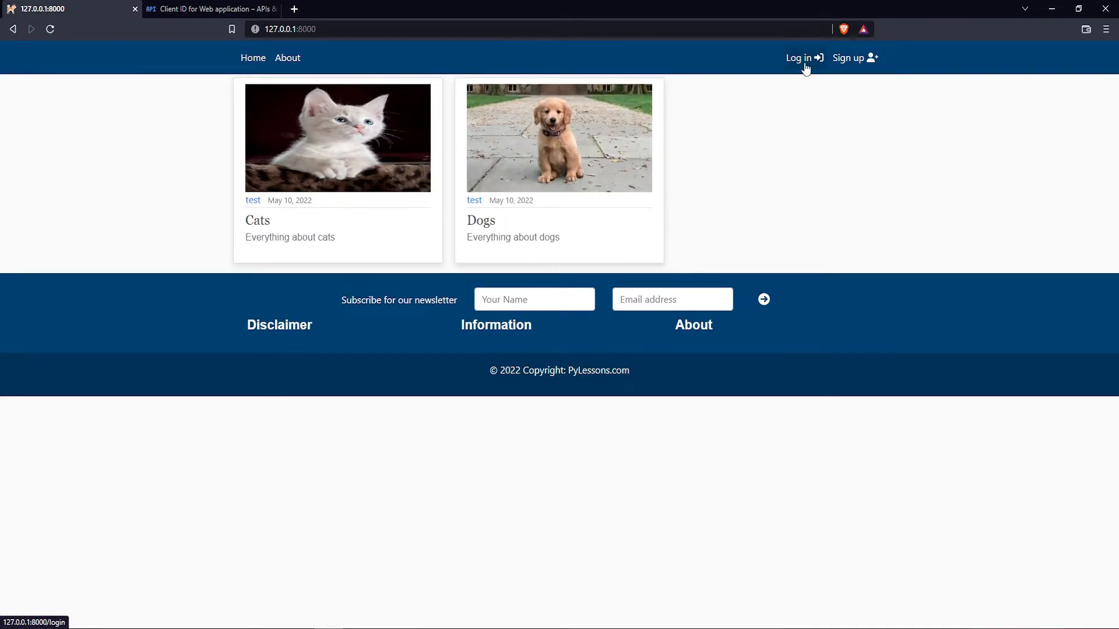
pyautogui.click(800, 58)
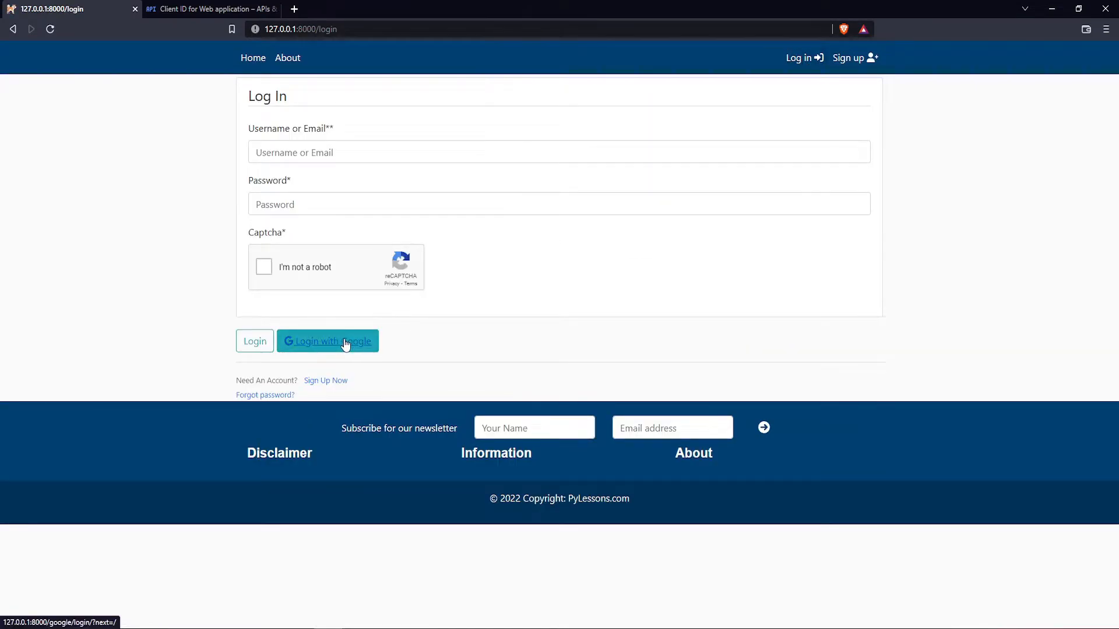
pyautogui.click(326, 341)
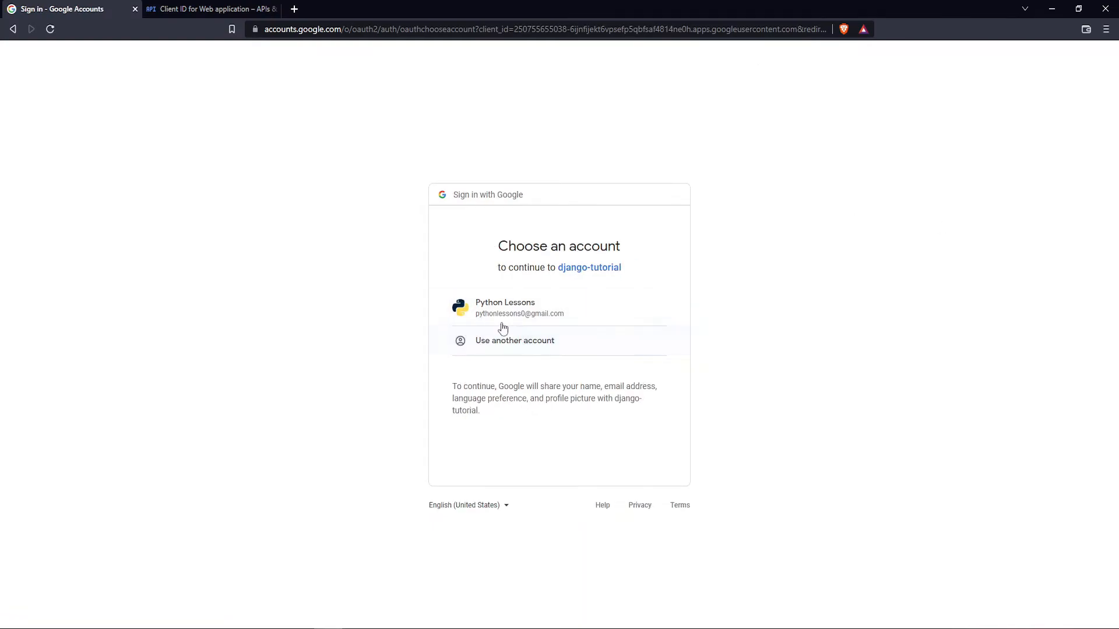
pyautogui.click(519, 308)
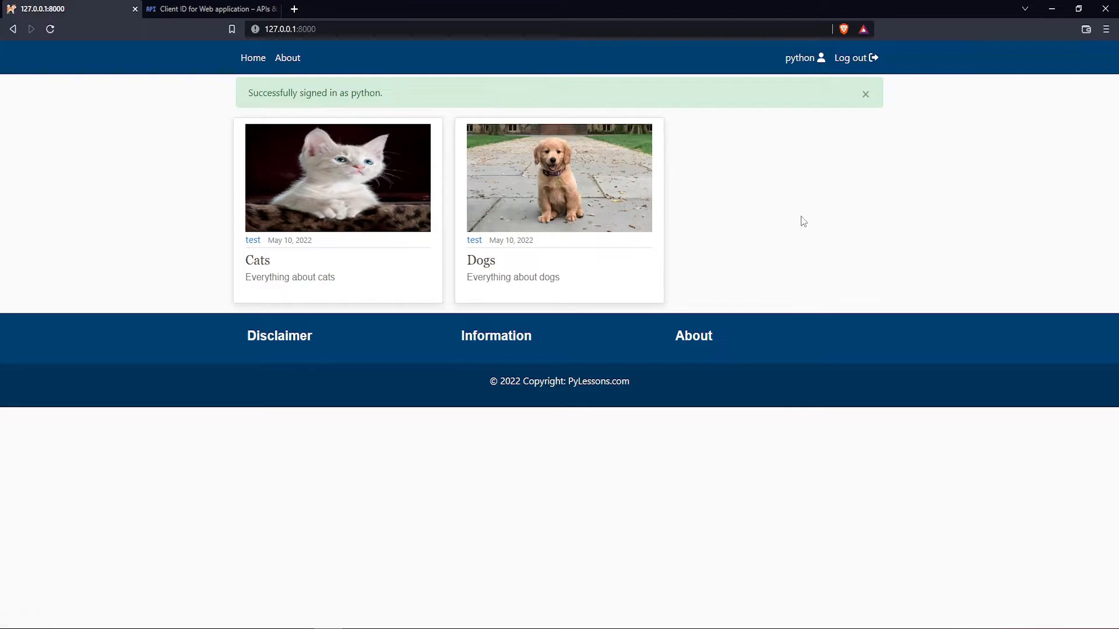
pyautogui.moveTo(787, 221)
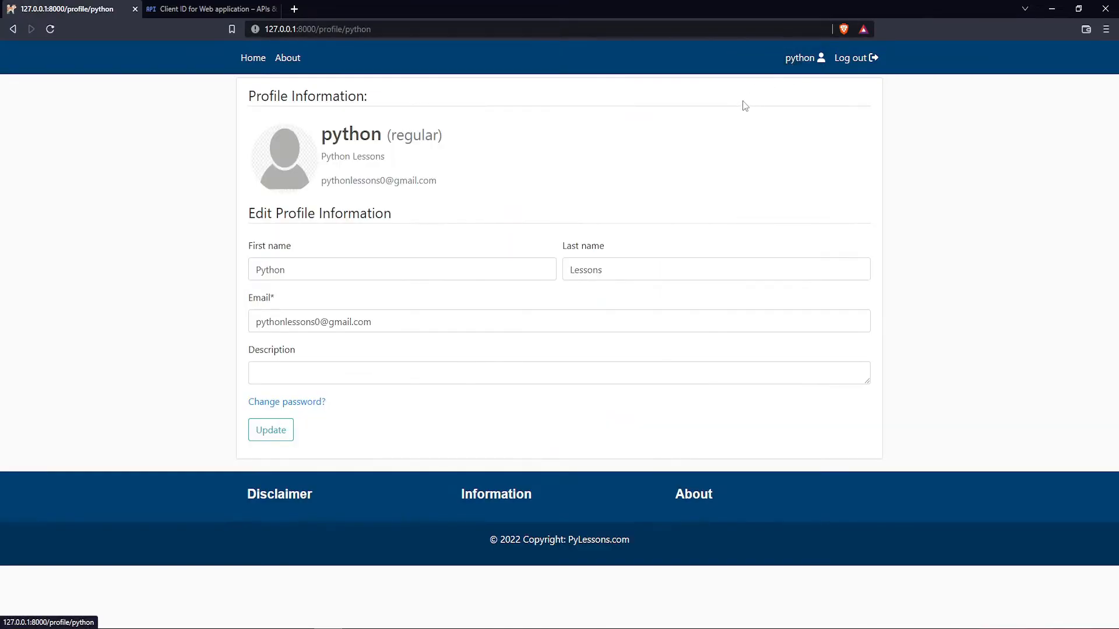
pyautogui.moveTo(623, 297)
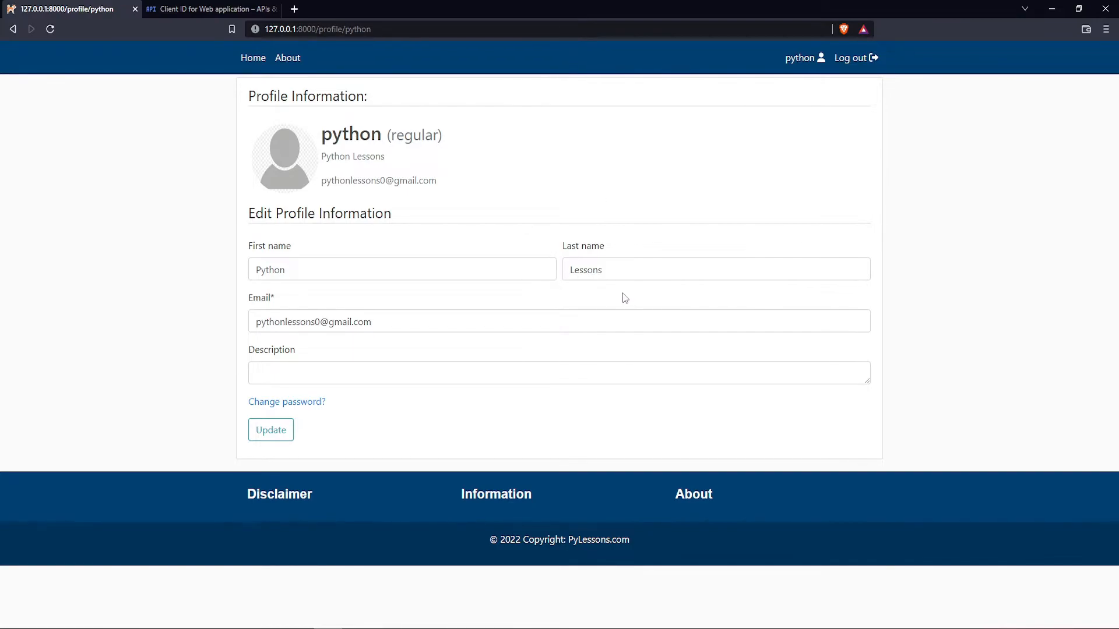
pyautogui.moveTo(619, 307)
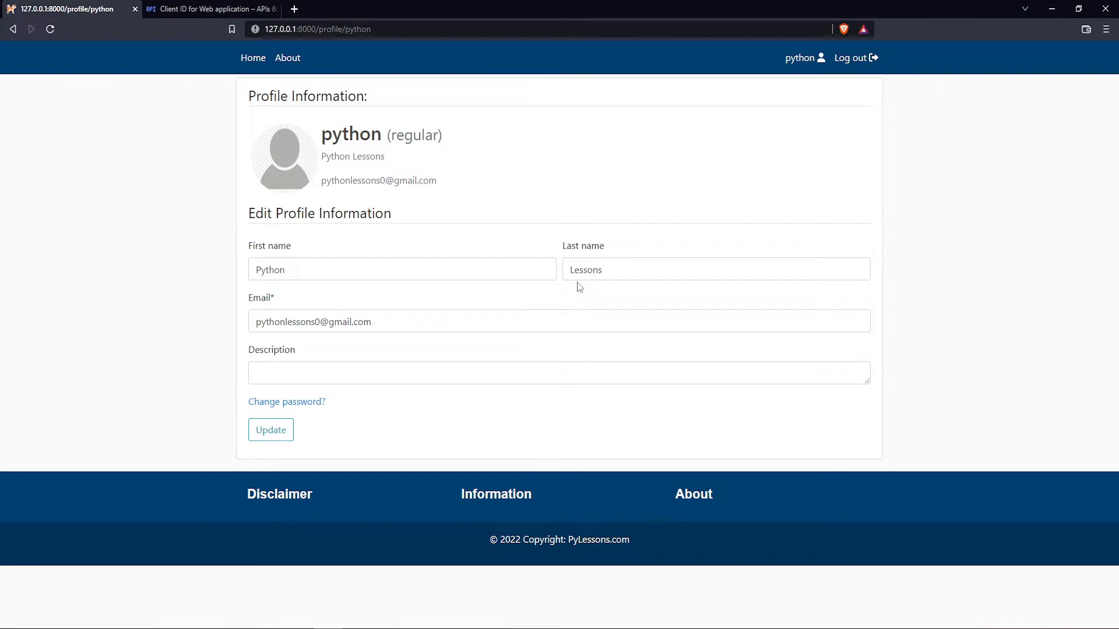
pyautogui.moveTo(588, 255)
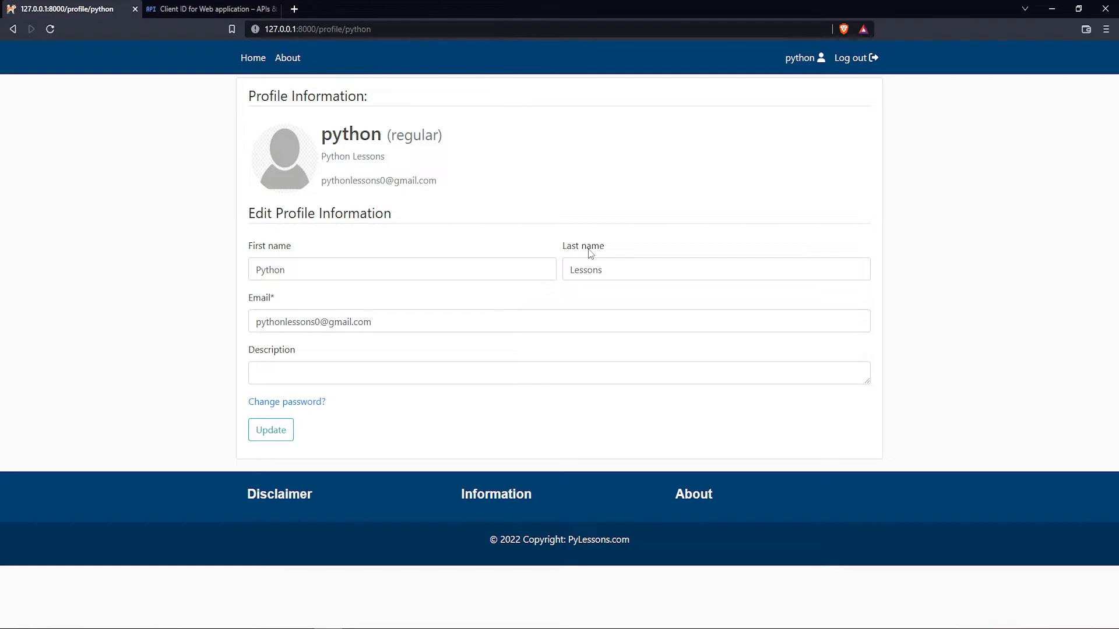
pyautogui.moveTo(769, 259)
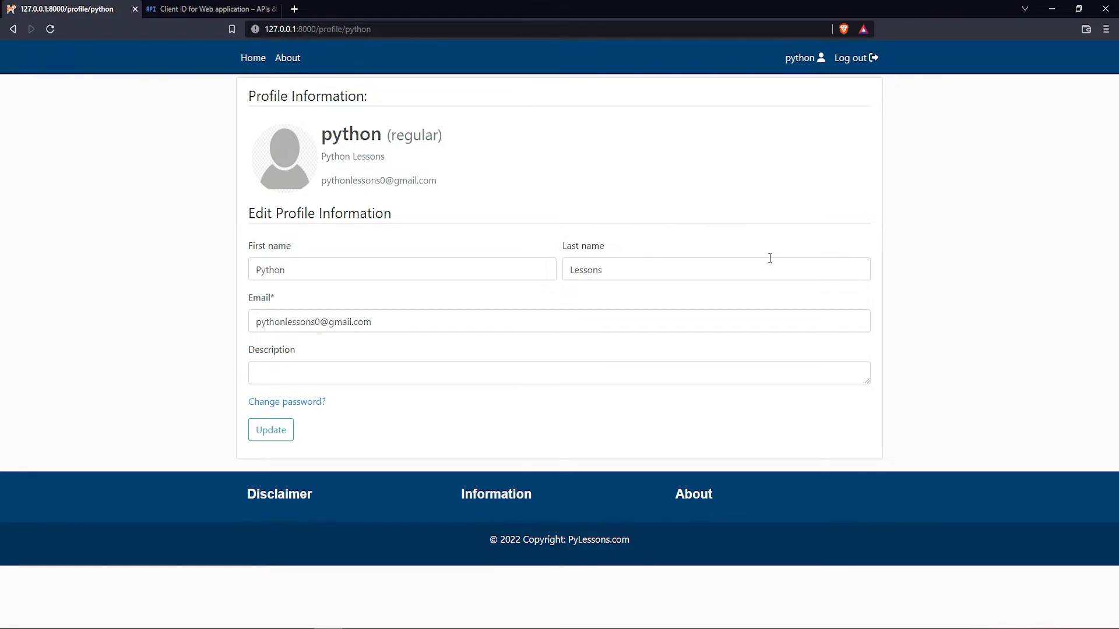
pyautogui.moveTo(850, 58)
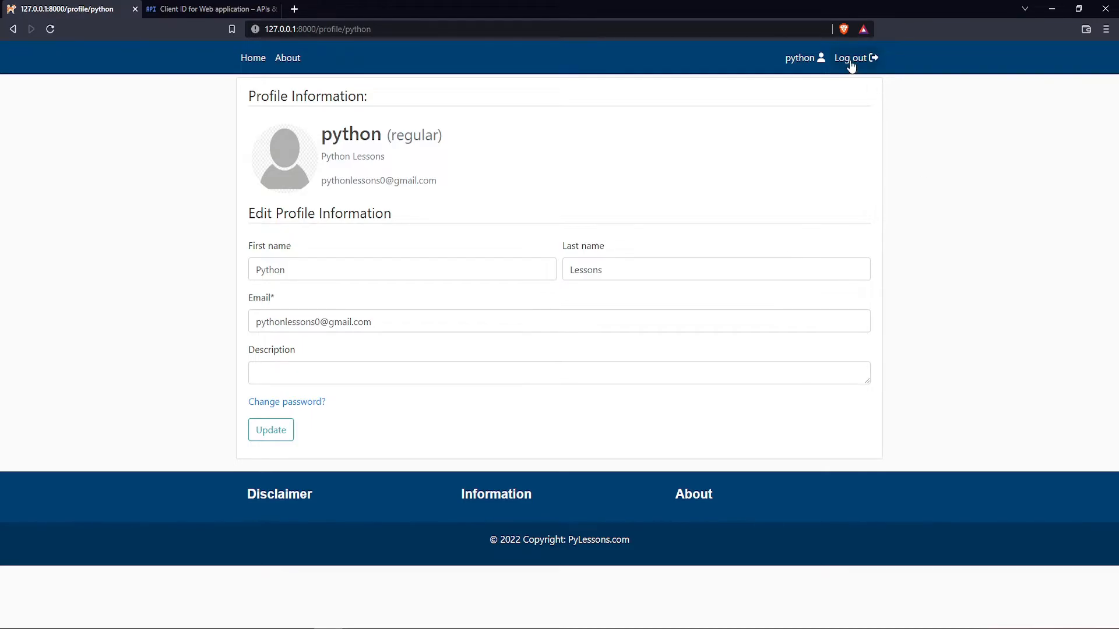
# Log python out, then log in as test with the reCAPTCHA checked
pyautogui.click(849, 59)
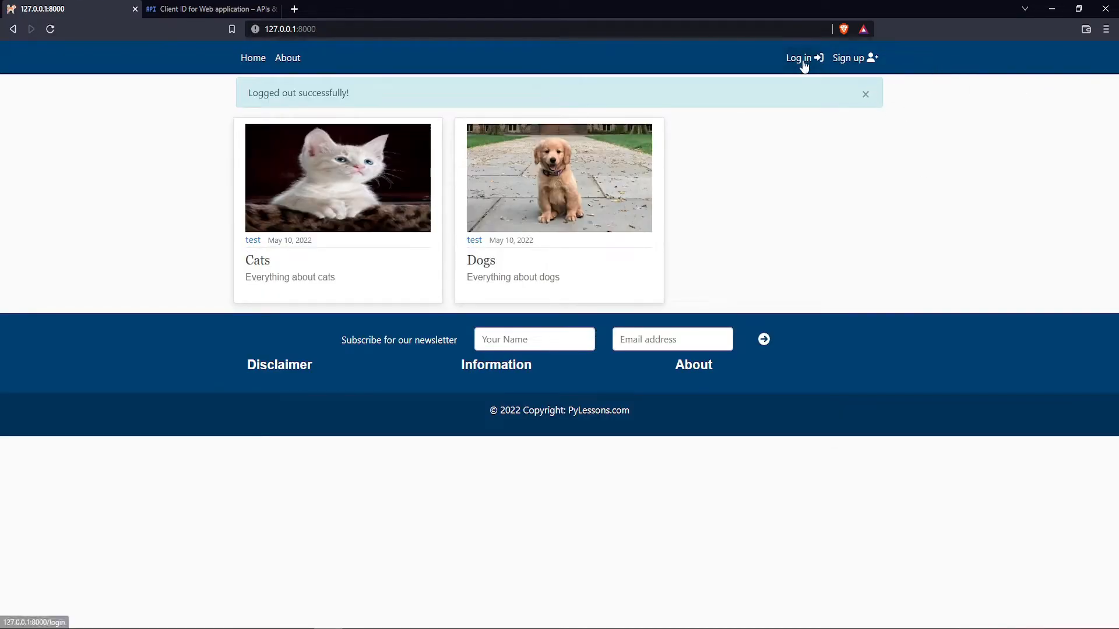
pyautogui.click(798, 58)
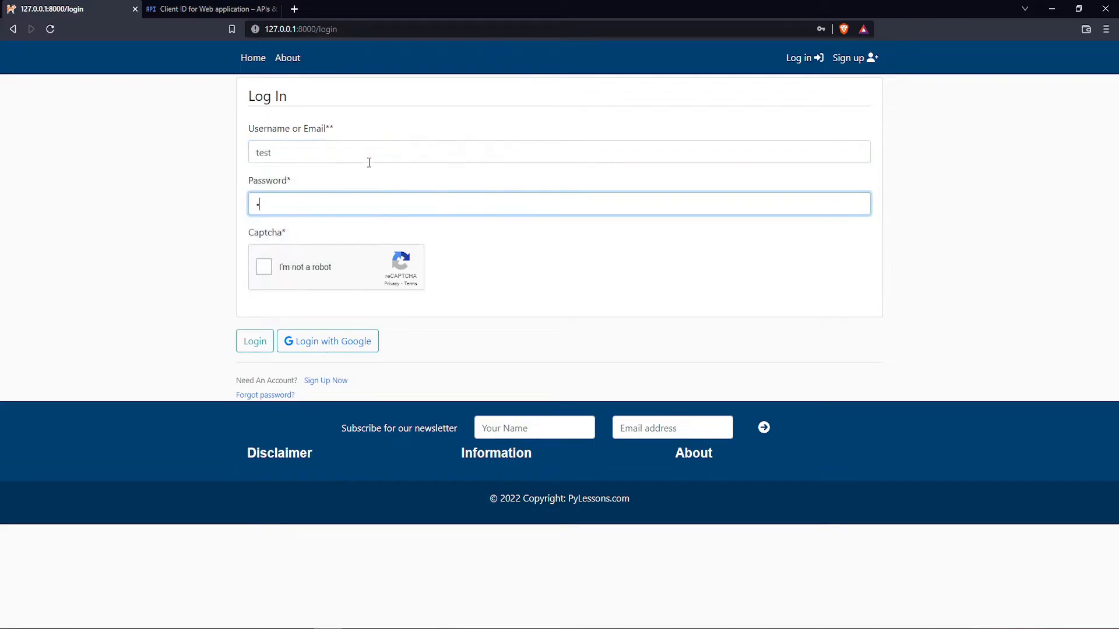
pyautogui.click(255, 341)
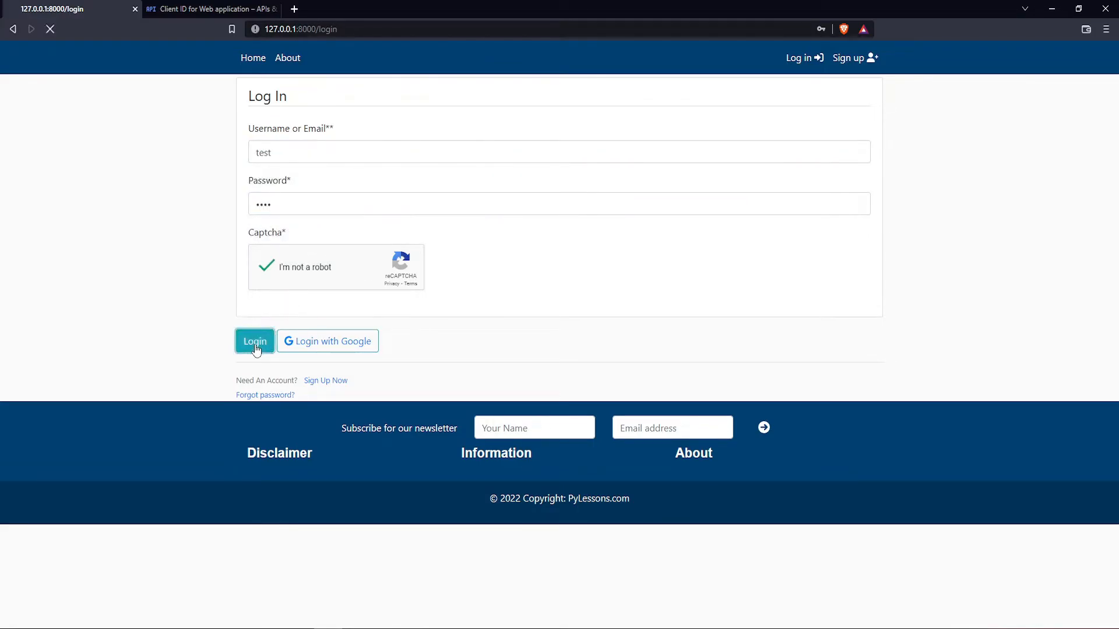
pyautogui.click(254, 342)
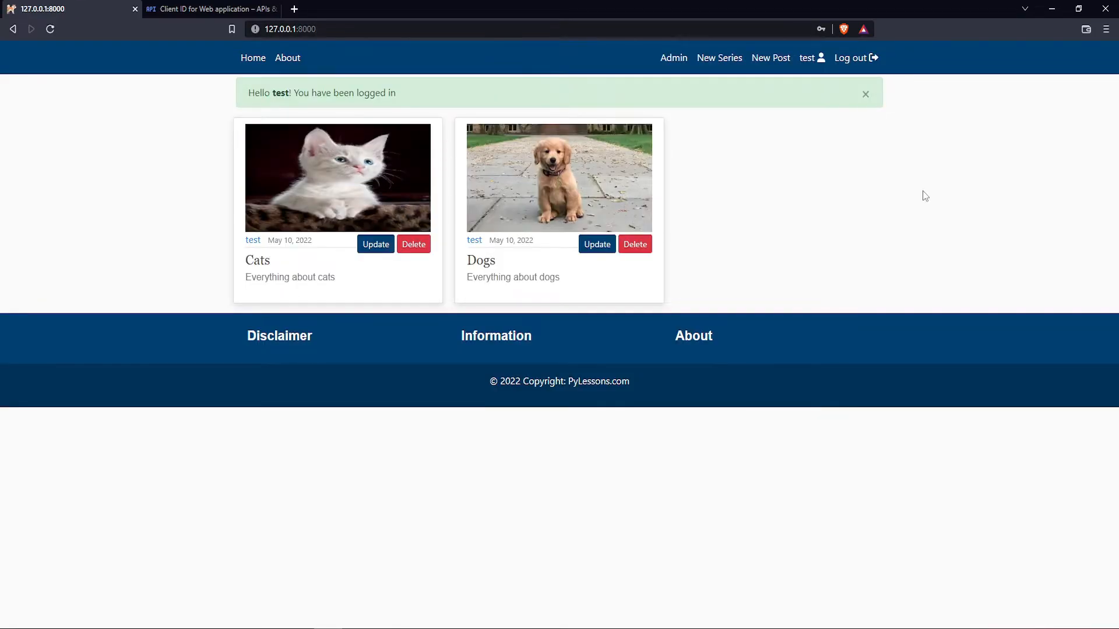
pyautogui.moveTo(942, 170)
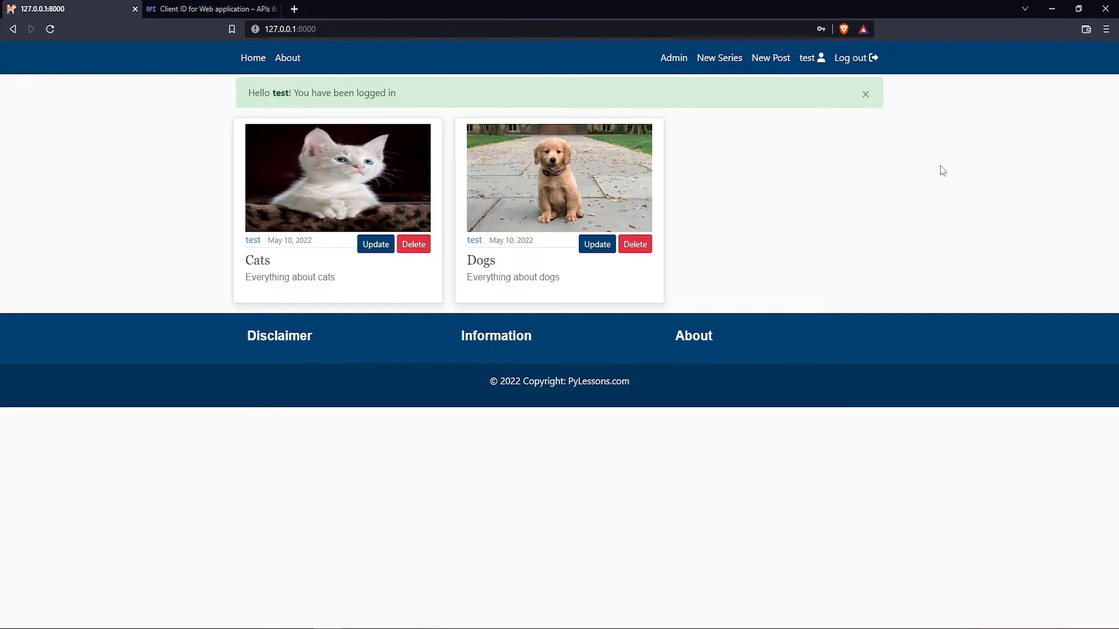
# In Django admin, delete the python Google social account and confirm
pyautogui.click(672, 59)
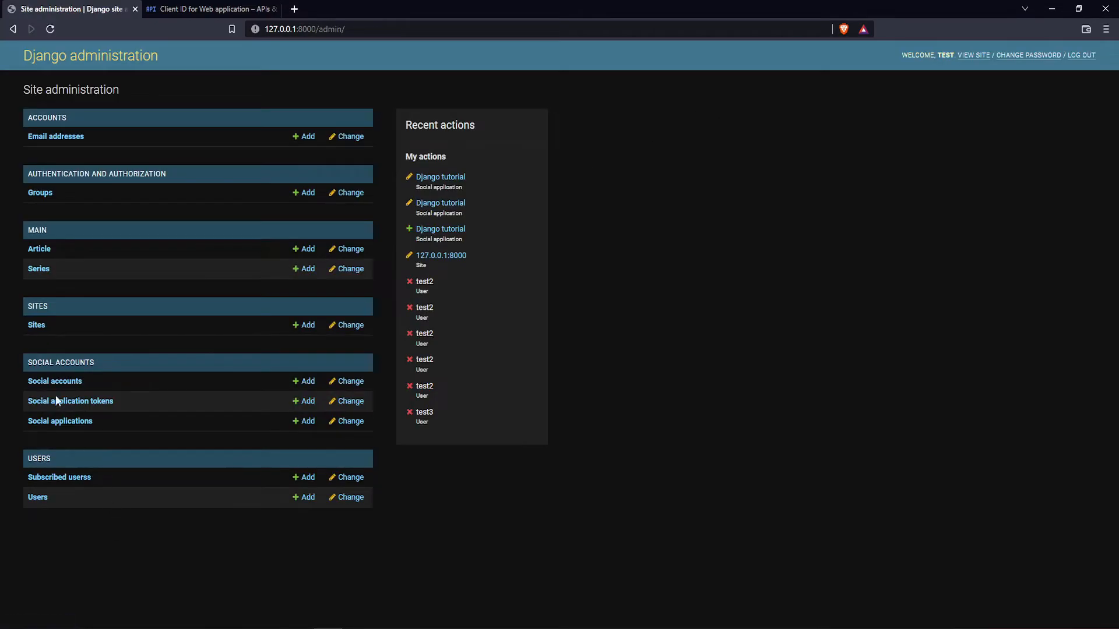
pyautogui.moveTo(59, 386)
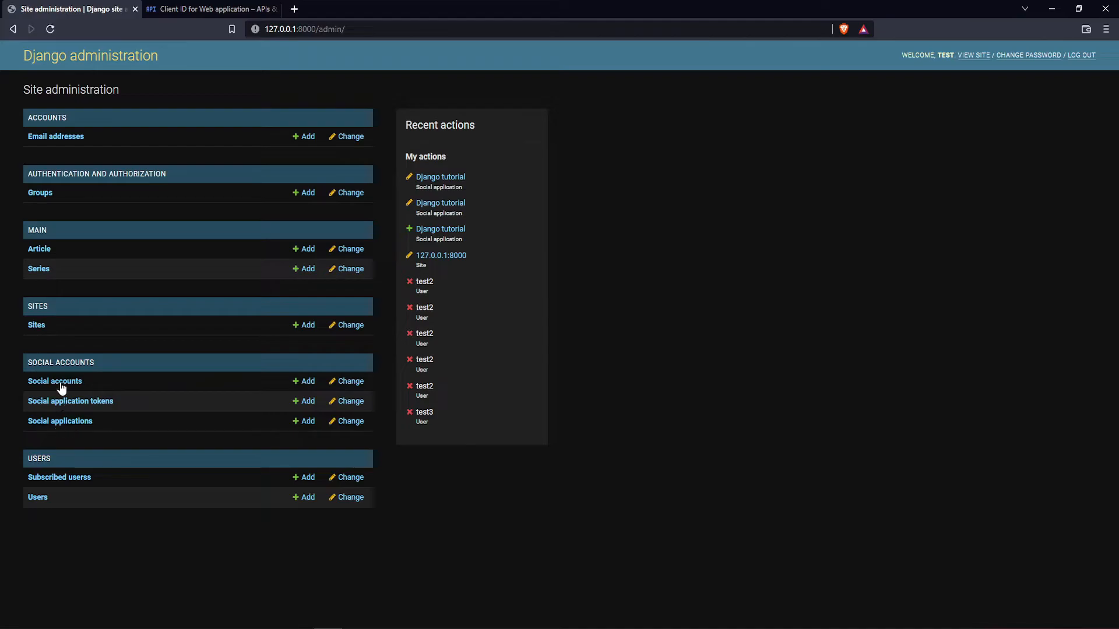
pyautogui.click(55, 381)
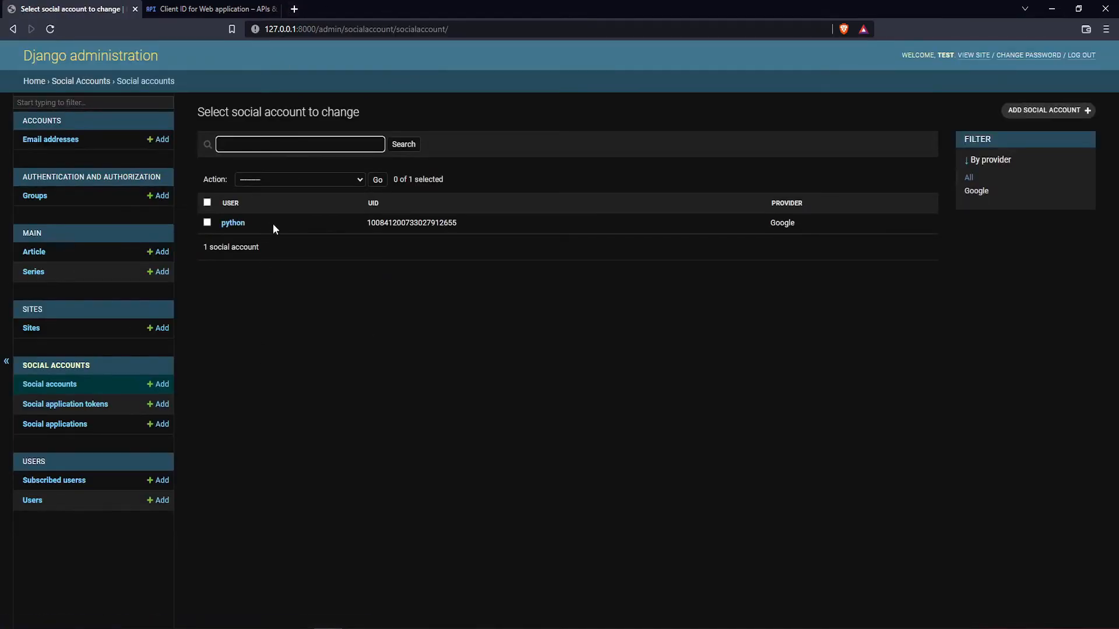
pyautogui.moveTo(536, 235)
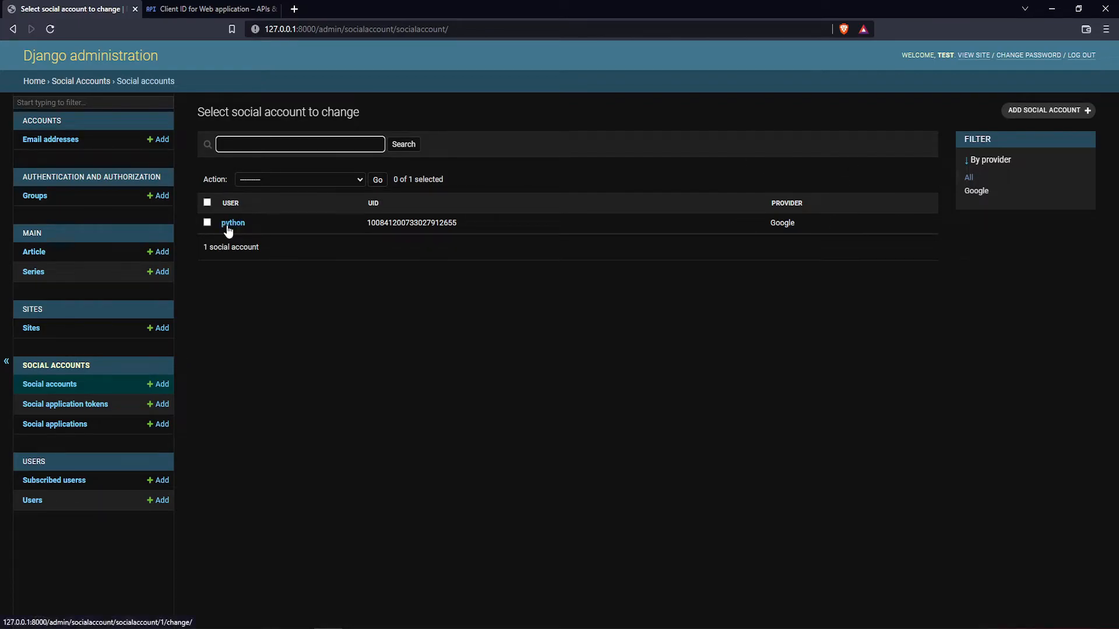
pyautogui.click(233, 221)
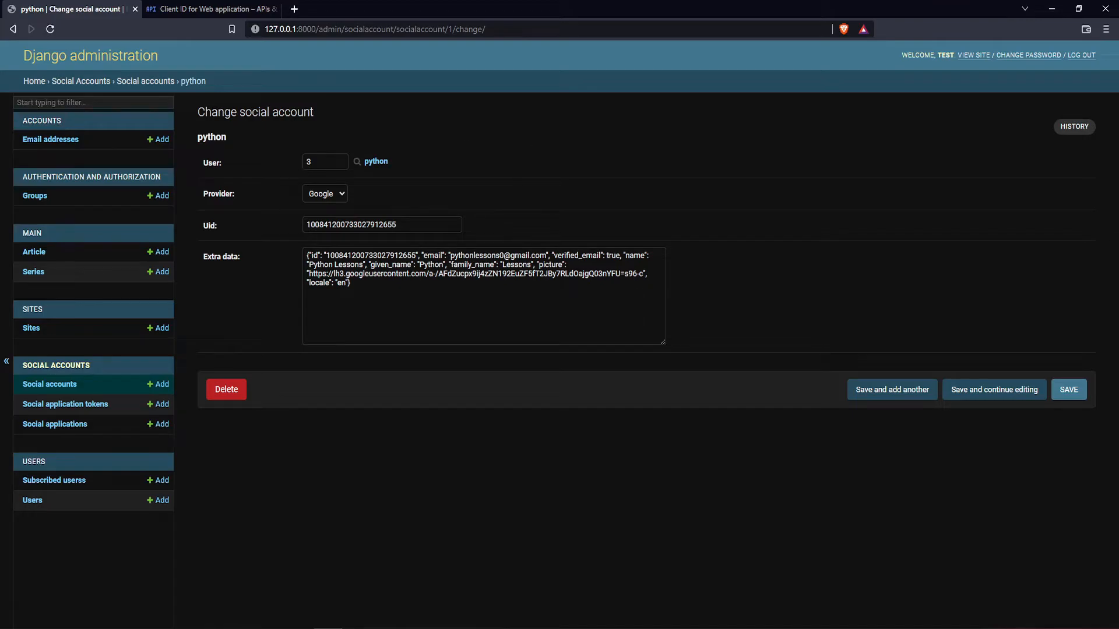
pyautogui.moveTo(719, 403)
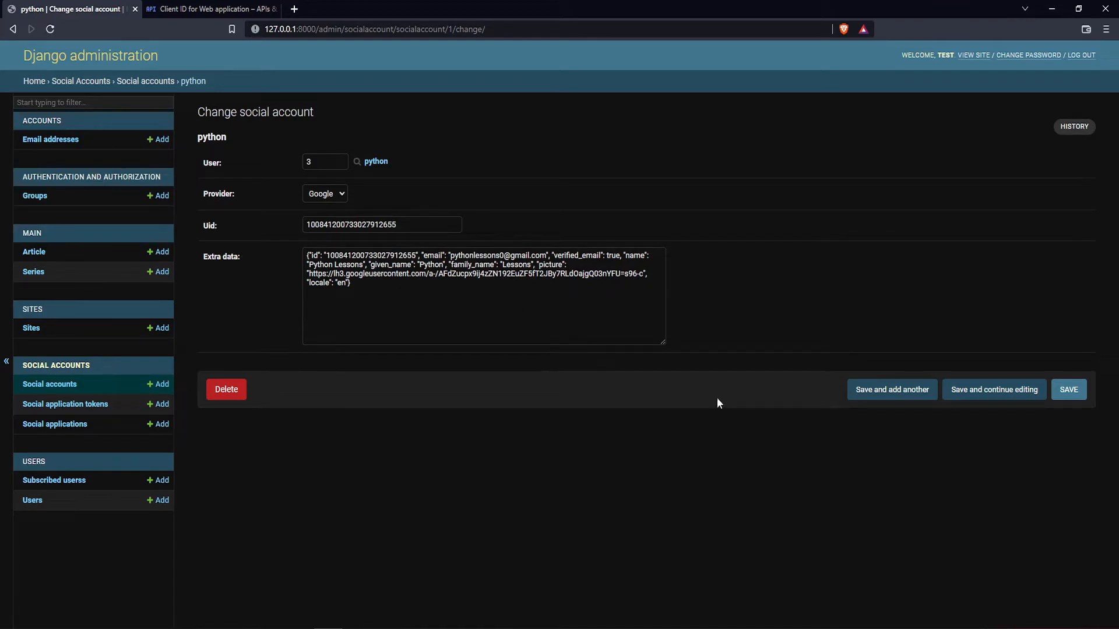
pyautogui.click(225, 390)
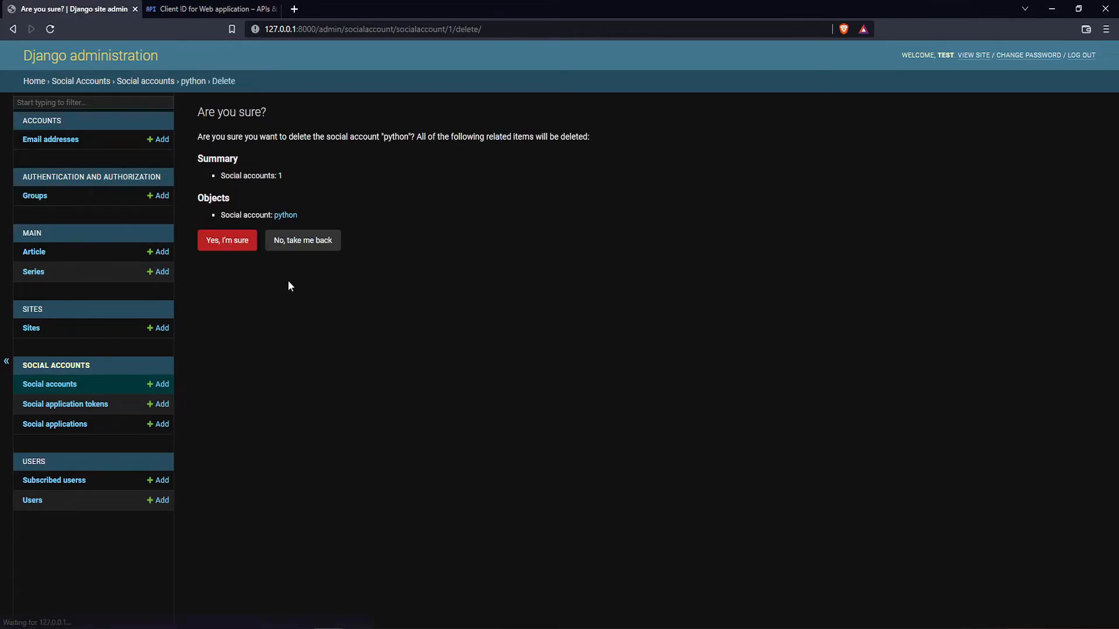
pyautogui.click(228, 240)
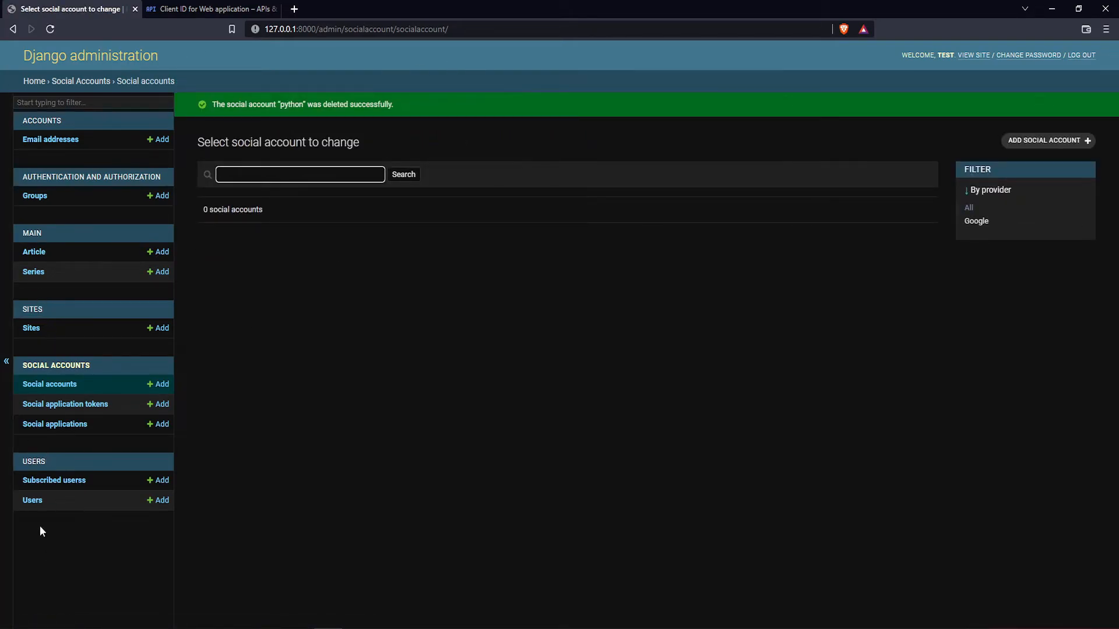
# Delete the python user created by the Google signup, confirming with Yes, I'm sure
pyautogui.click(33, 500)
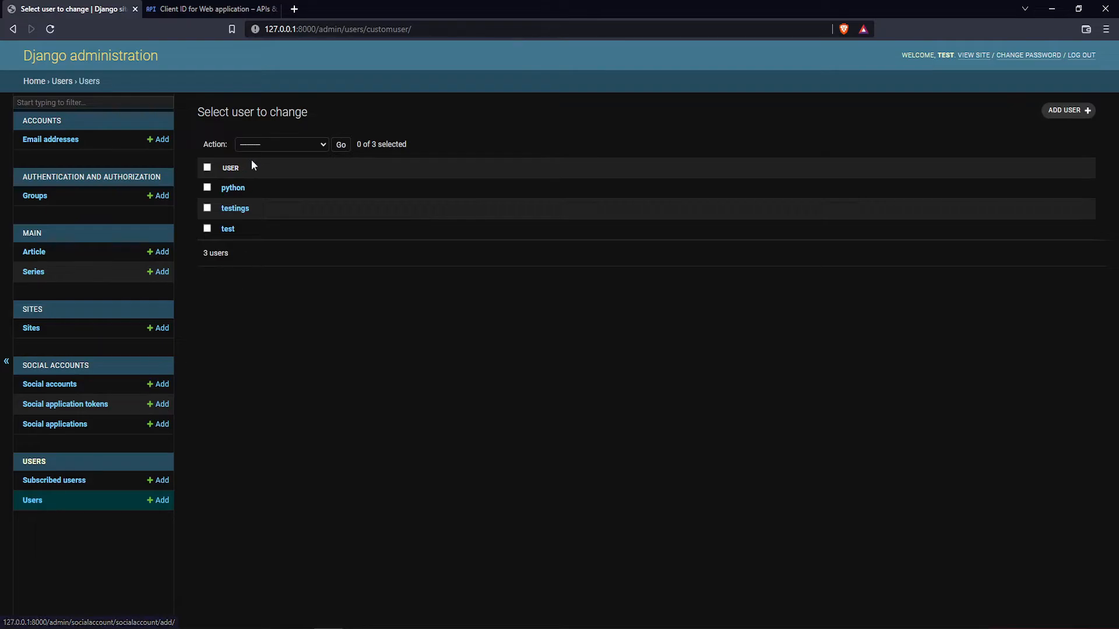
pyautogui.click(233, 188)
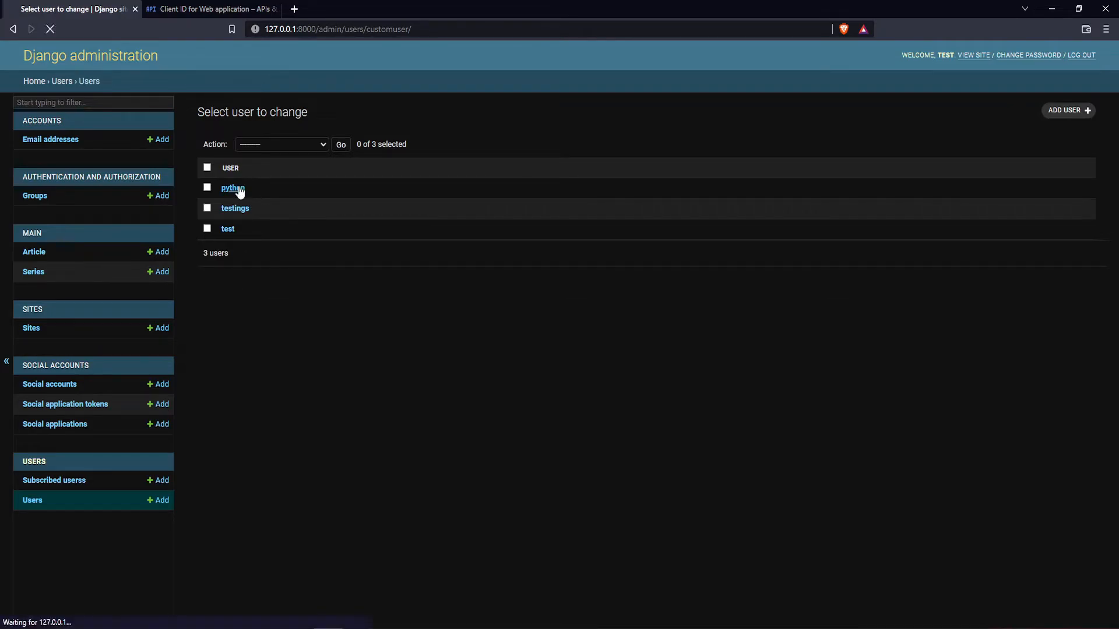
pyautogui.moveTo(325, 161)
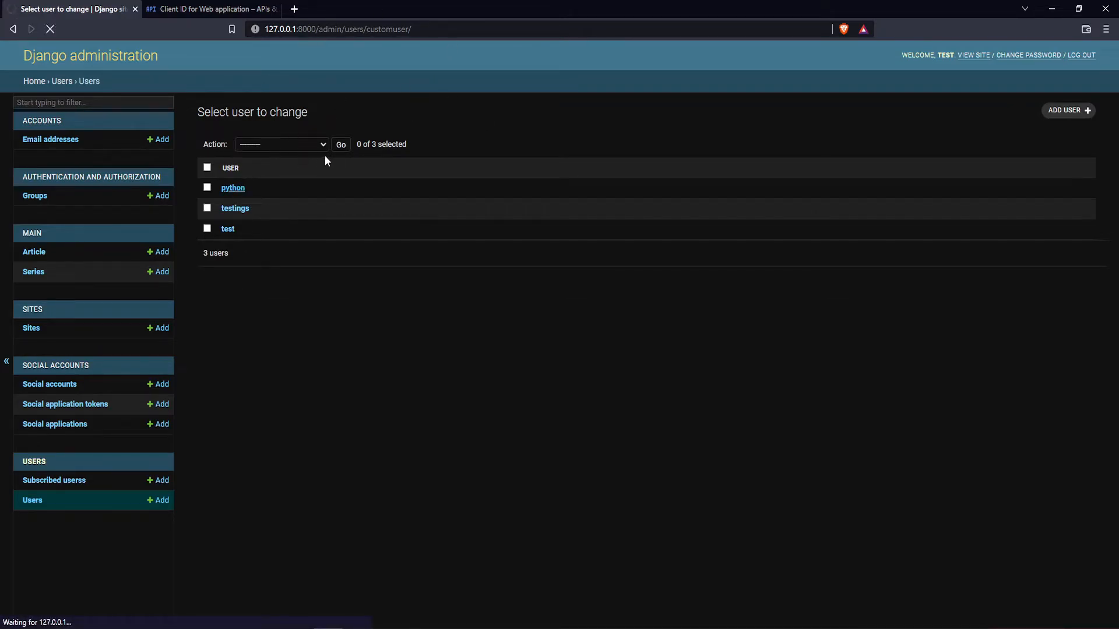
pyautogui.click(233, 187)
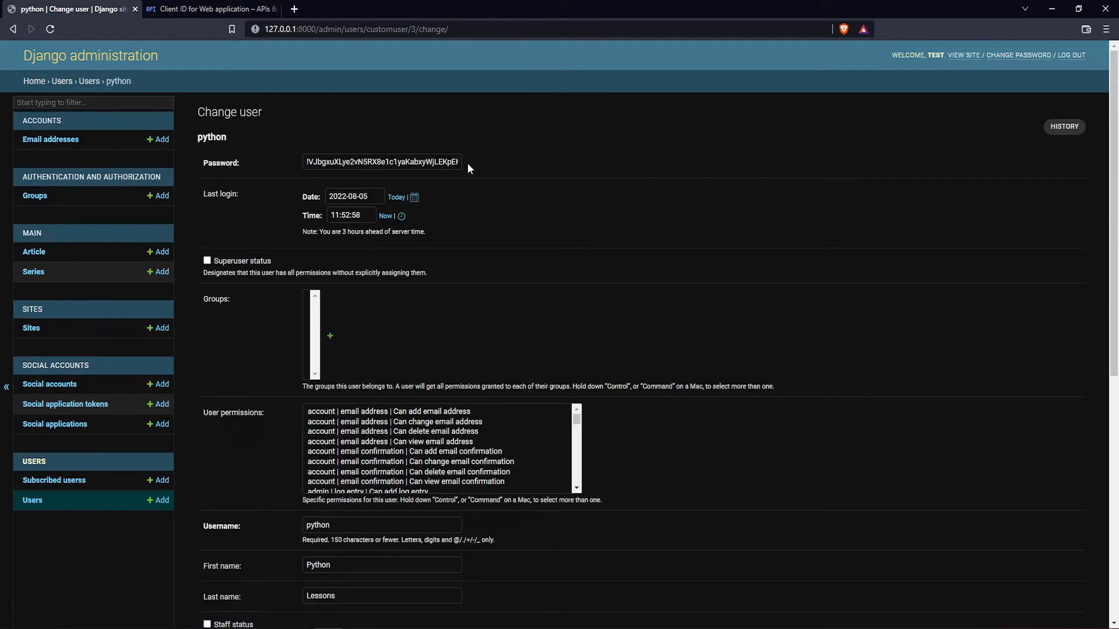
pyautogui.scroll(-3)
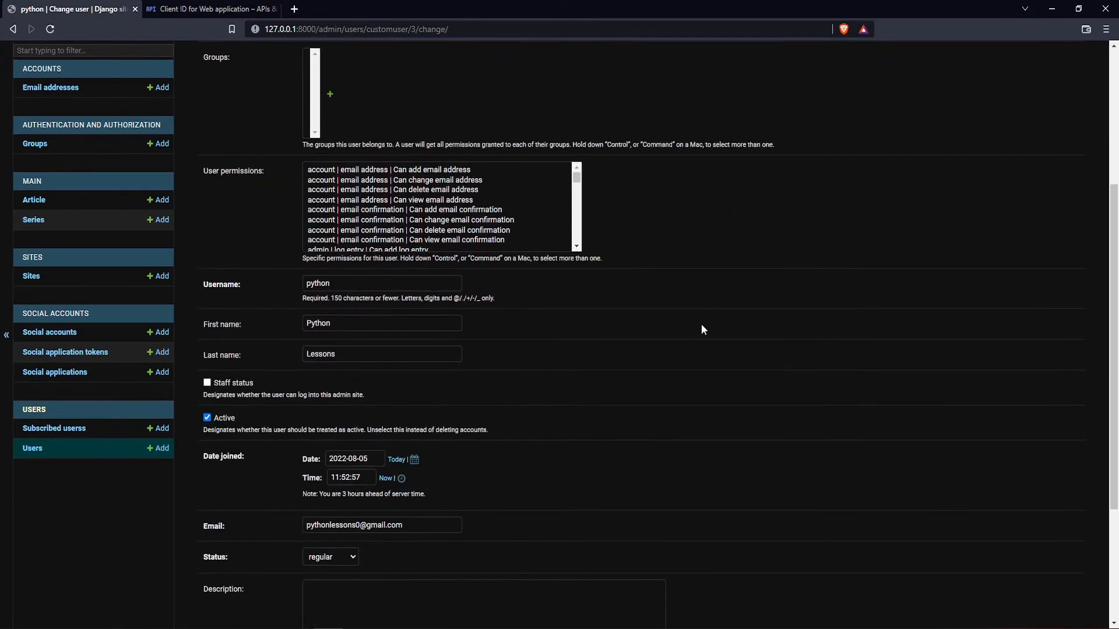
pyautogui.scroll(-3)
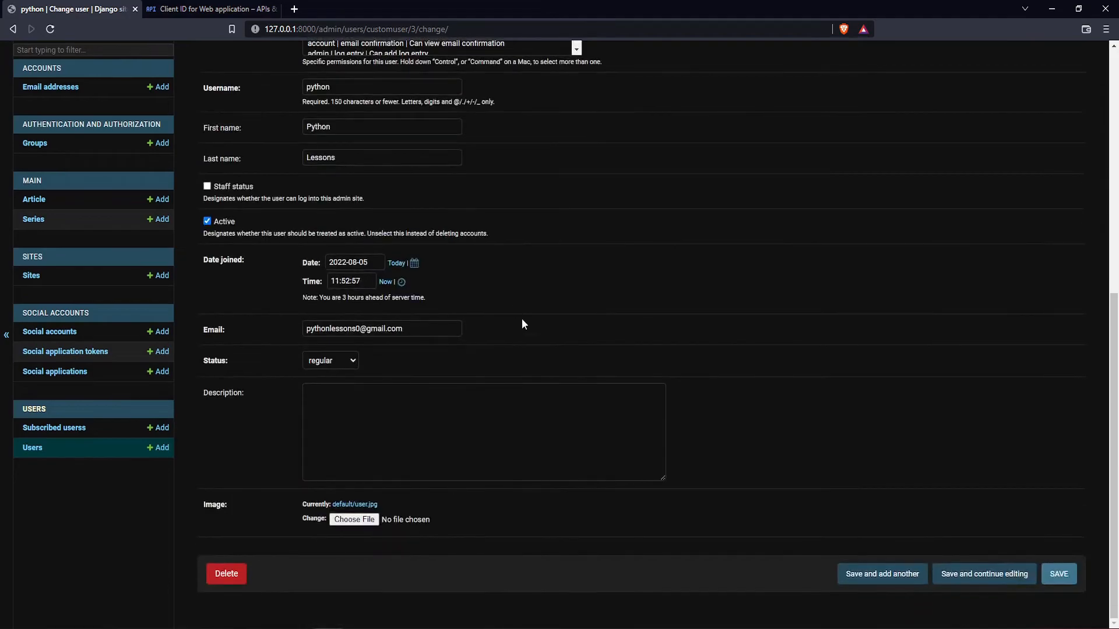
pyautogui.click(225, 573)
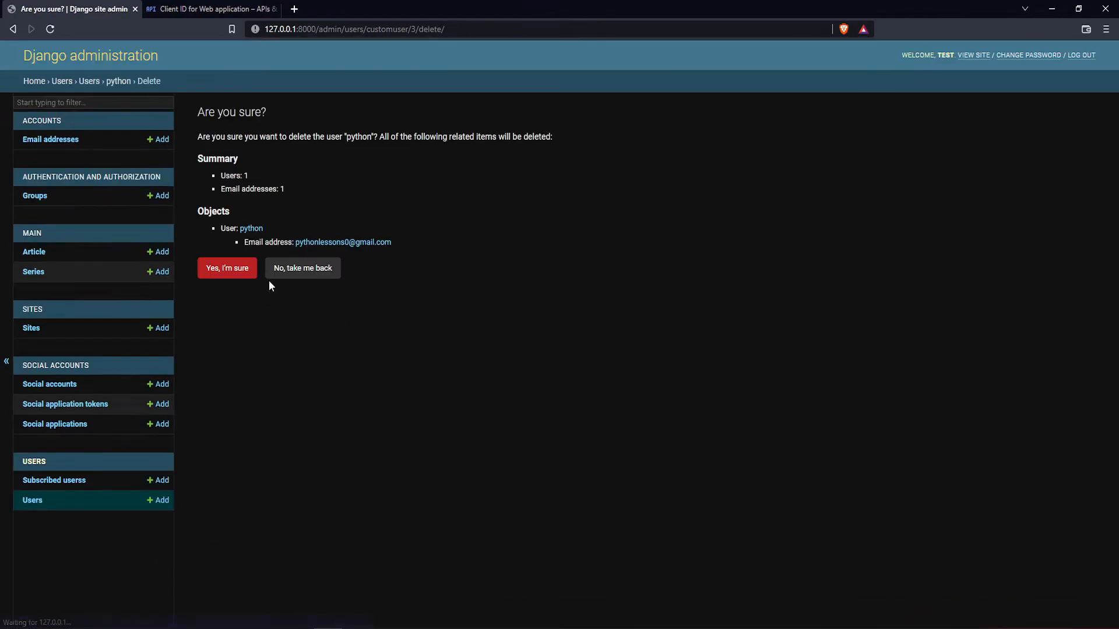
pyautogui.click(228, 269)
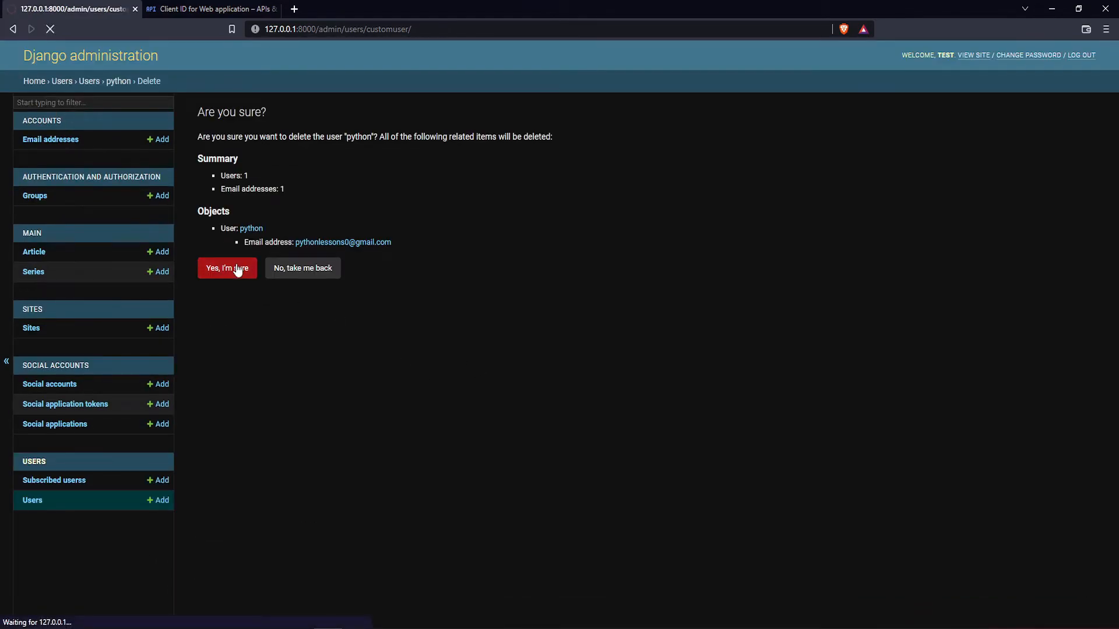
pyautogui.click(227, 268)
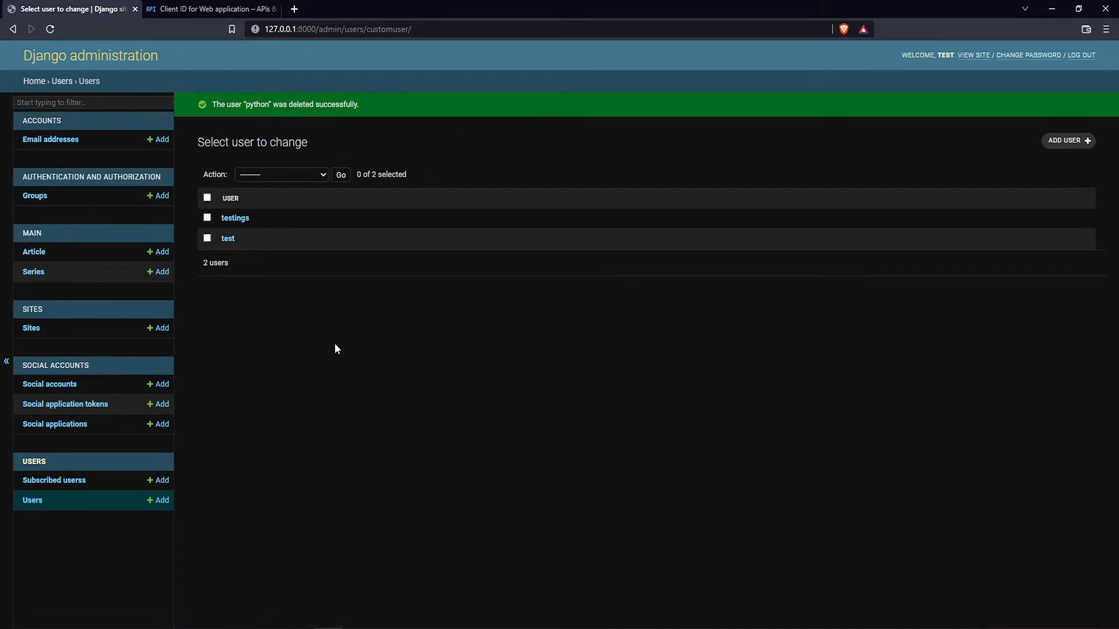
pyautogui.click(227, 237)
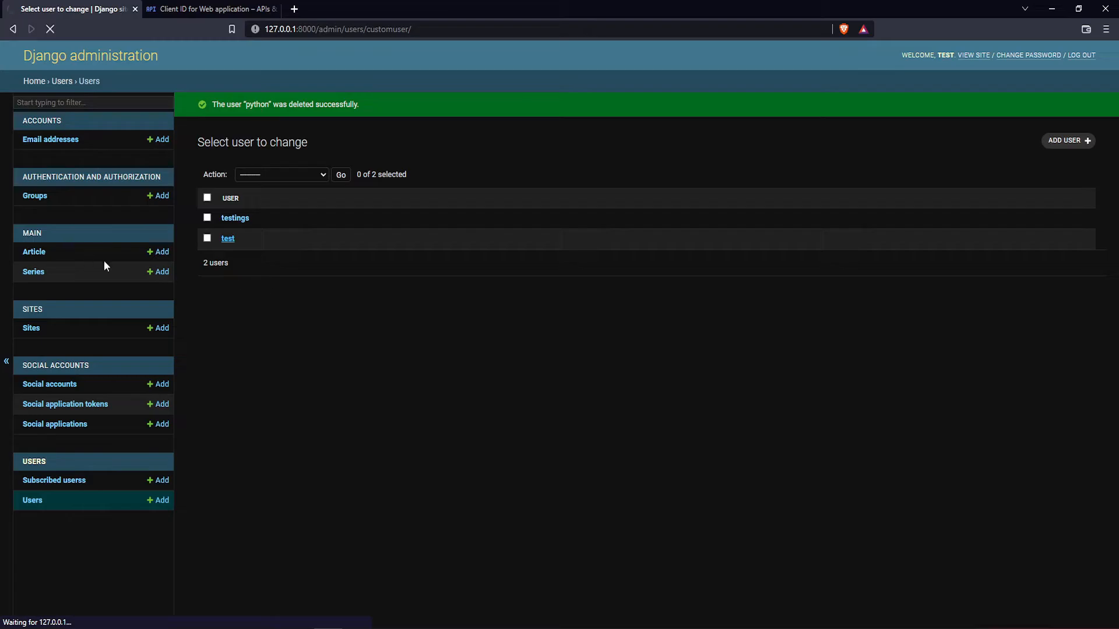
pyautogui.click(228, 238)
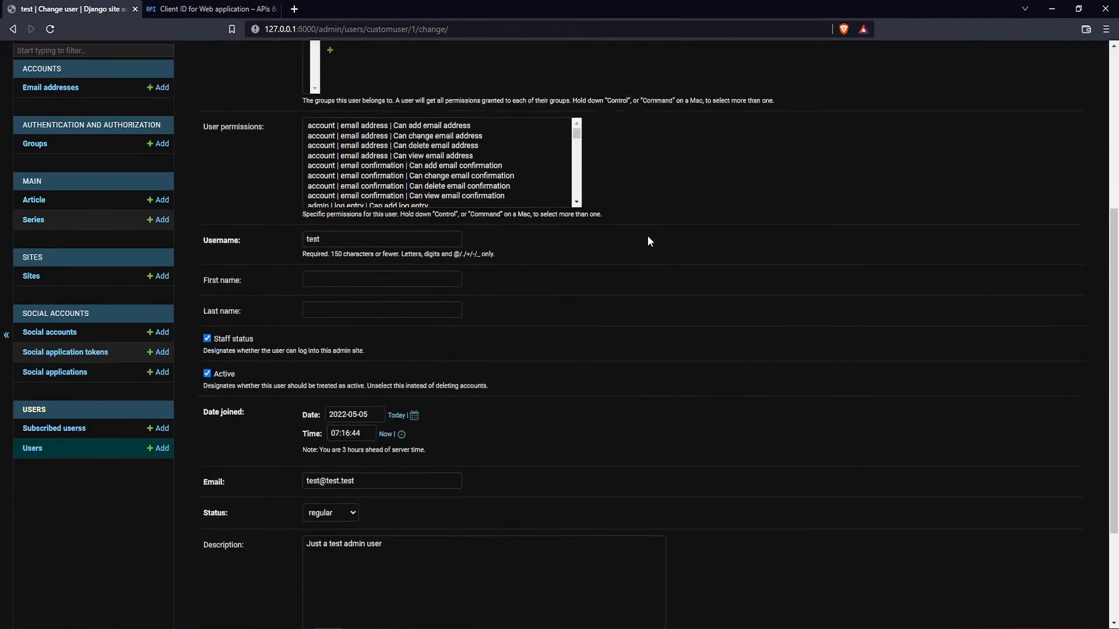
pyautogui.click(382, 480)
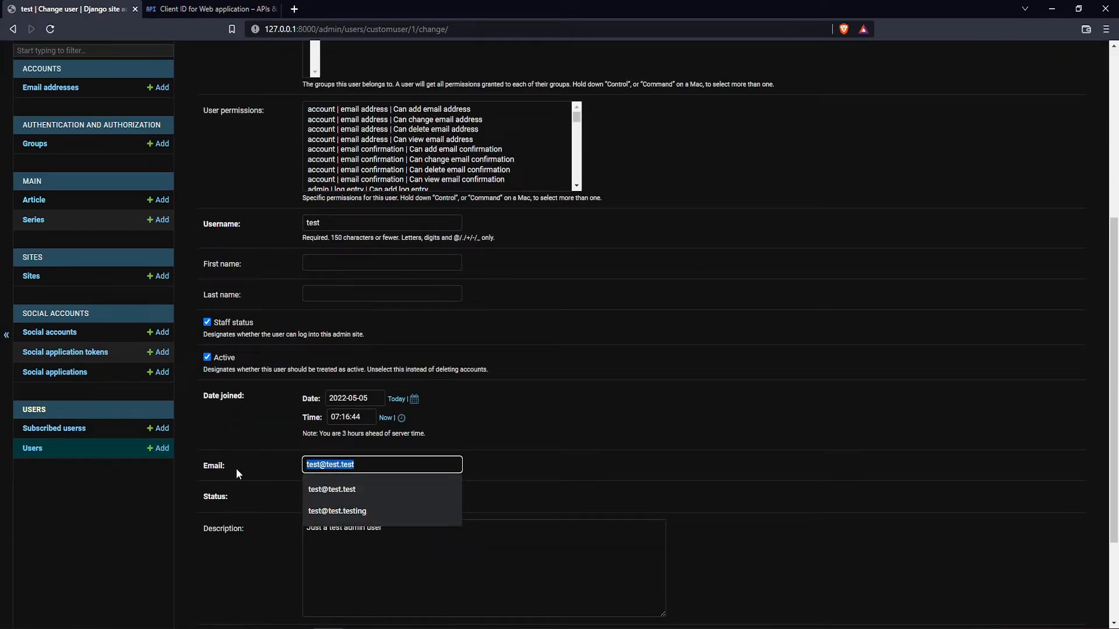
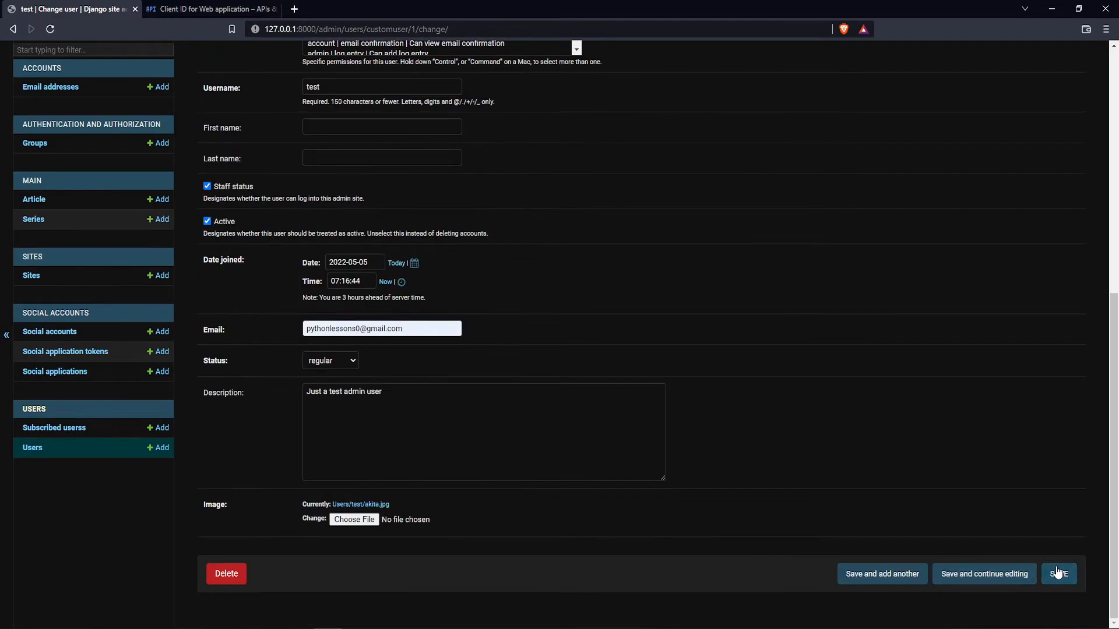
# Set the test user's status to moderator, save, and reopen the record to check
pyautogui.click(330, 360)
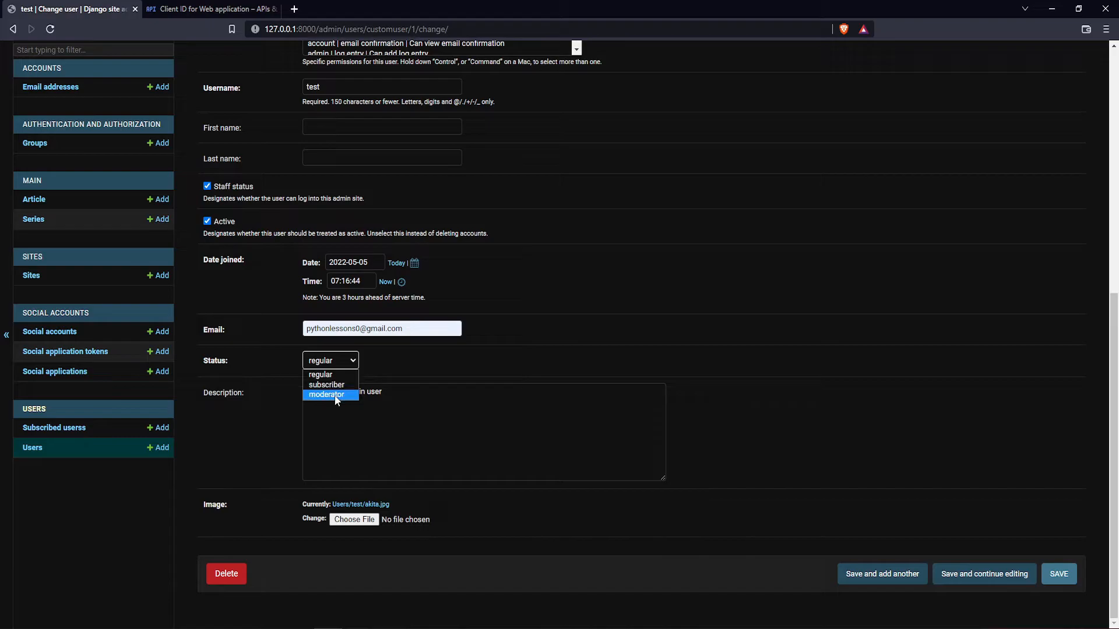
pyautogui.click(1059, 573)
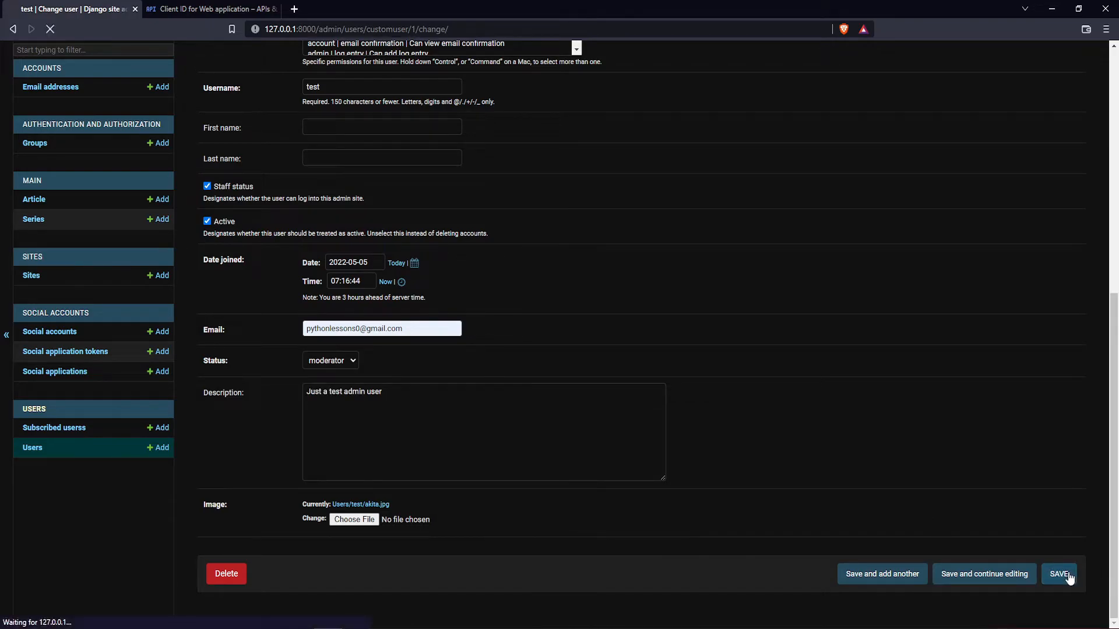
pyautogui.click(1059, 573)
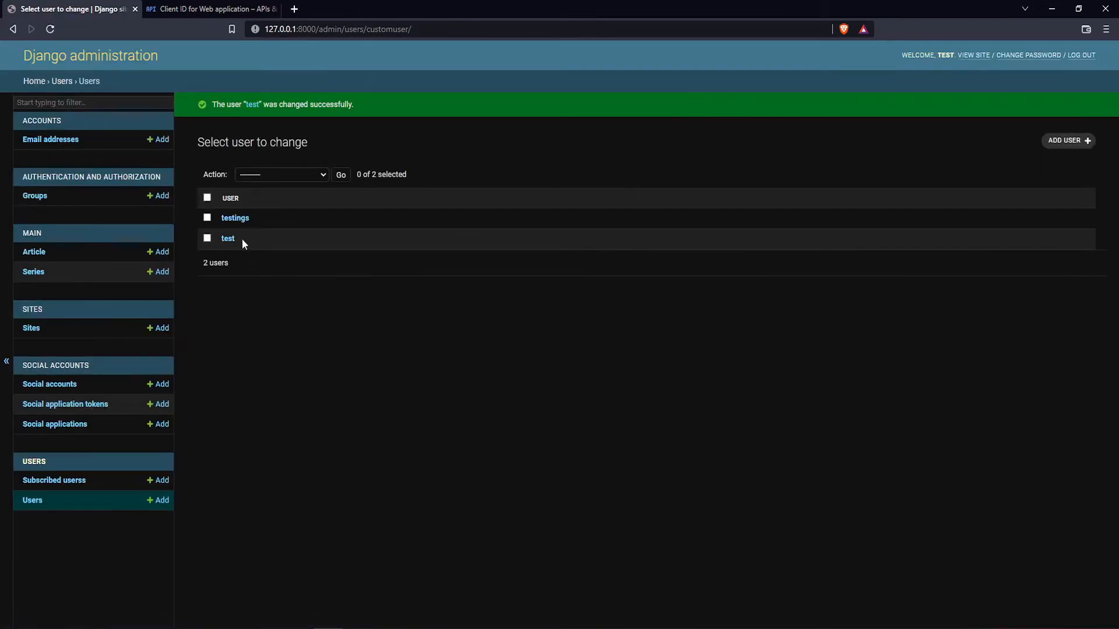
pyautogui.click(227, 238)
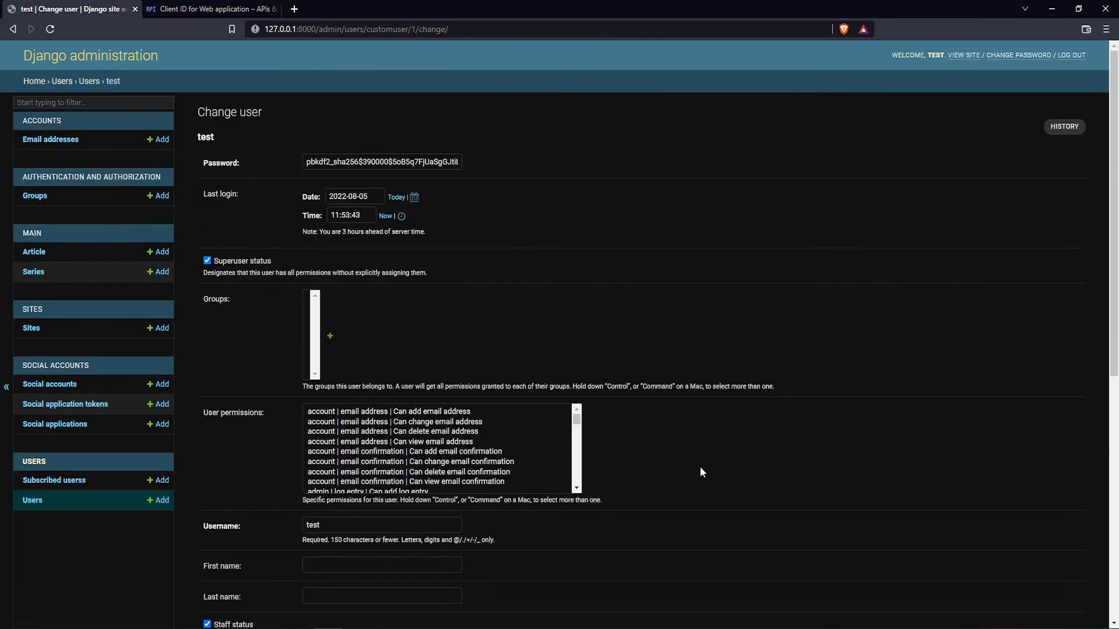
pyautogui.scroll(-3)
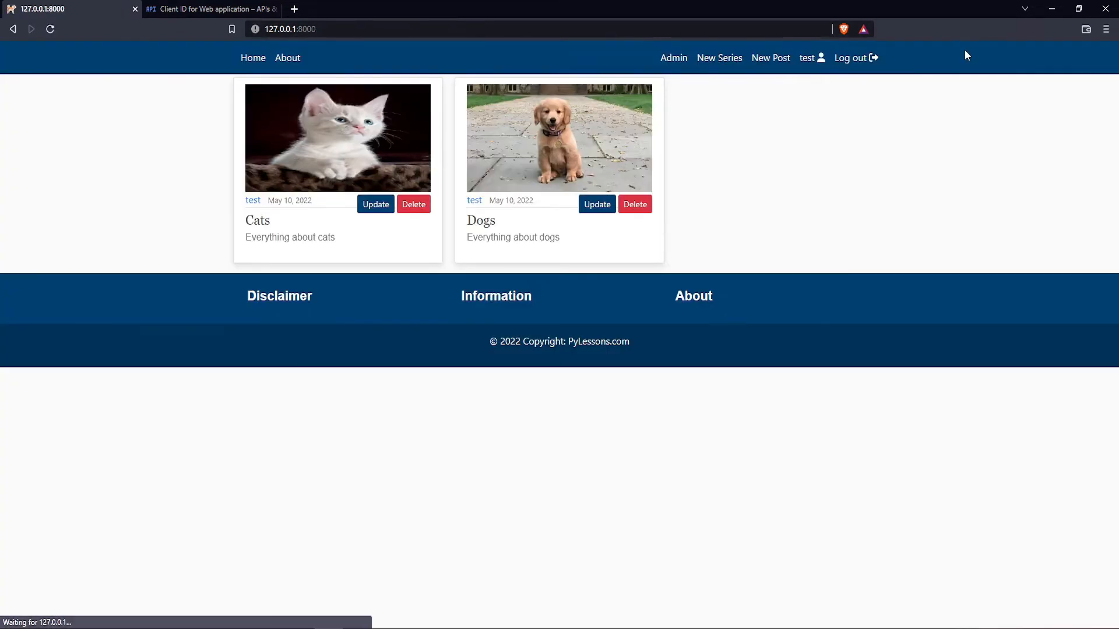
# Log test out and sign in with Google, landing on the /social/signup/ form
pyautogui.click(850, 59)
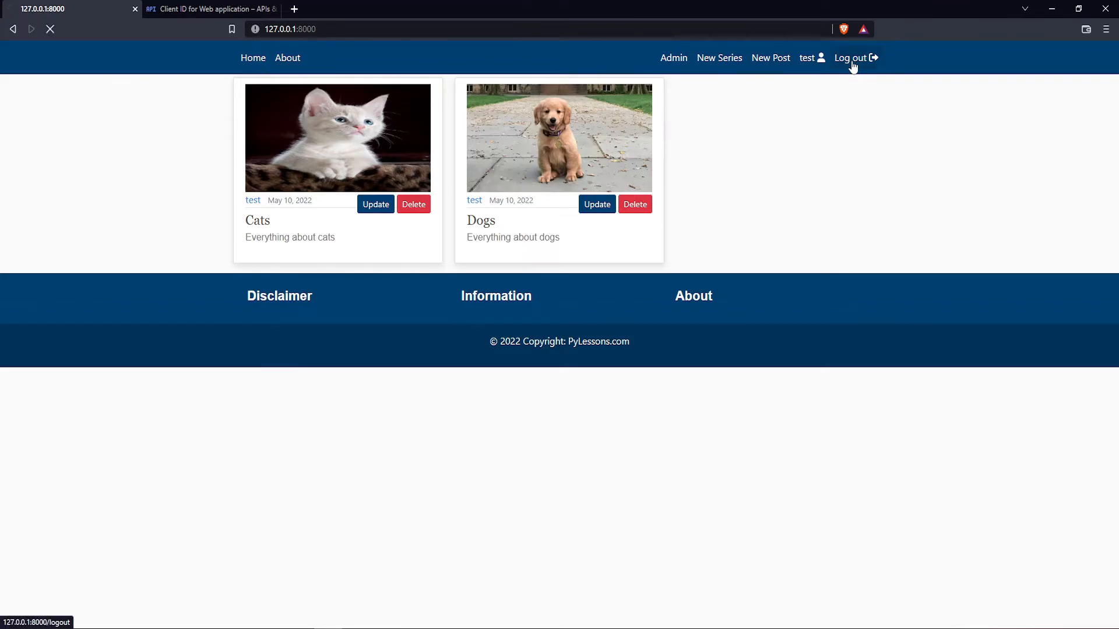
pyautogui.click(850, 58)
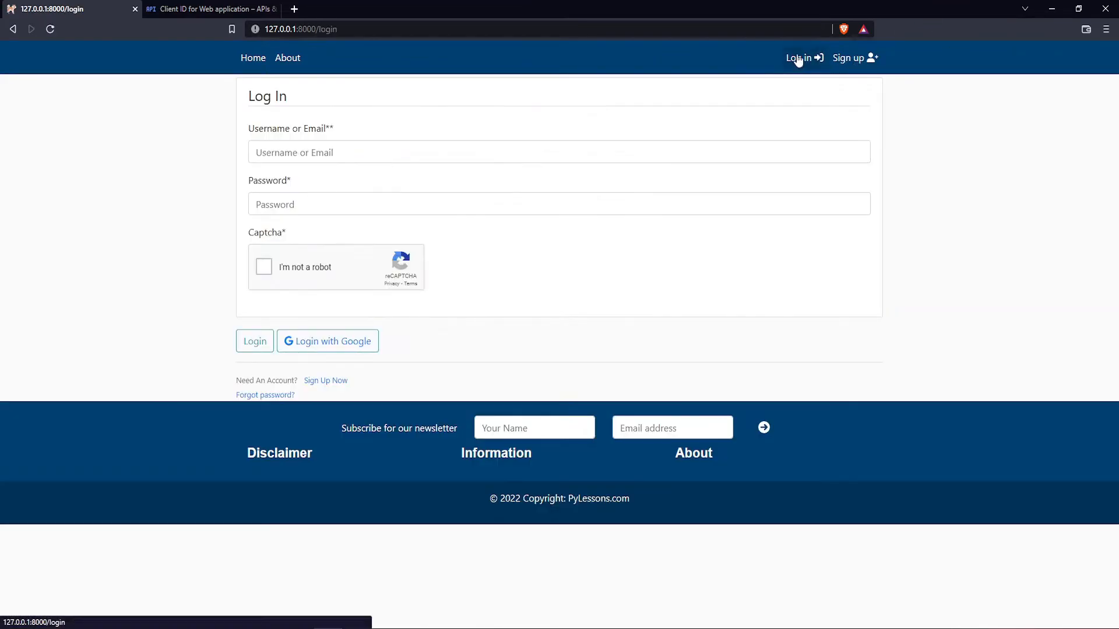
pyautogui.click(327, 342)
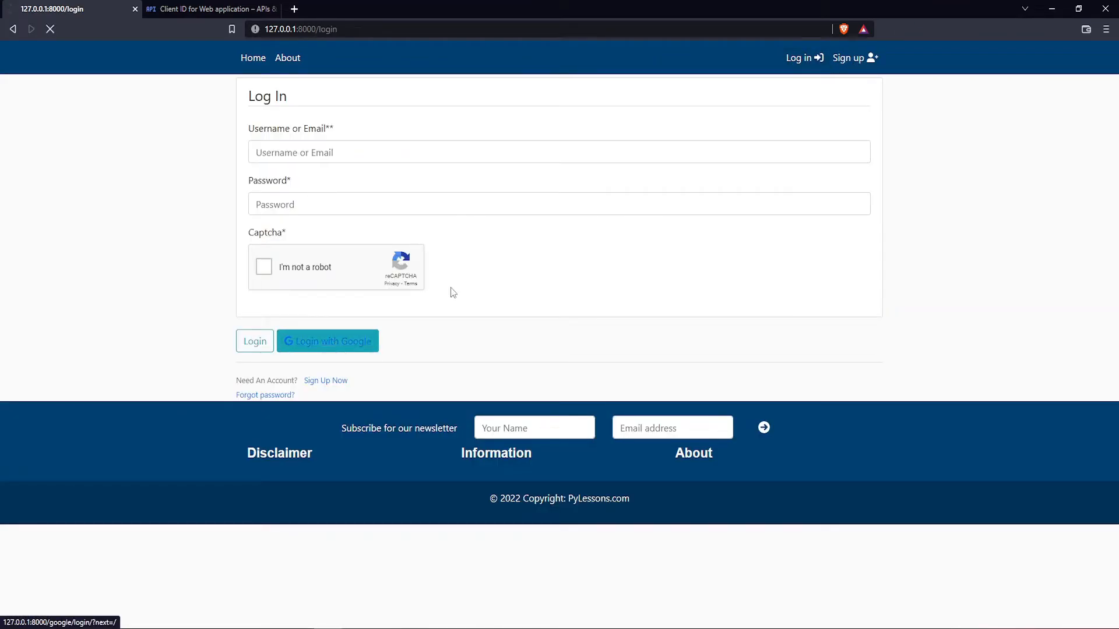
pyautogui.click(327, 341)
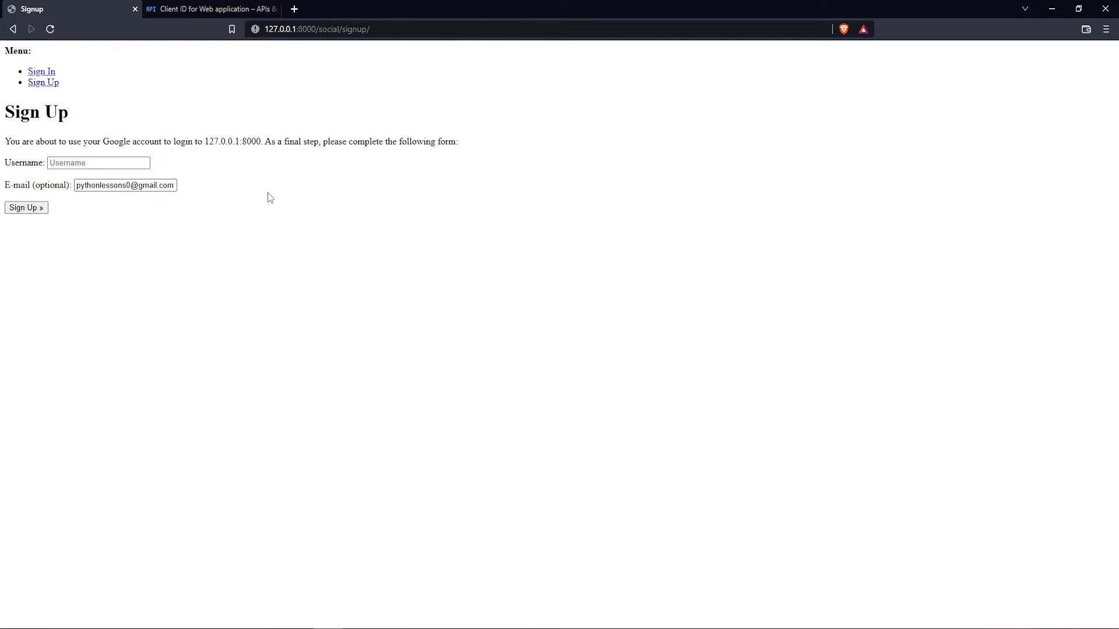
pyautogui.moveTo(322, 88)
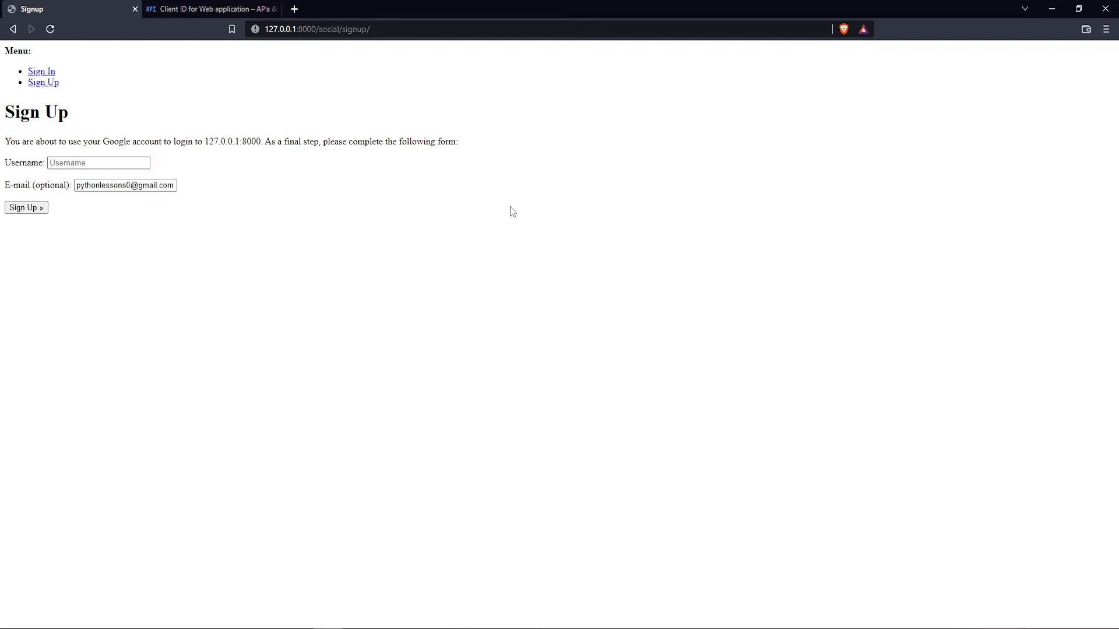
pyautogui.moveTo(371, 208)
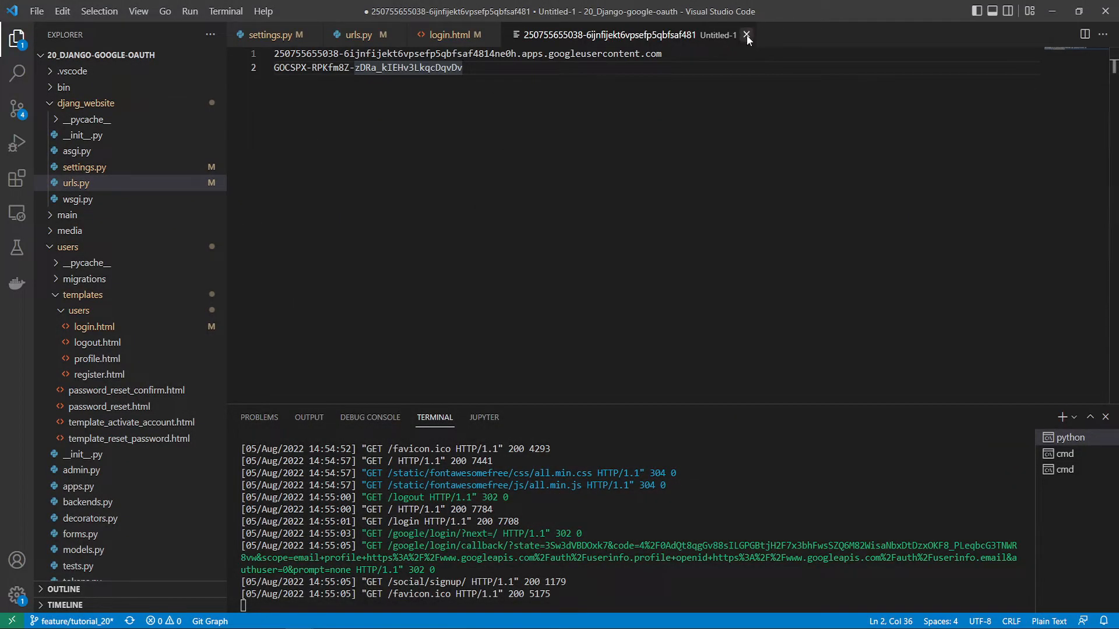
# Add path('social/signup/', views.signup_redirect, name='signup_redirect') to users/urls.py
pyautogui.click(746, 34)
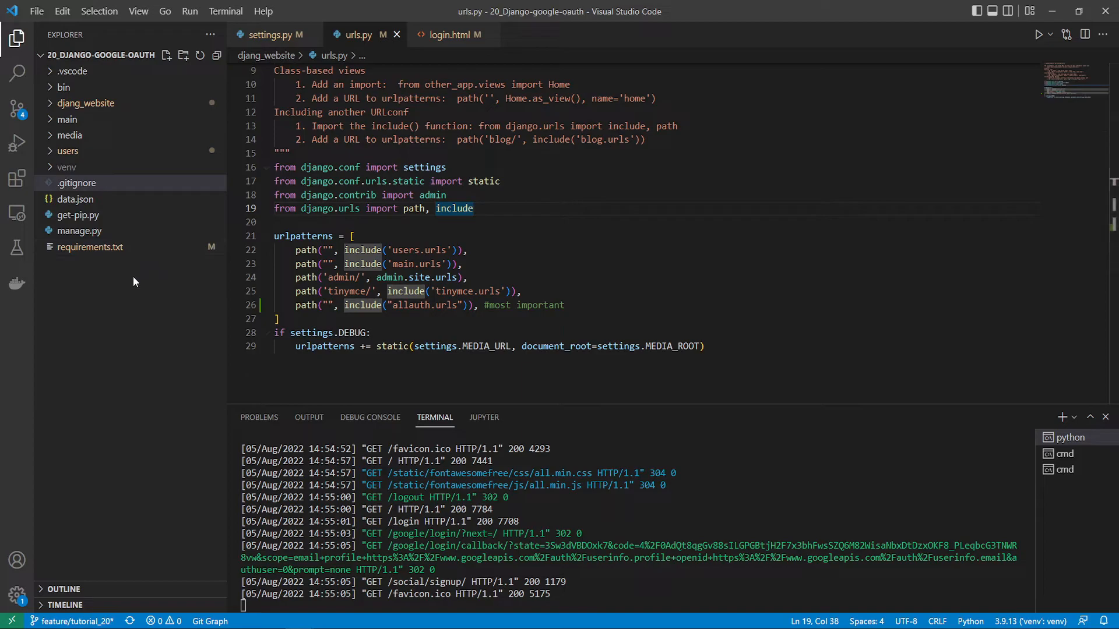
pyautogui.click(67, 151)
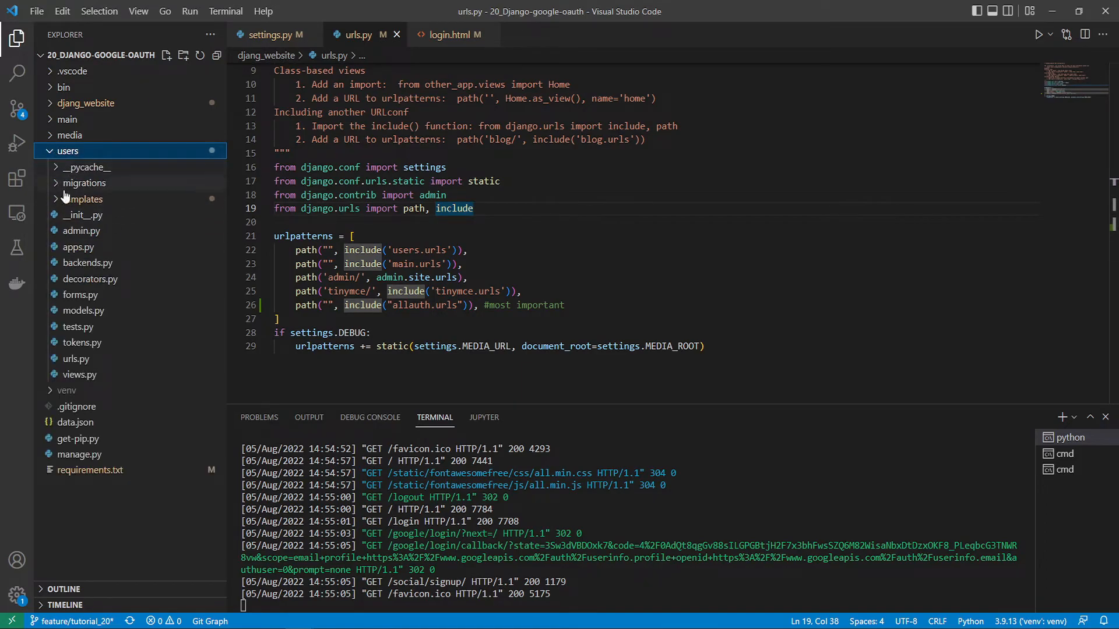
pyautogui.moveTo(71, 371)
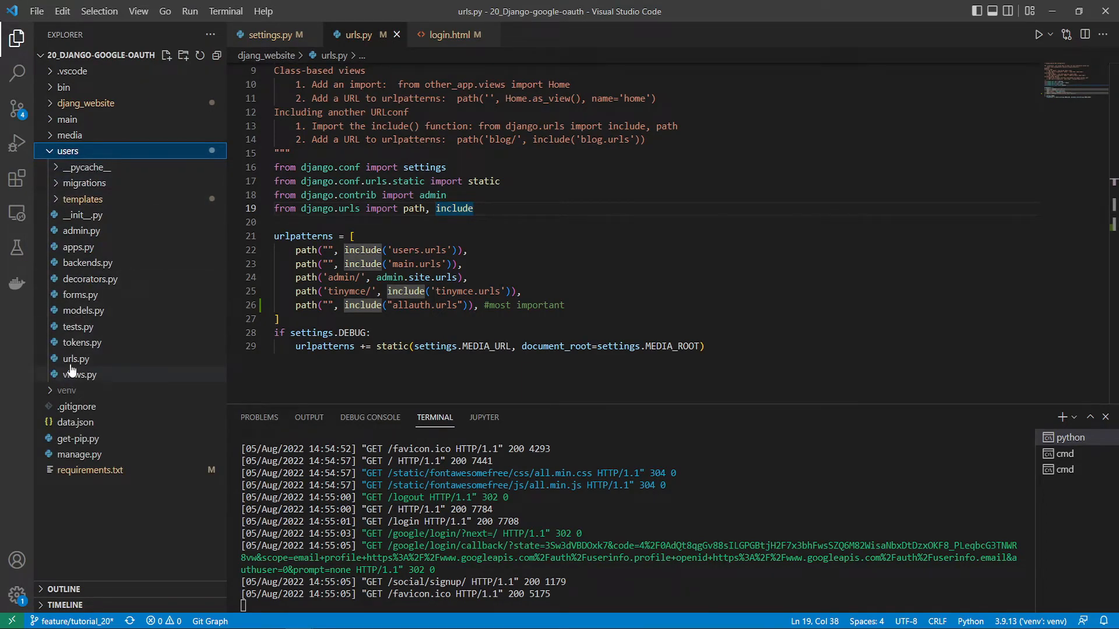
pyautogui.click(75, 359)
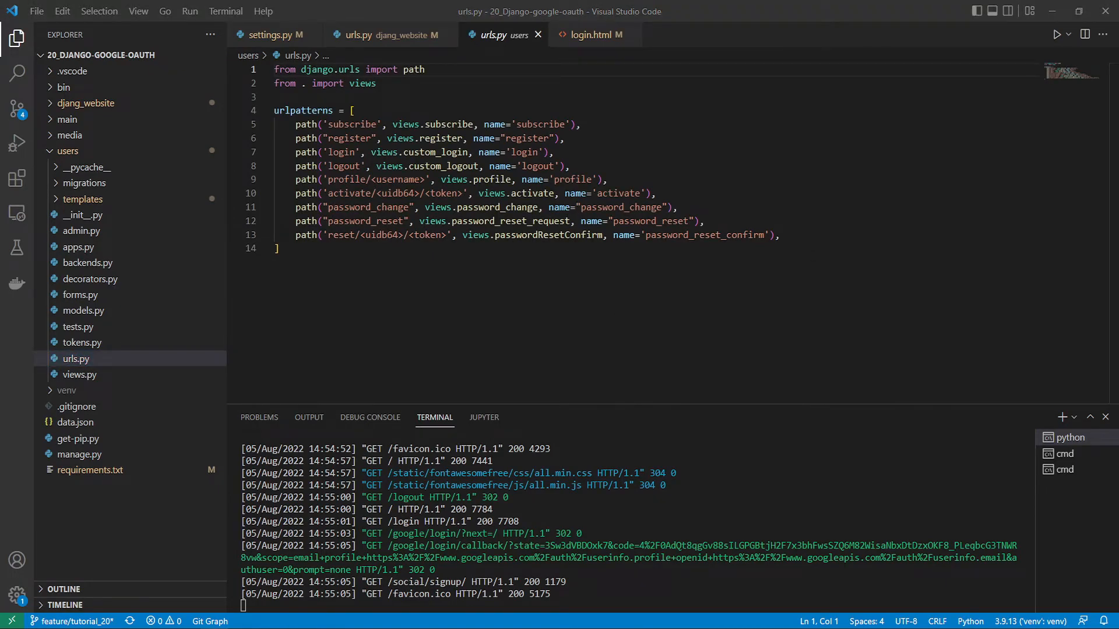
pyautogui.write("path('social/signup/', views.signup_redirect, name='signup_redirect'),")
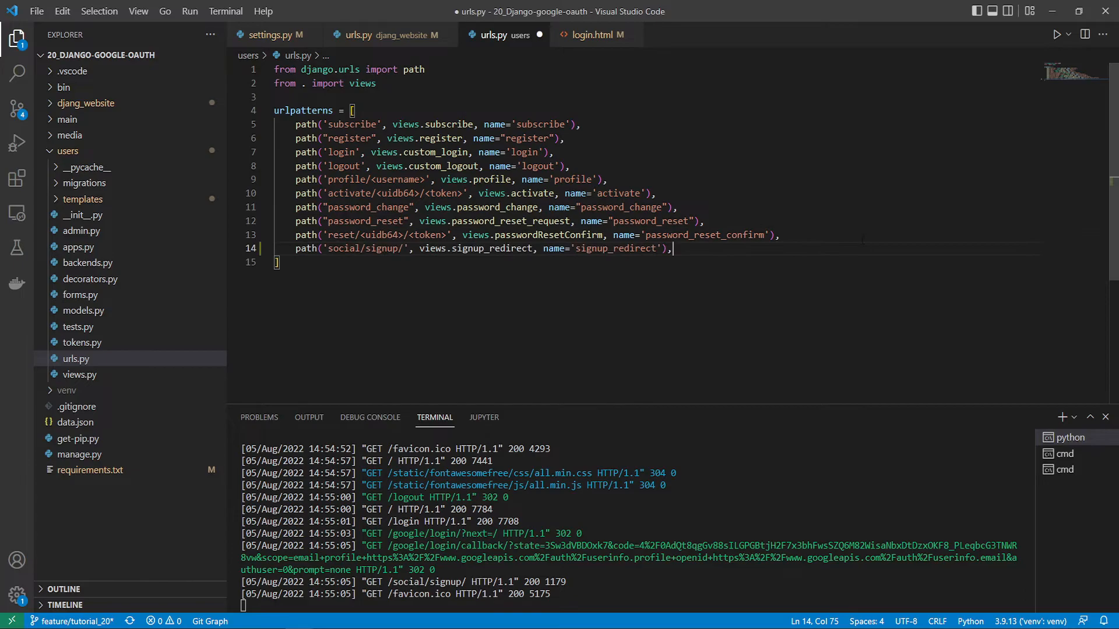
pyautogui.doubleClick(383, 248)
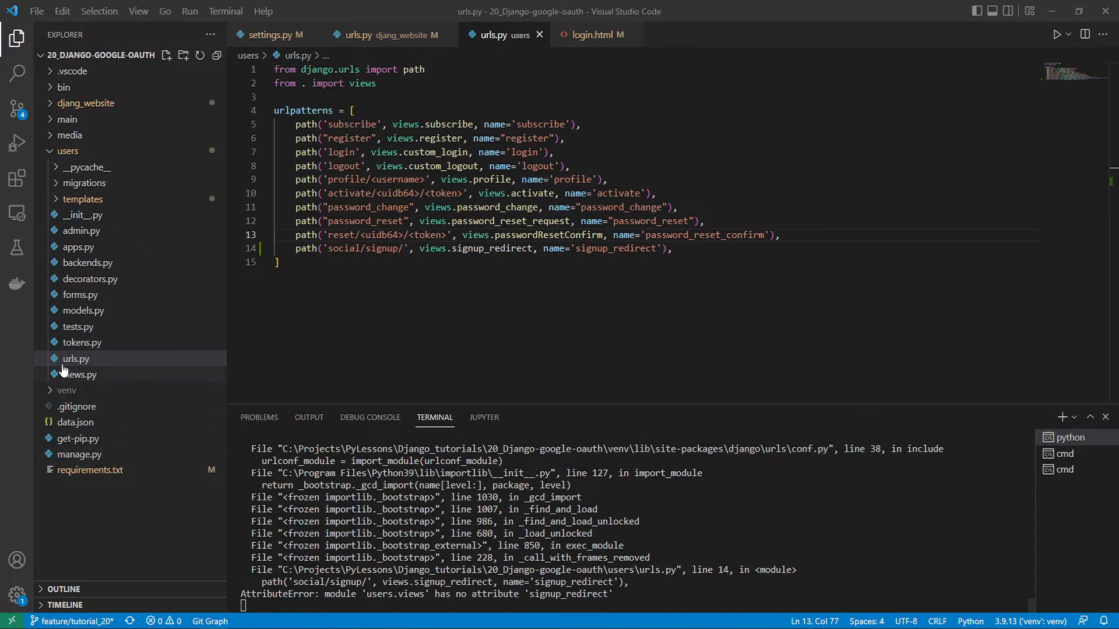
# In users/views.py define signup_redirect posting an already-have-account messages.error and redirecting to 'homepage'
pyautogui.click(79, 374)
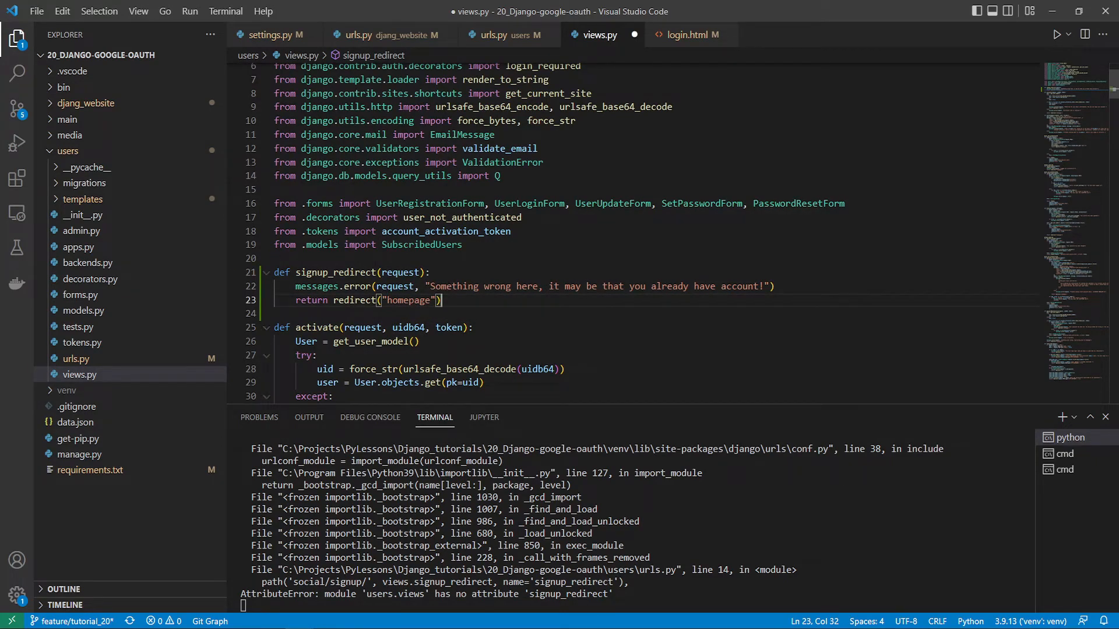
pyautogui.moveTo(421, 244)
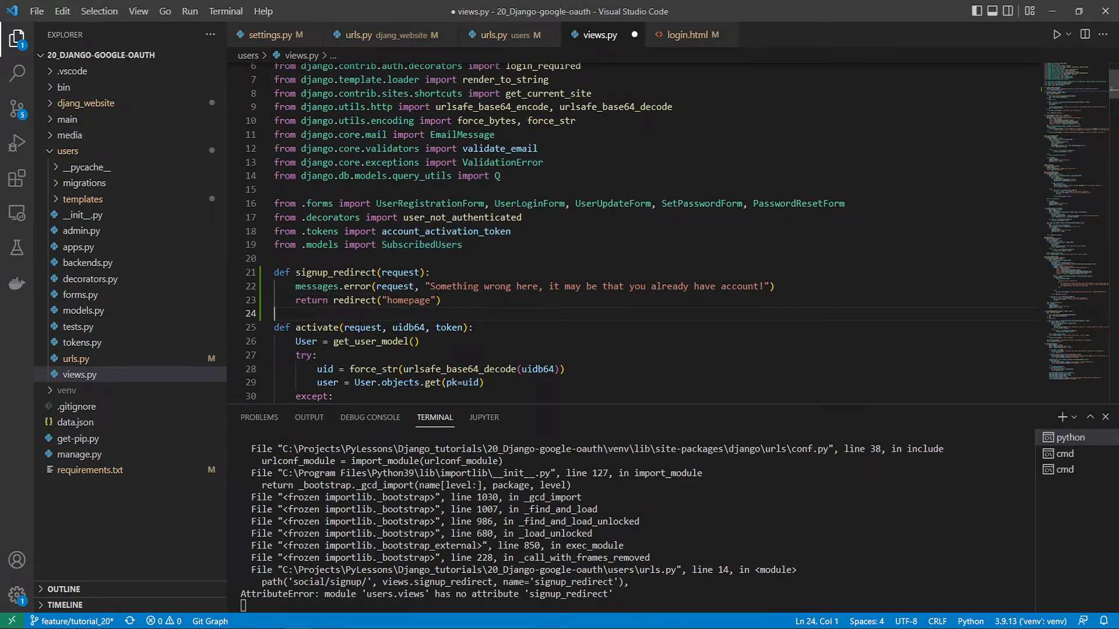
pyautogui.moveTo(452, 286); pyautogui.dragTo(671, 287)
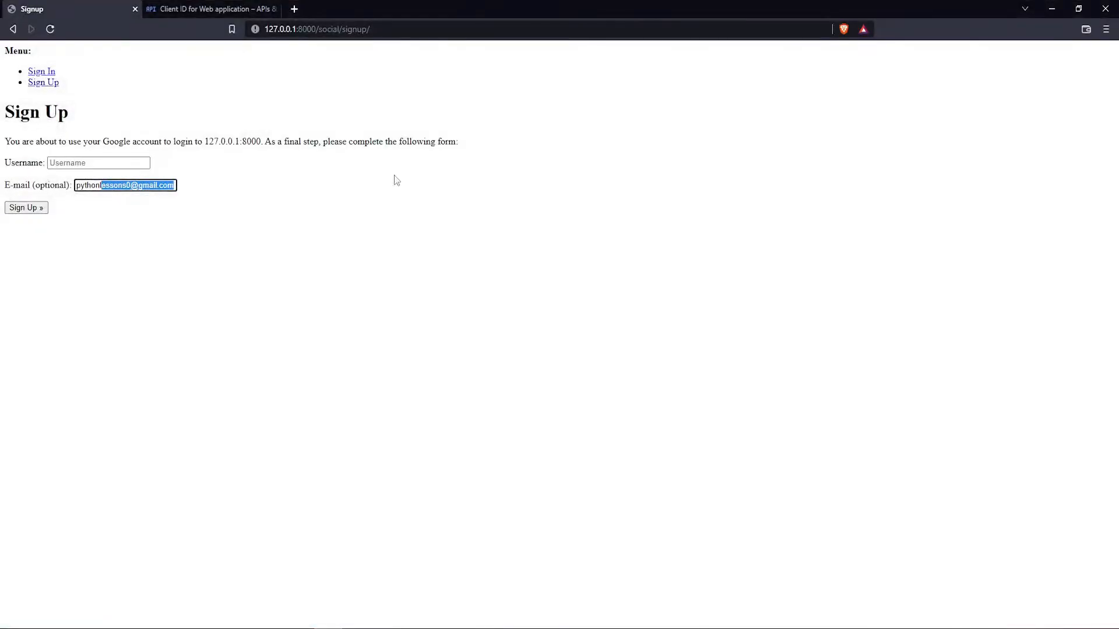
# Reload /social/signup/ so it redirects home and highlight the already-have-account error message
pyautogui.click(317, 30)
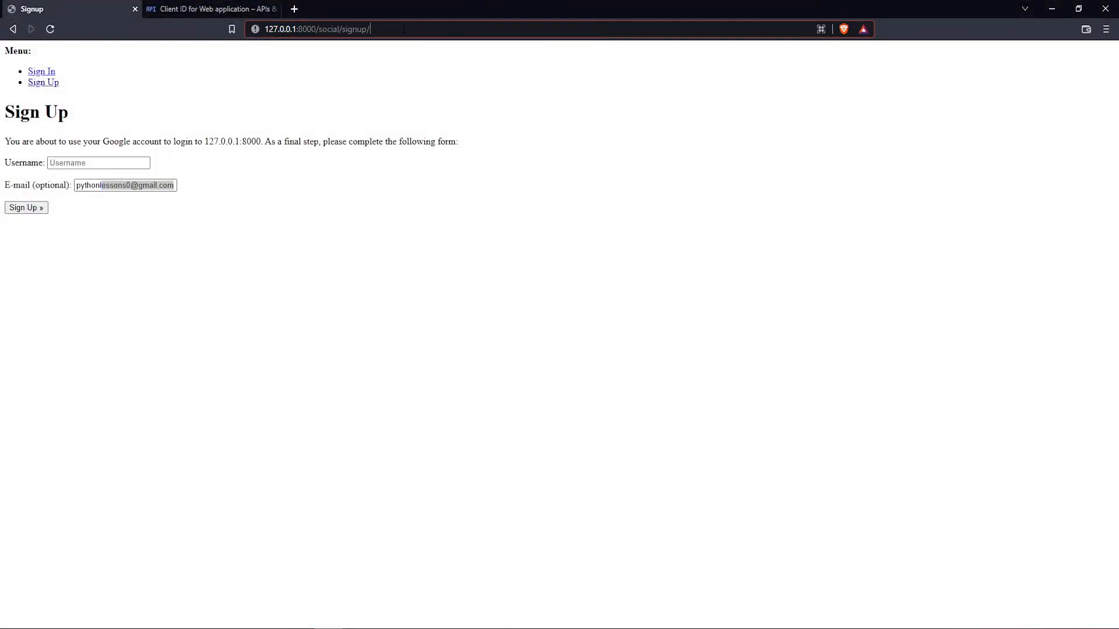
pyautogui.click(25, 207)
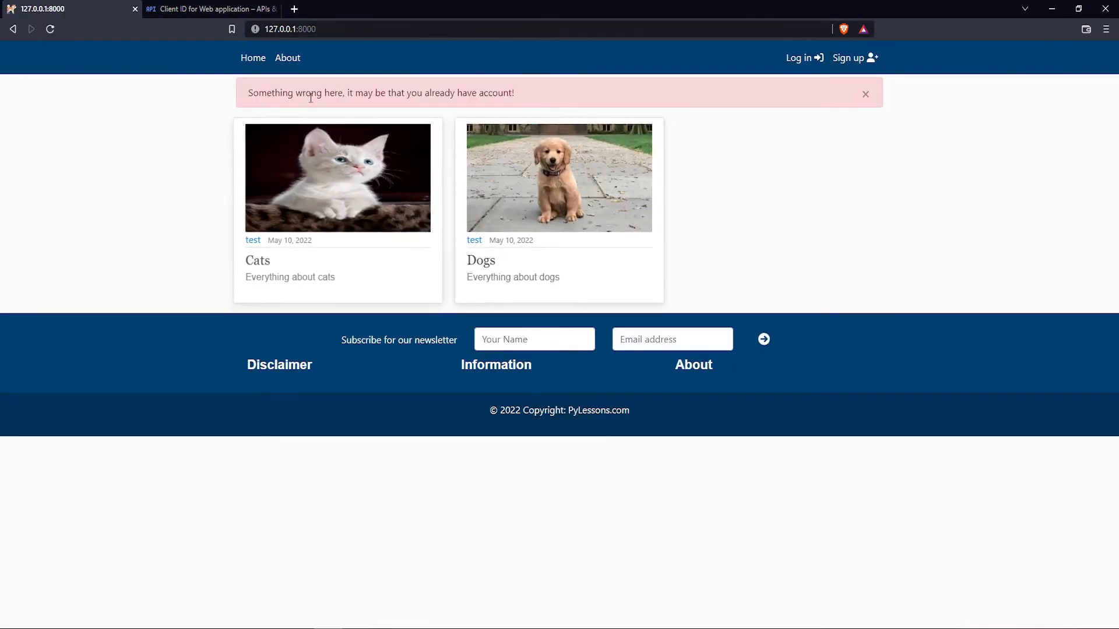
pyautogui.moveTo(249, 93); pyautogui.dragTo(485, 93)
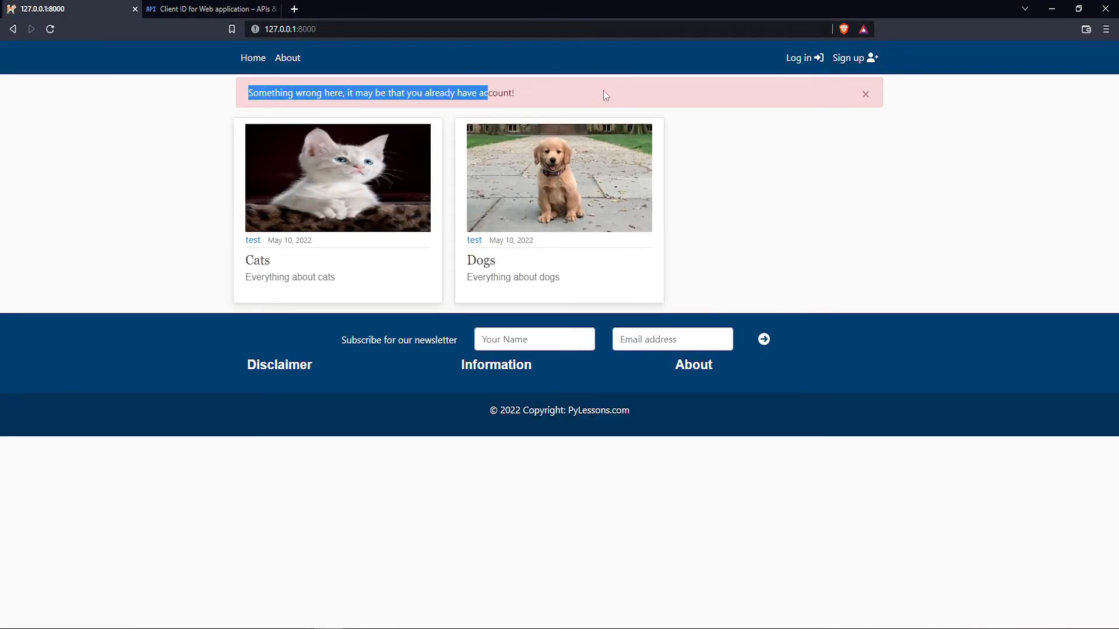
# Visit the login page and return to the home page still showing the error
pyautogui.click(798, 59)
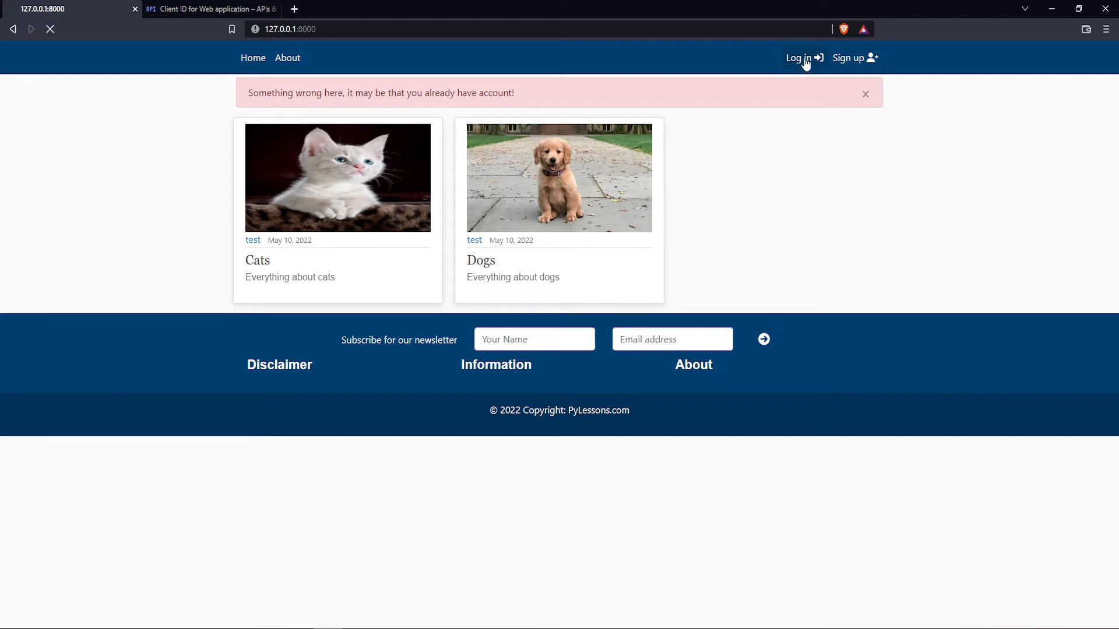
pyautogui.click(799, 58)
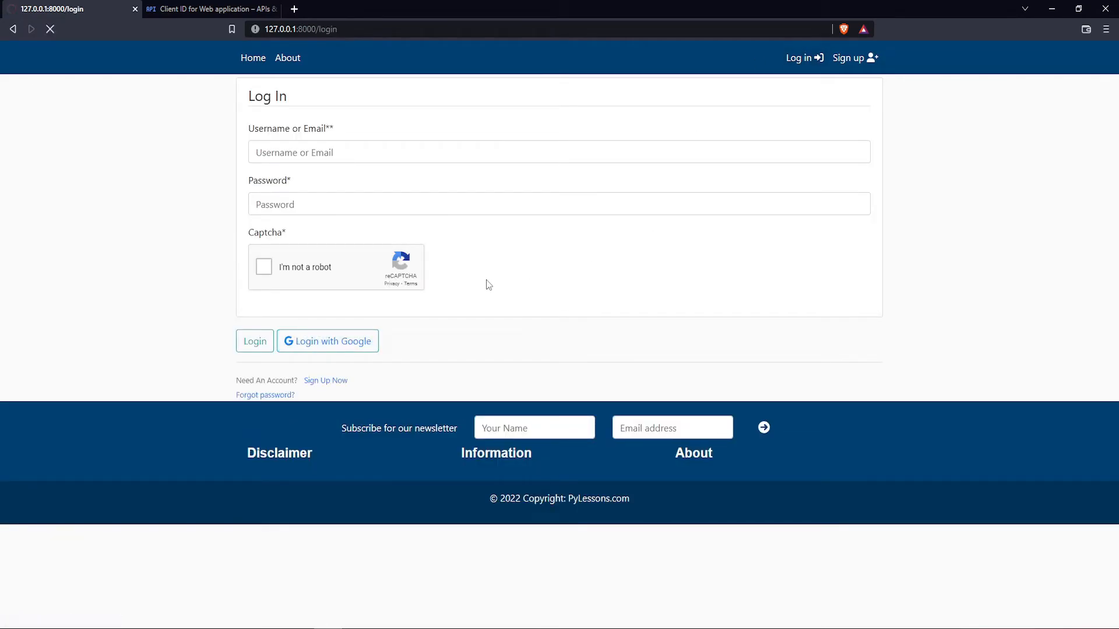
pyautogui.click(254, 341)
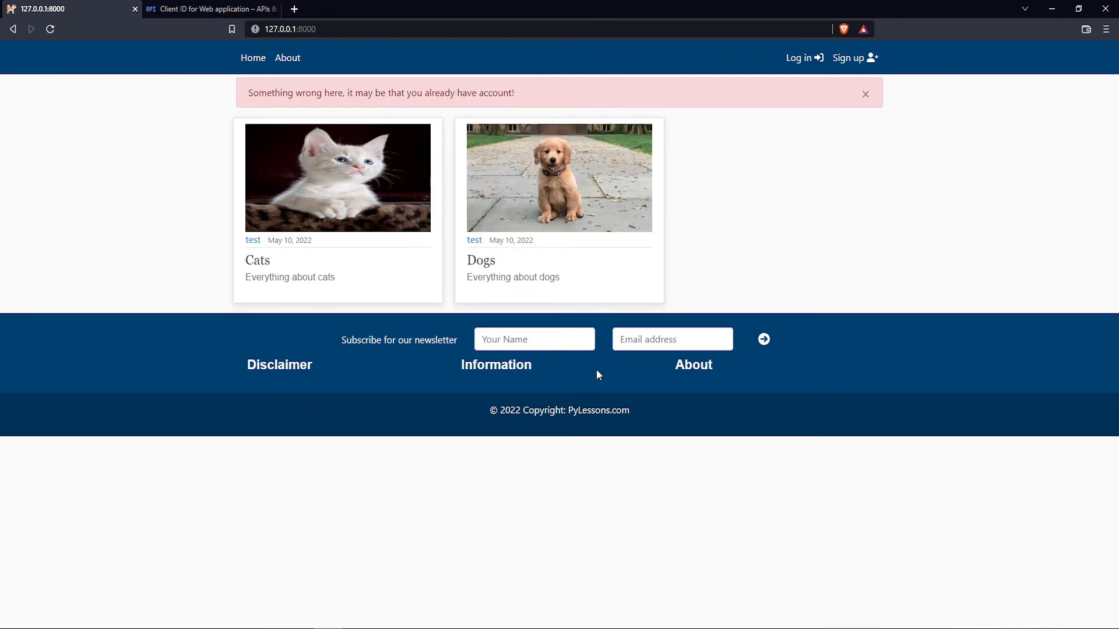
# Log in with the test account, confirming the reCAPTCHA and submitting the form
pyautogui.click(799, 59)
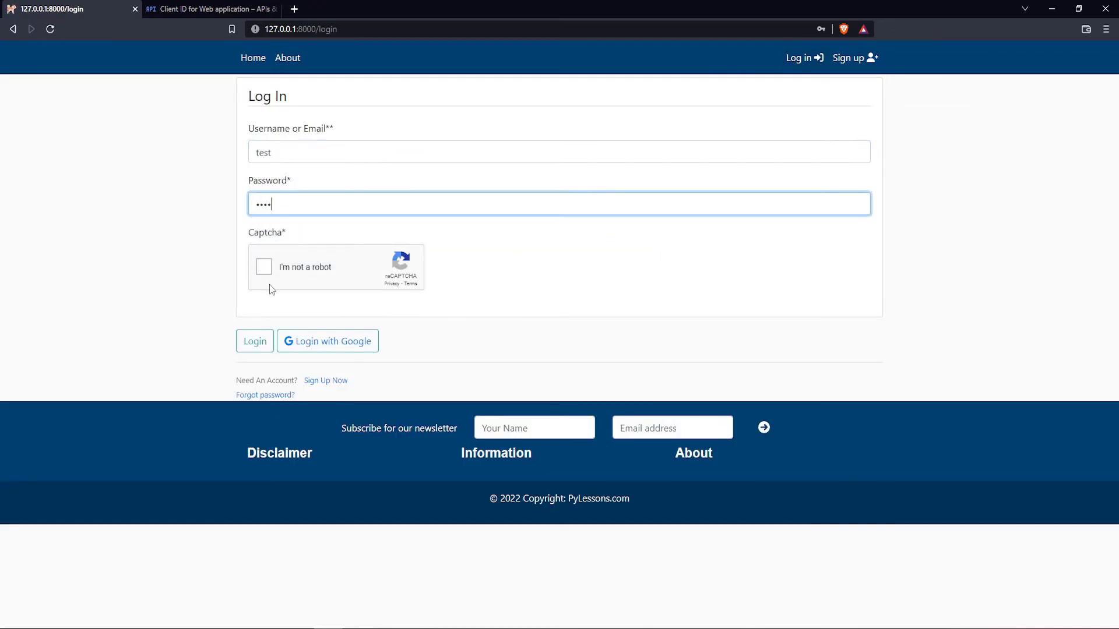
pyautogui.click(254, 342)
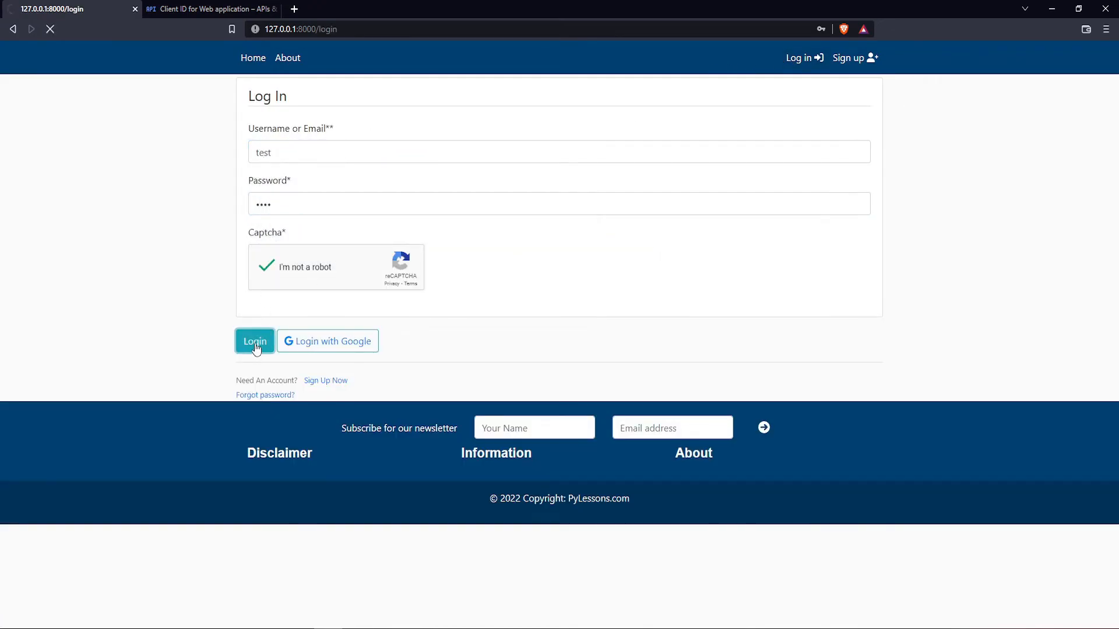
pyautogui.click(254, 341)
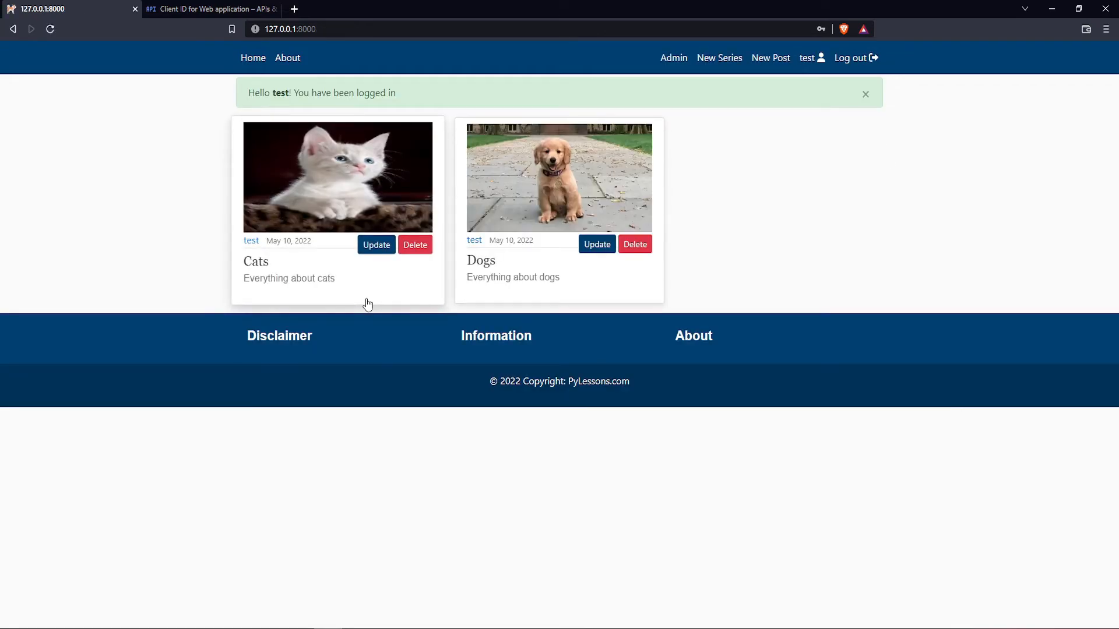
# Visit the Cats series edit form, then return to the home page with the logged-in greeting
pyautogui.click(376, 245)
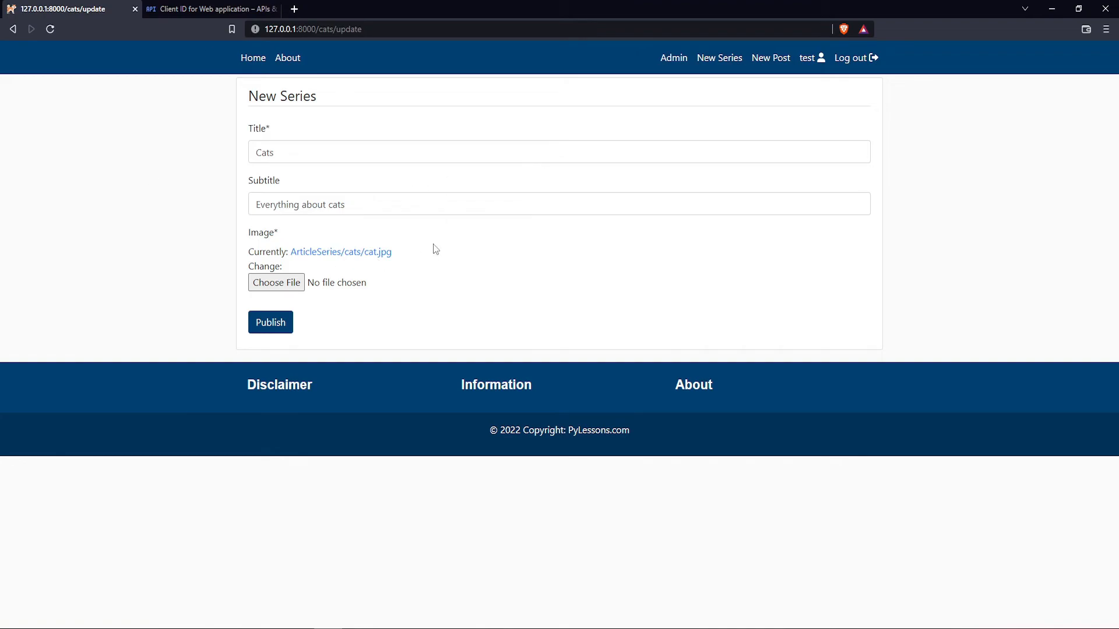
pyautogui.moveTo(509, 240)
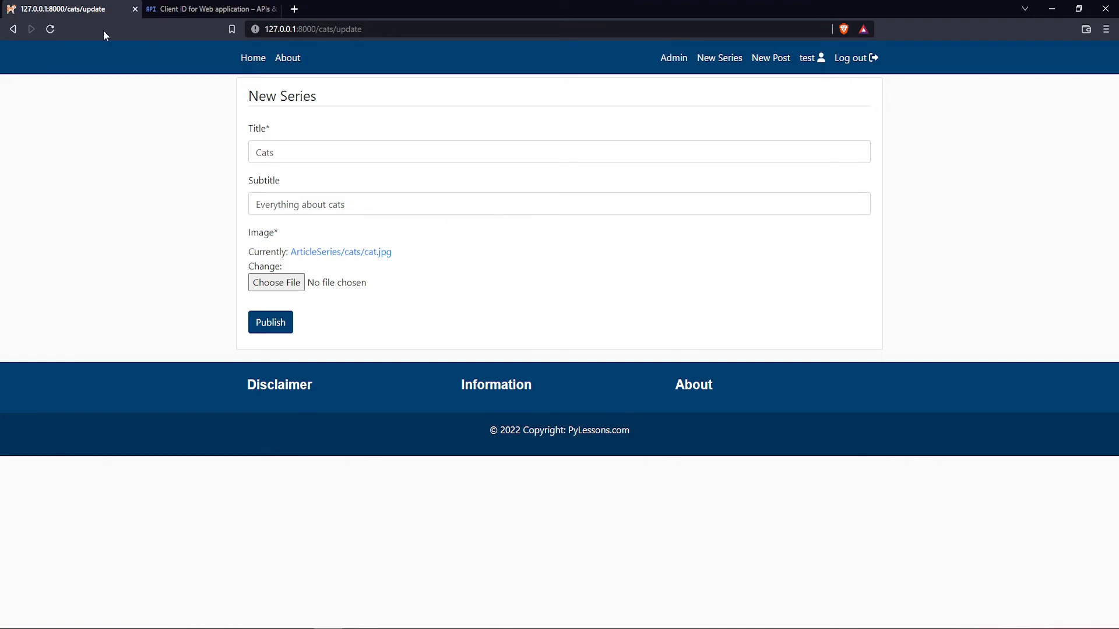
pyautogui.click(269, 322)
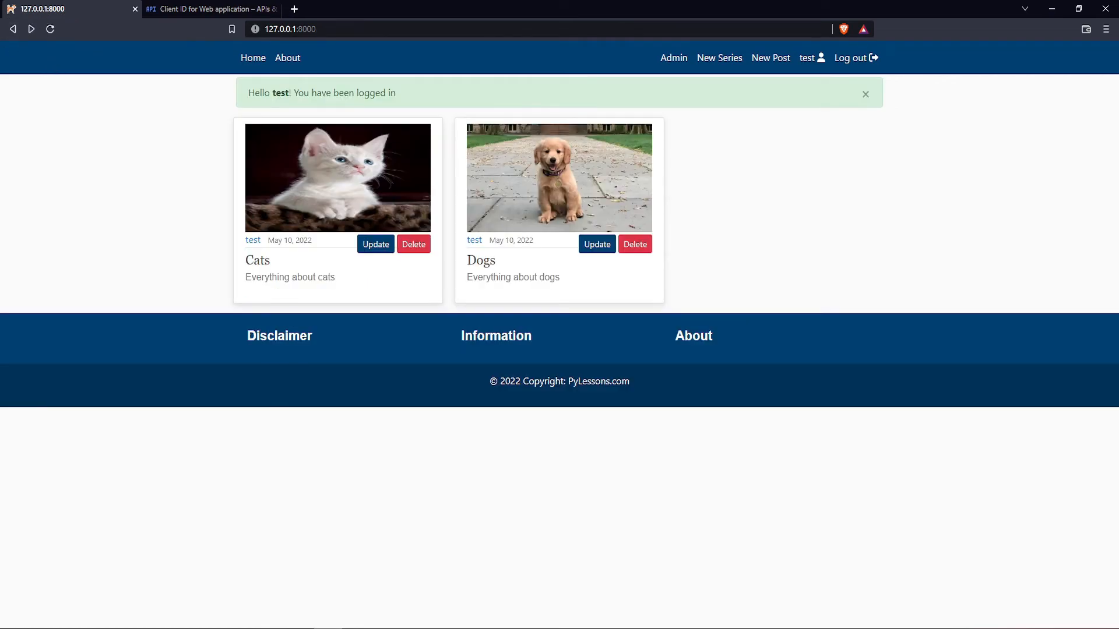